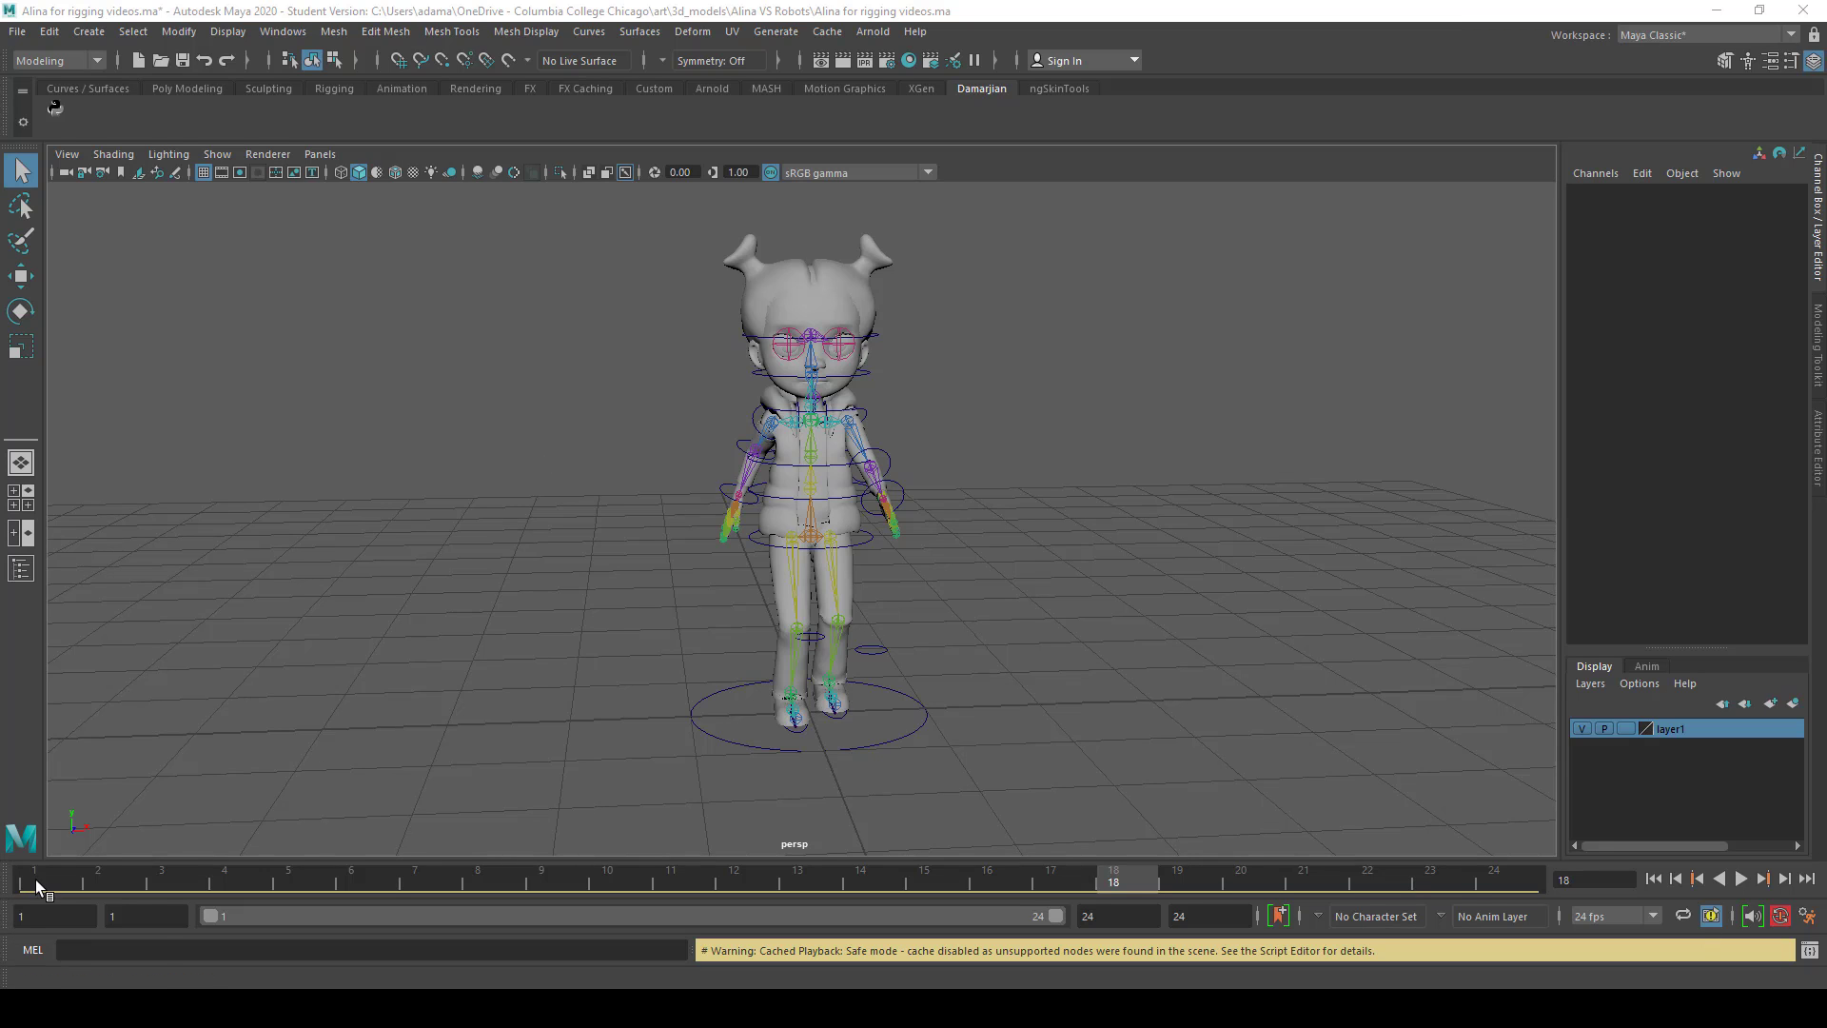
# Review the walk playback, then enter 45 for MasterCTRL3's Rotate Y around frame 12
pyautogui.click(1740, 878)
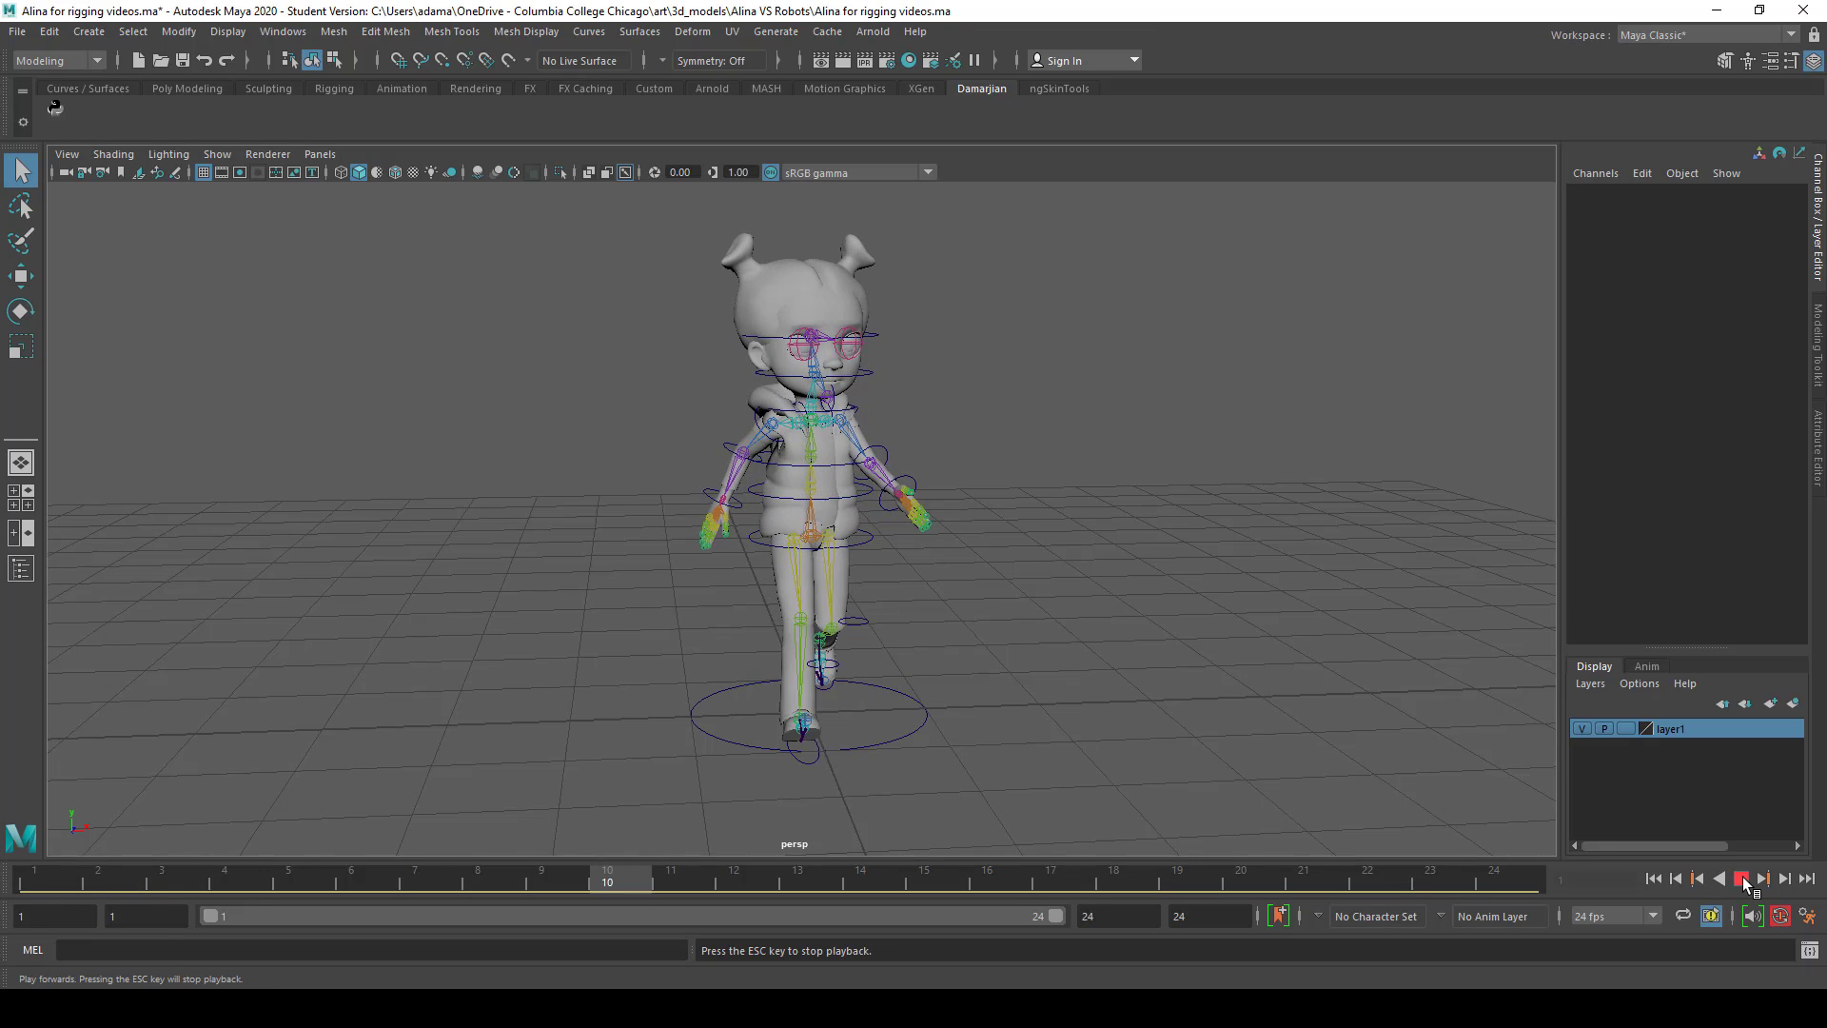
pyautogui.click(1744, 879)
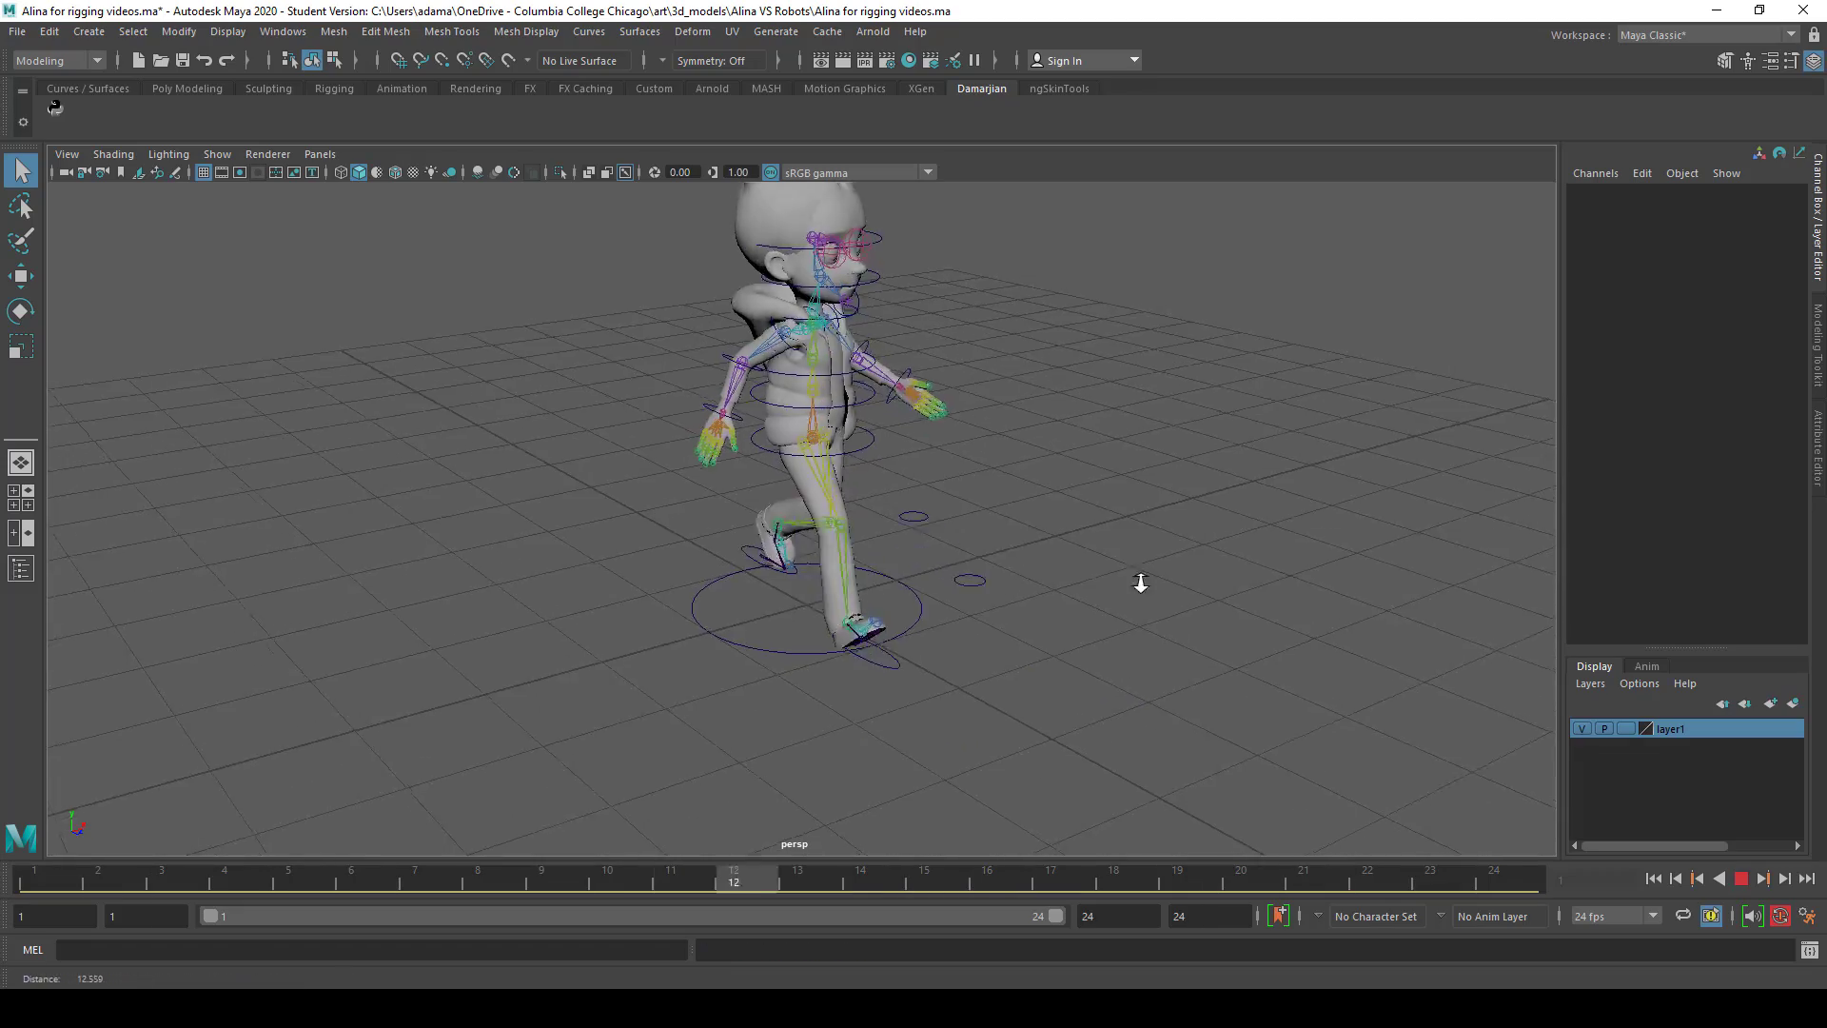
pyautogui.click(1741, 879)
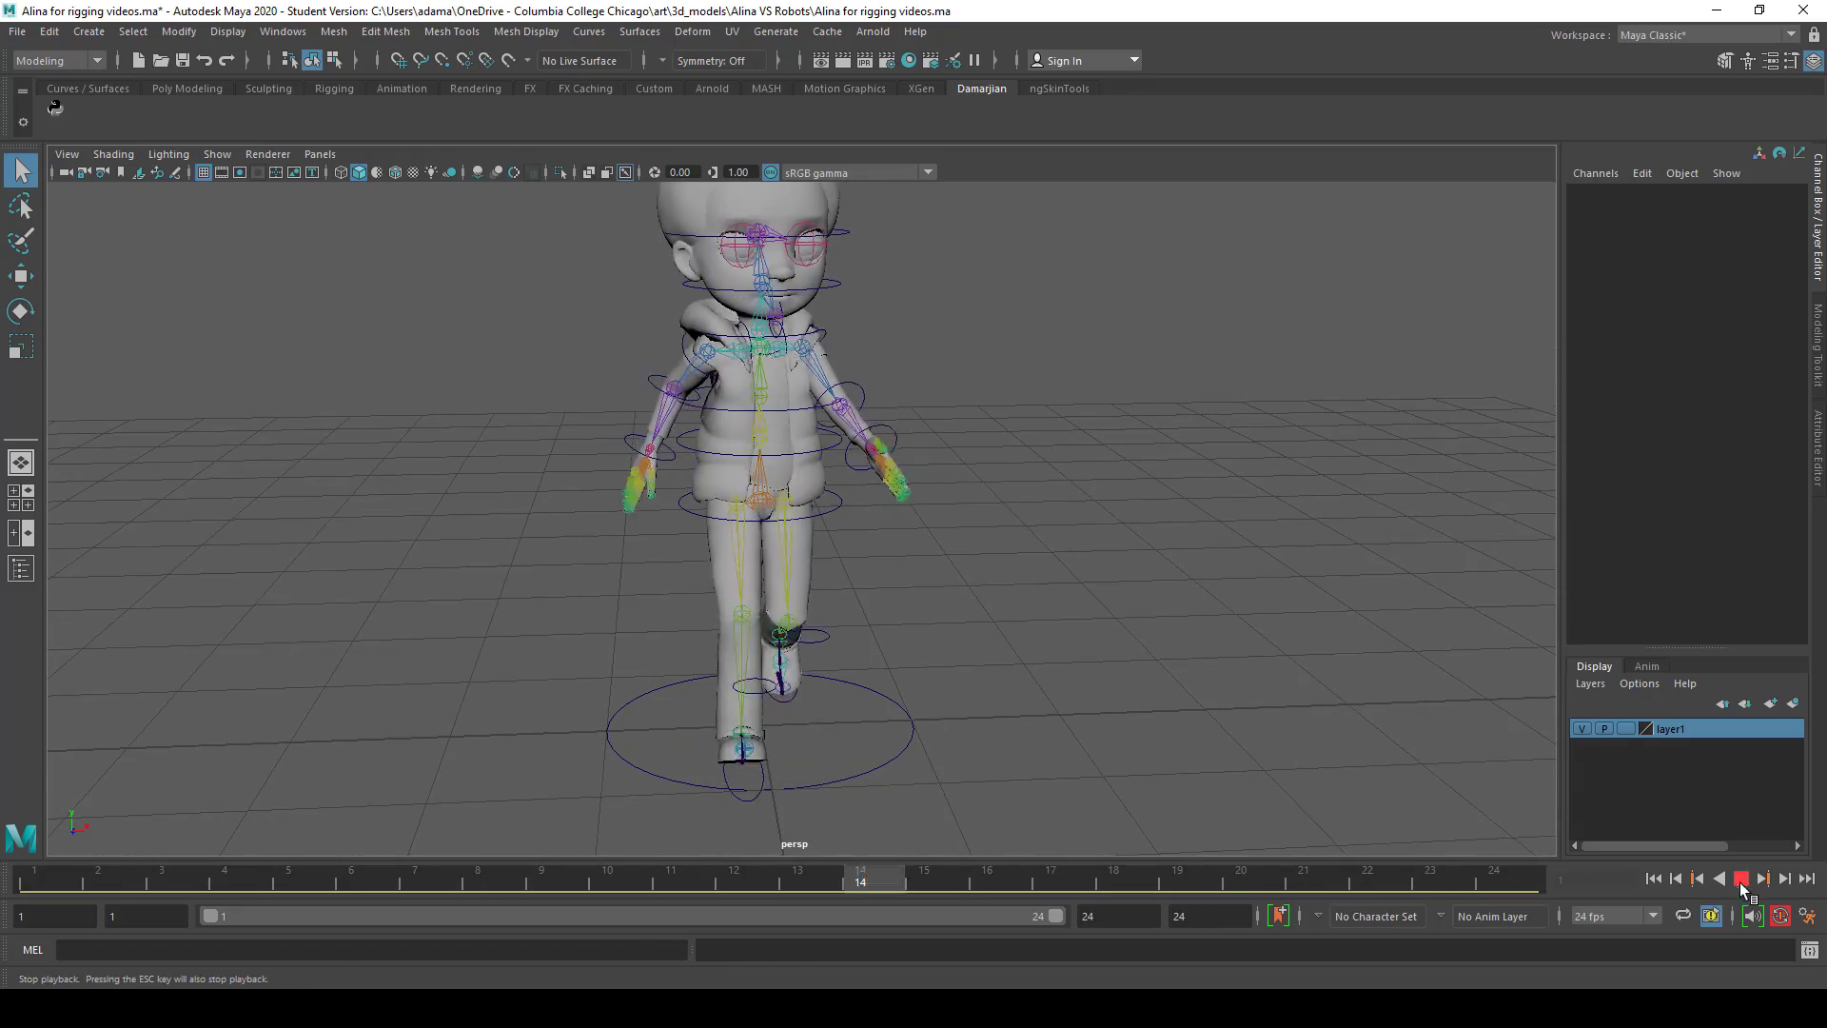
pyautogui.click(1741, 877)
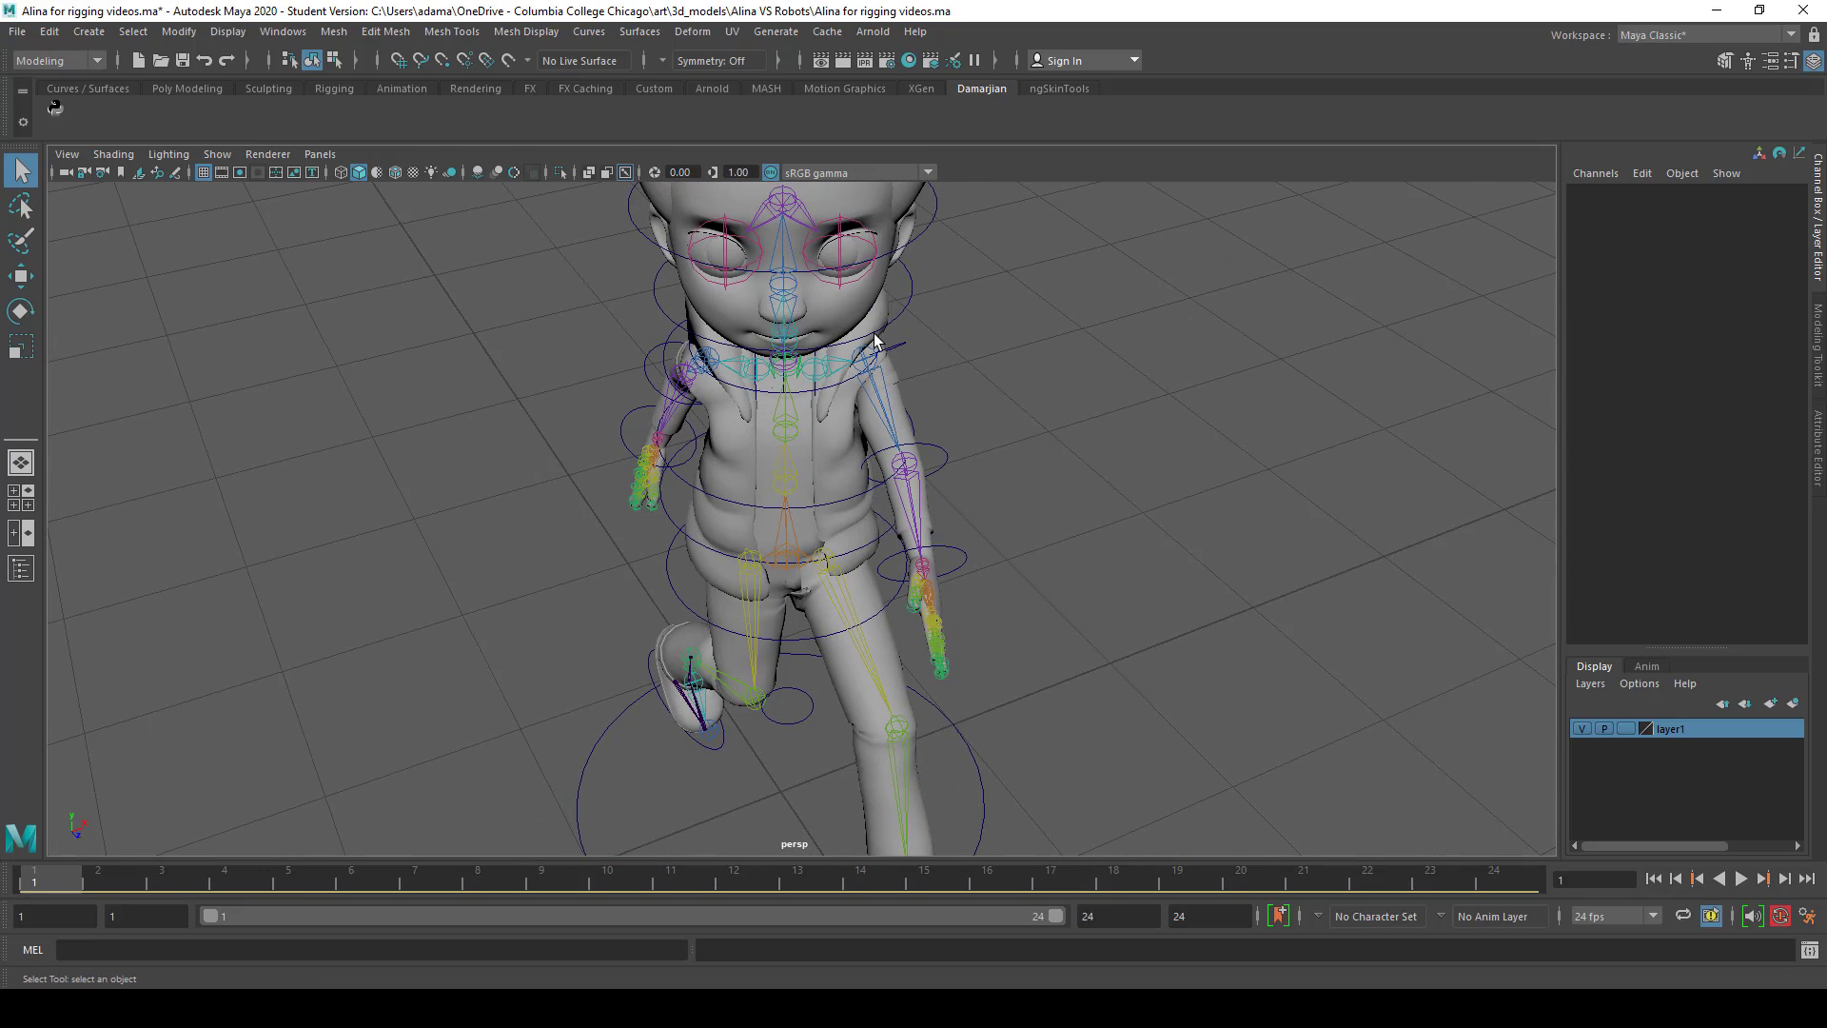
pyautogui.moveTo(897, 396)
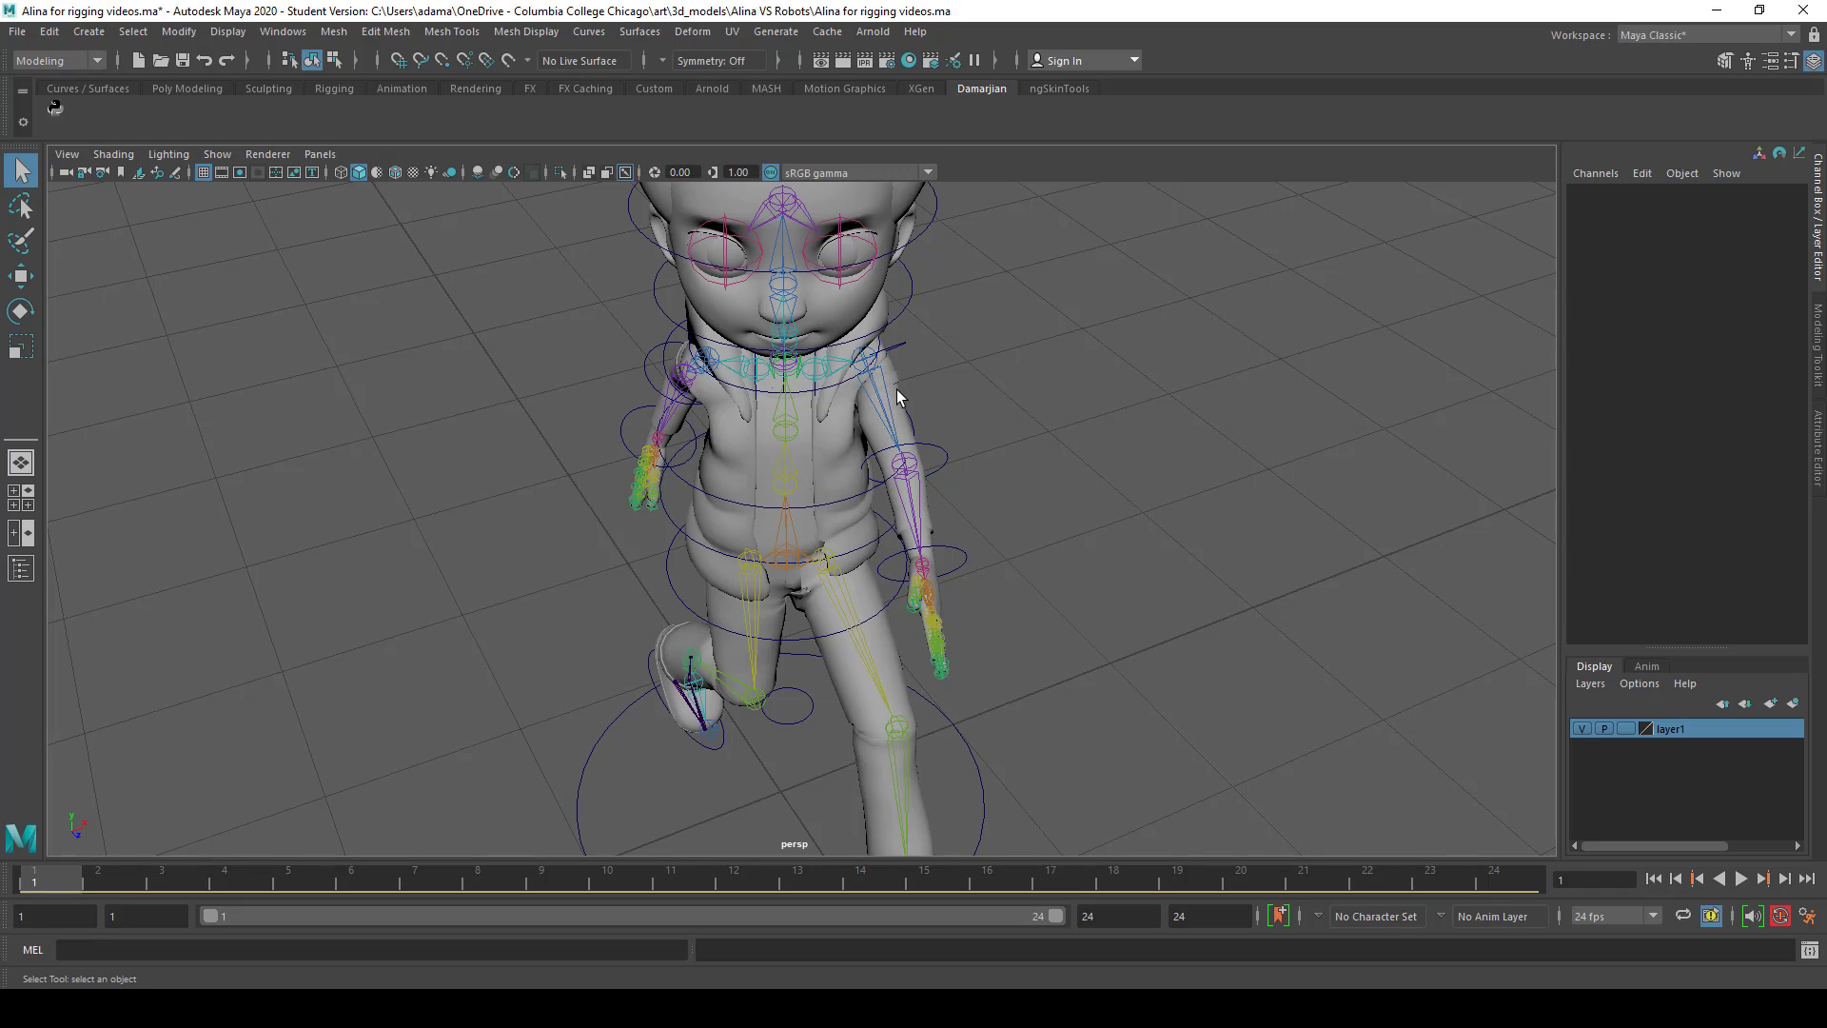
pyautogui.moveTo(685, 379)
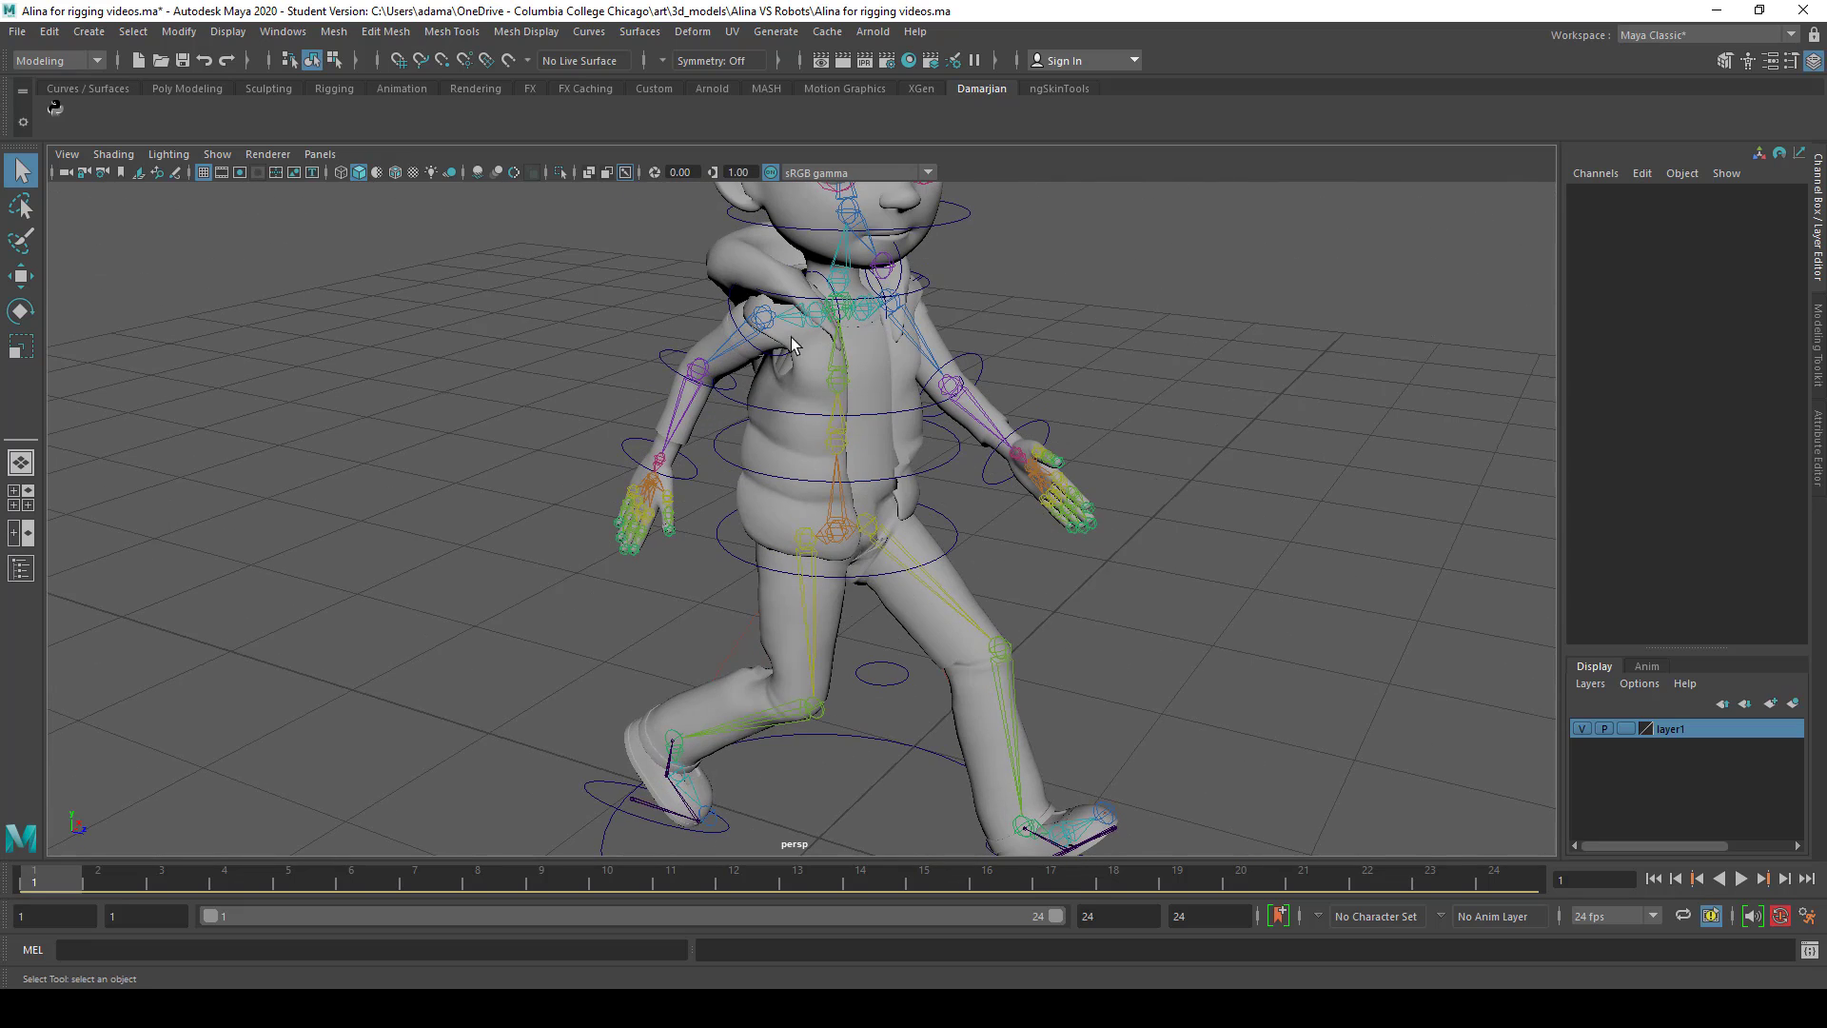
pyautogui.moveTo(1174, 458)
pyautogui.write('45')
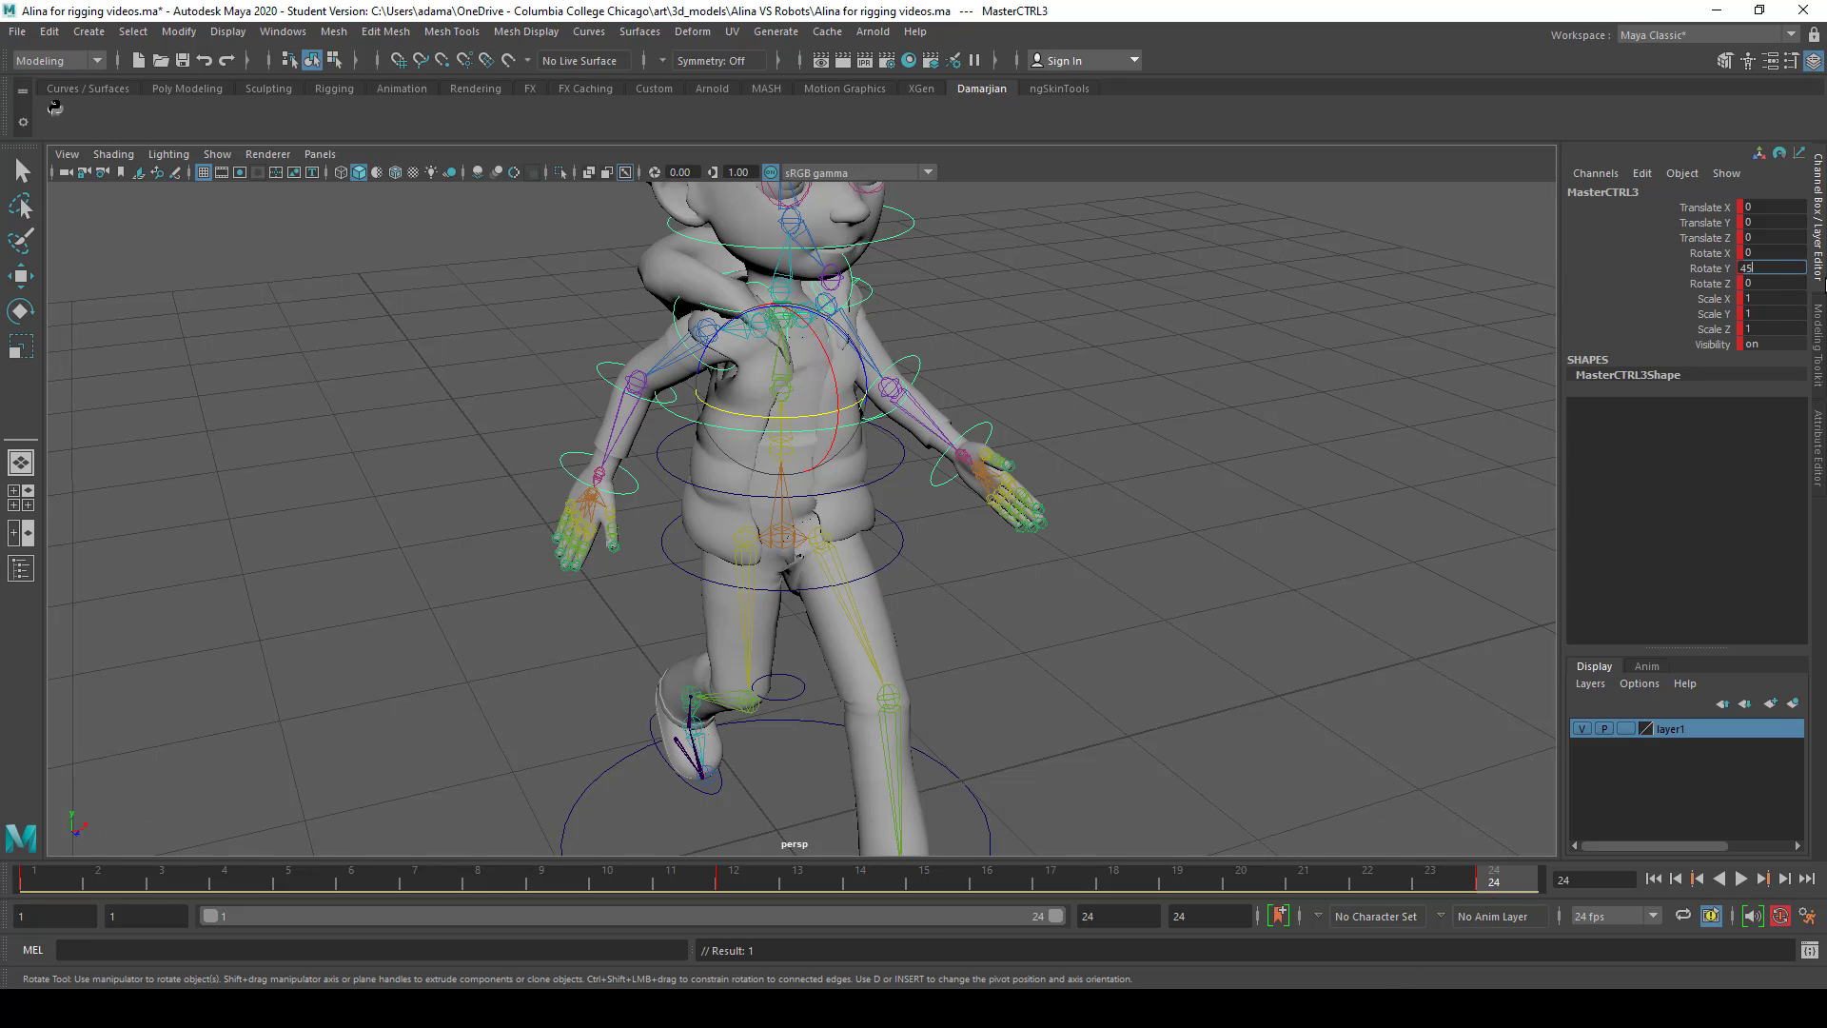
pyautogui.click(733, 880)
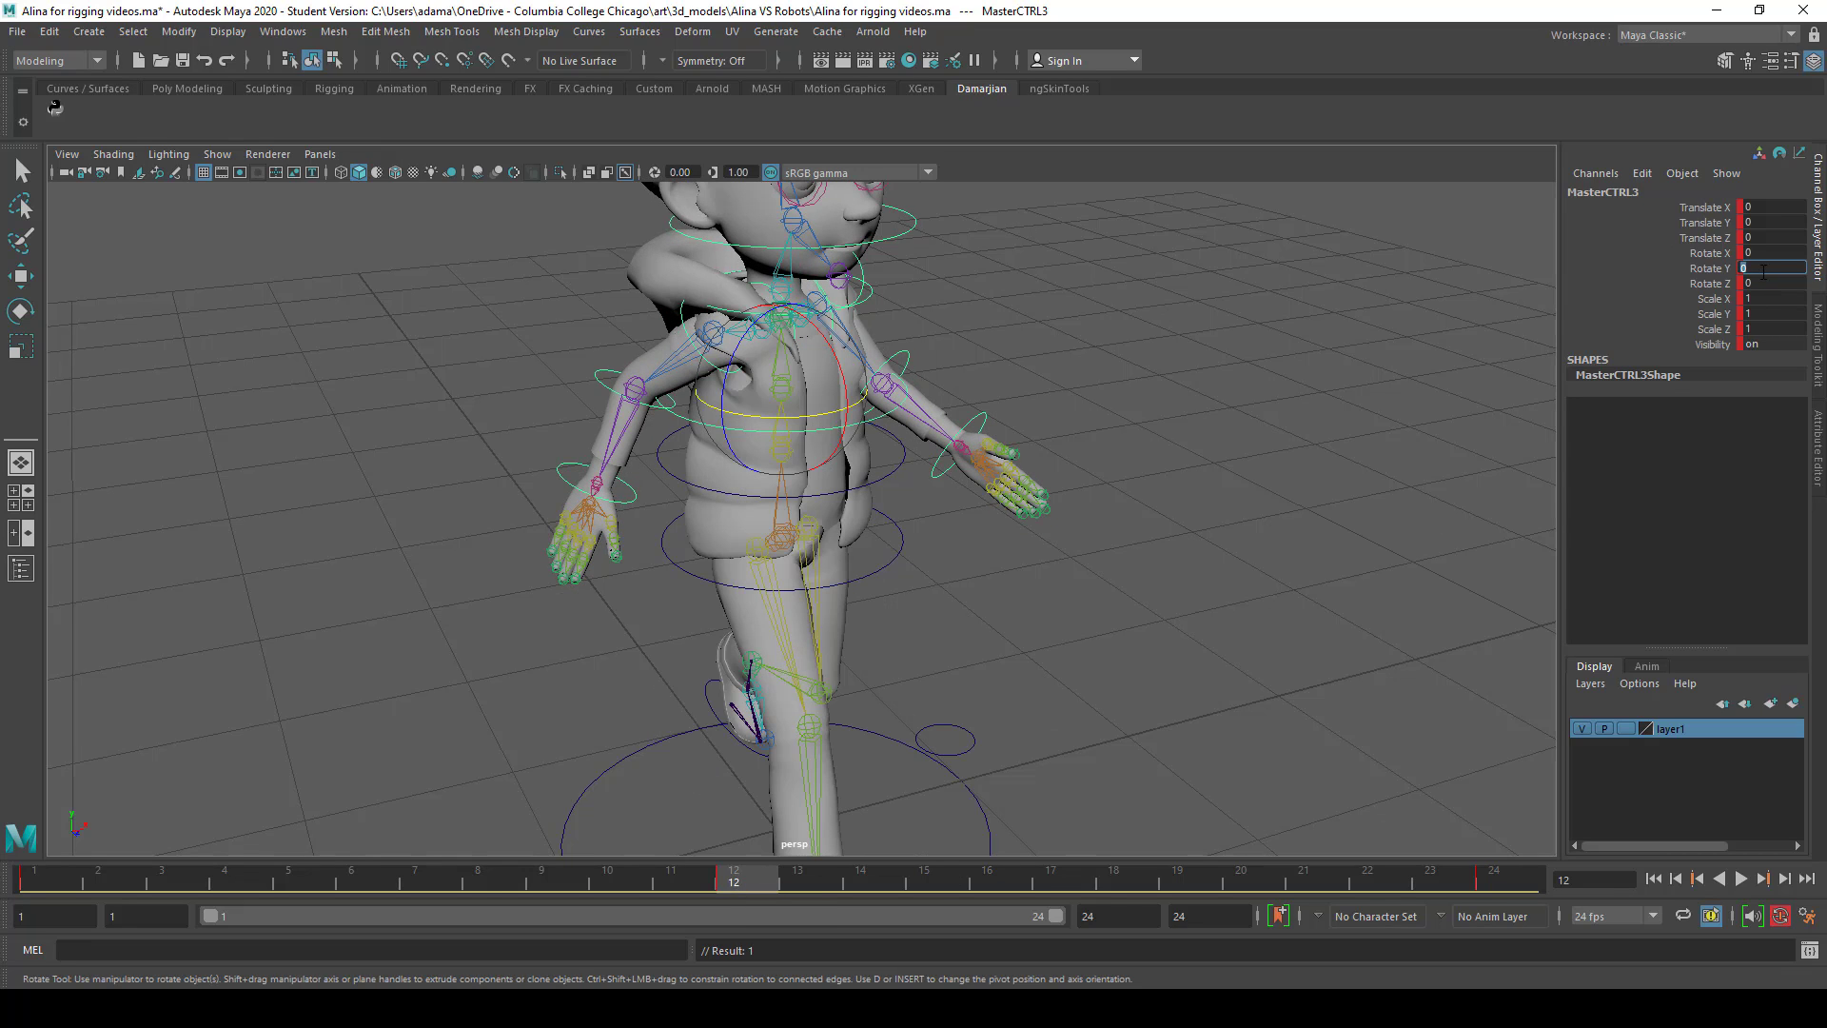
pyautogui.write('45')
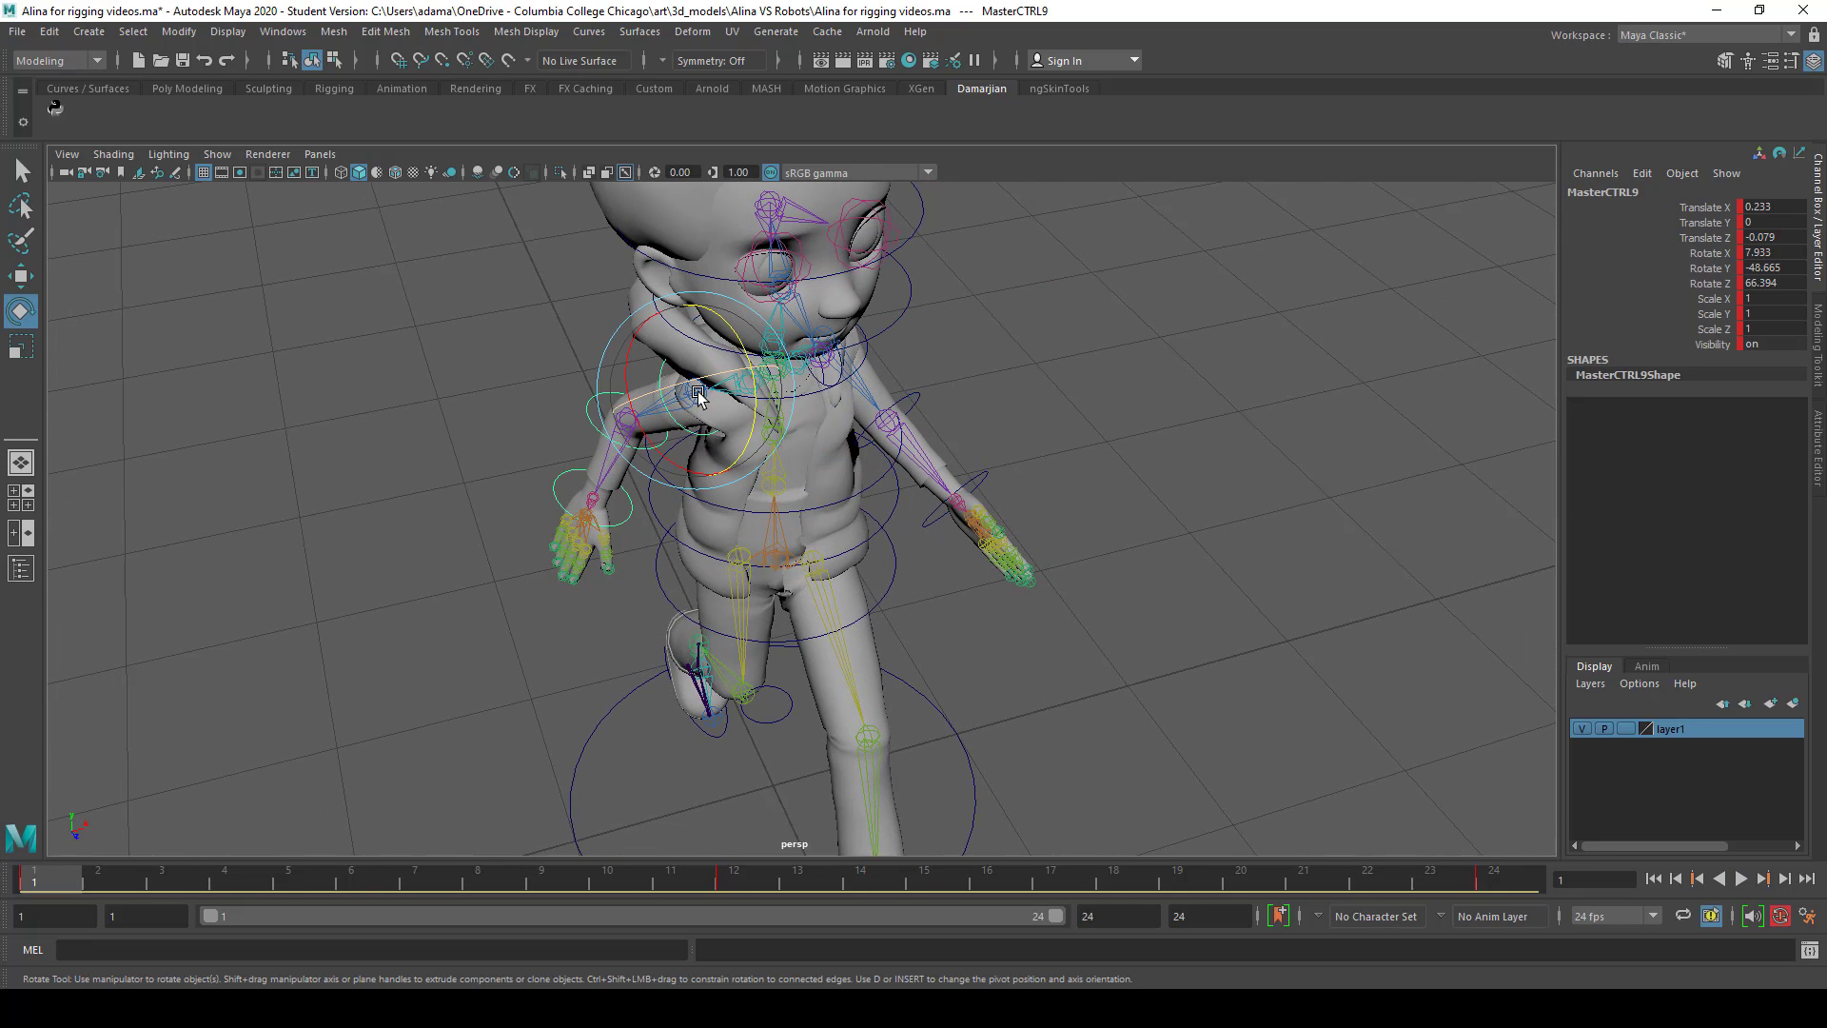
# Rotate the shoulder so the arm swings down, matching its Rotate Y values at frames 1 and 24
pyautogui.moveTo(699, 396); pyautogui.dragTo(741, 338)
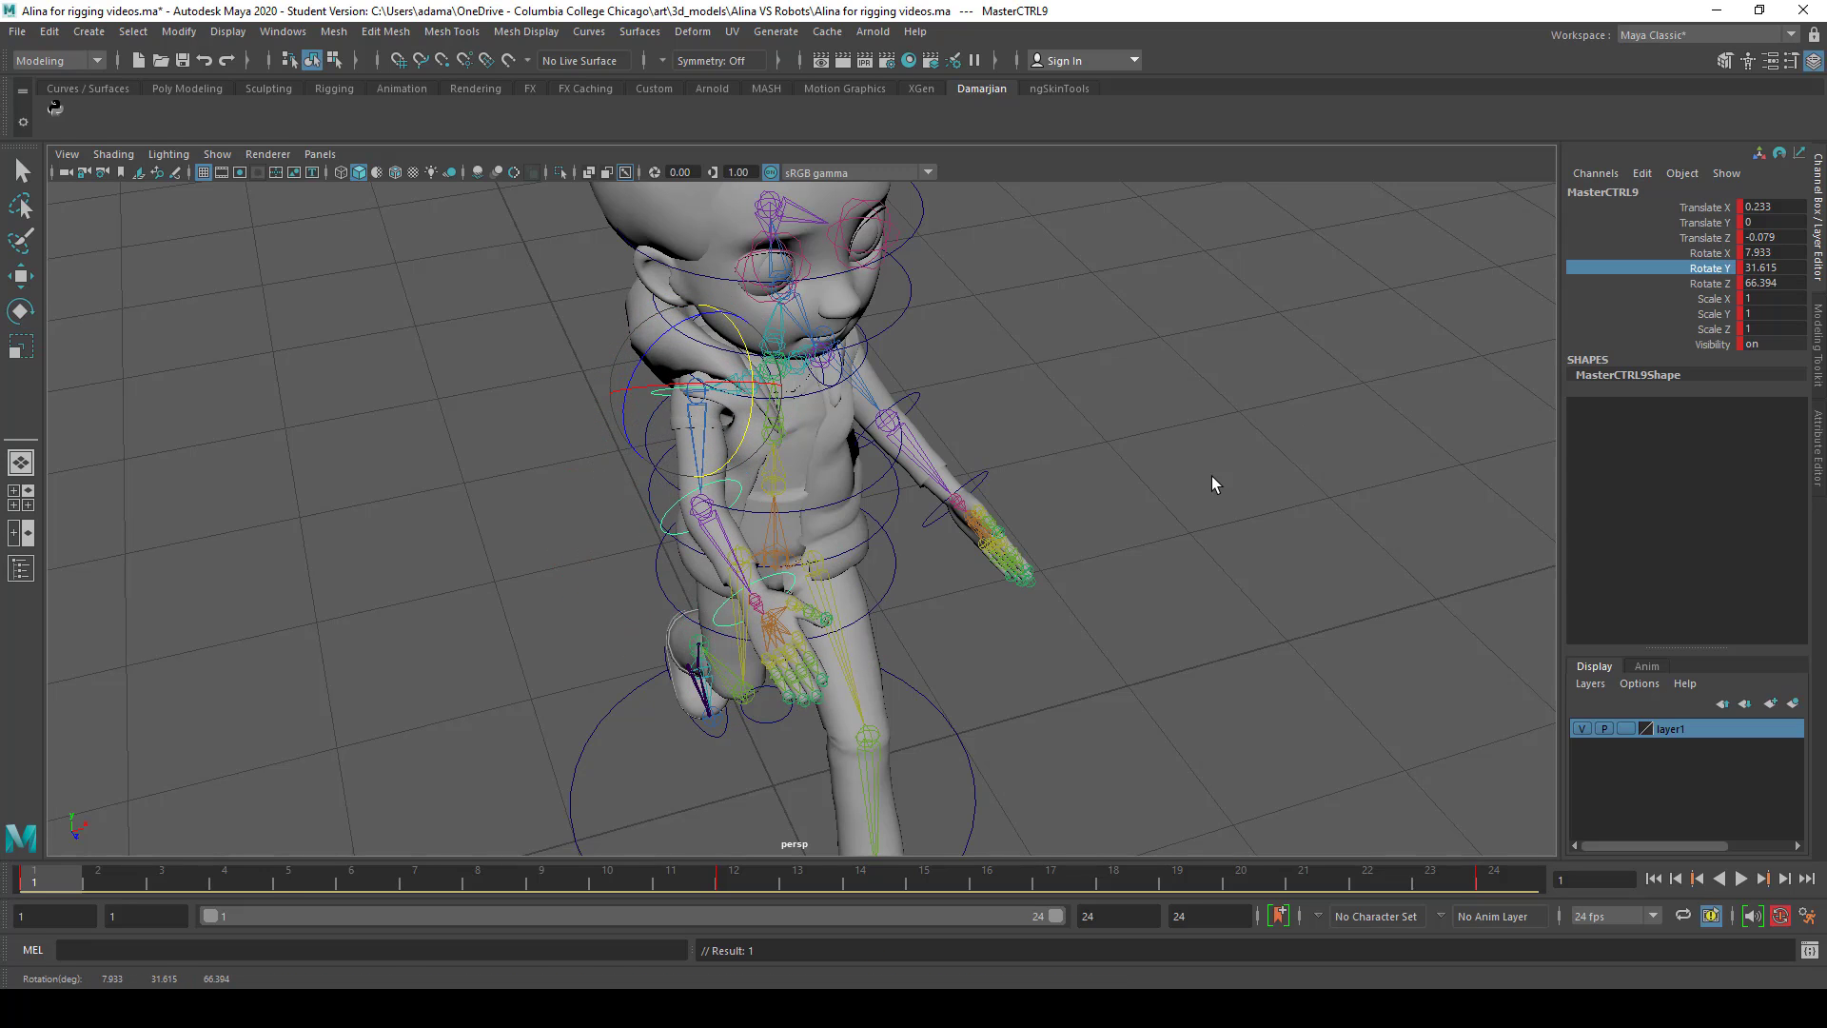
pyautogui.click(1771, 268)
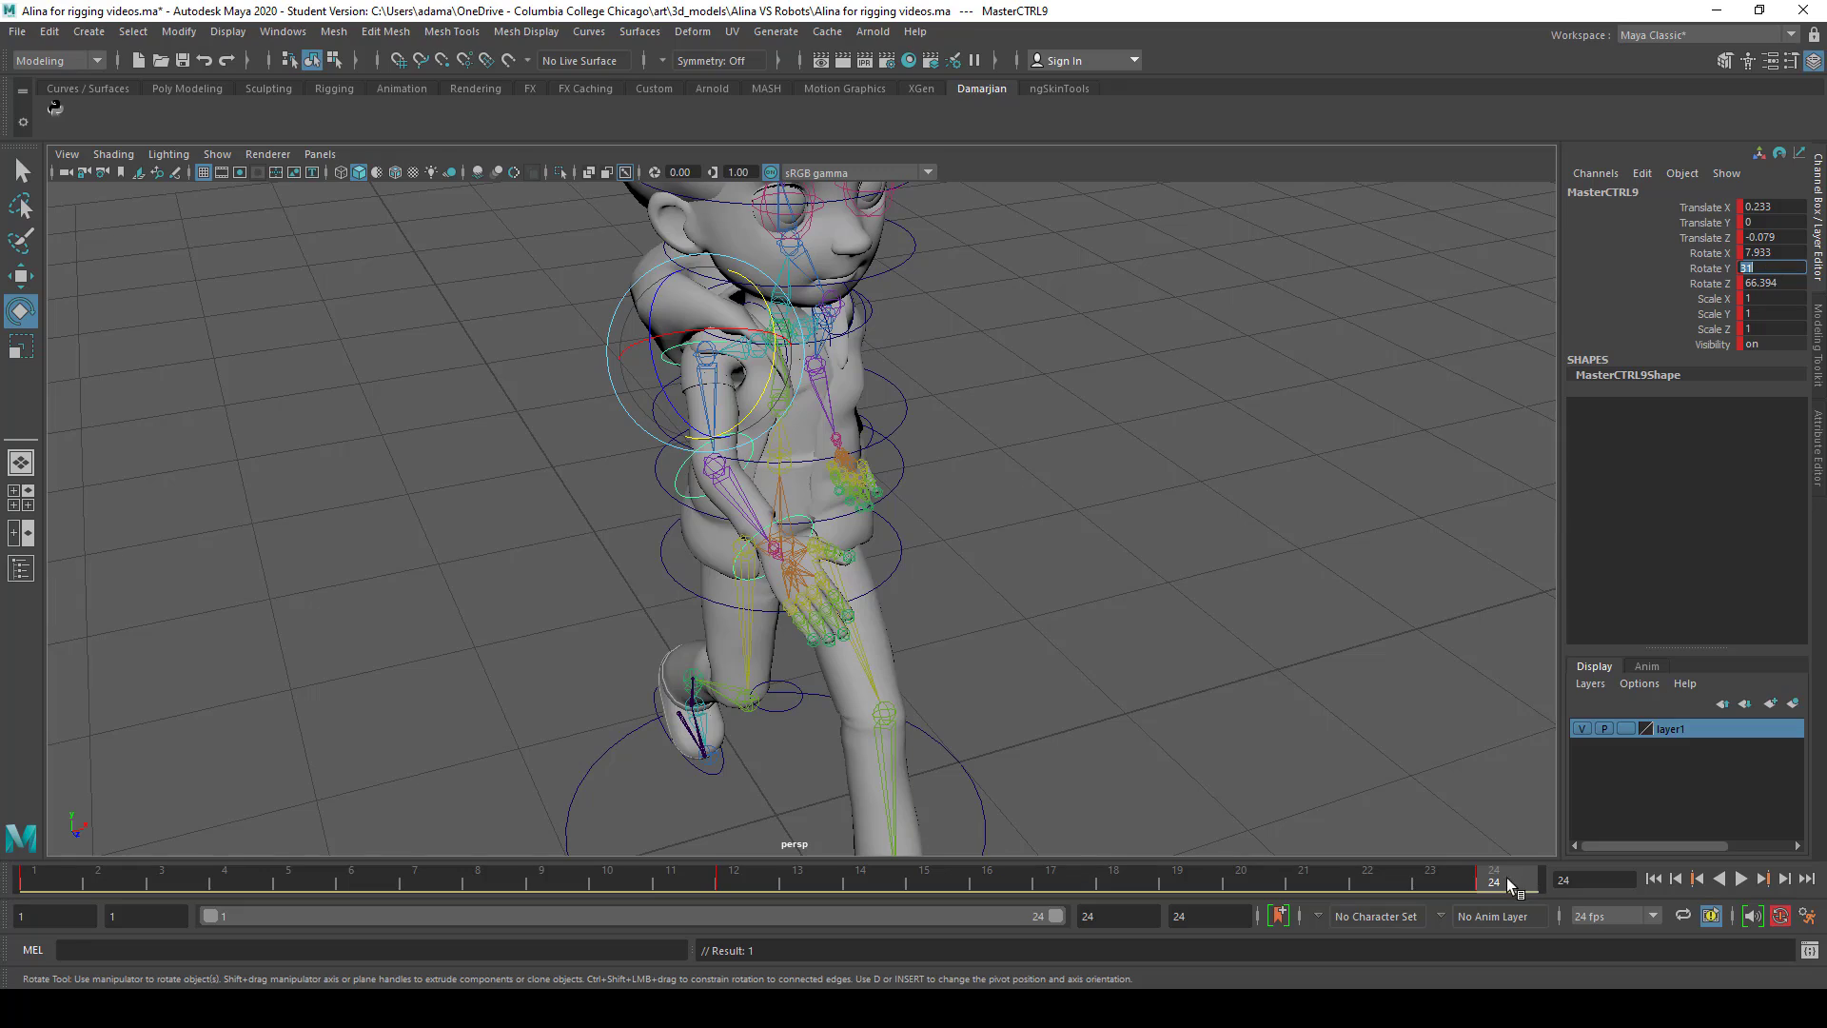
pyautogui.click(607, 879)
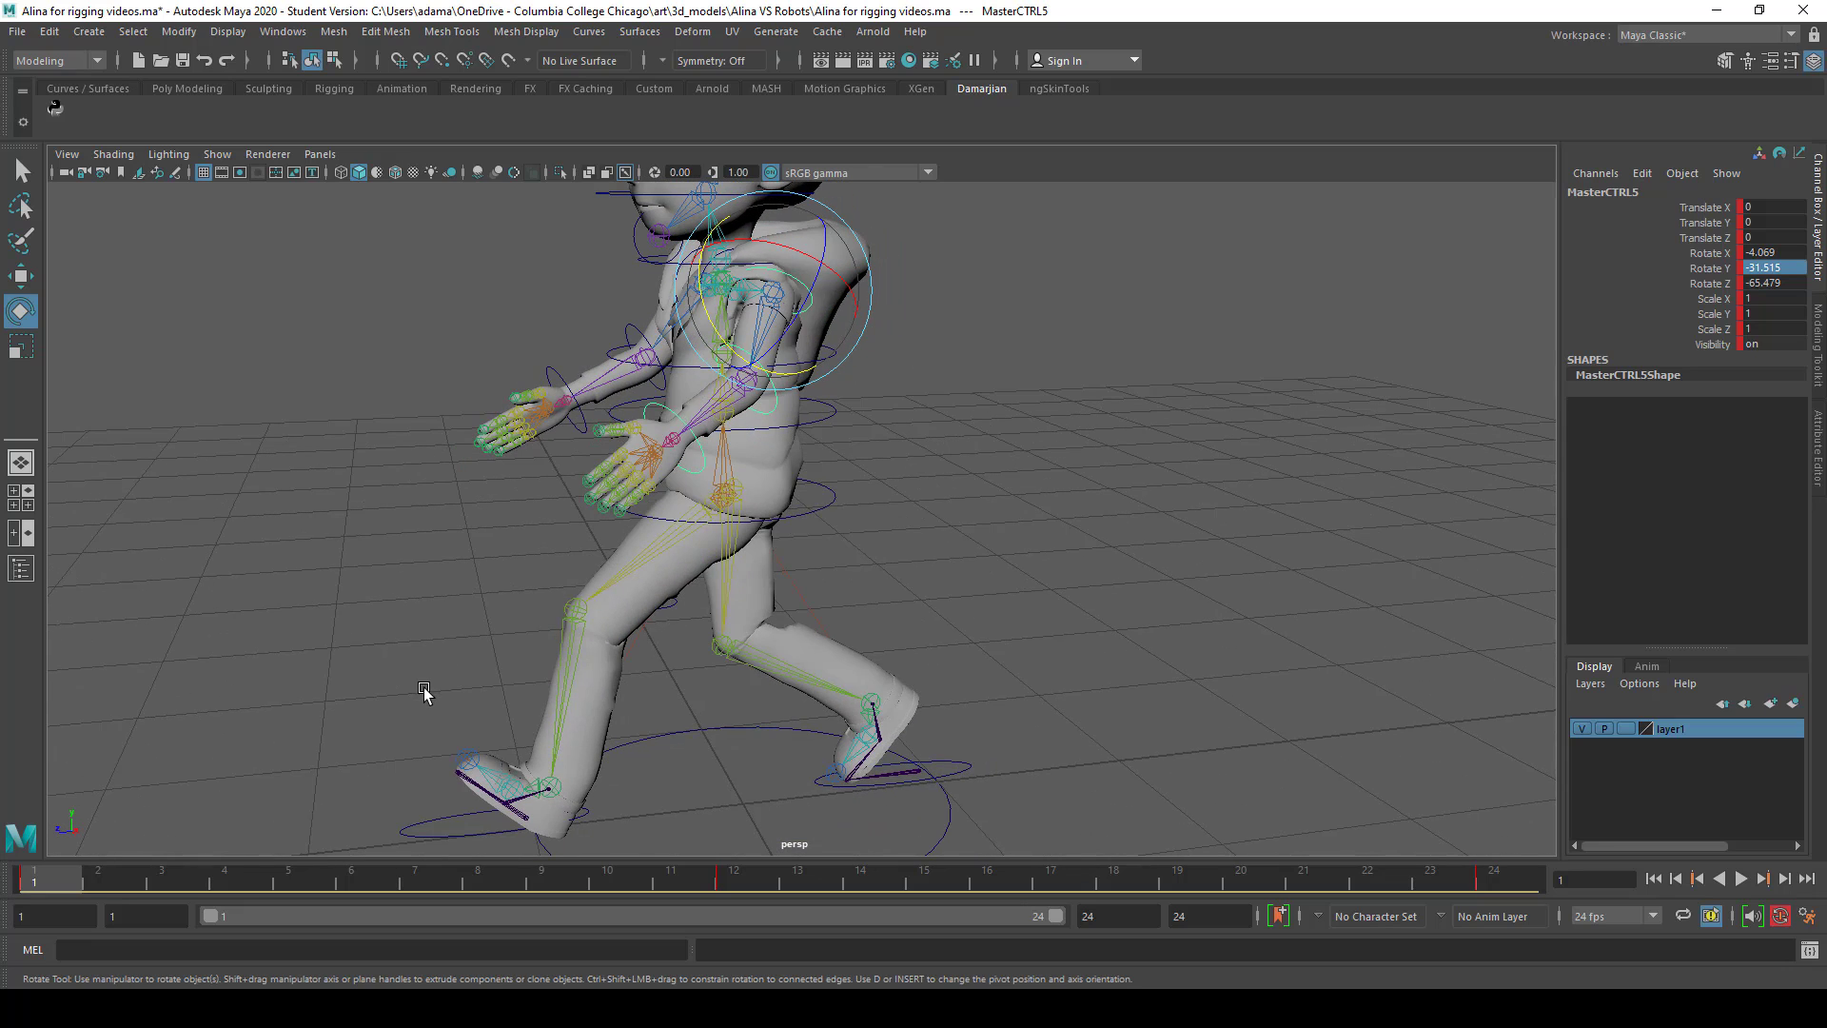
pyautogui.click(1771, 267)
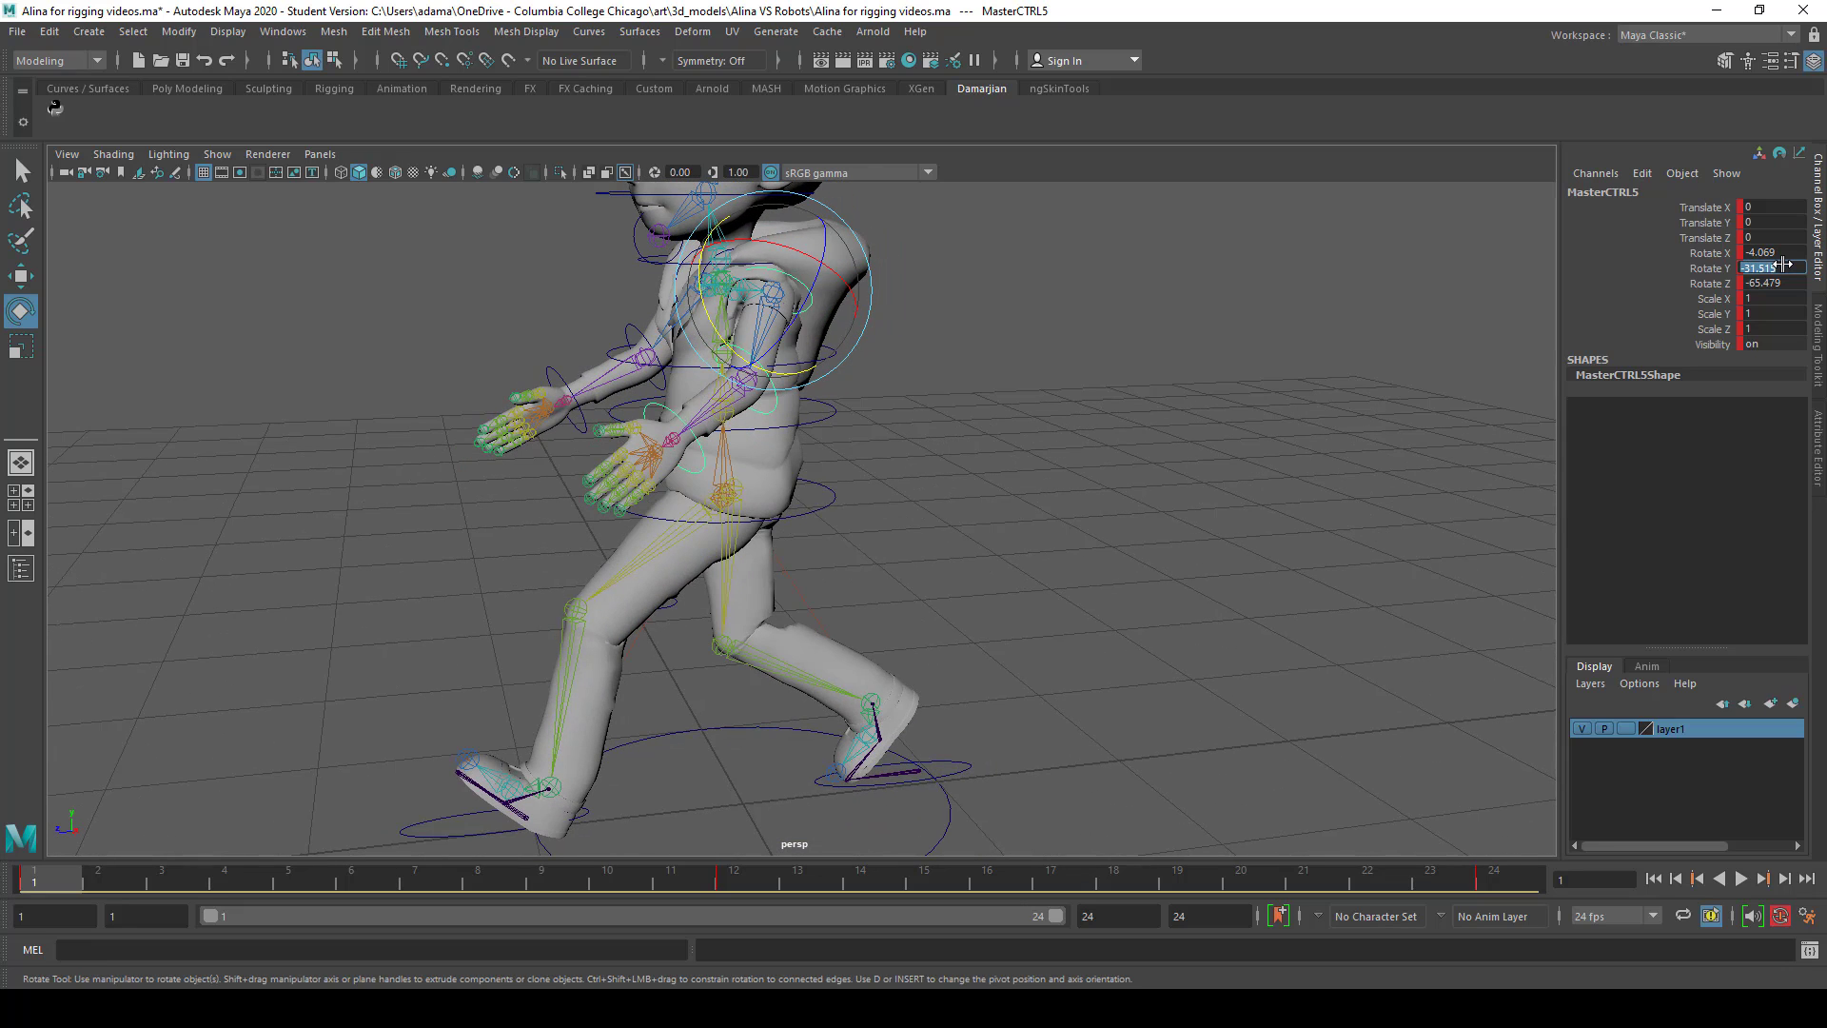
pyautogui.click(732, 881)
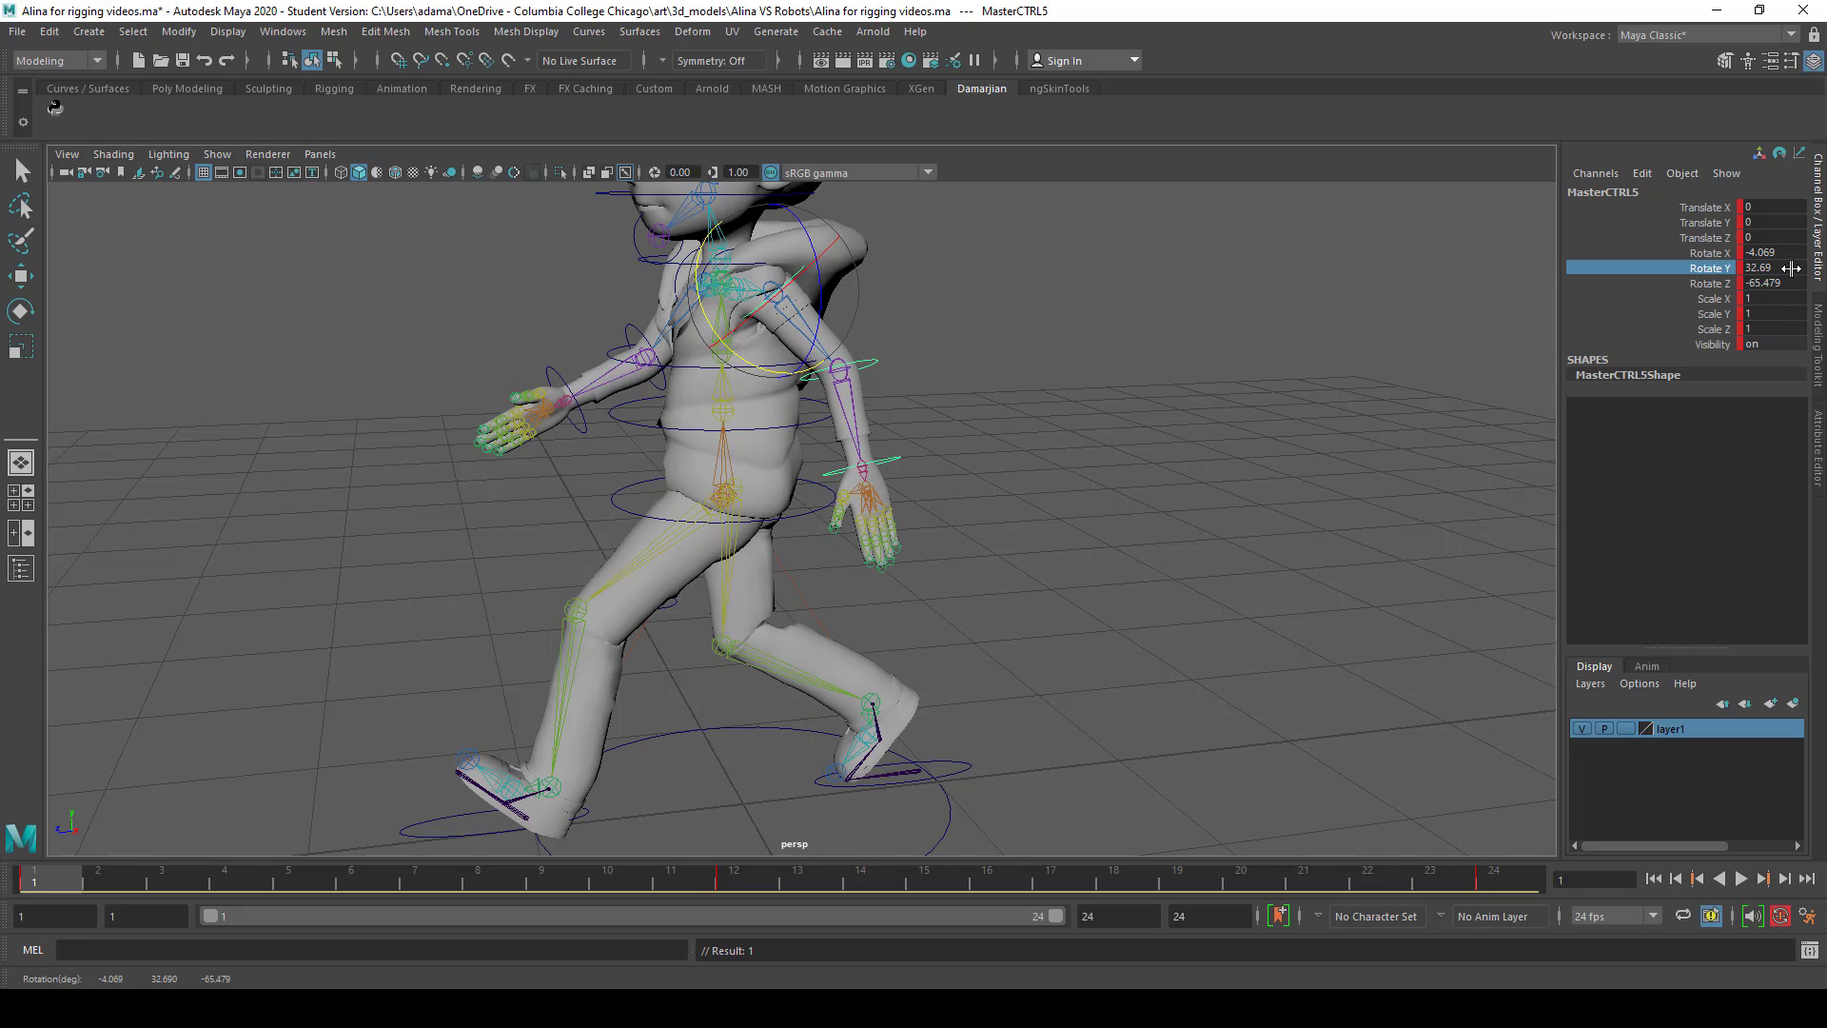
pyautogui.tripleClick(1771, 268)
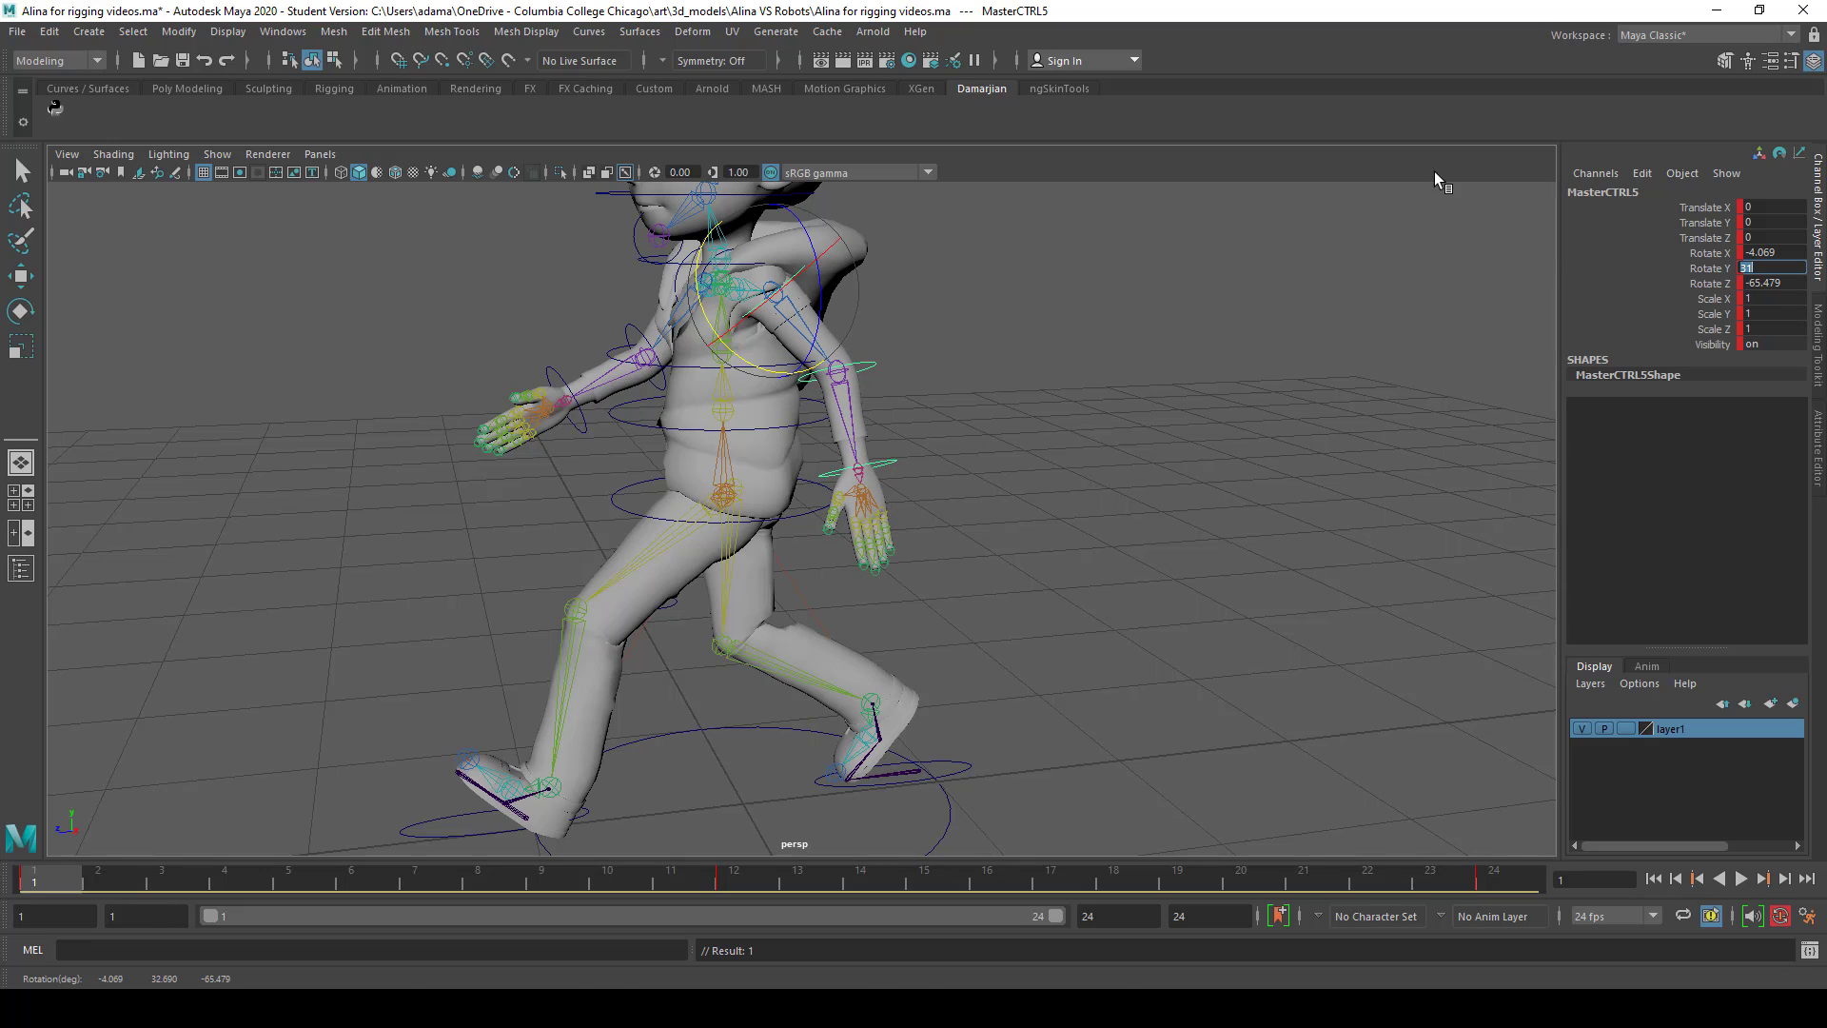
pyautogui.moveTo(774, 881)
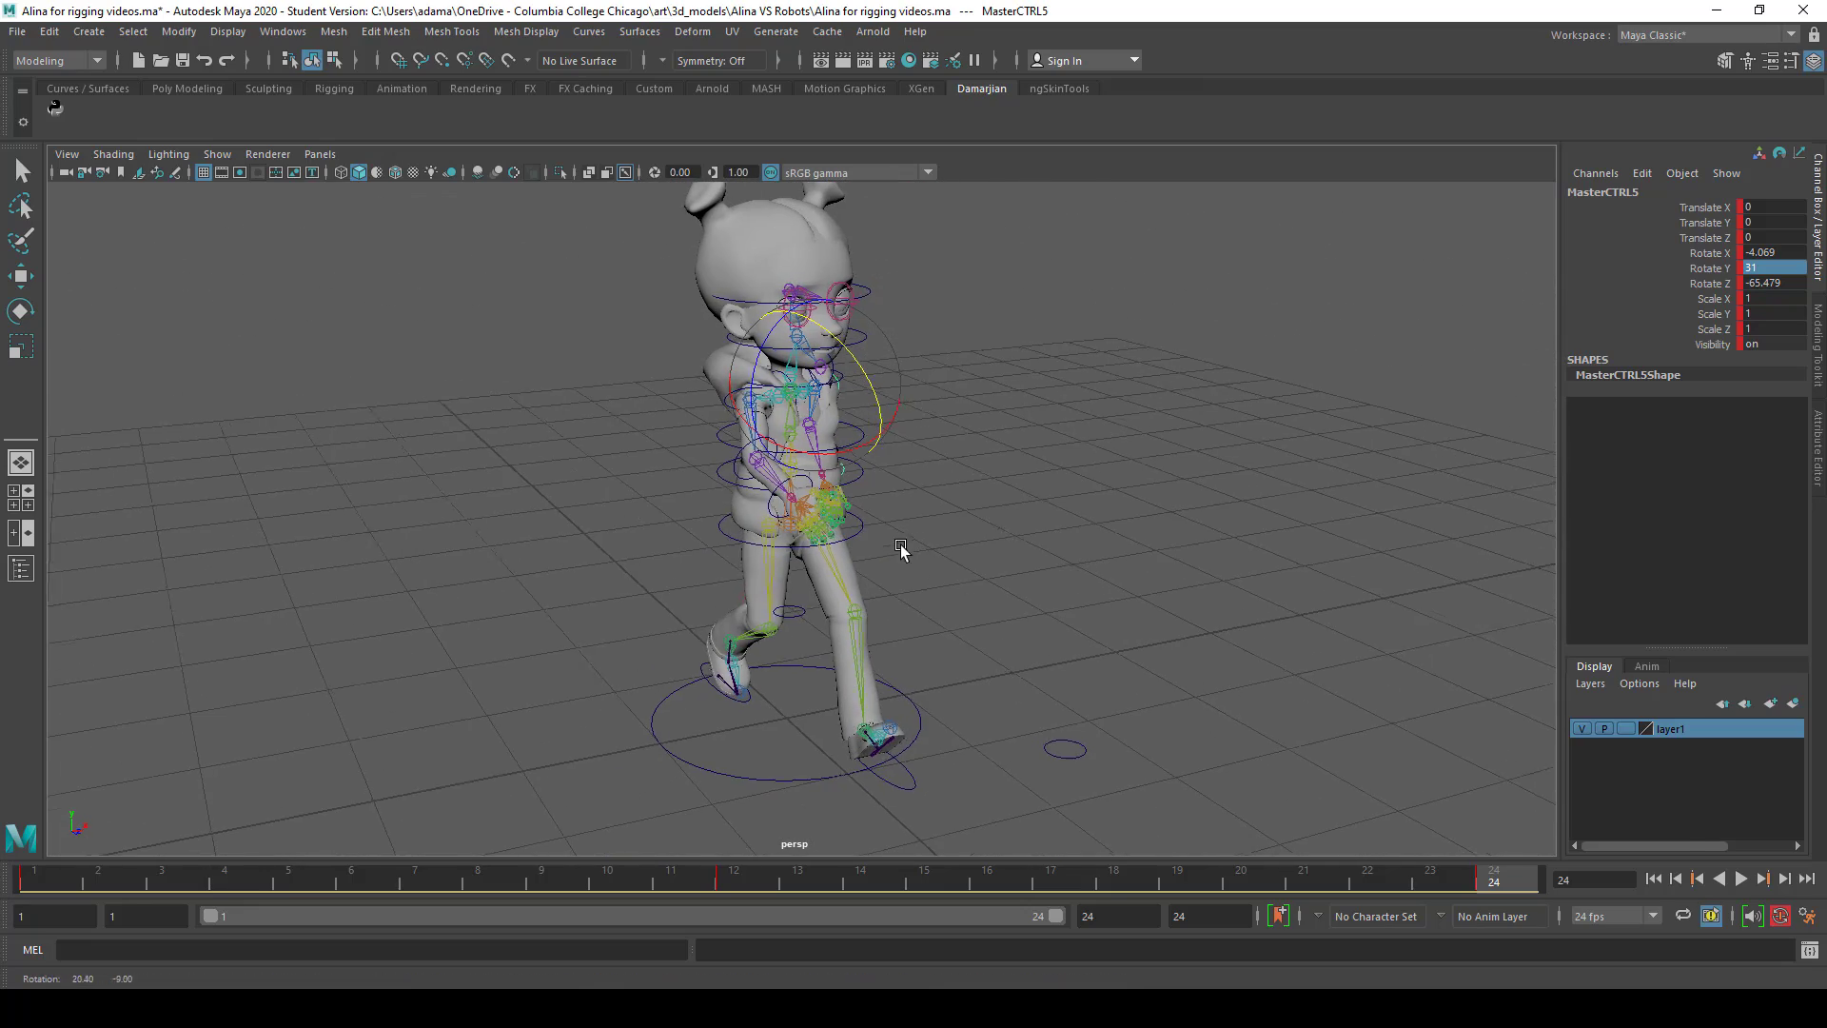
pyautogui.click(1743, 878)
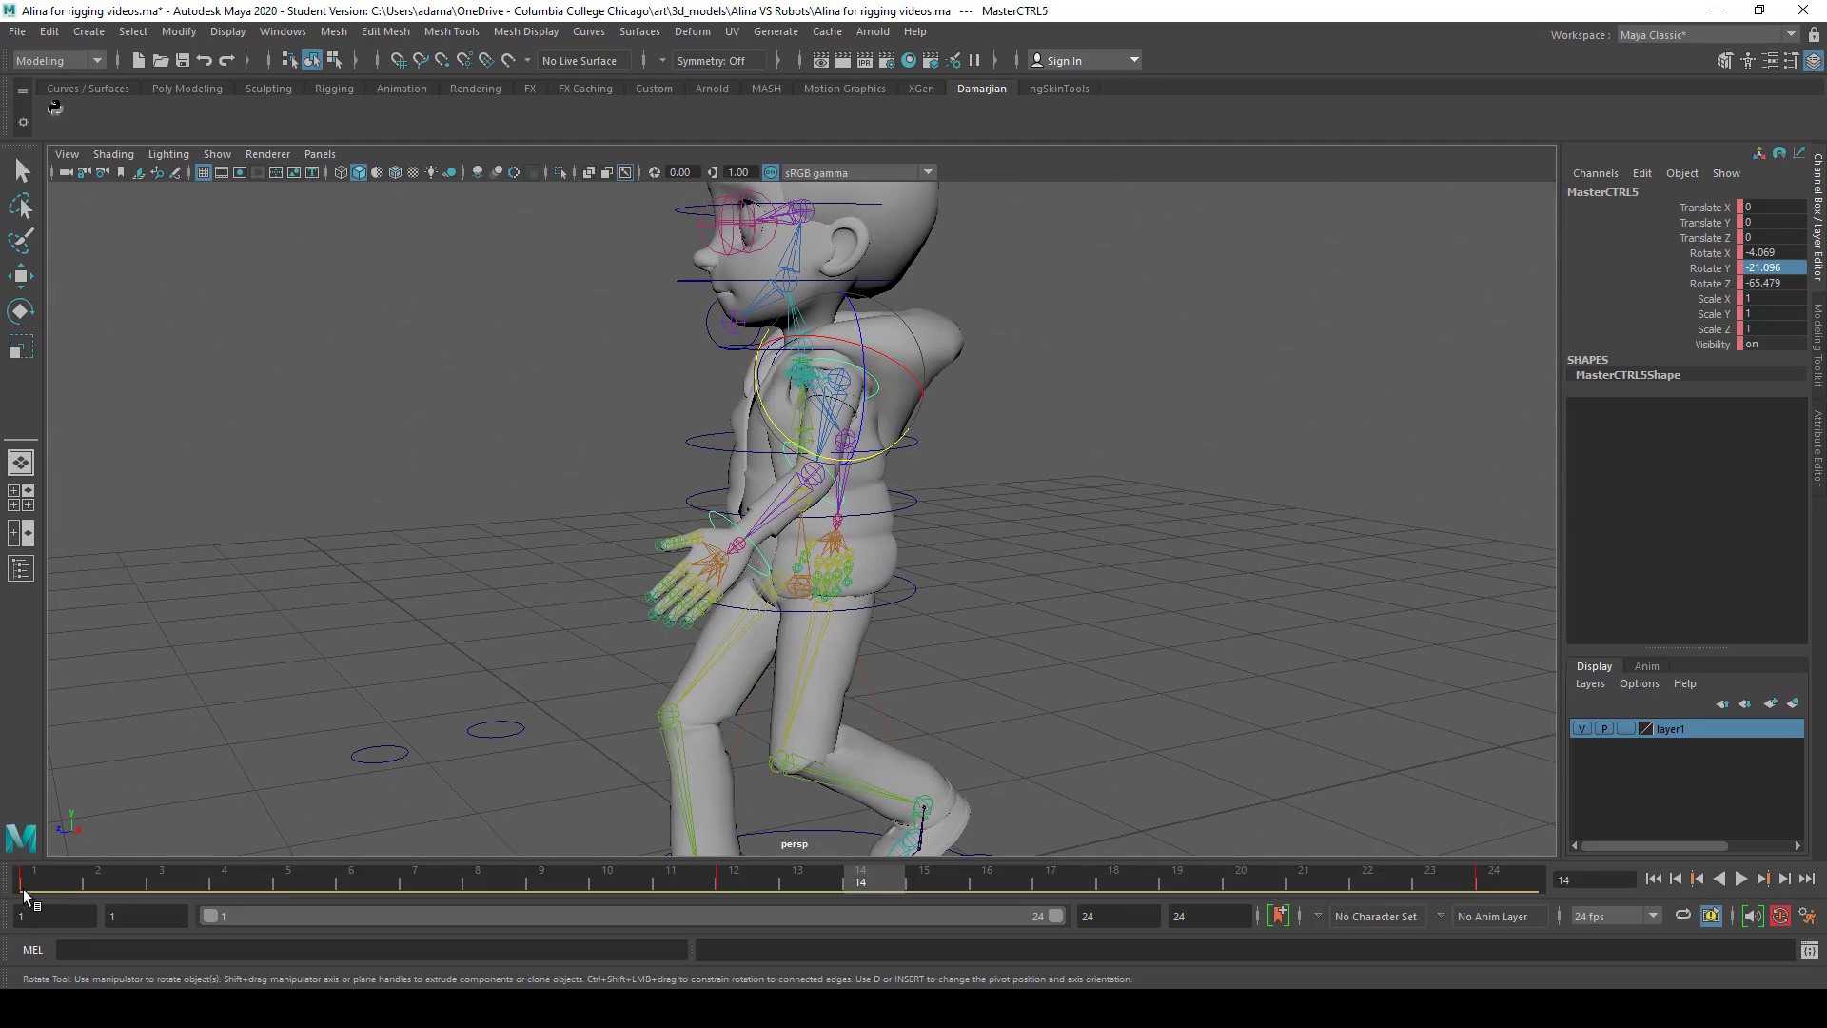
pyautogui.click(1428, 872)
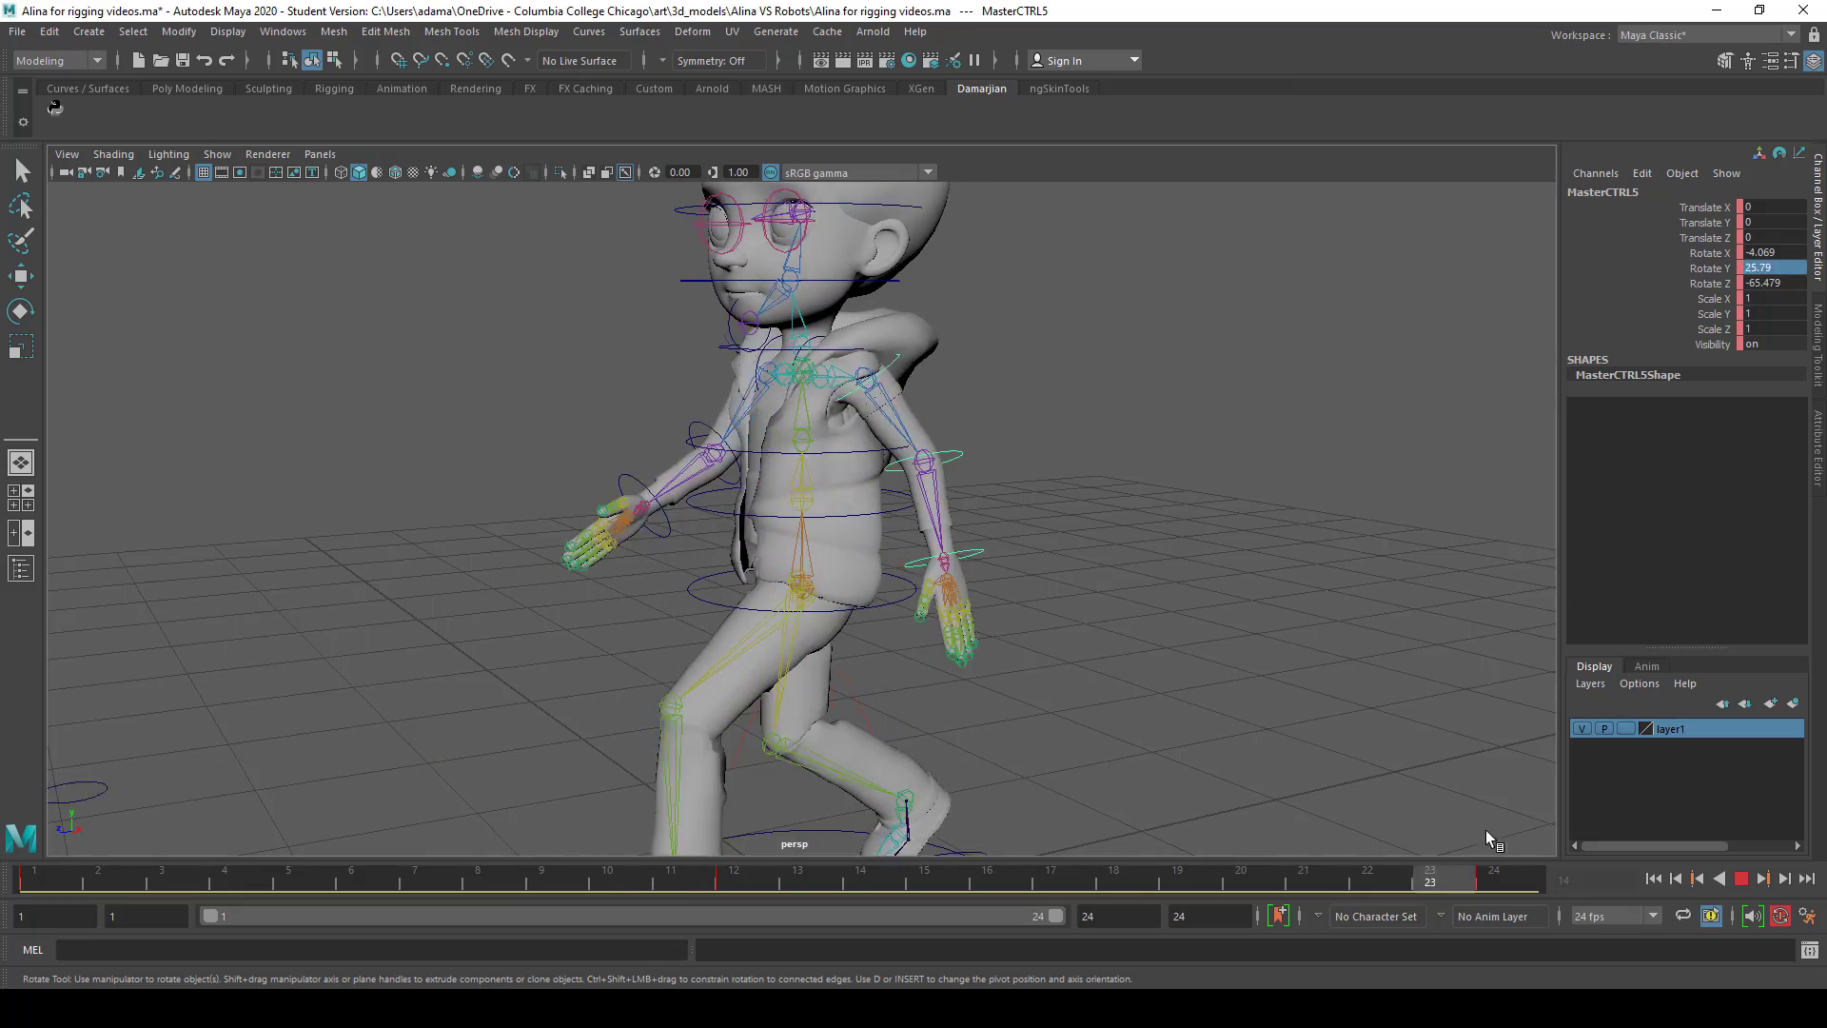
pyautogui.click(99, 872)
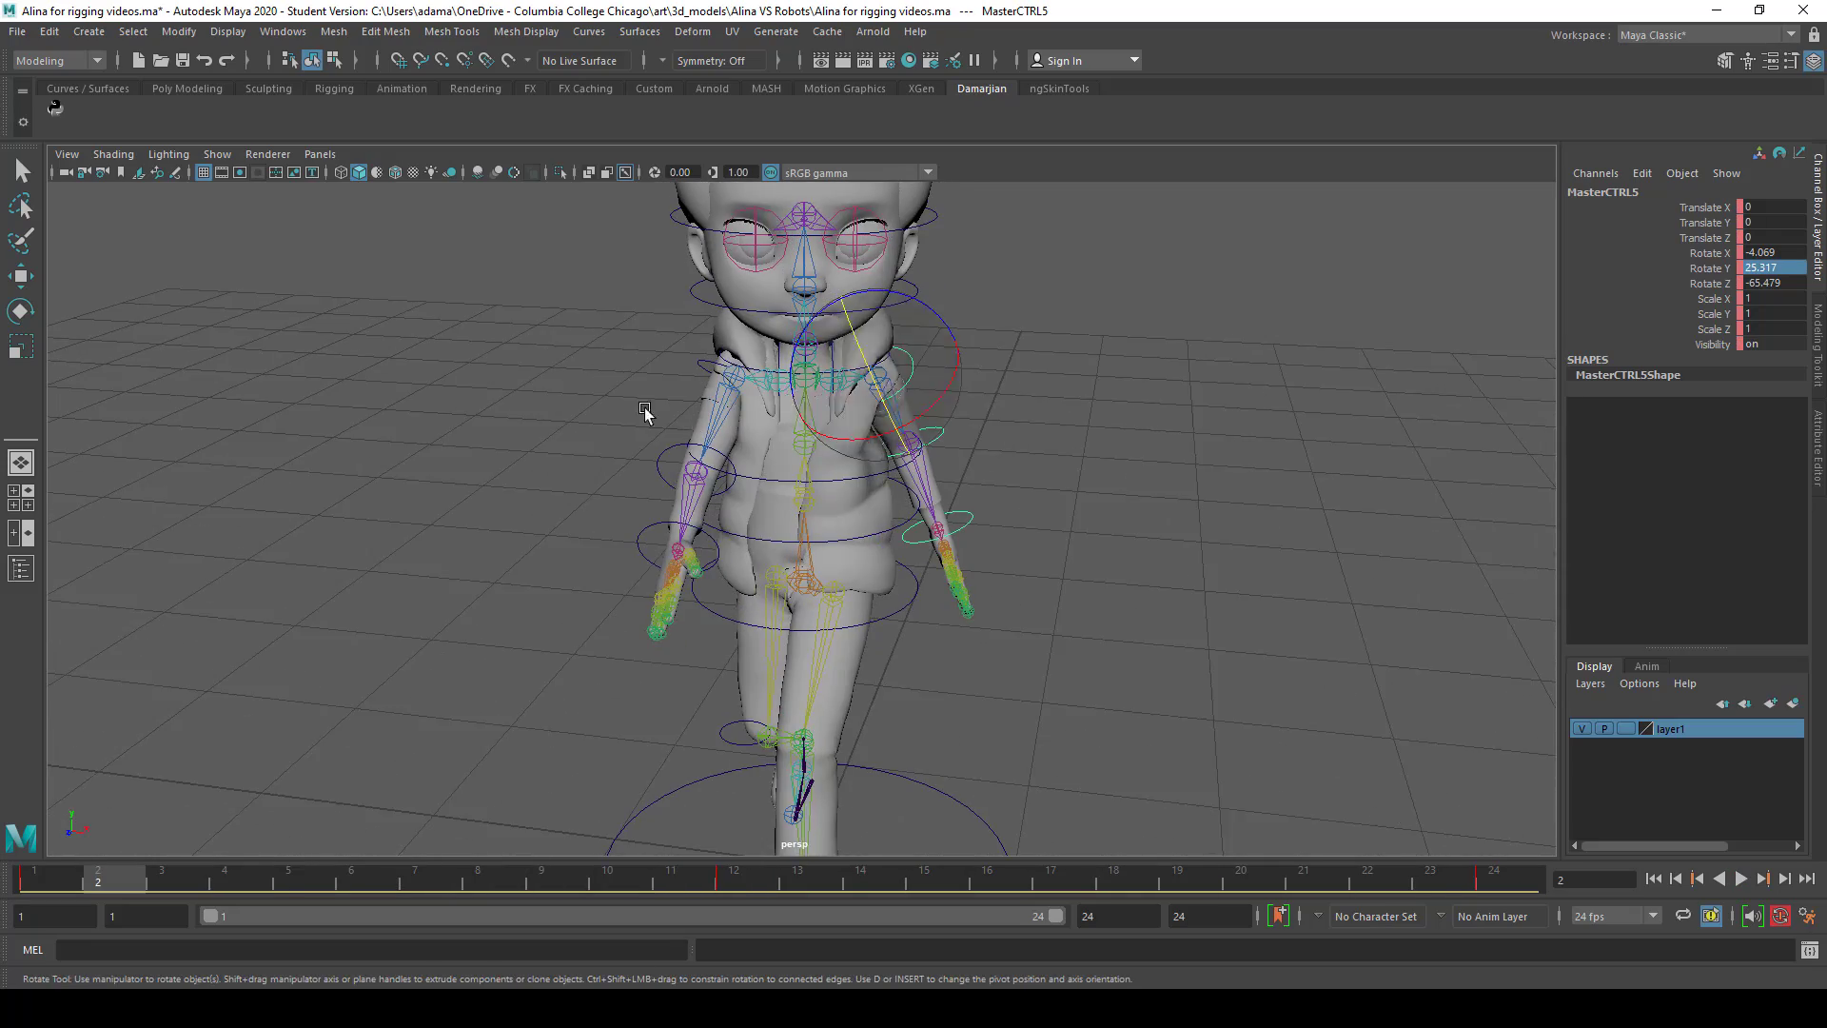
pyautogui.moveTo(990, 442)
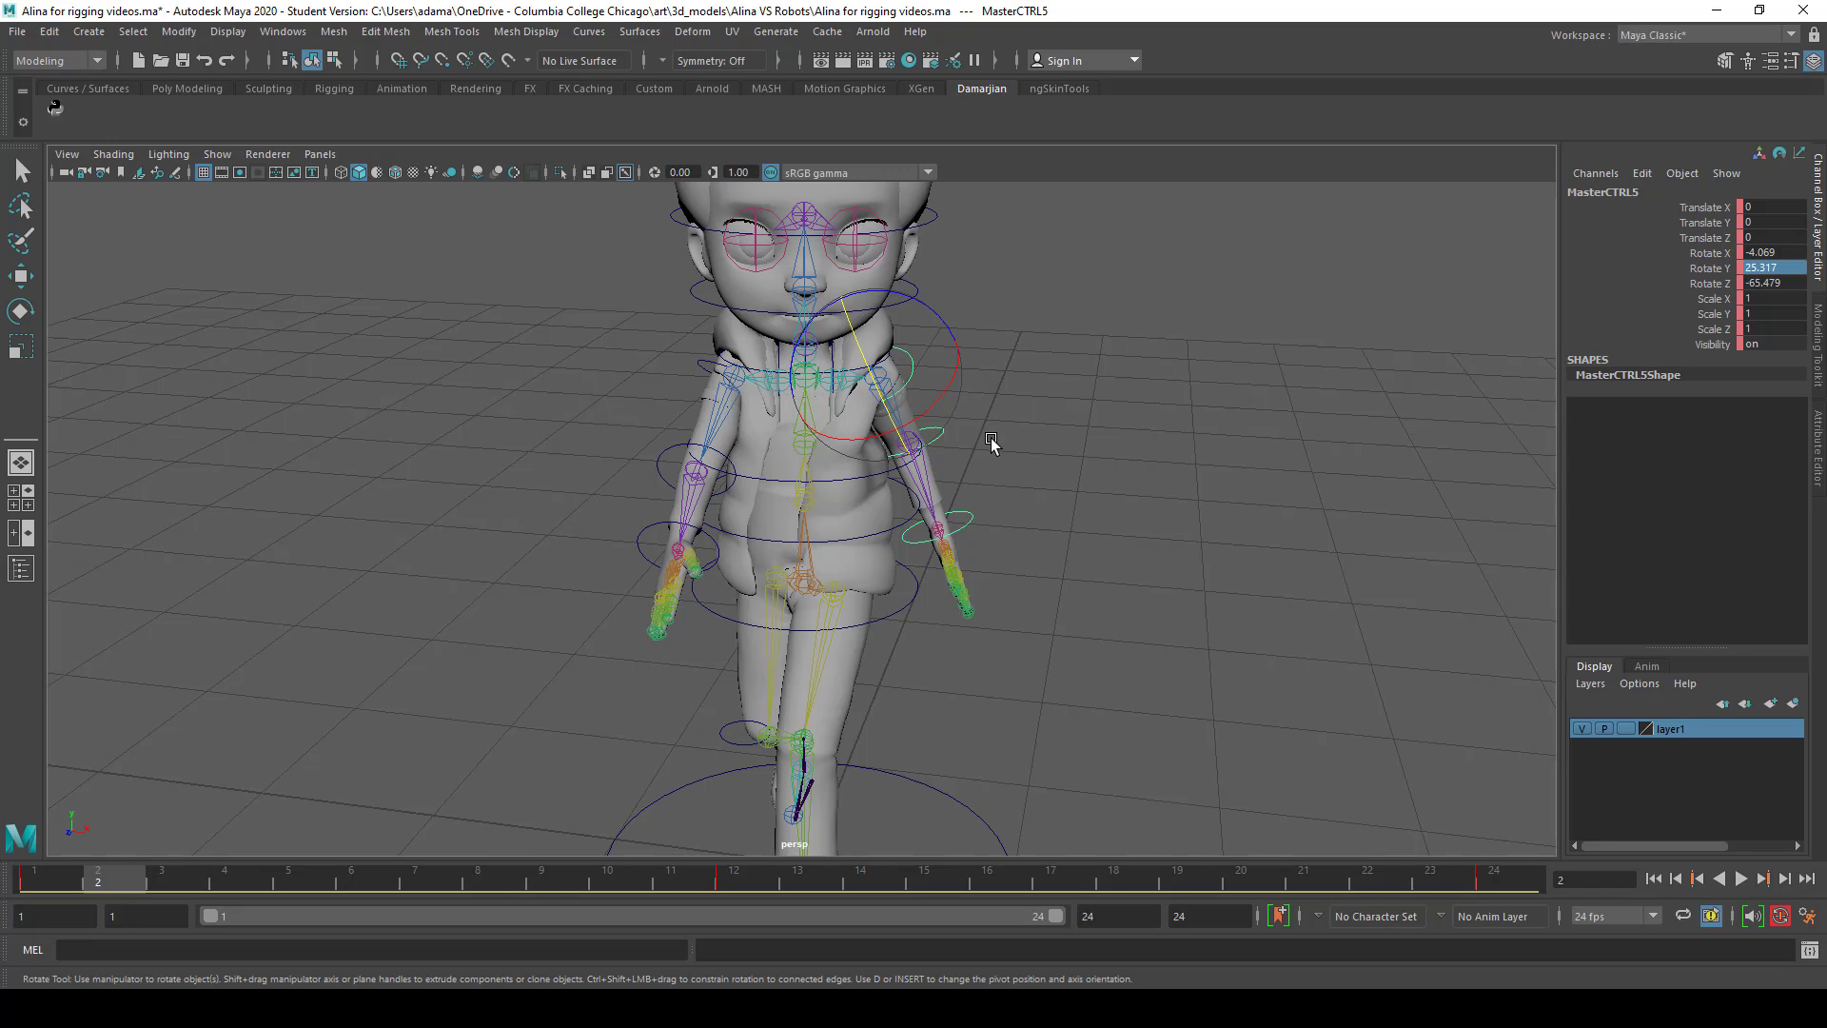
pyautogui.moveTo(1020, 520)
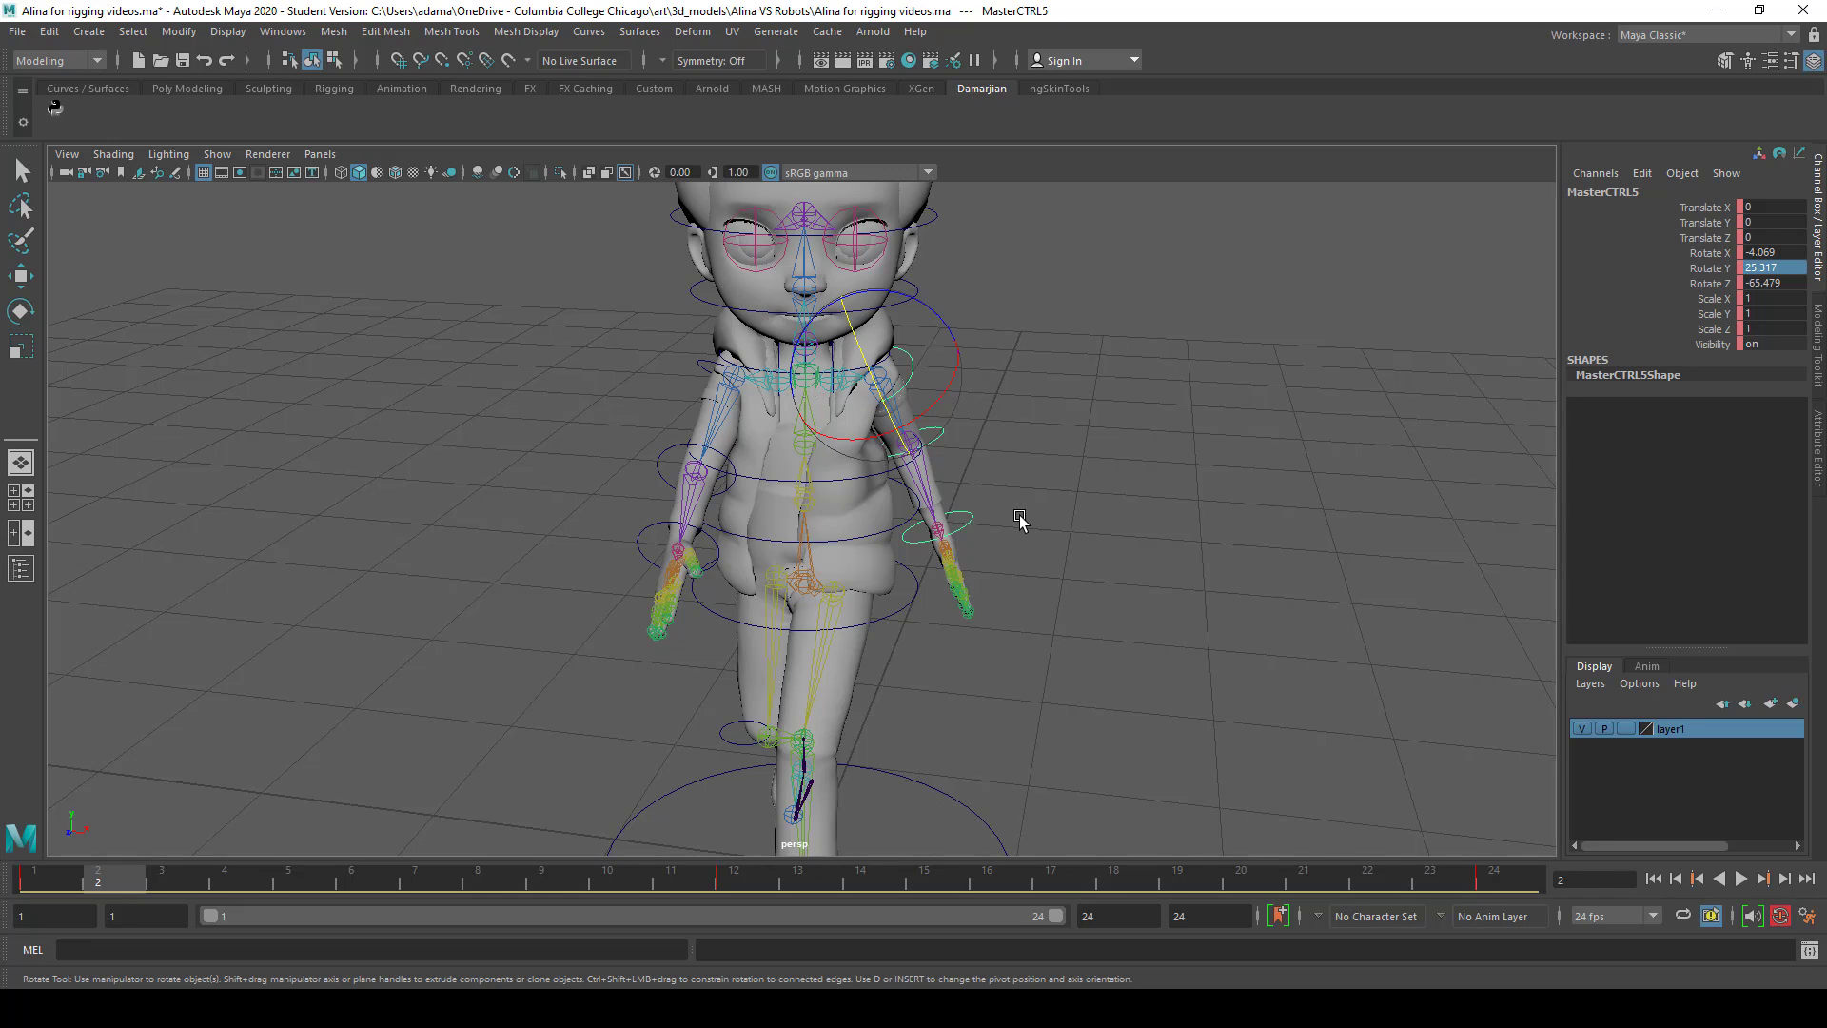
pyautogui.moveTo(982, 410)
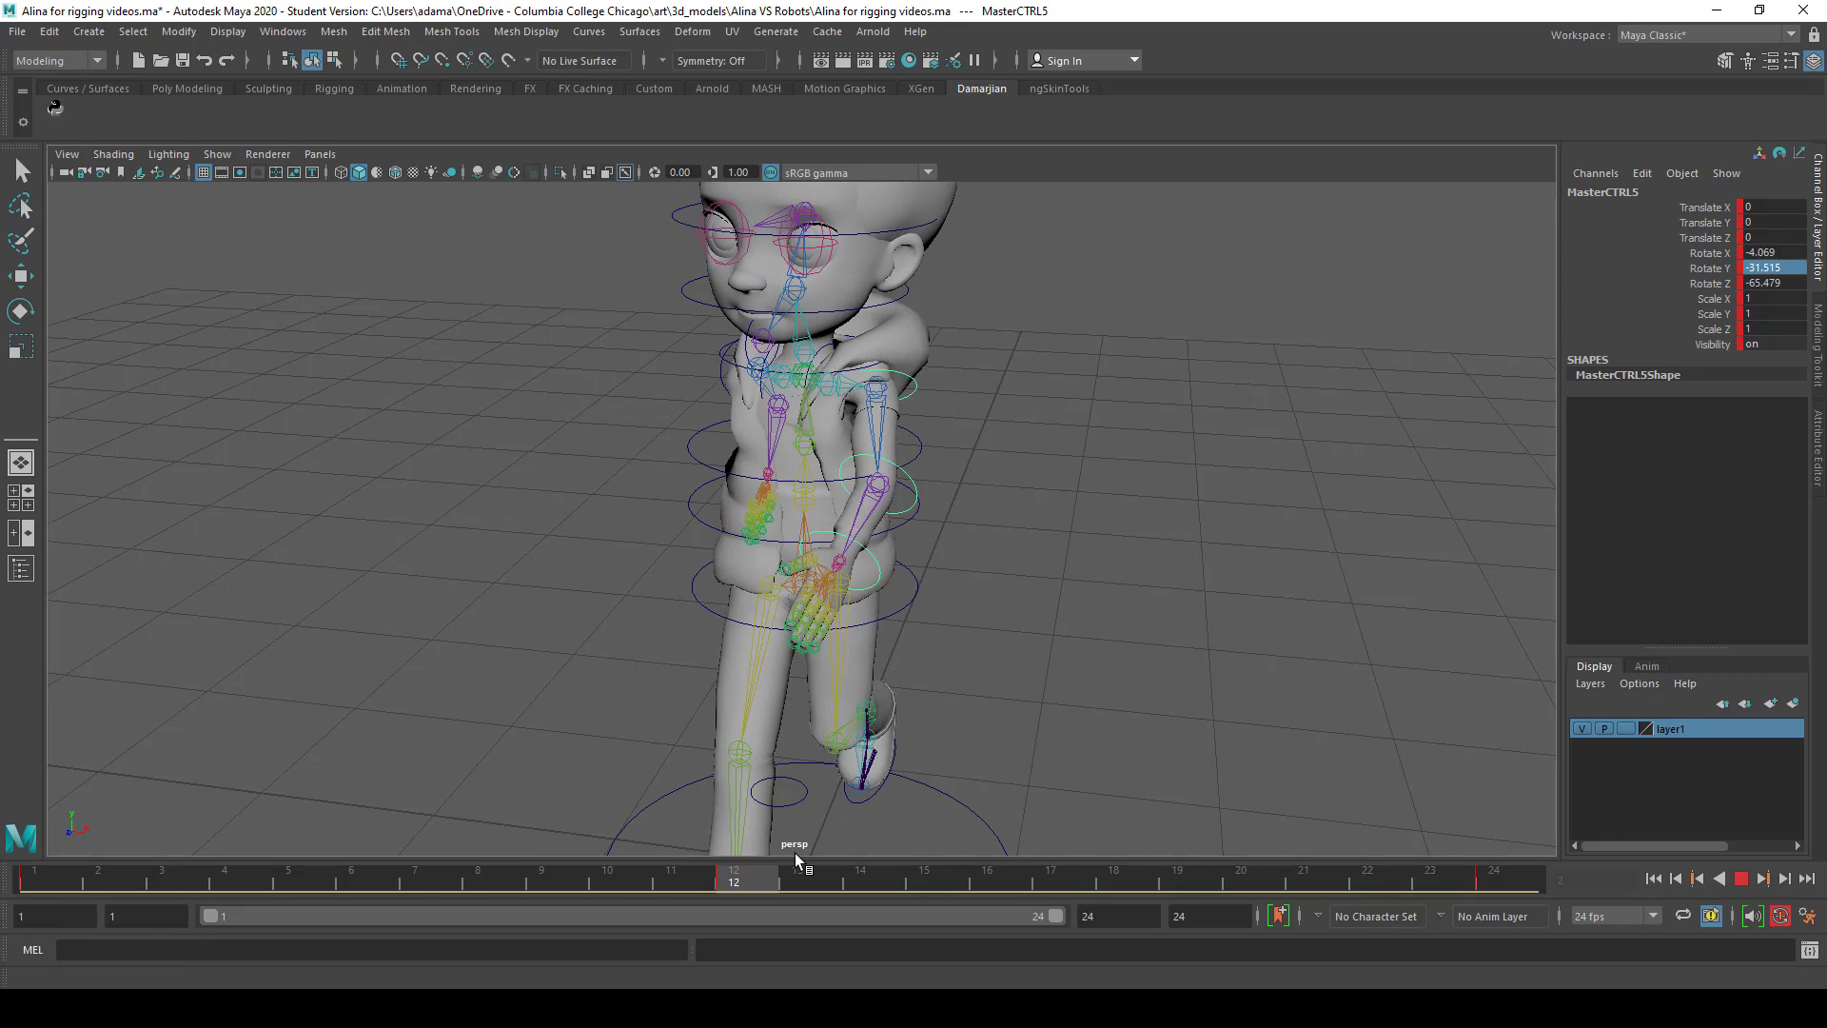
pyautogui.click(1493, 871)
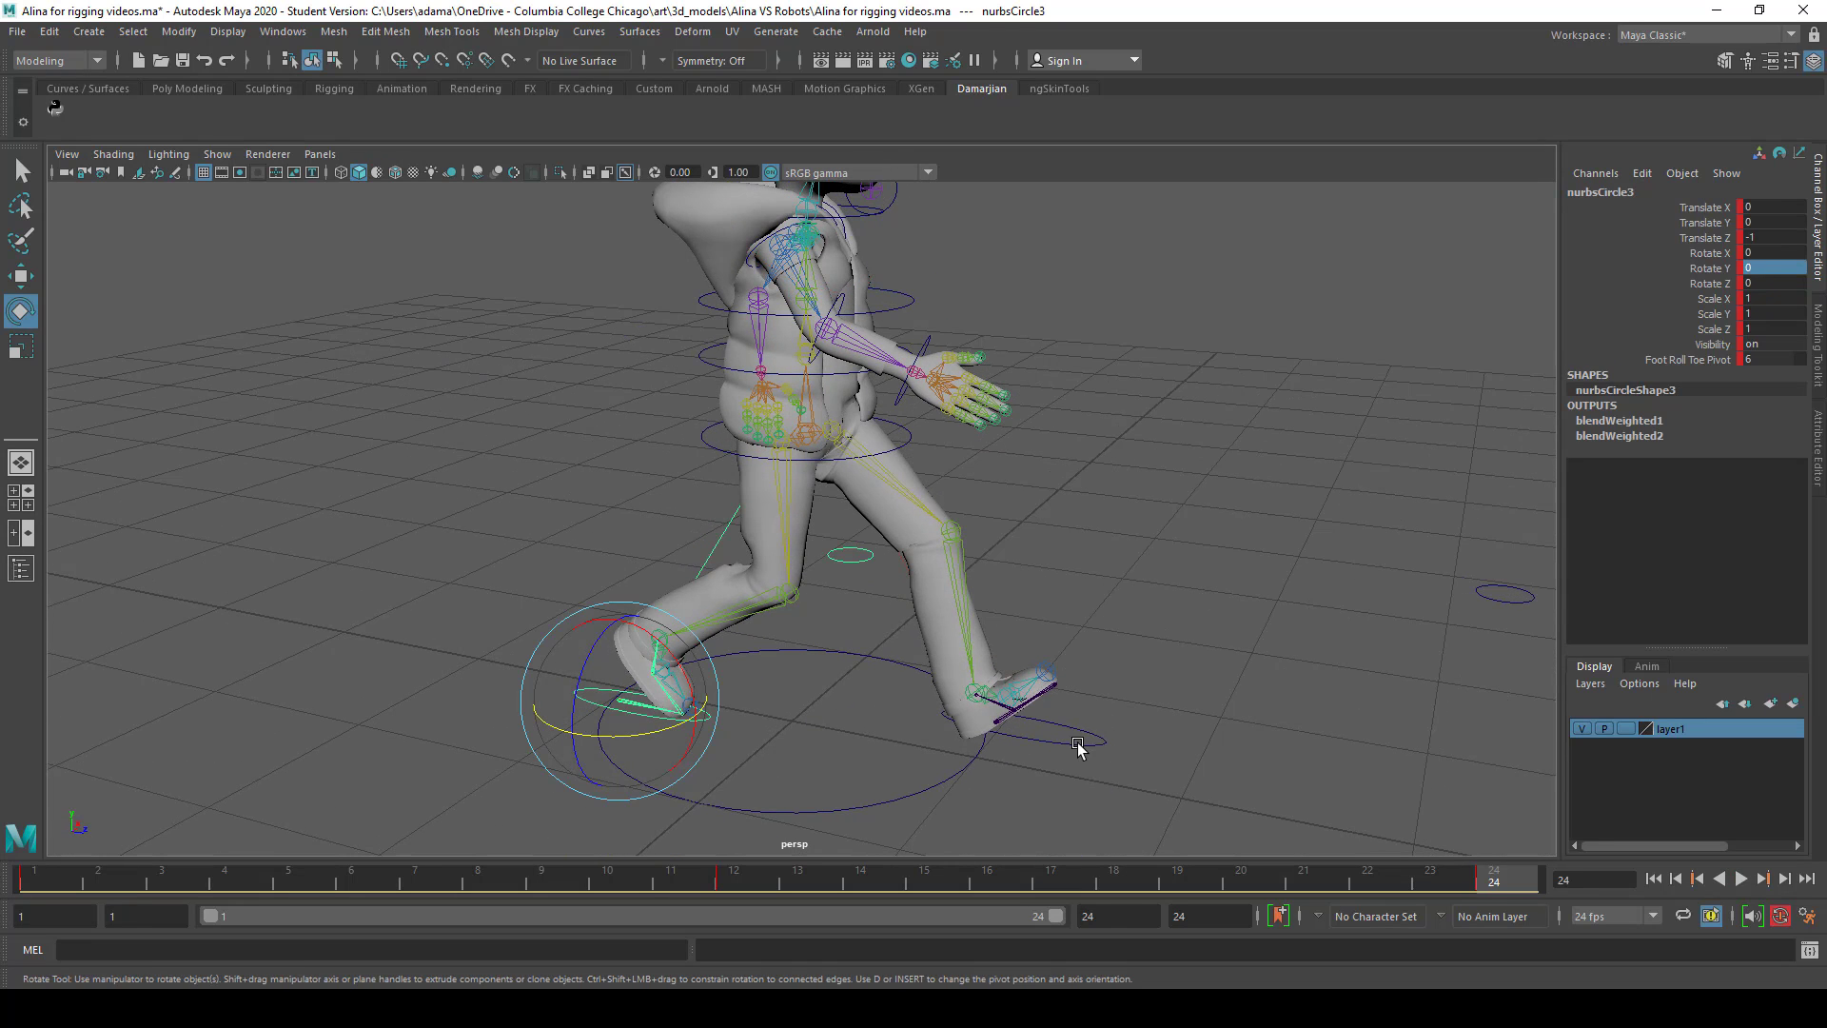
pyautogui.click(33, 877)
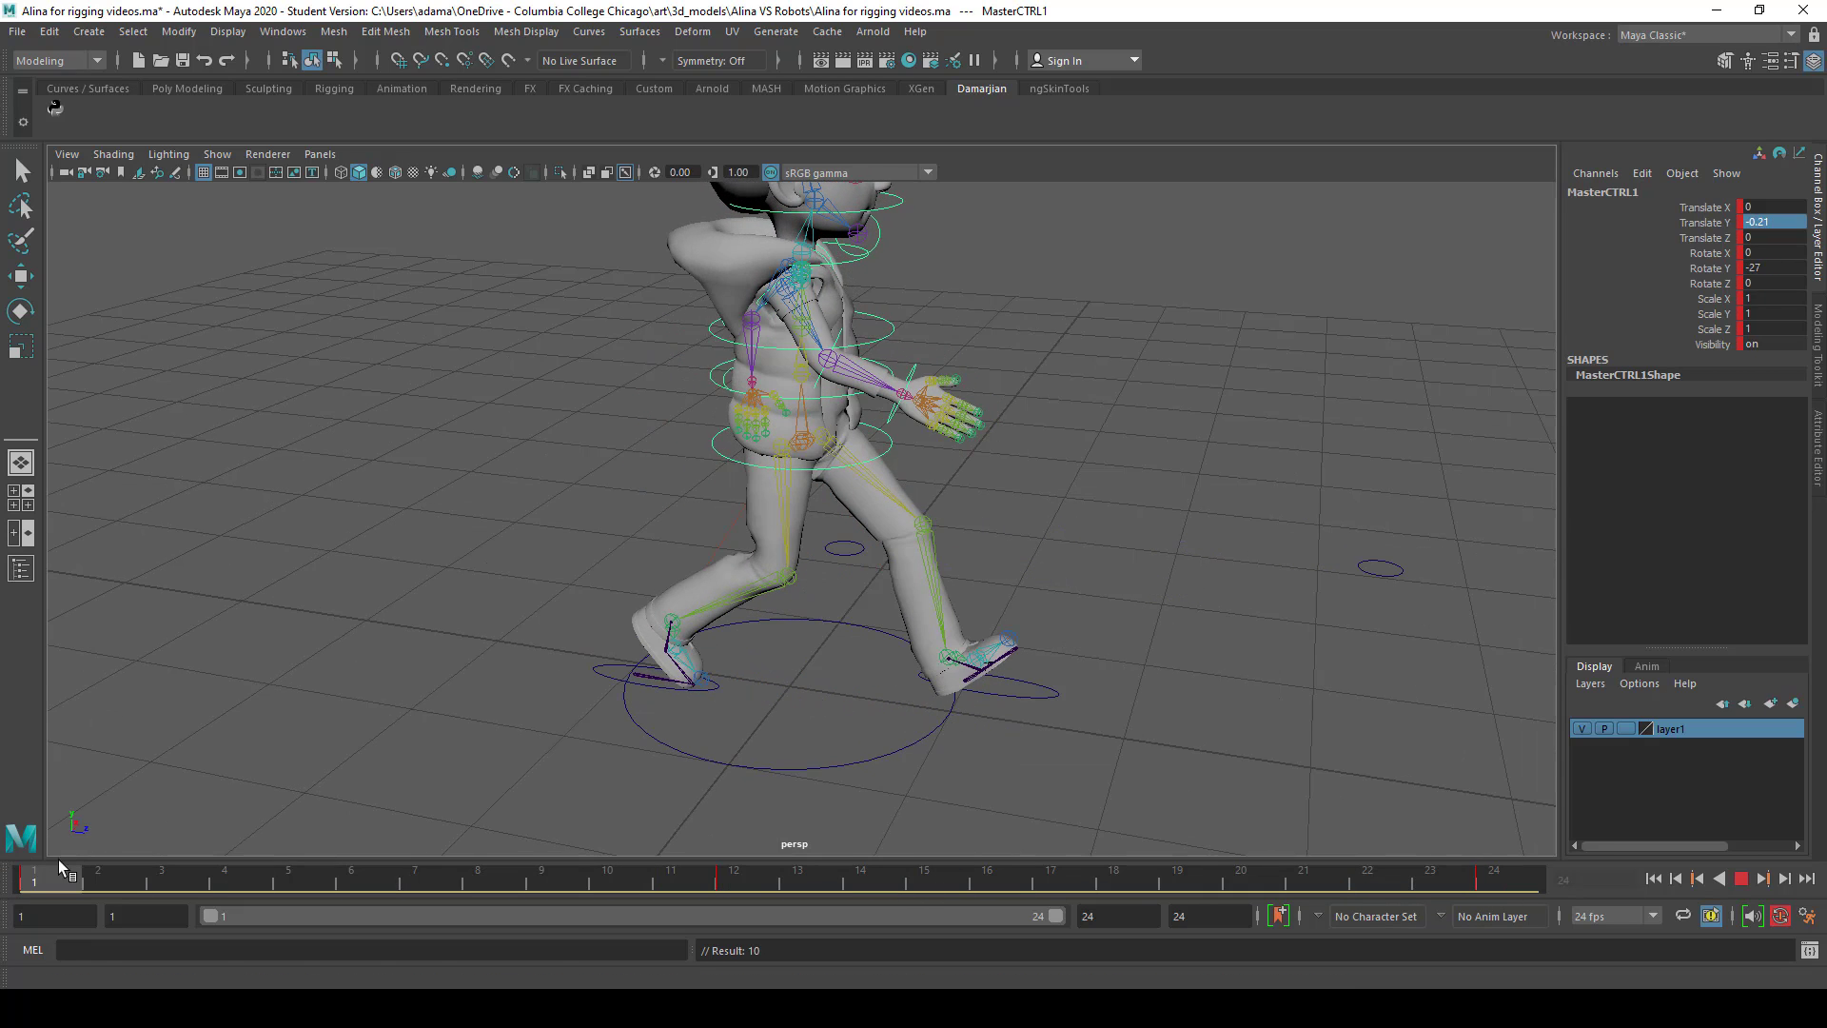
# Step through frames 1, 4 and 12 to check the lowered-body contact poses
pyautogui.click(540, 875)
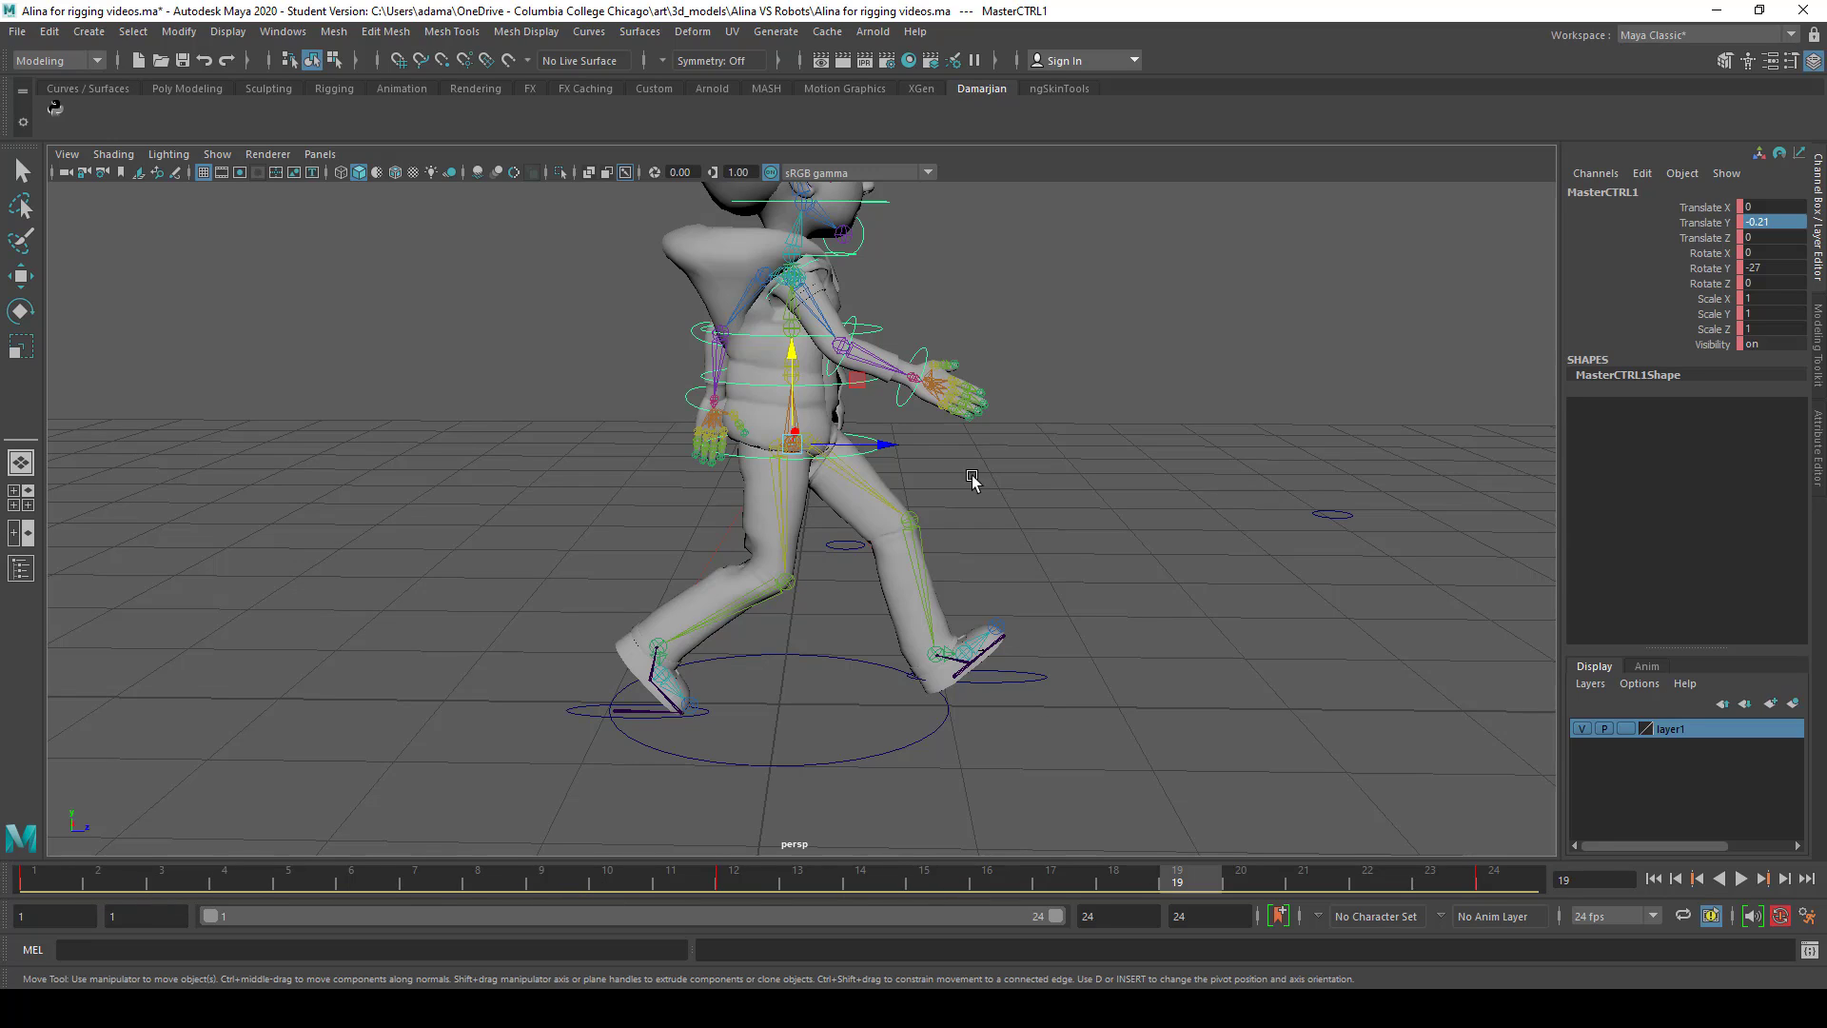
pyautogui.moveTo(1040, 390)
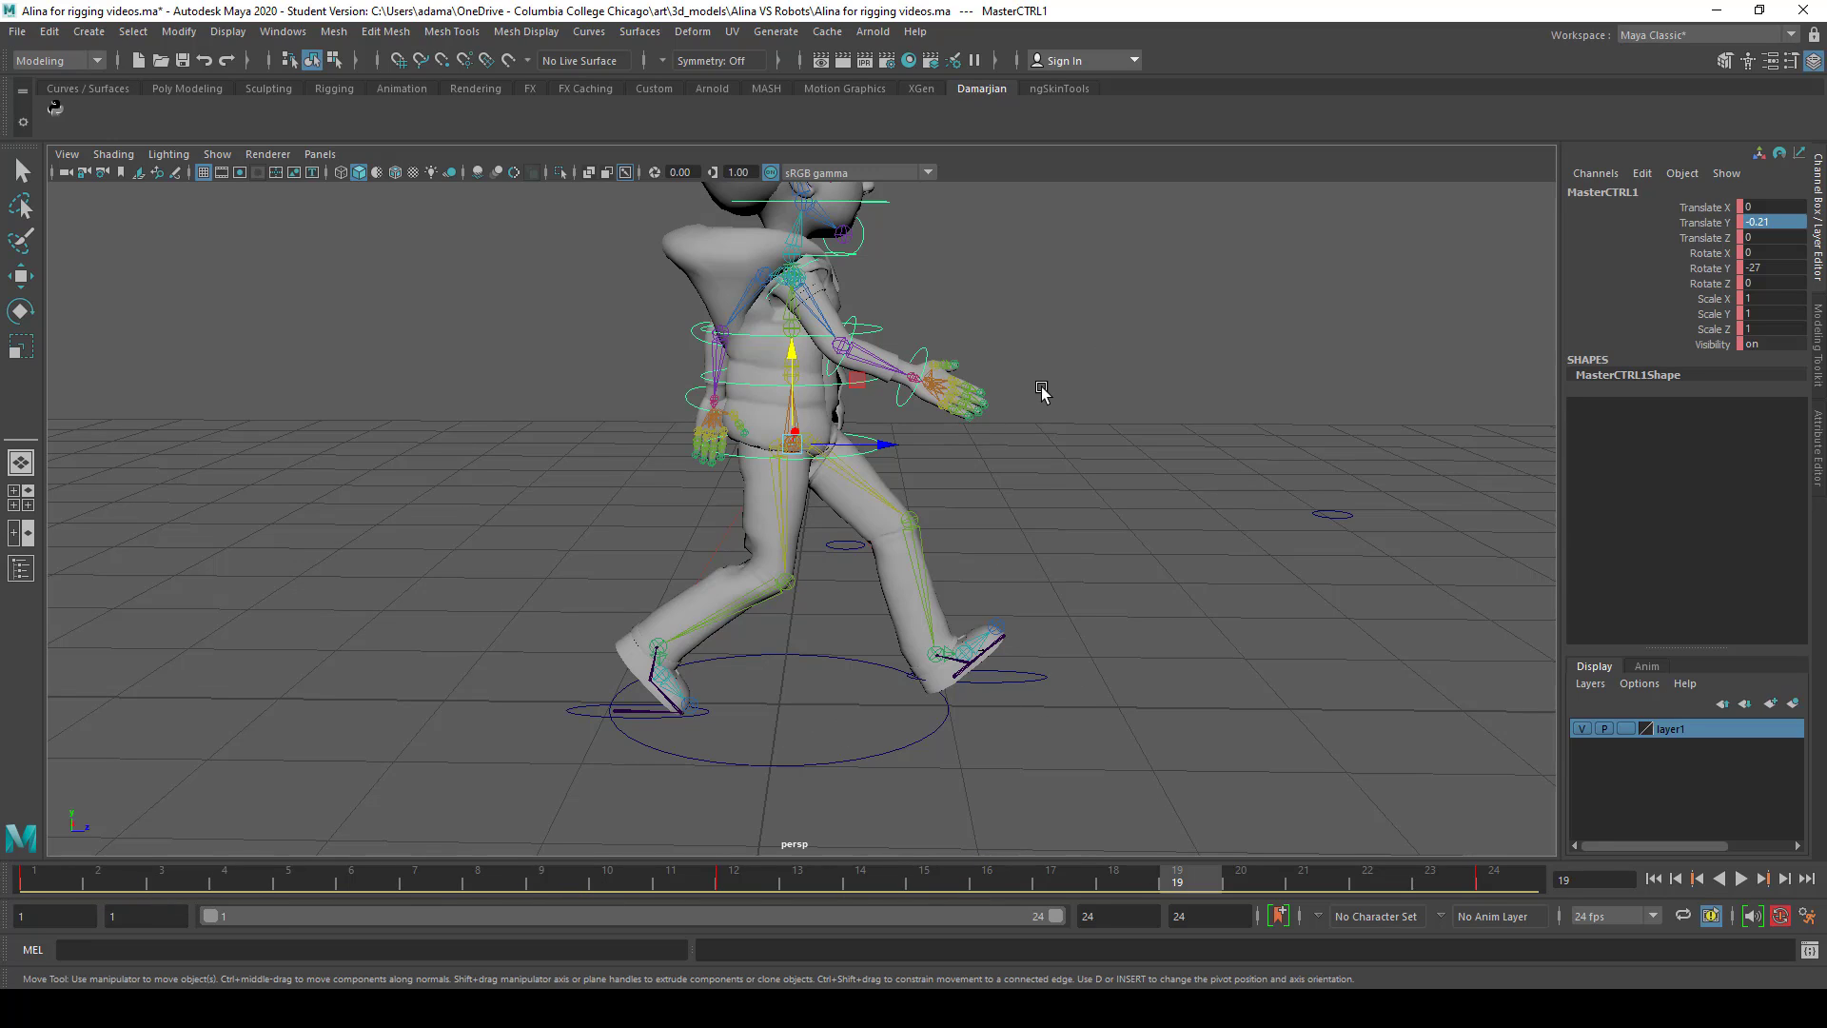
pyautogui.click(986, 871)
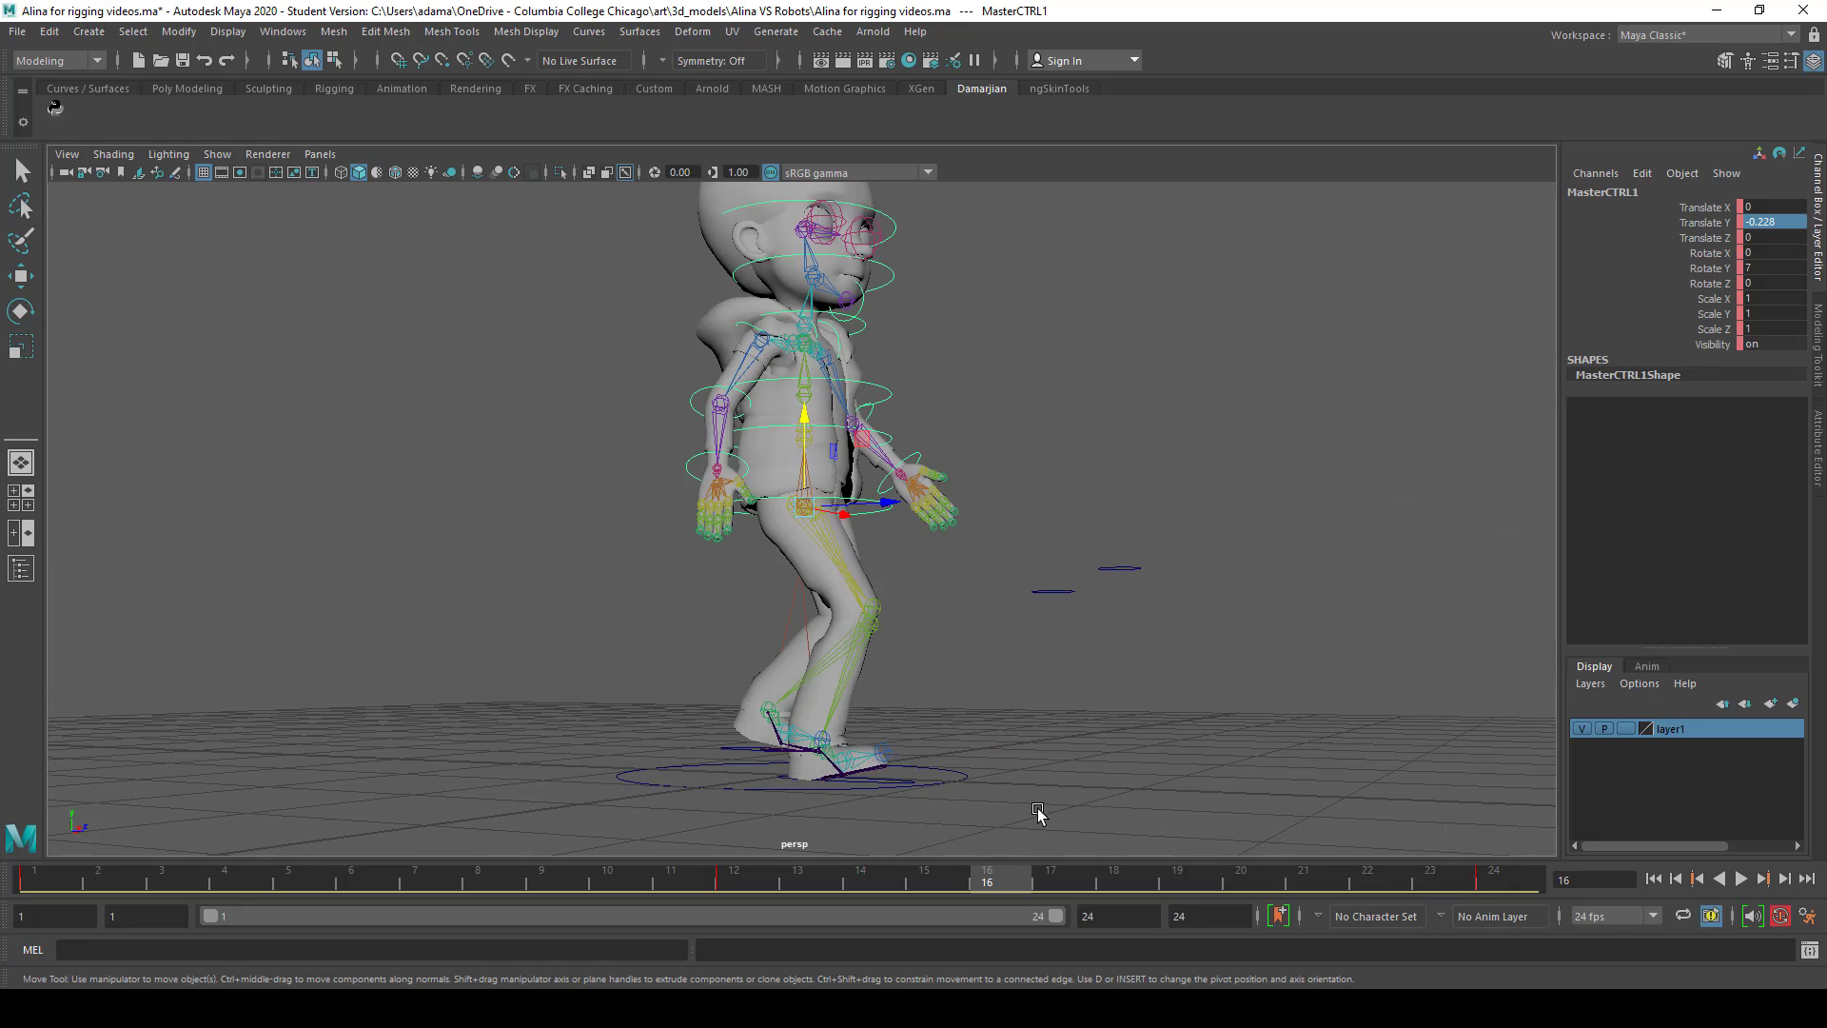
pyautogui.click(223, 882)
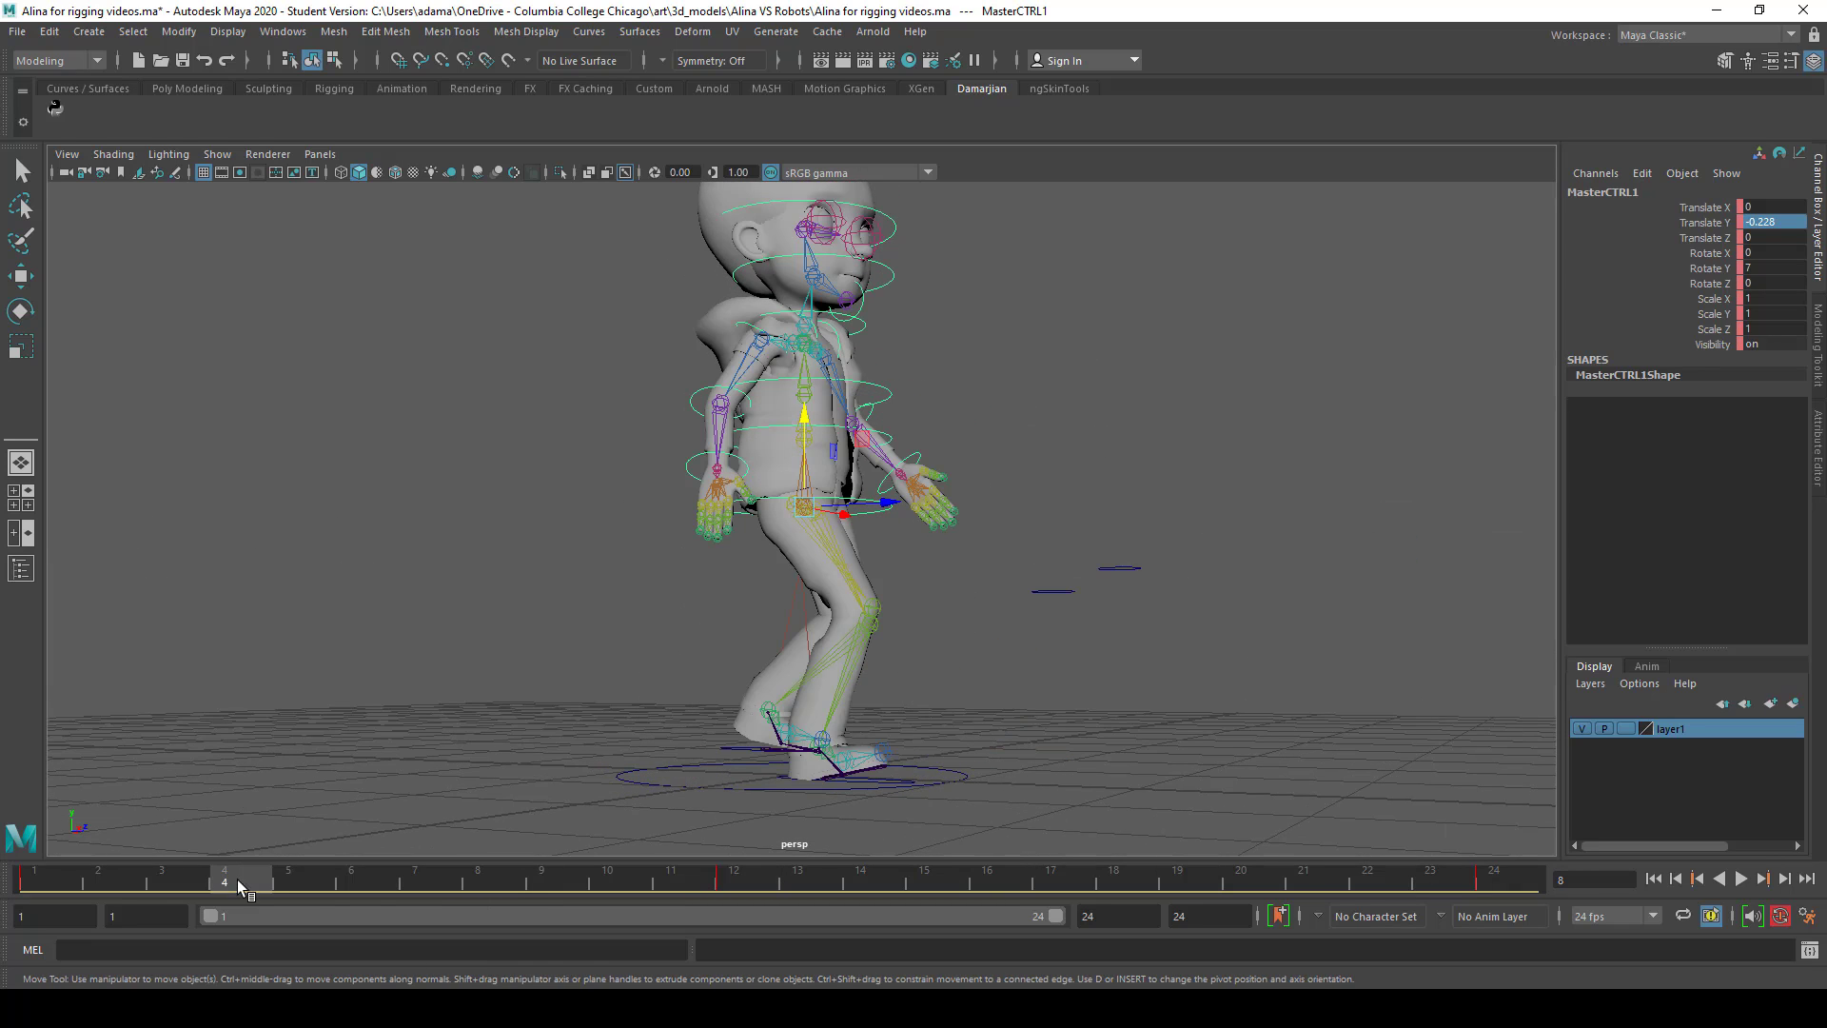
pyautogui.click(36, 878)
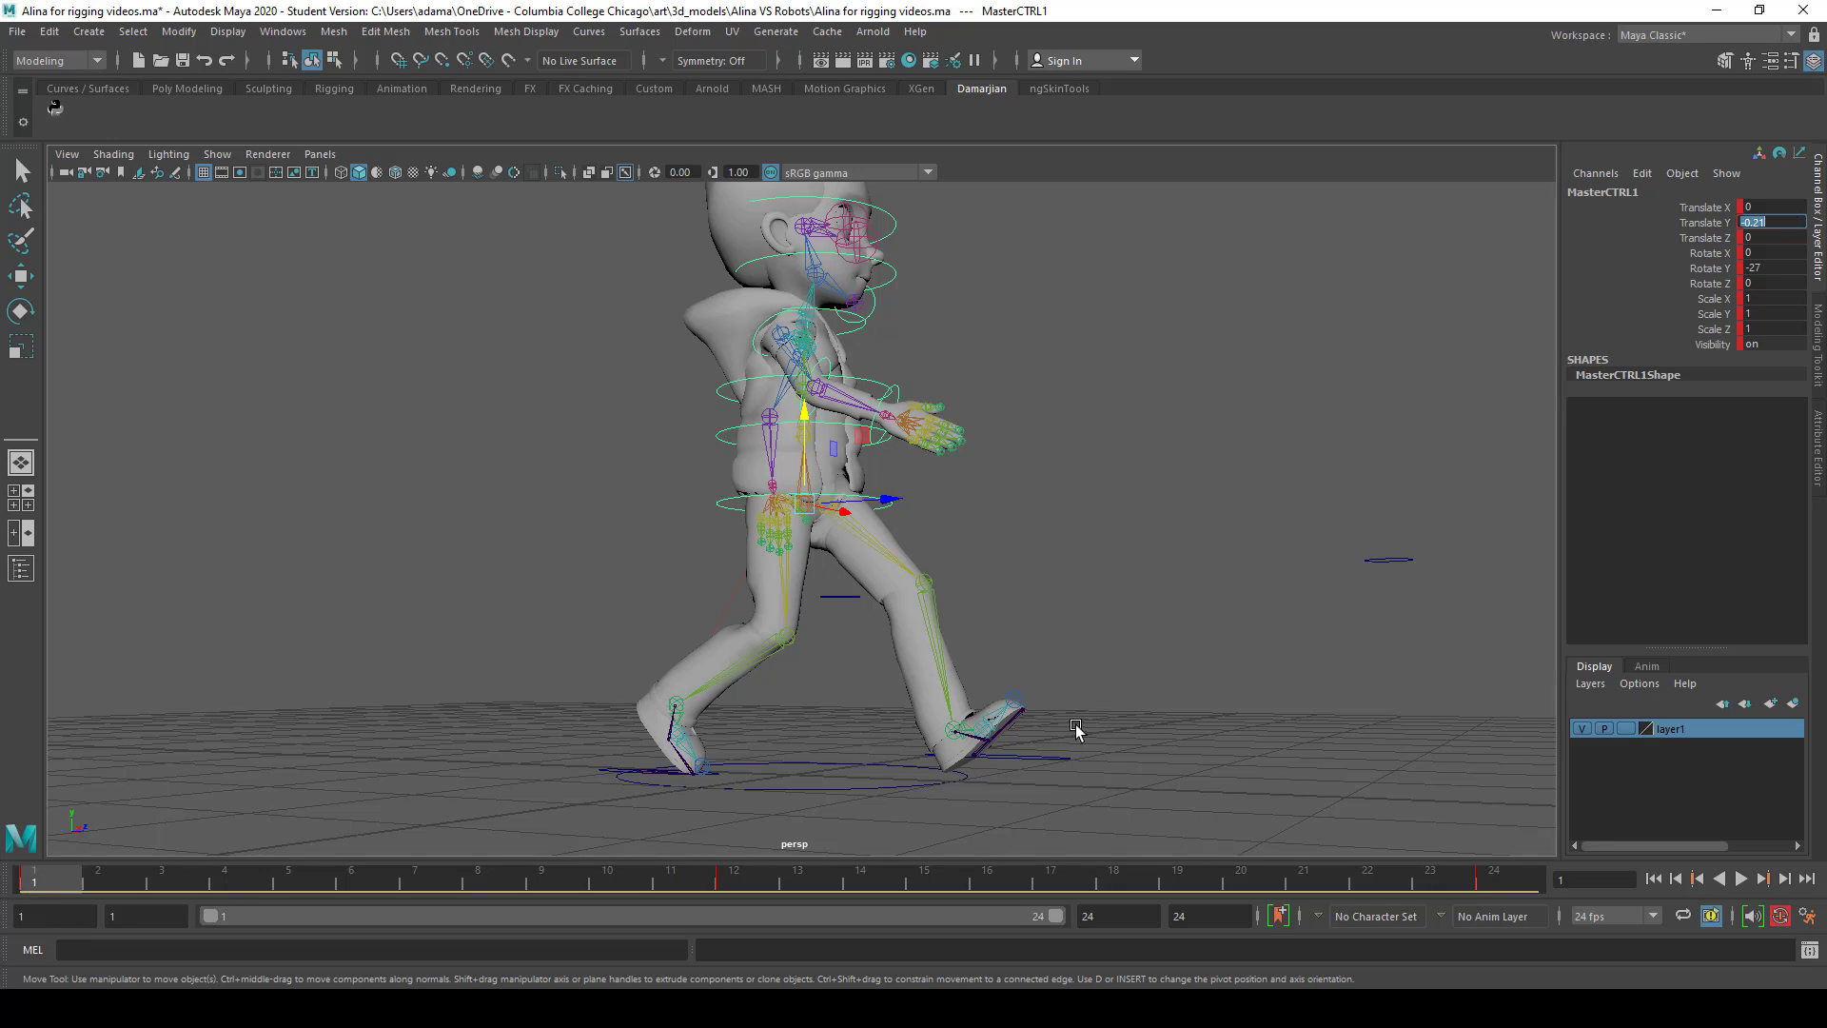
pyautogui.click(732, 879)
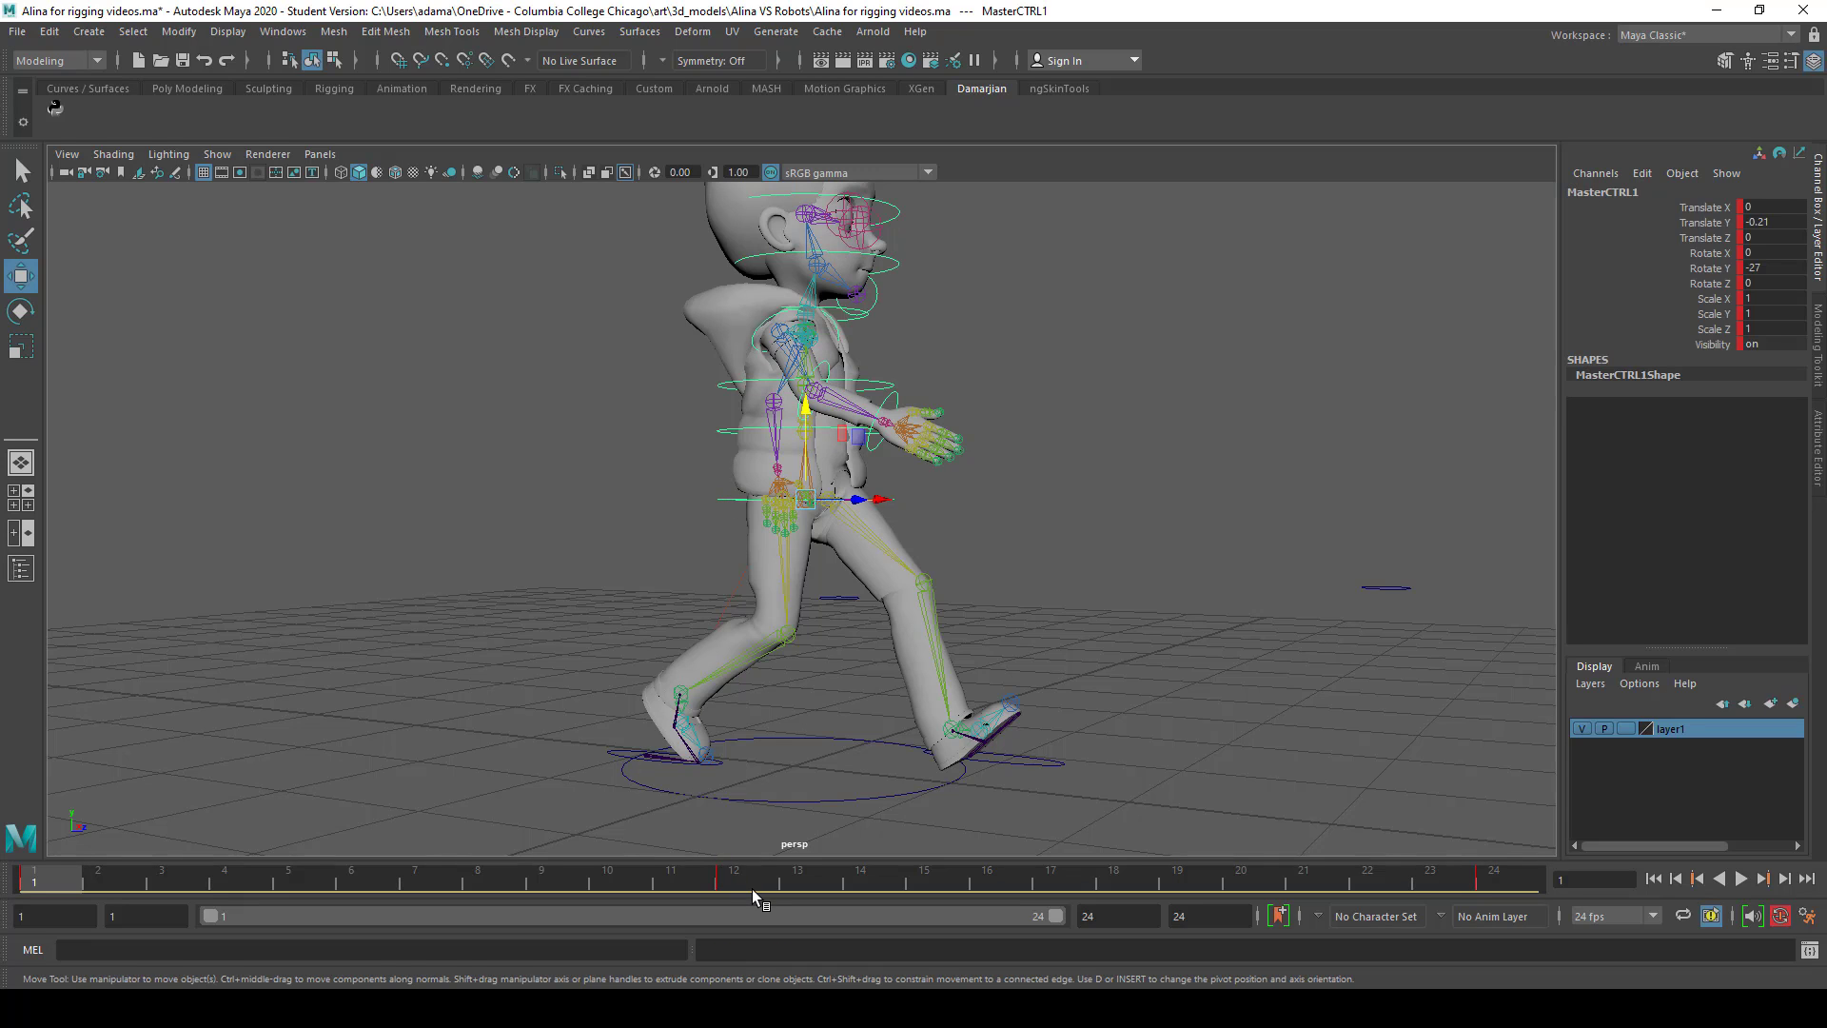
# Play the walk loop from frame 12 and scrub through the animation
pyautogui.click(733, 880)
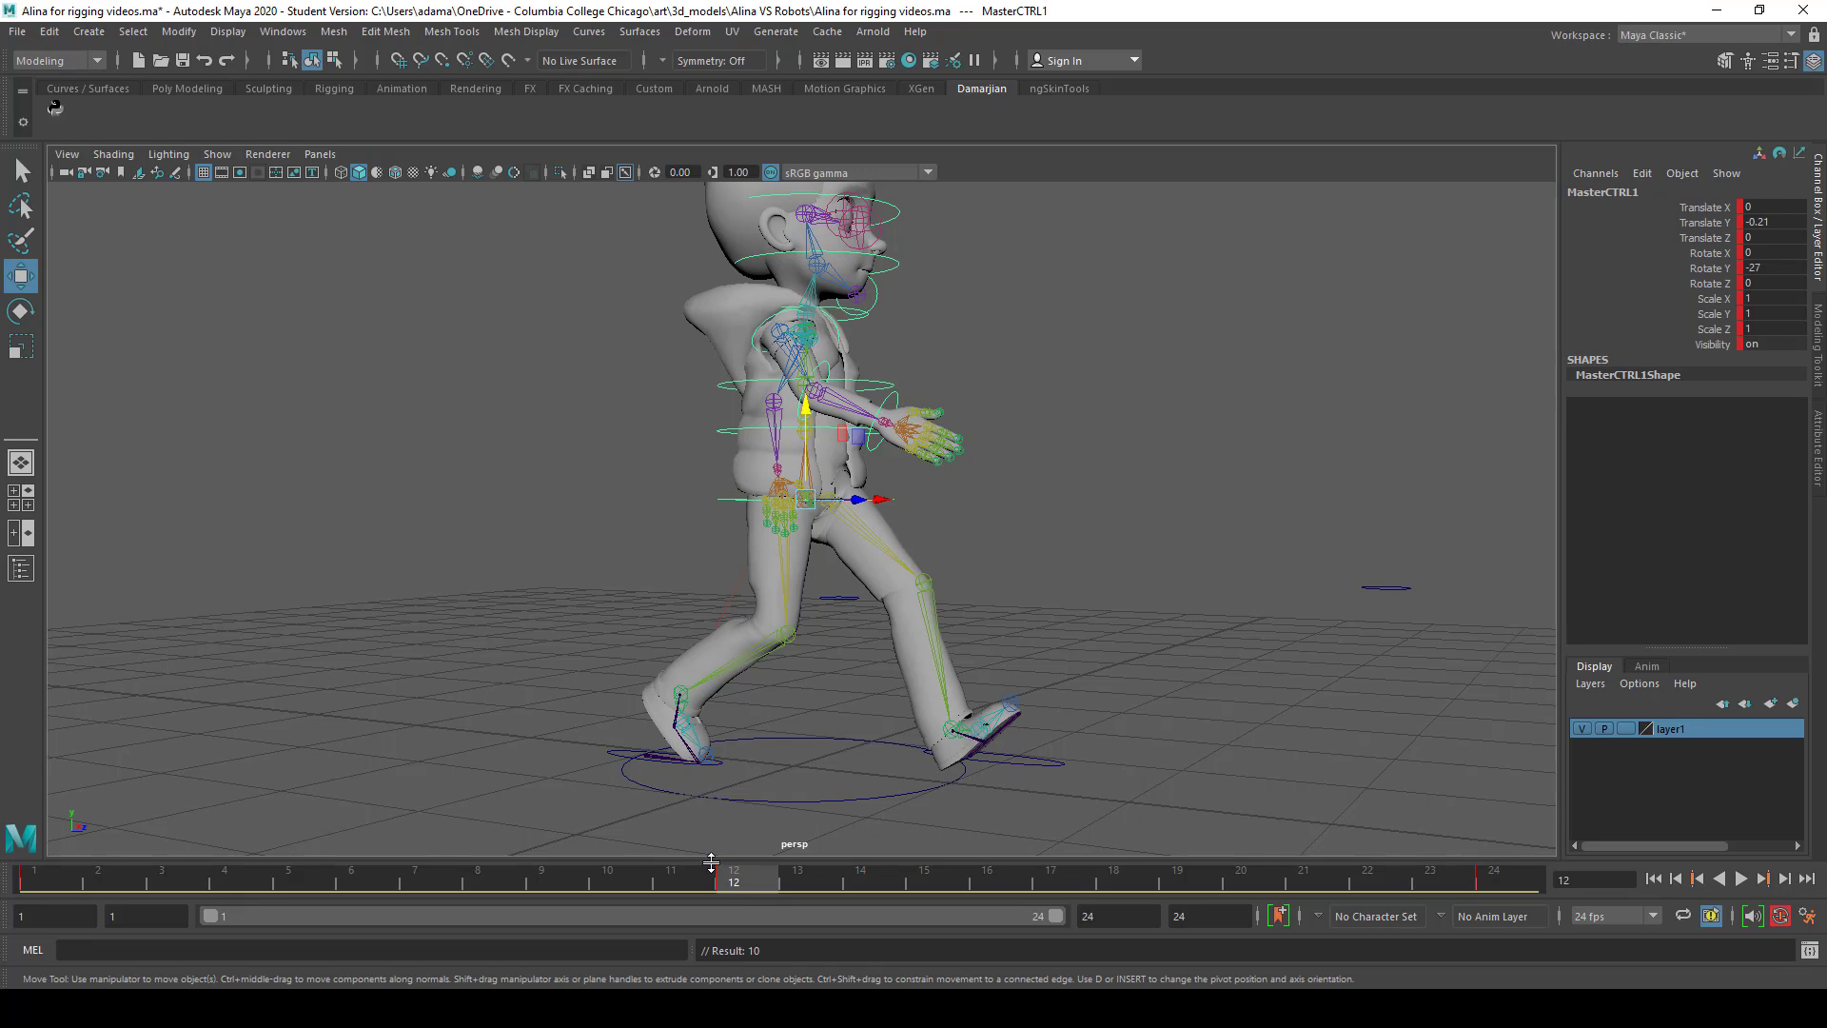
pyautogui.click(1741, 877)
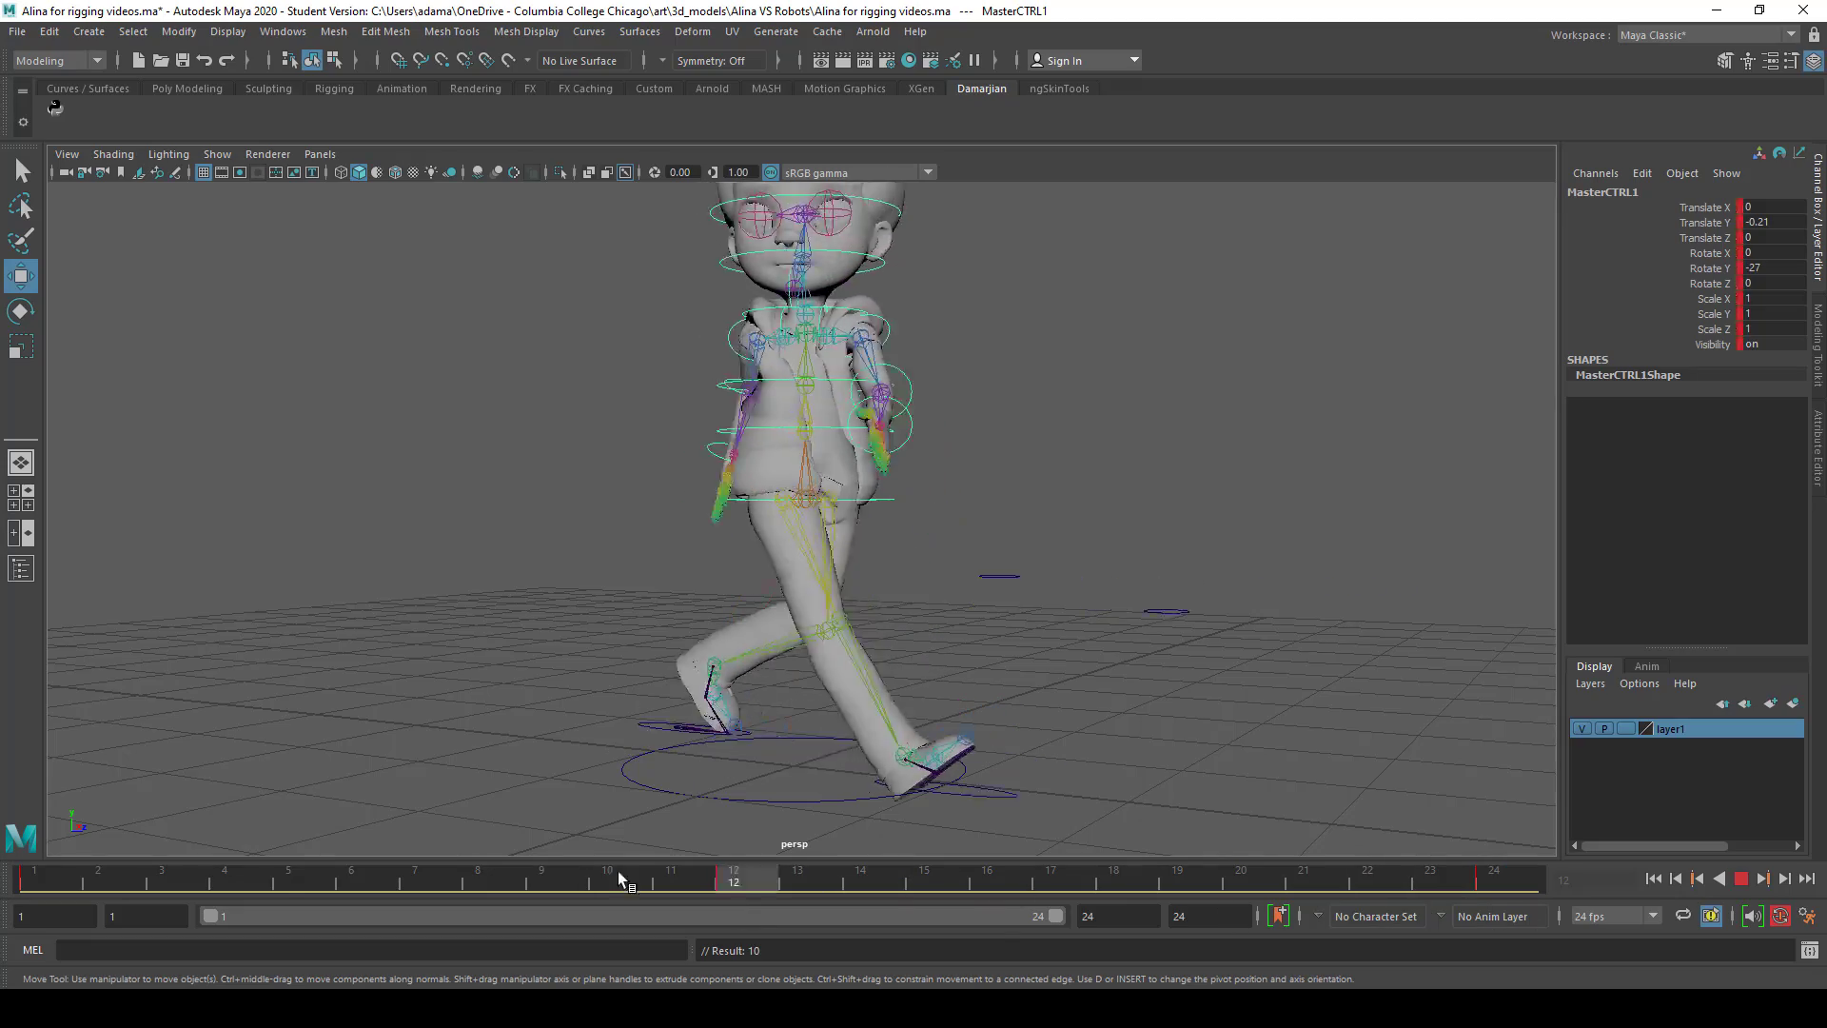
pyautogui.moveTo(793, 524); pyautogui.dragTo(793, 489)
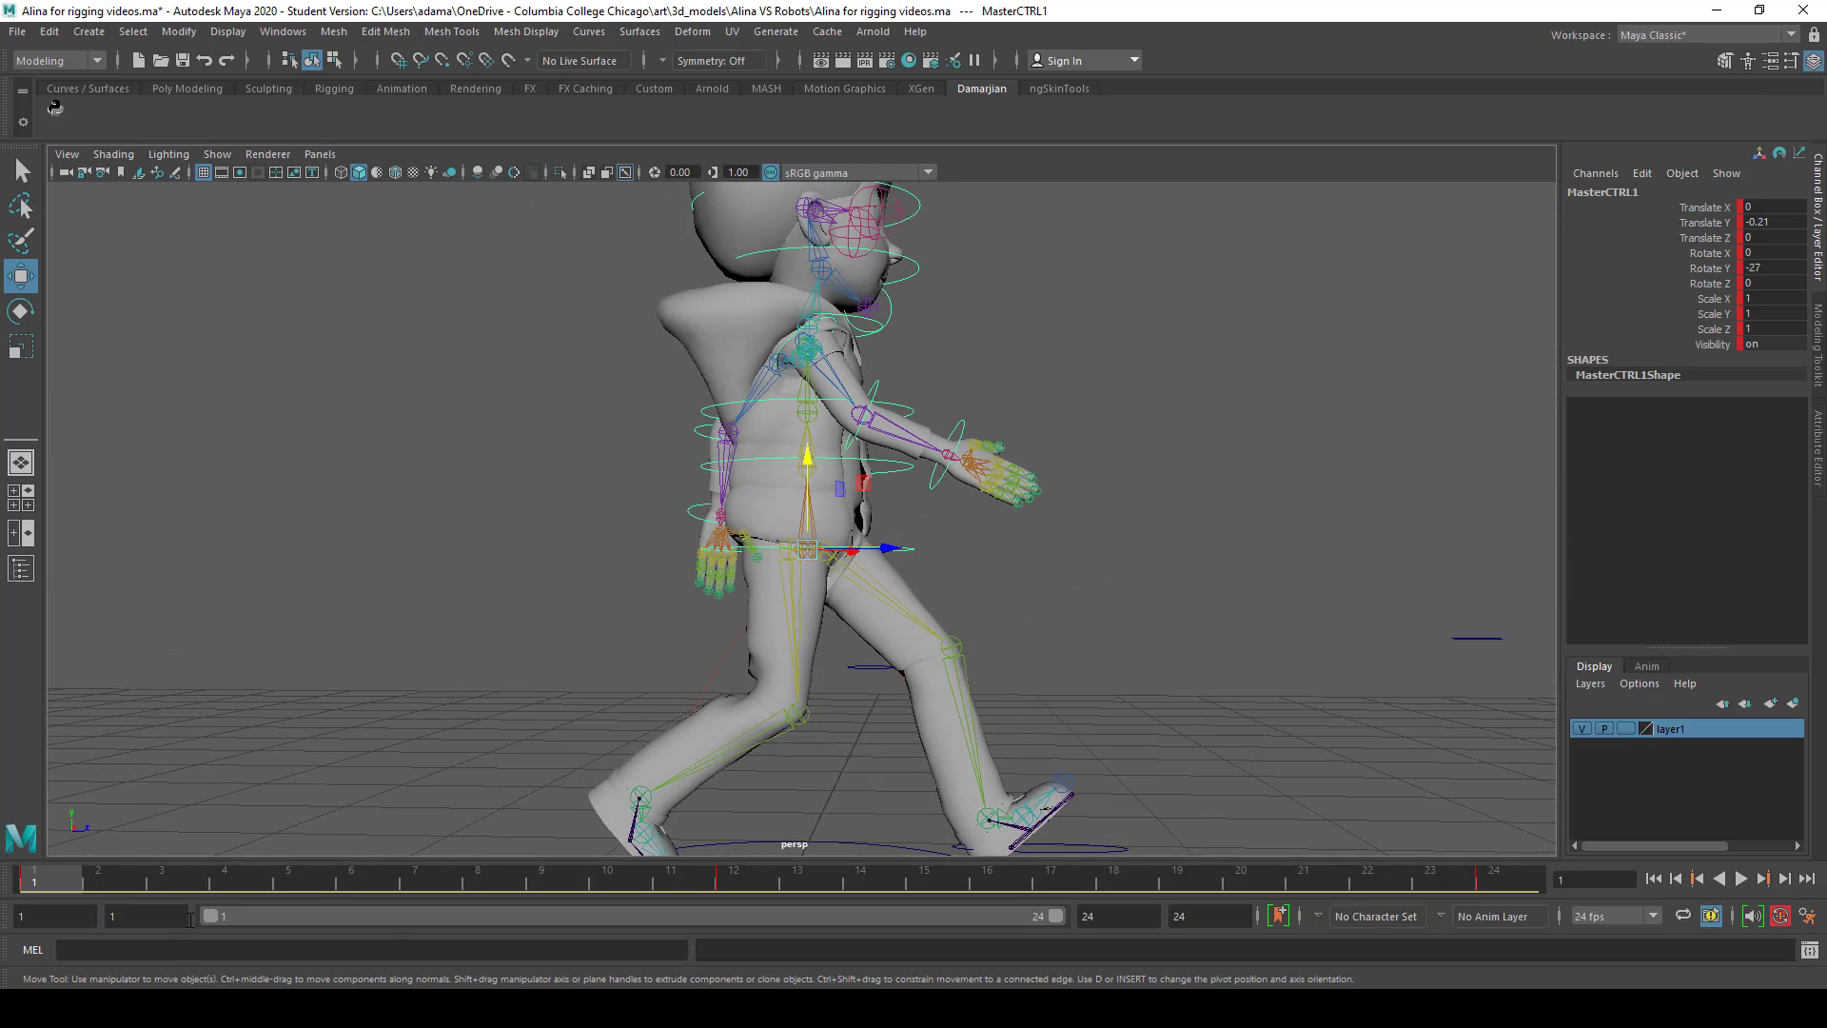
pyautogui.click(224, 877)
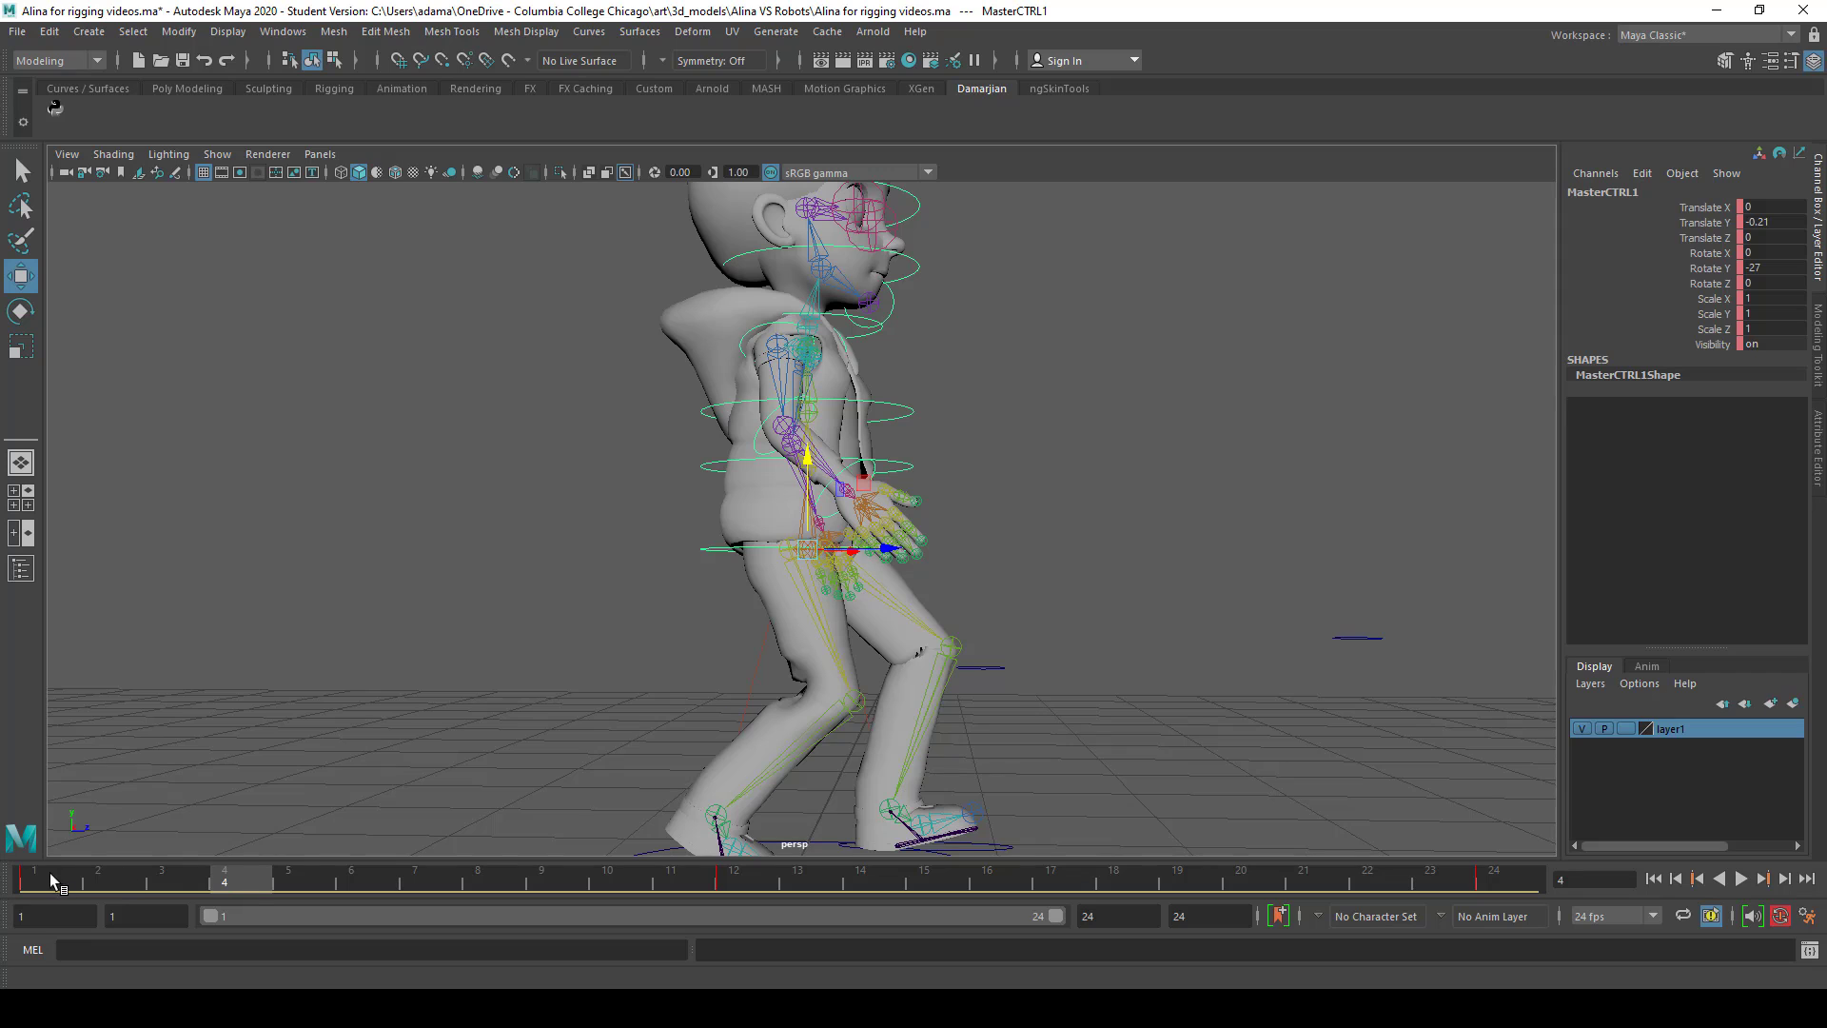
pyautogui.moveTo(926, 883)
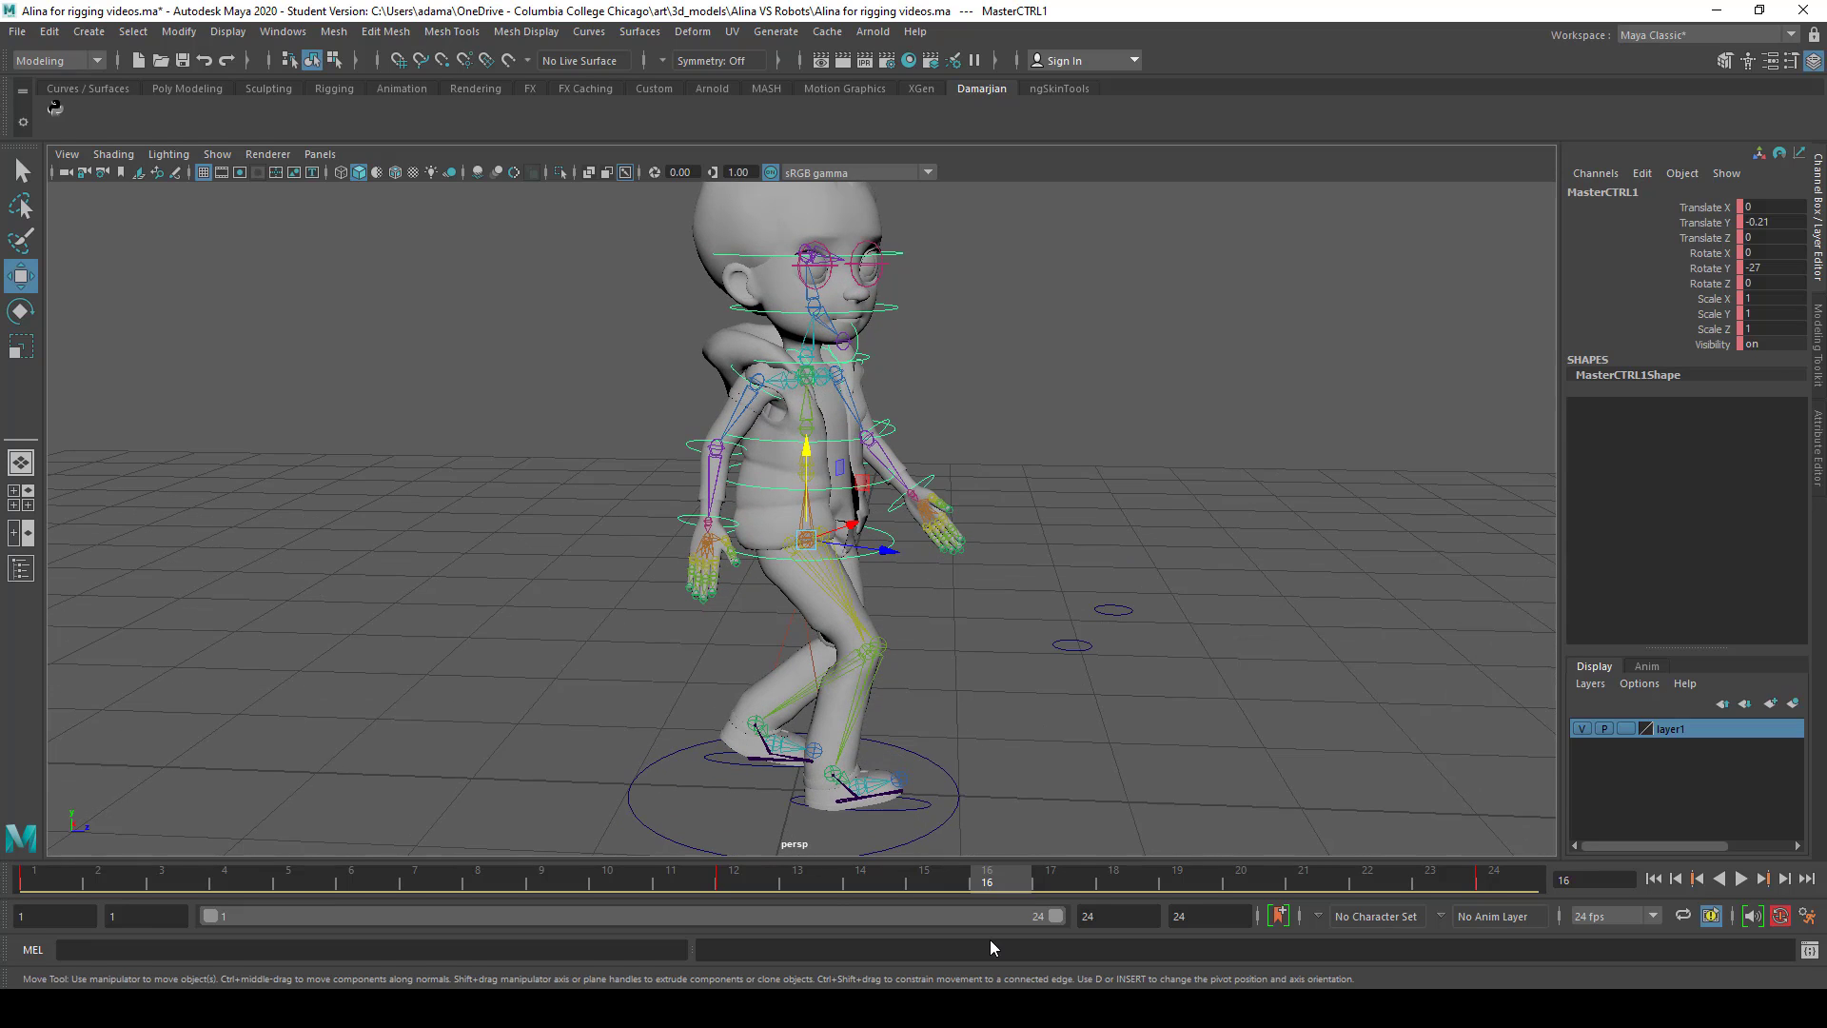
pyautogui.click(223, 869)
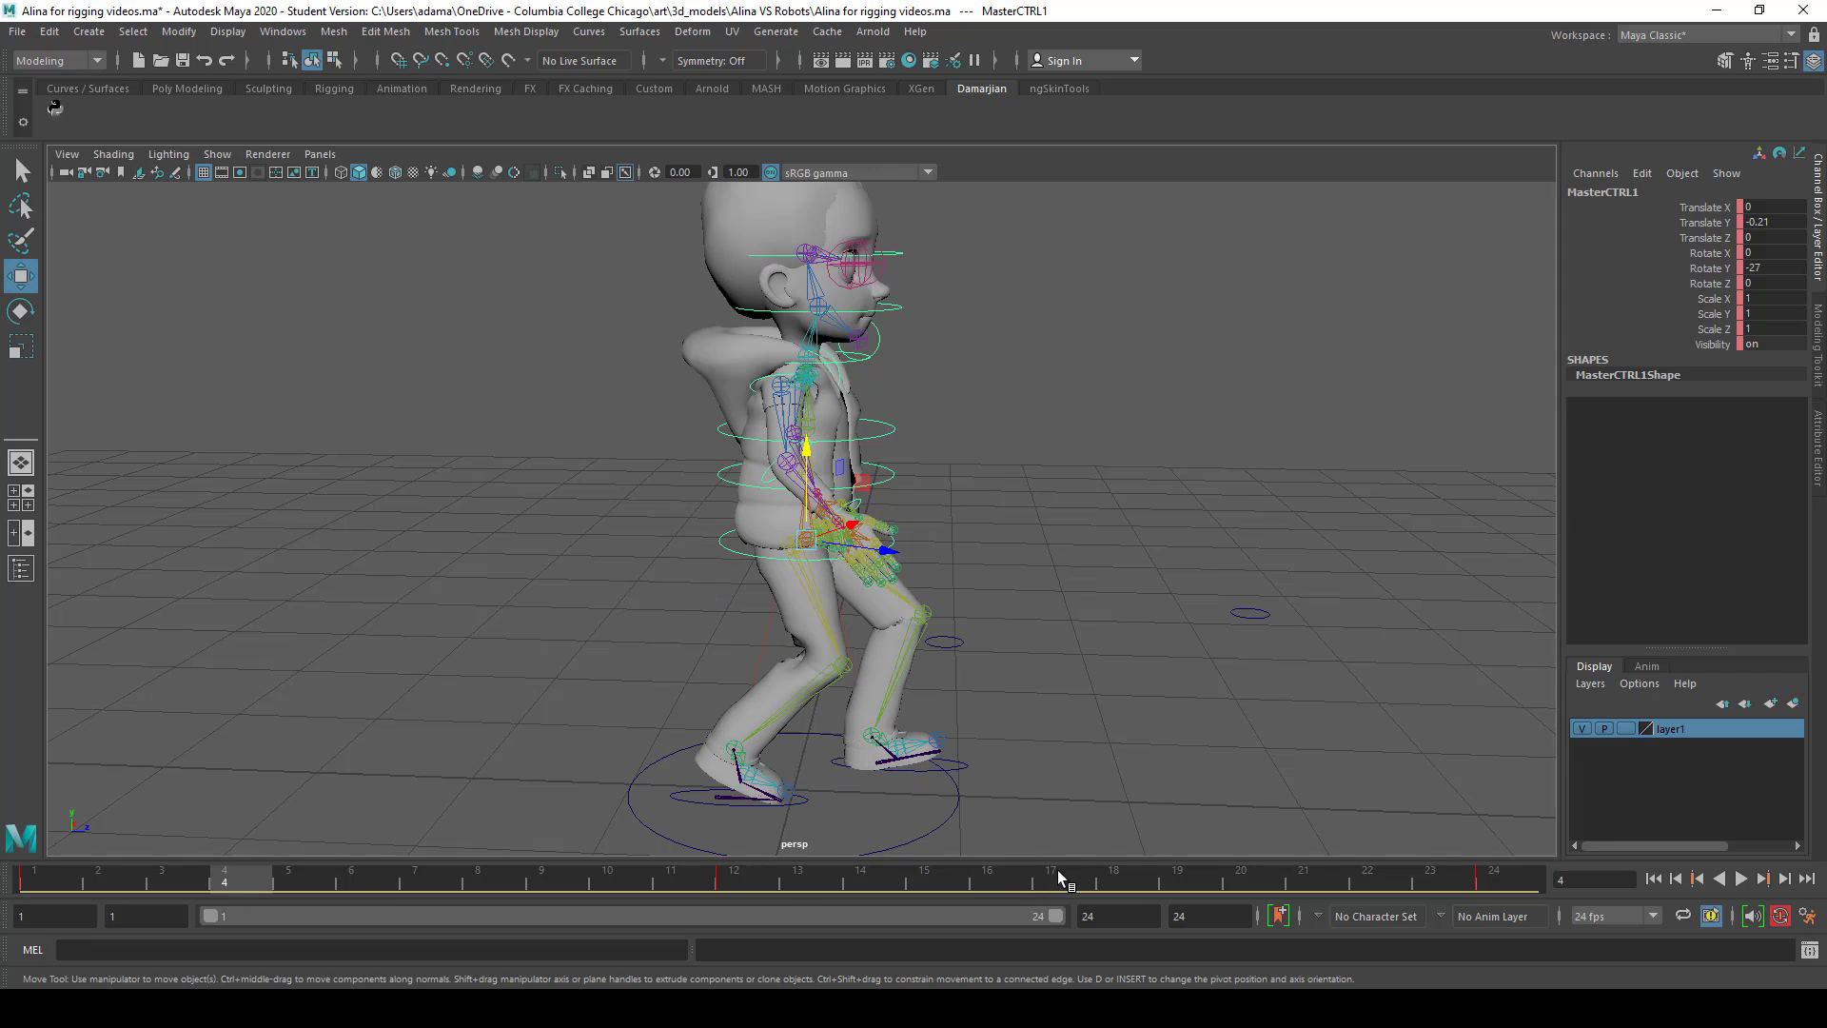
pyautogui.moveTo(125, 874)
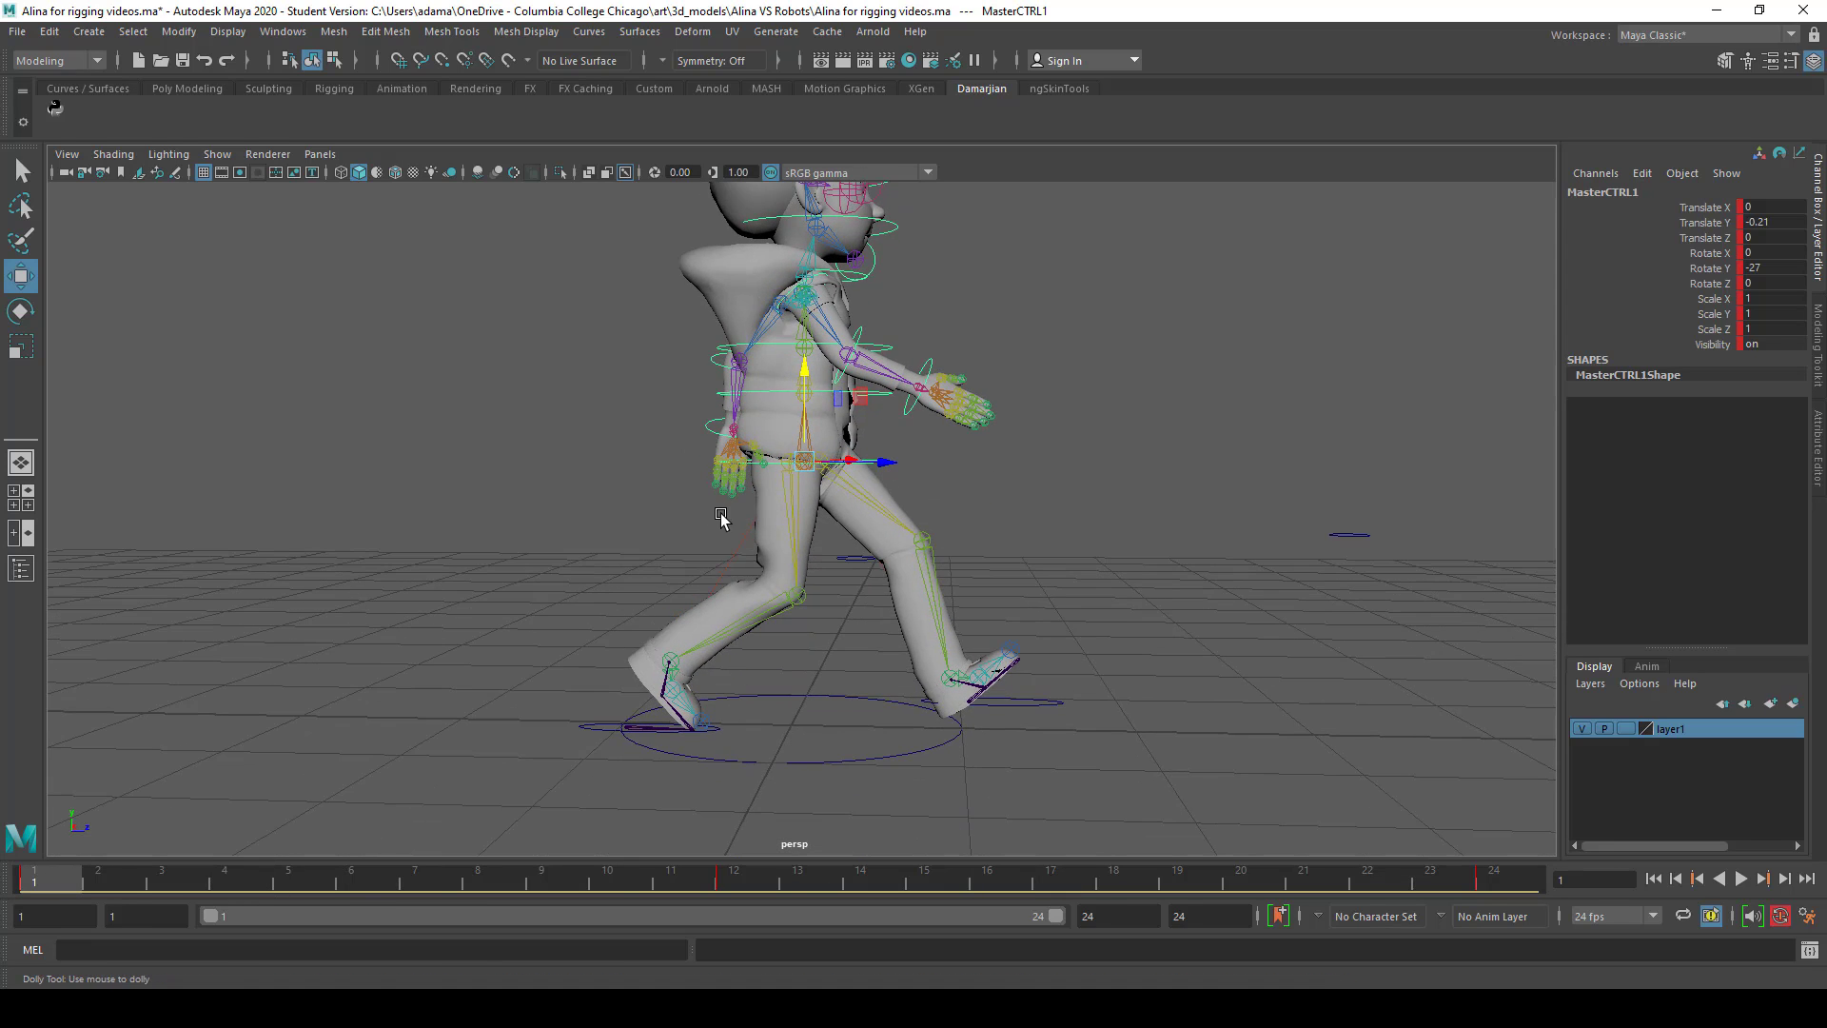
pyautogui.click(225, 878)
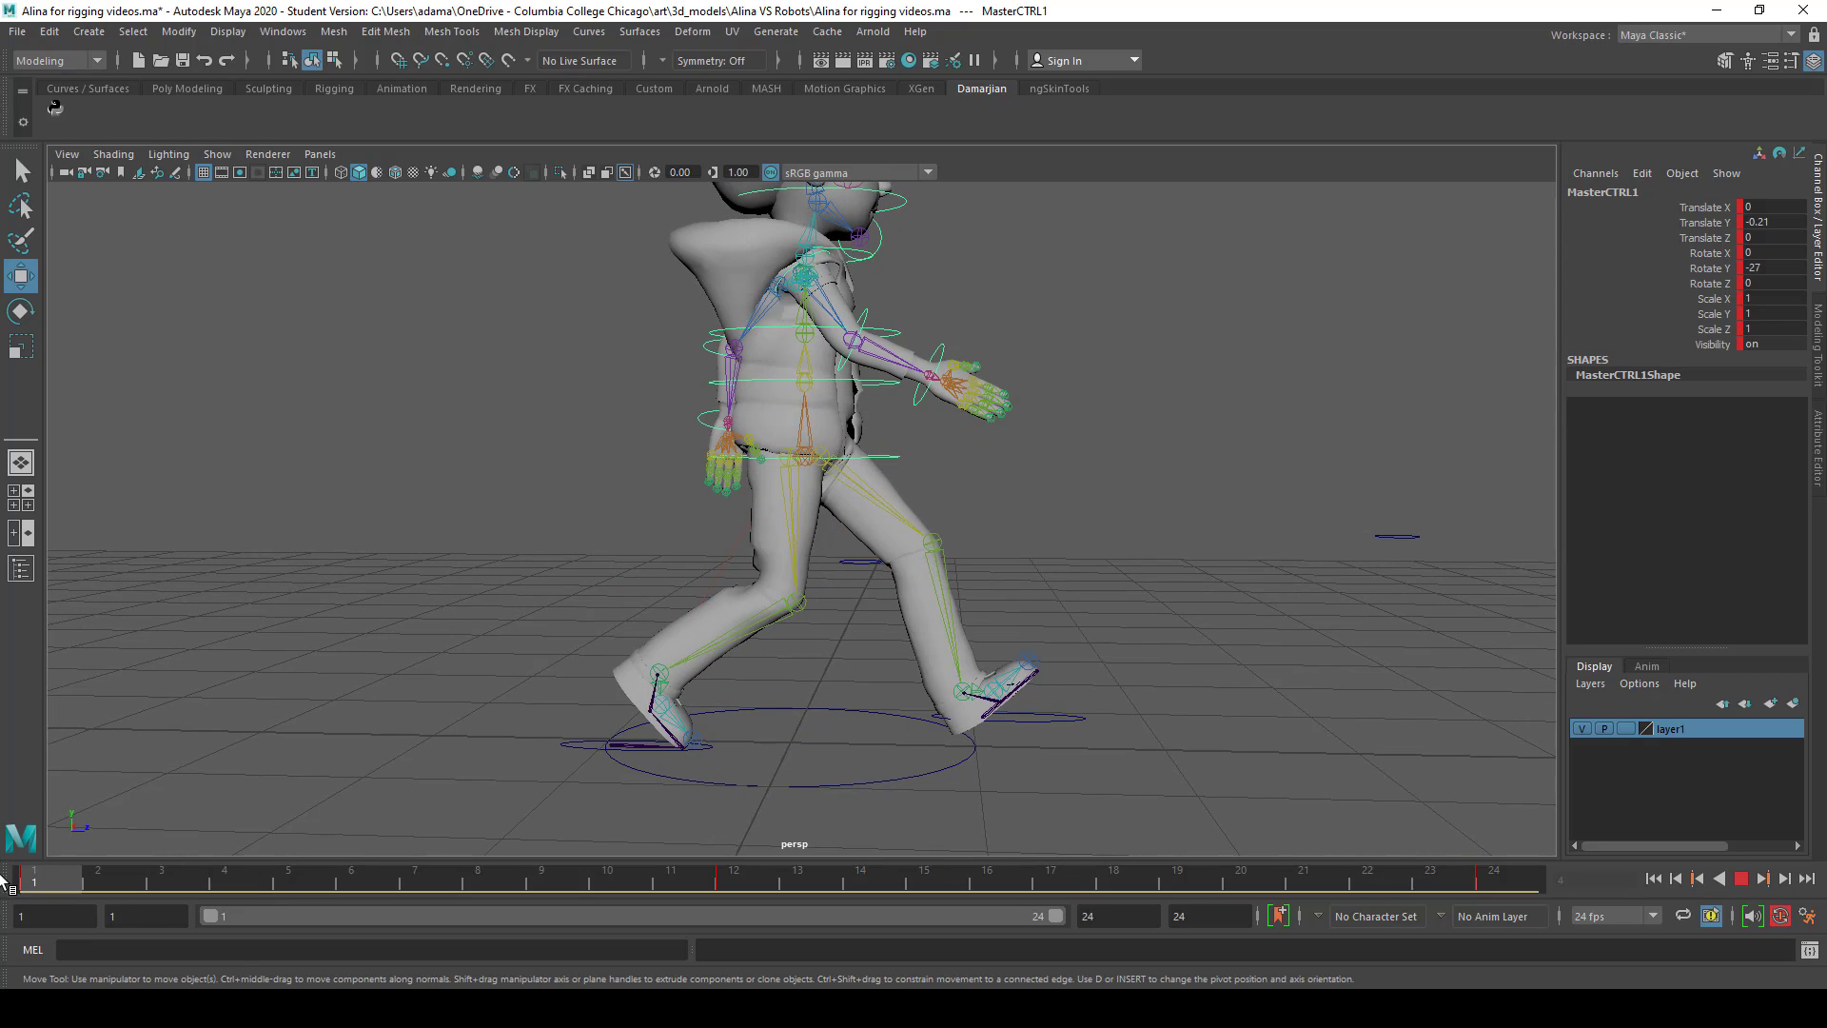
pyautogui.click(804, 455)
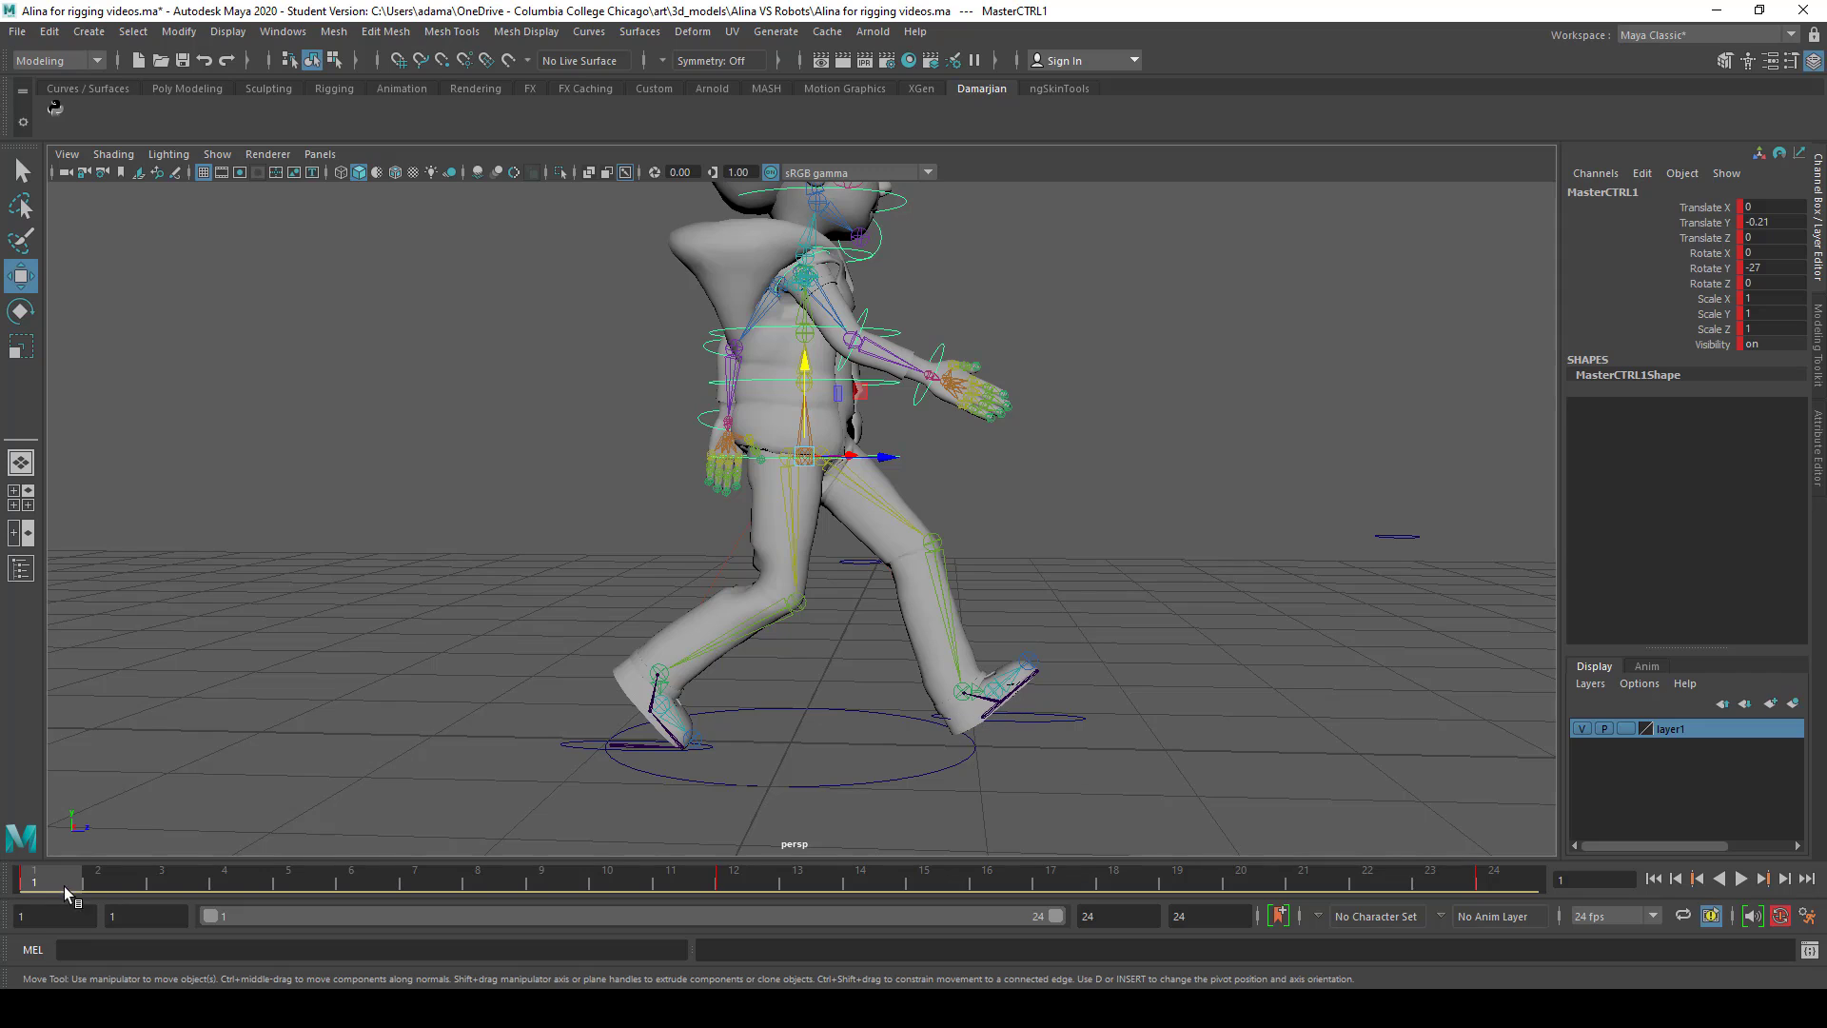
pyautogui.click(224, 879)
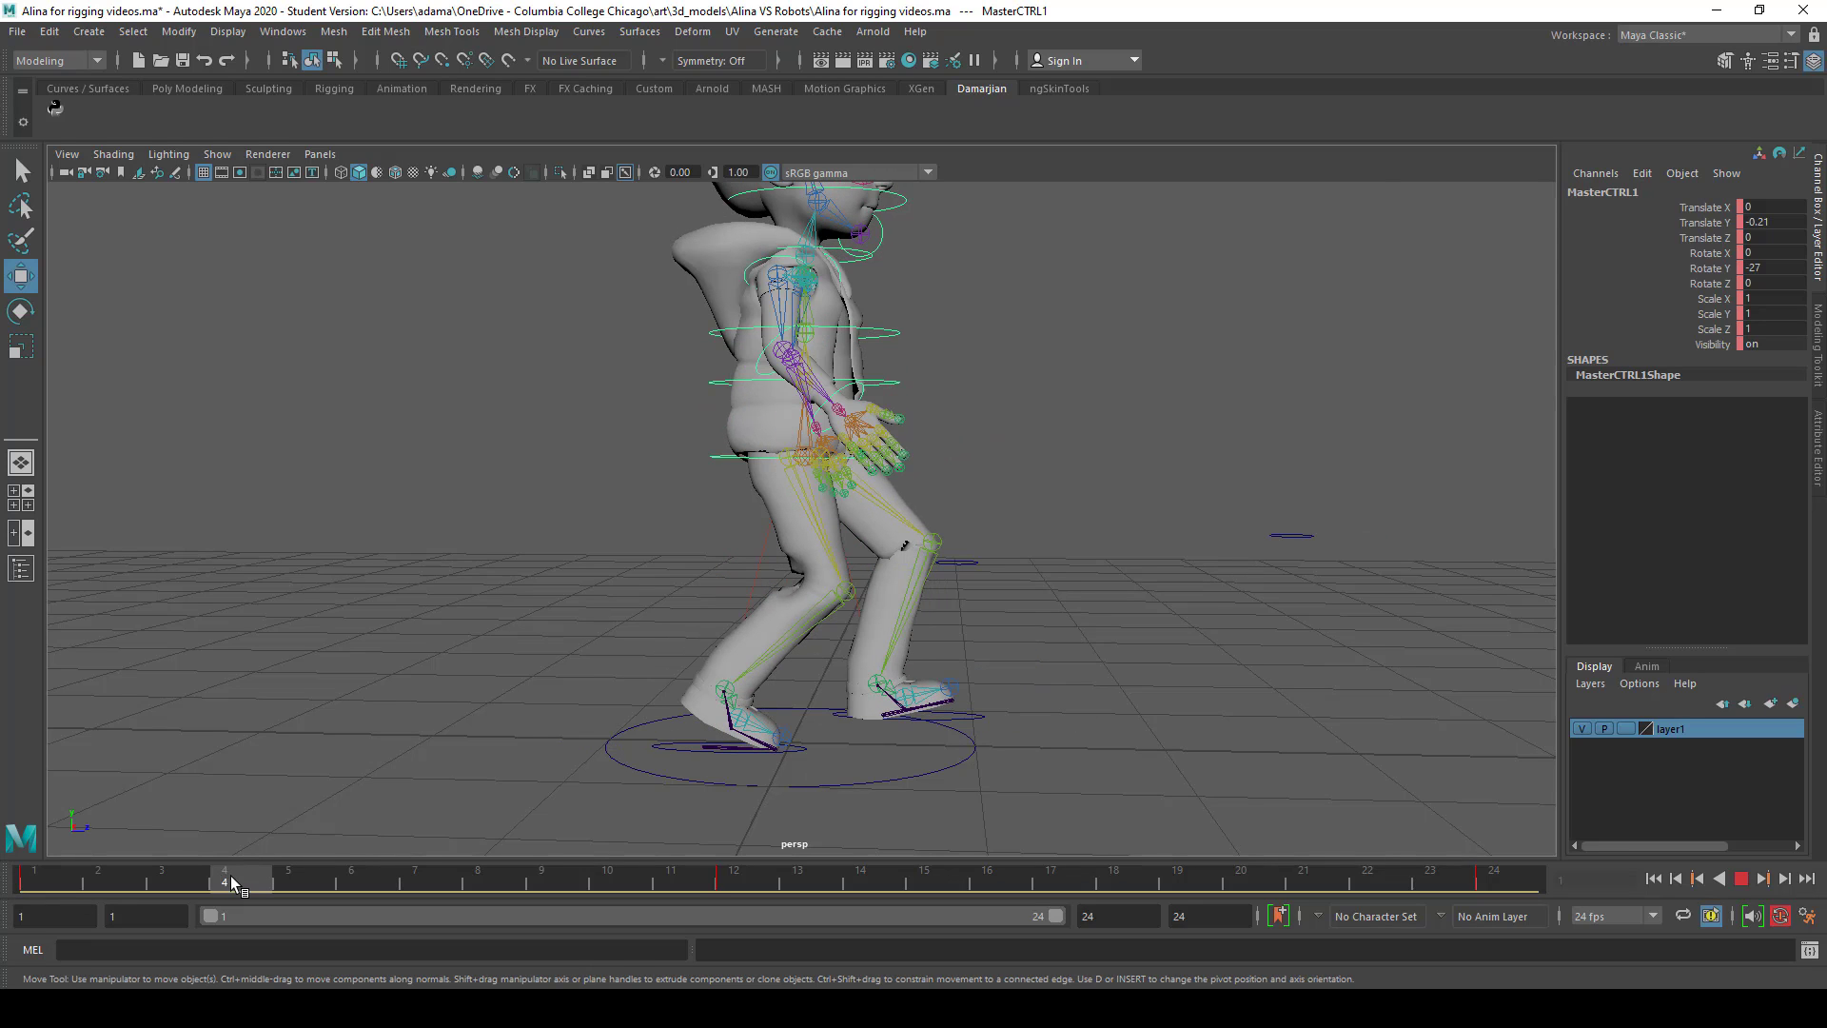
pyautogui.moveTo(224, 888)
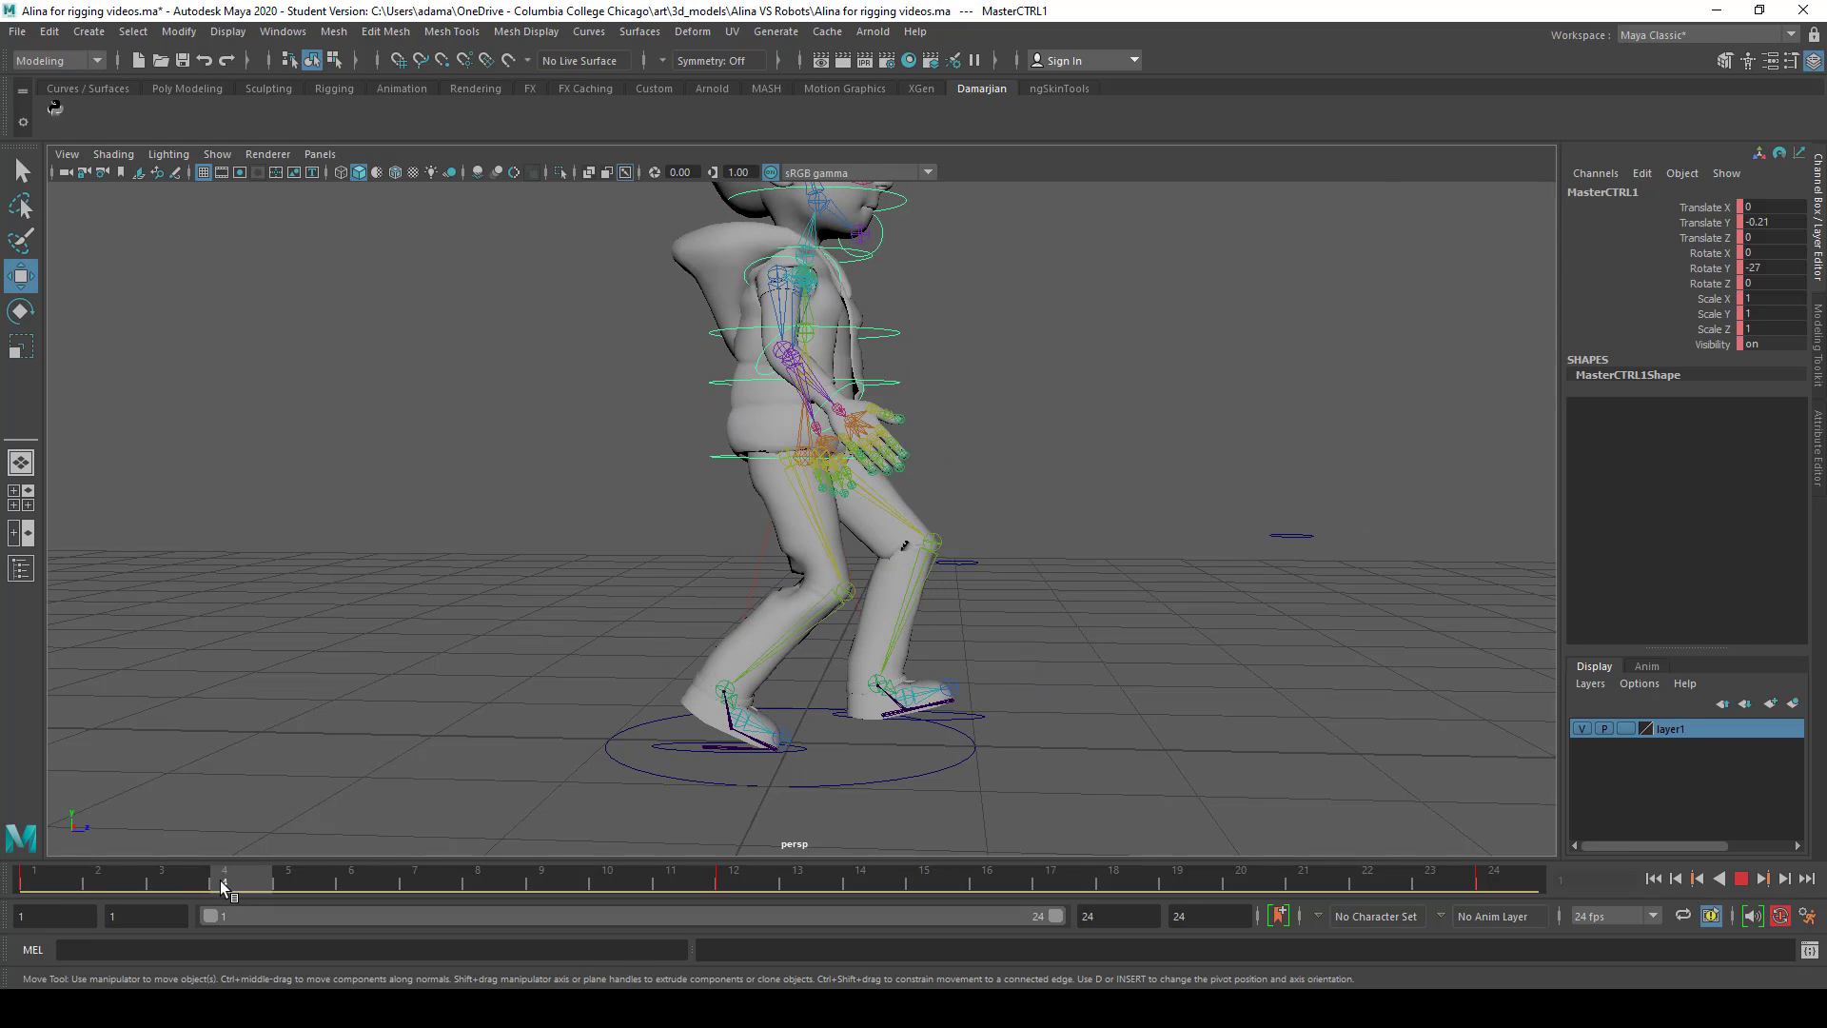
pyautogui.click(52, 877)
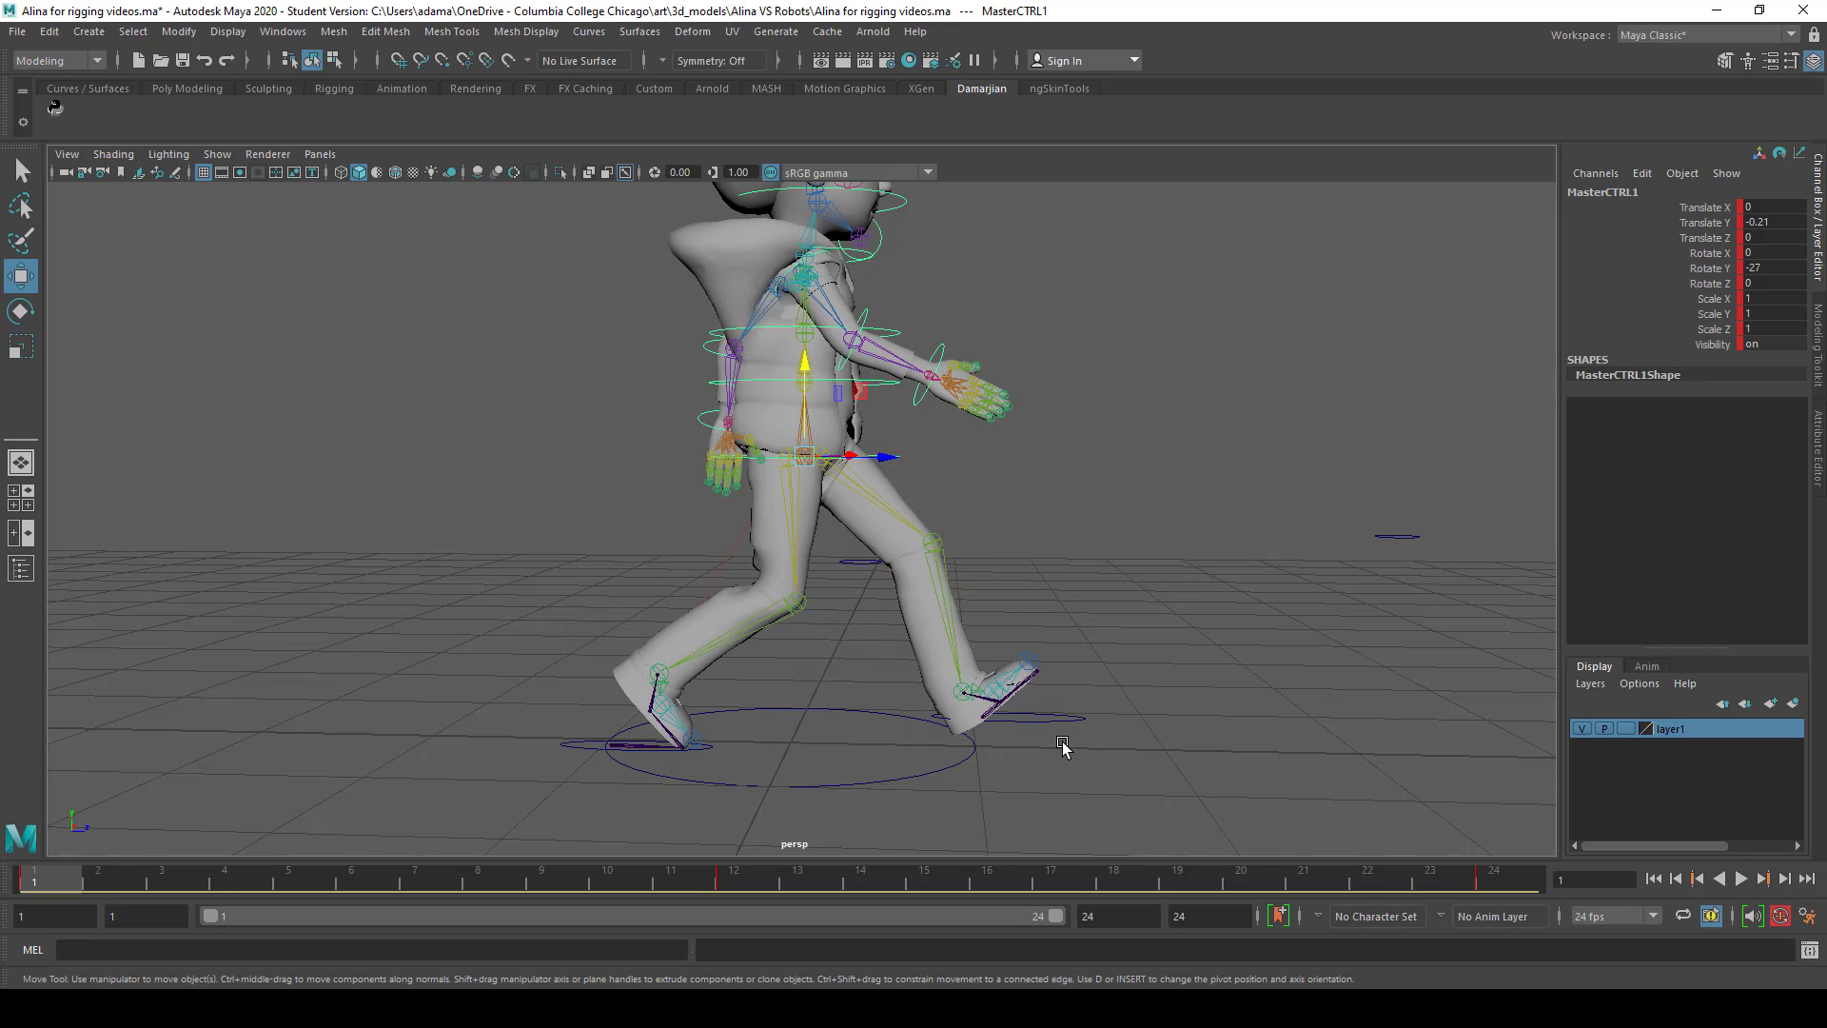
pyautogui.click(985, 694)
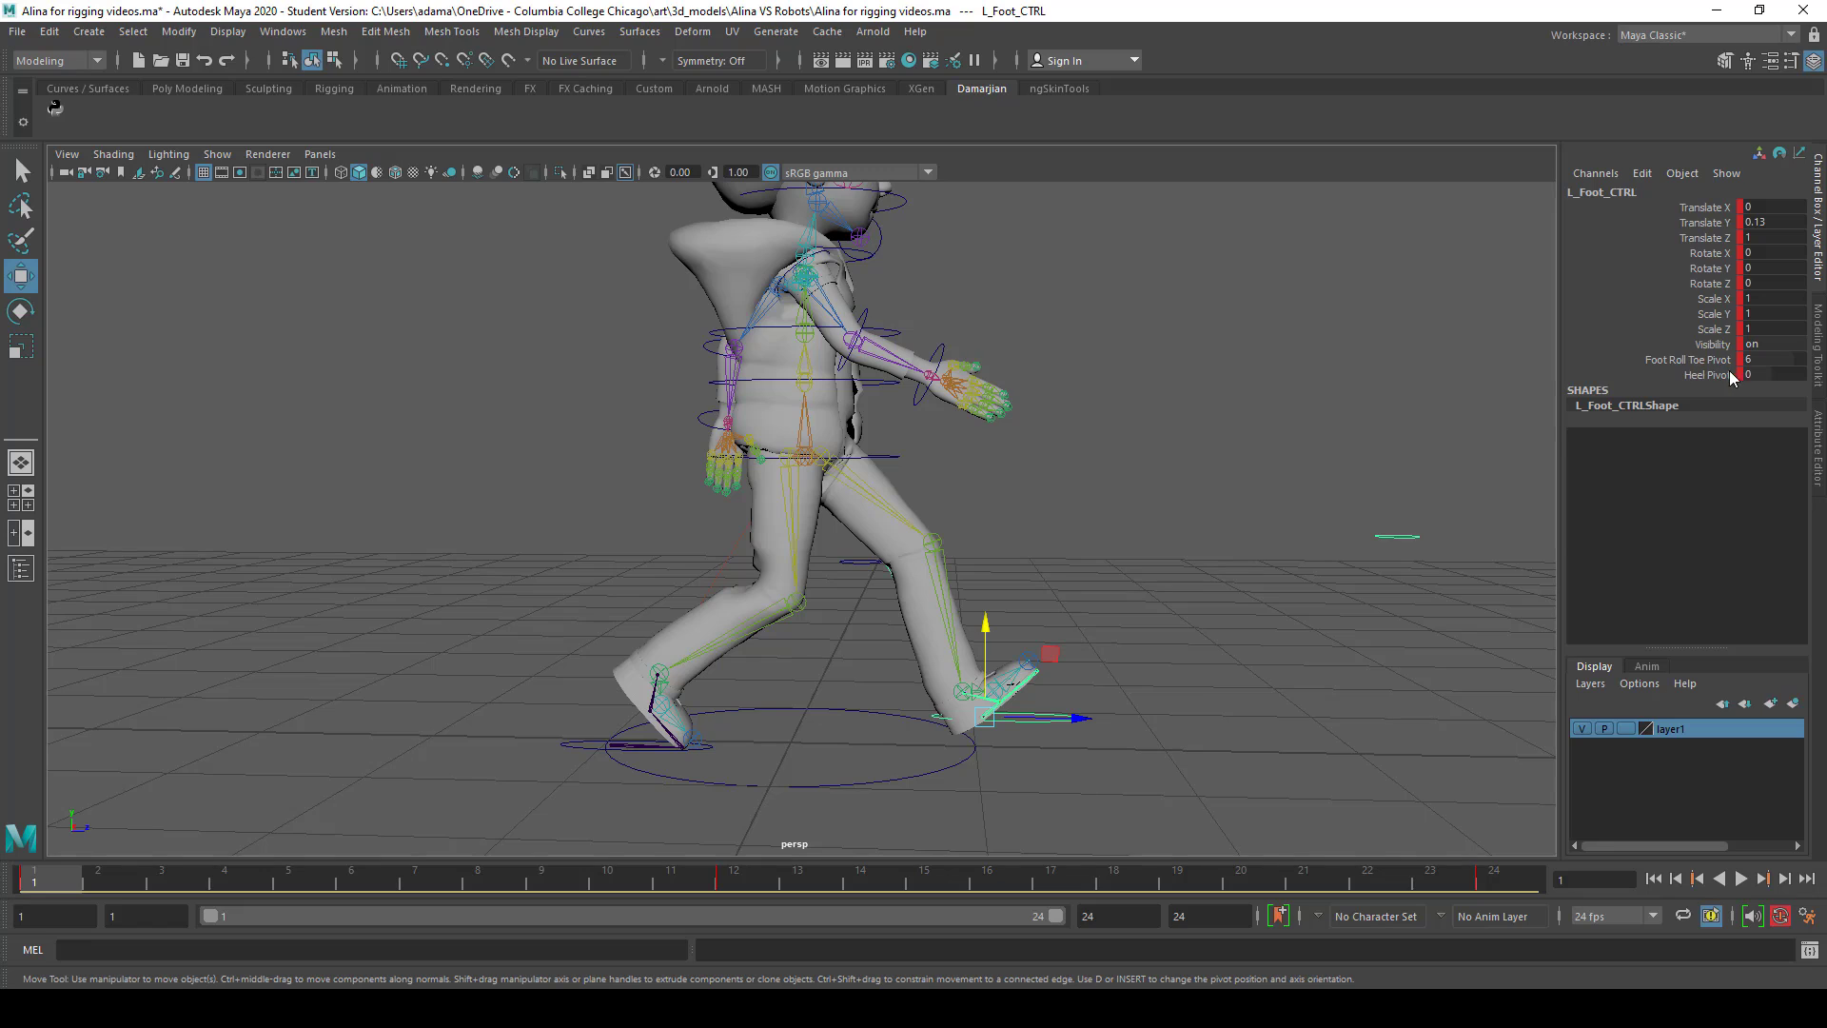
# Select L_Foot_CTRL and review its flat contact pose at frame 4
pyautogui.click(224, 869)
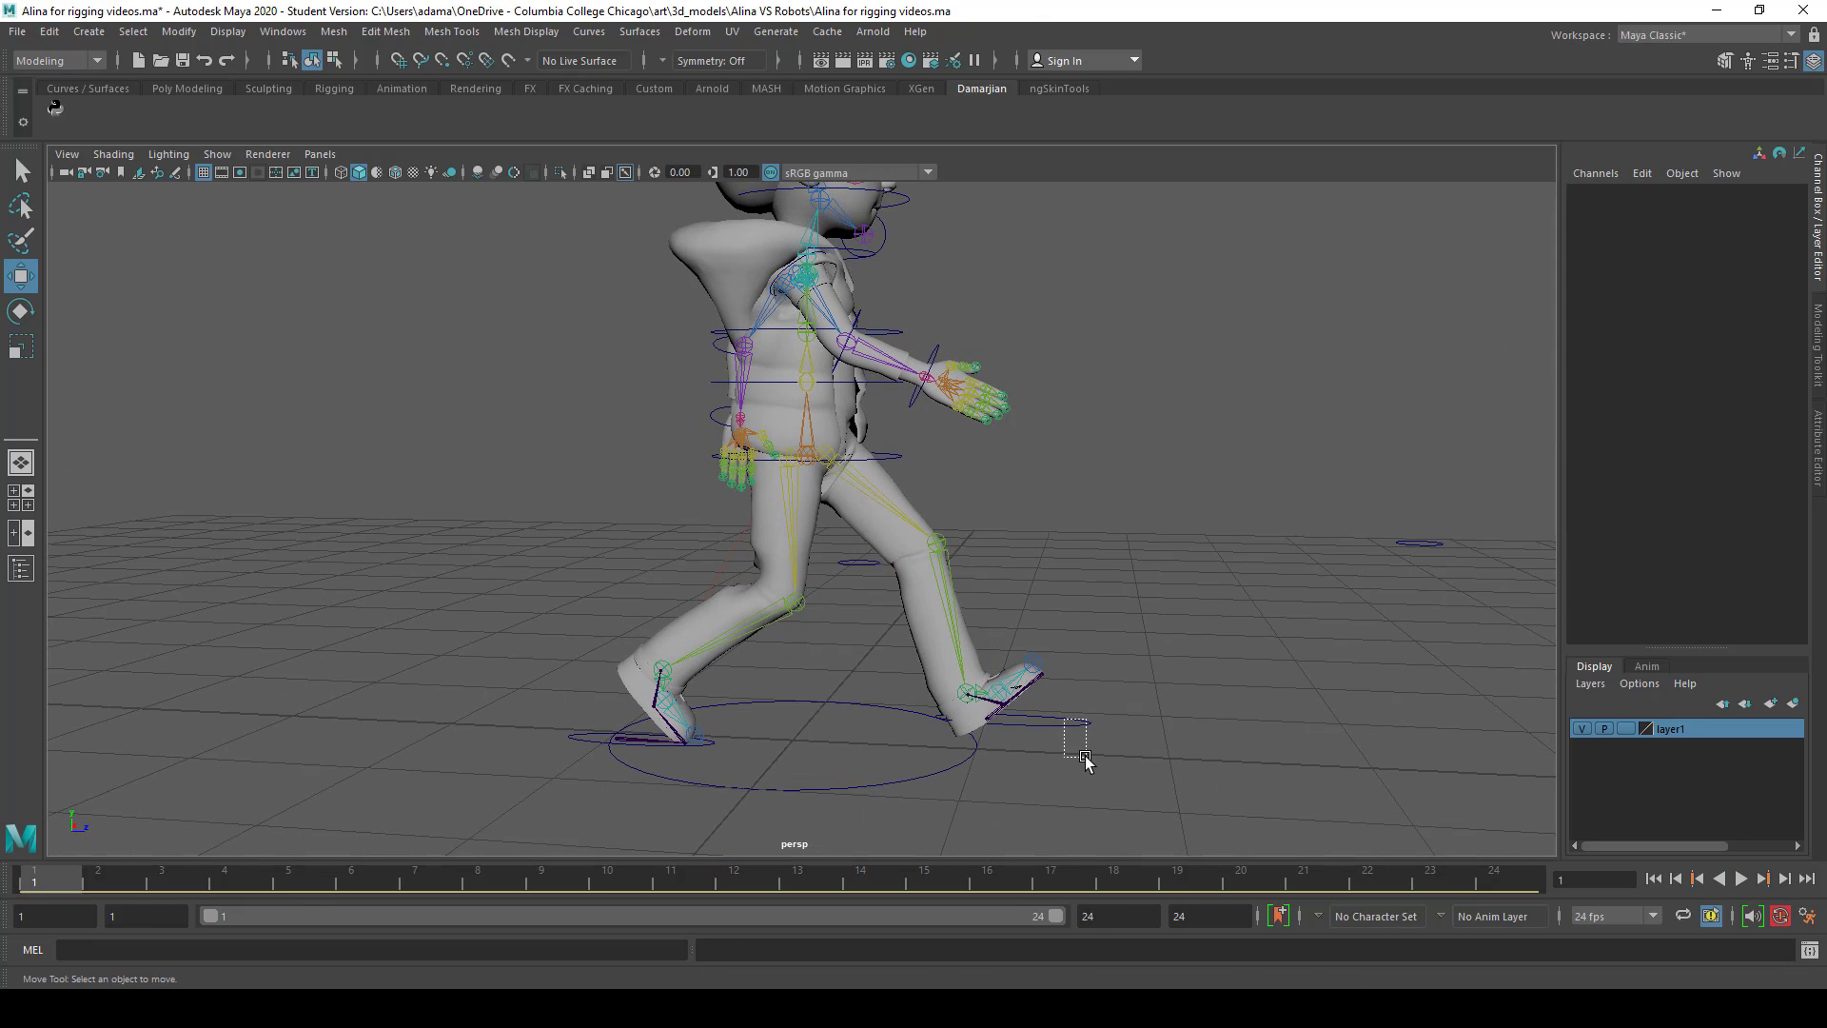
pyautogui.click(993, 700)
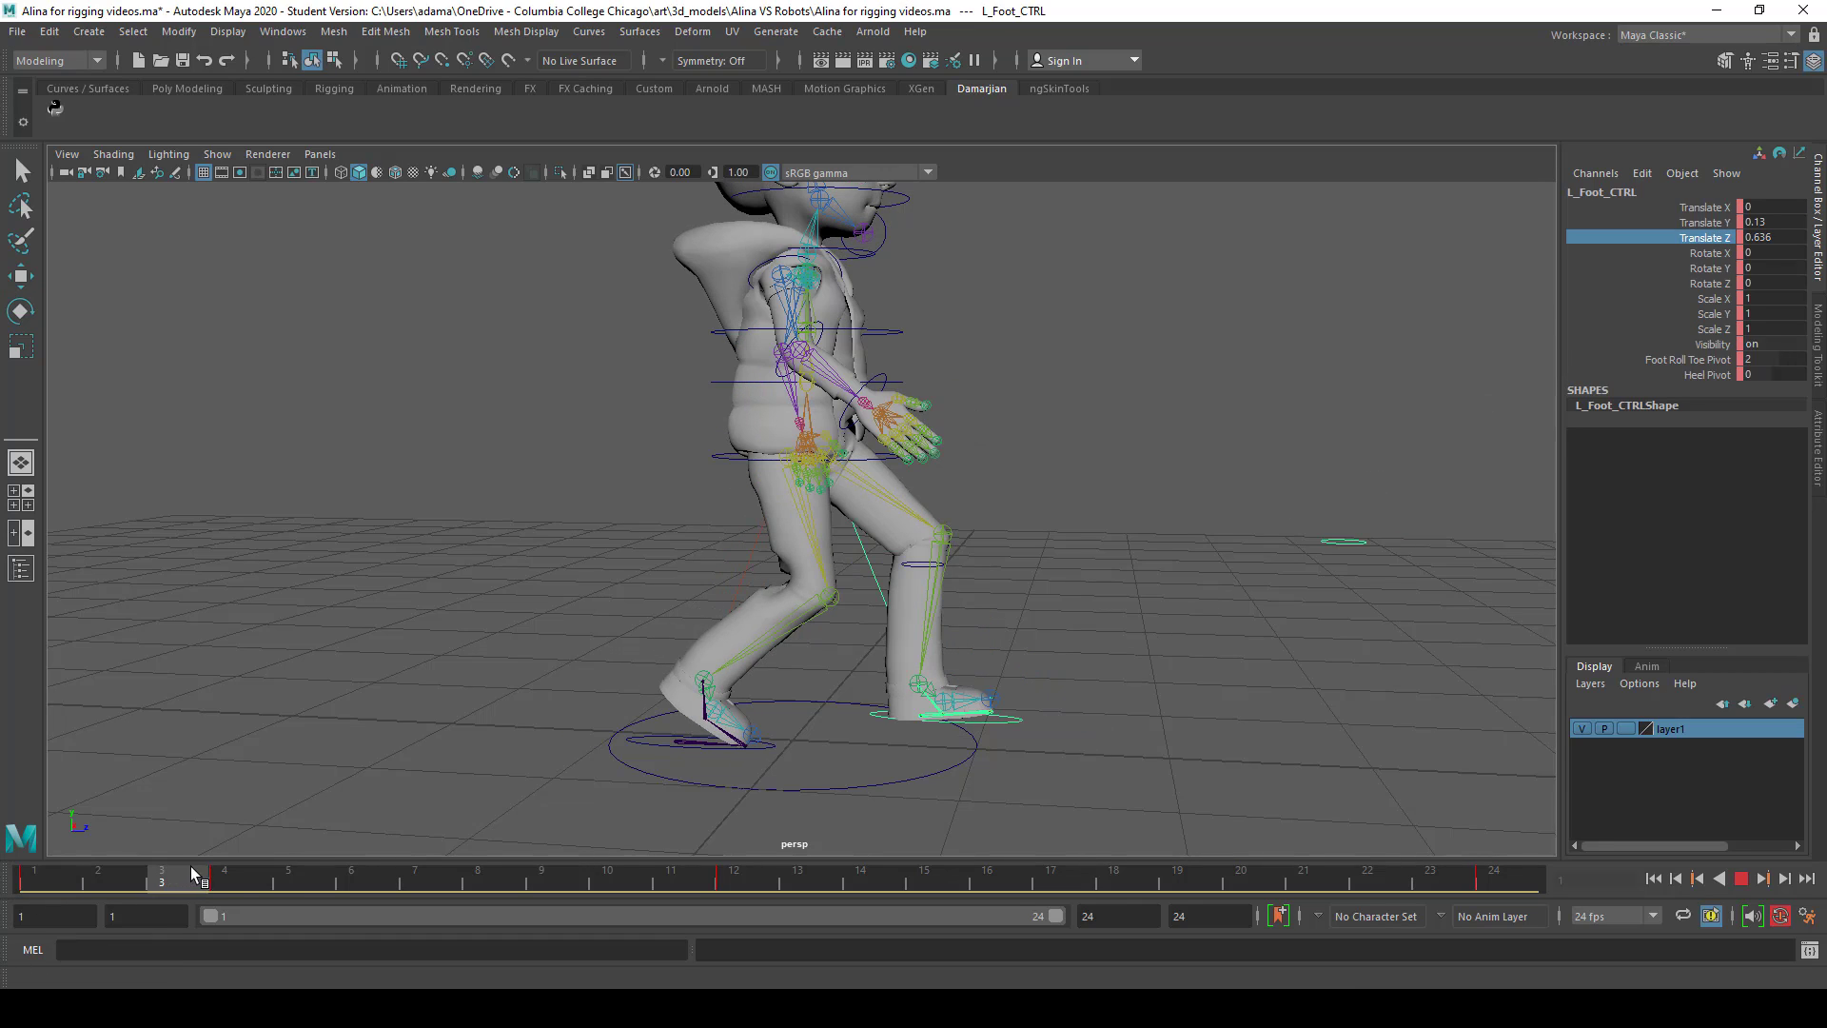
pyautogui.click(223, 869)
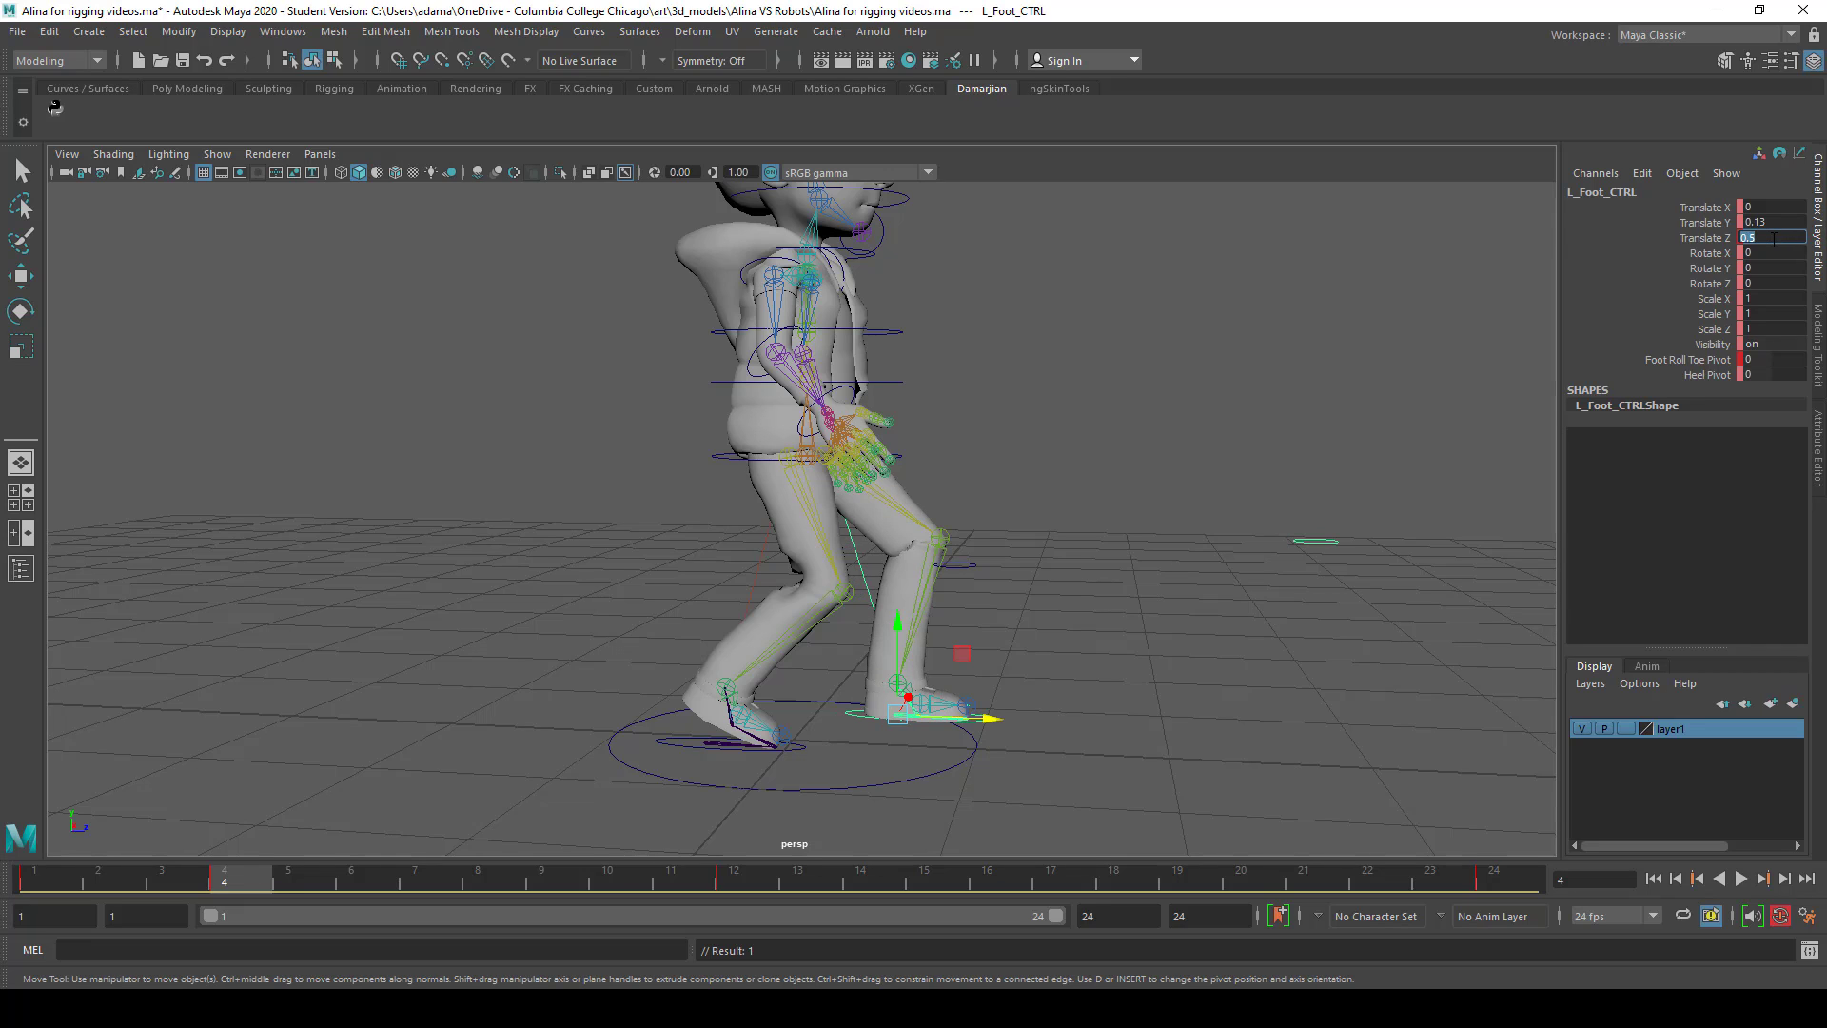
pyautogui.click(98, 878)
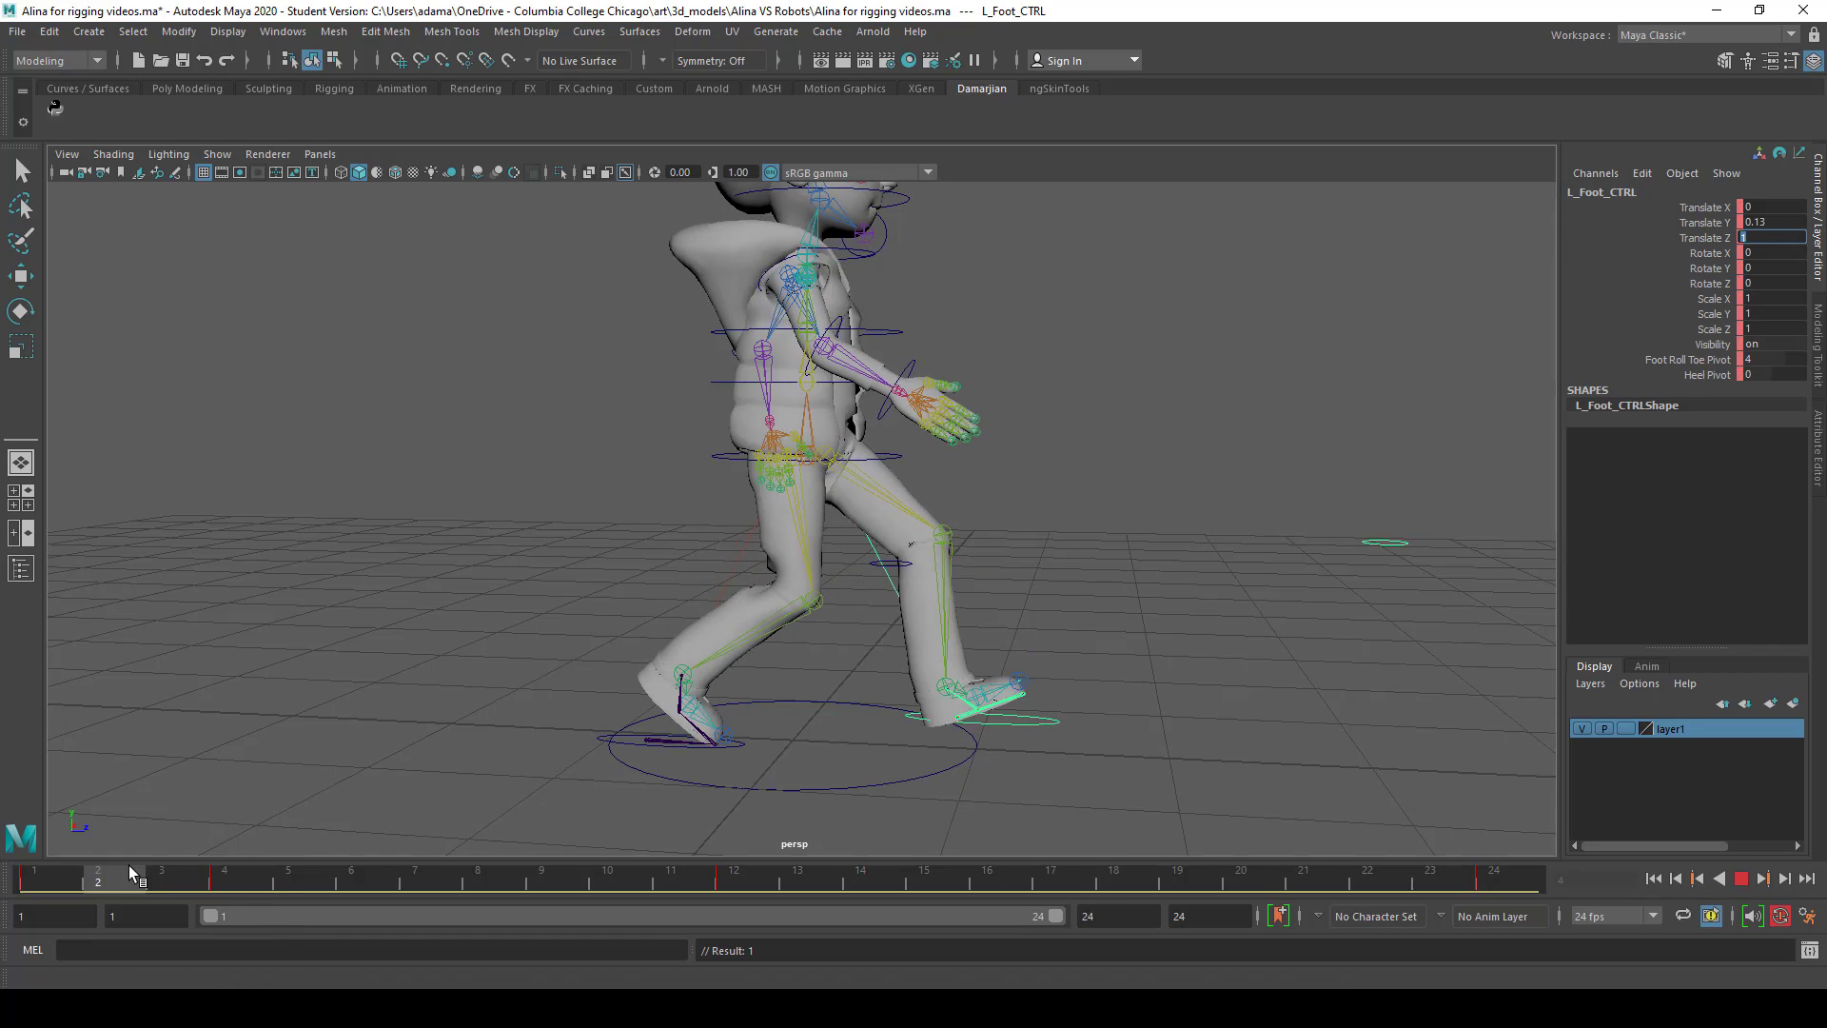
pyautogui.click(224, 878)
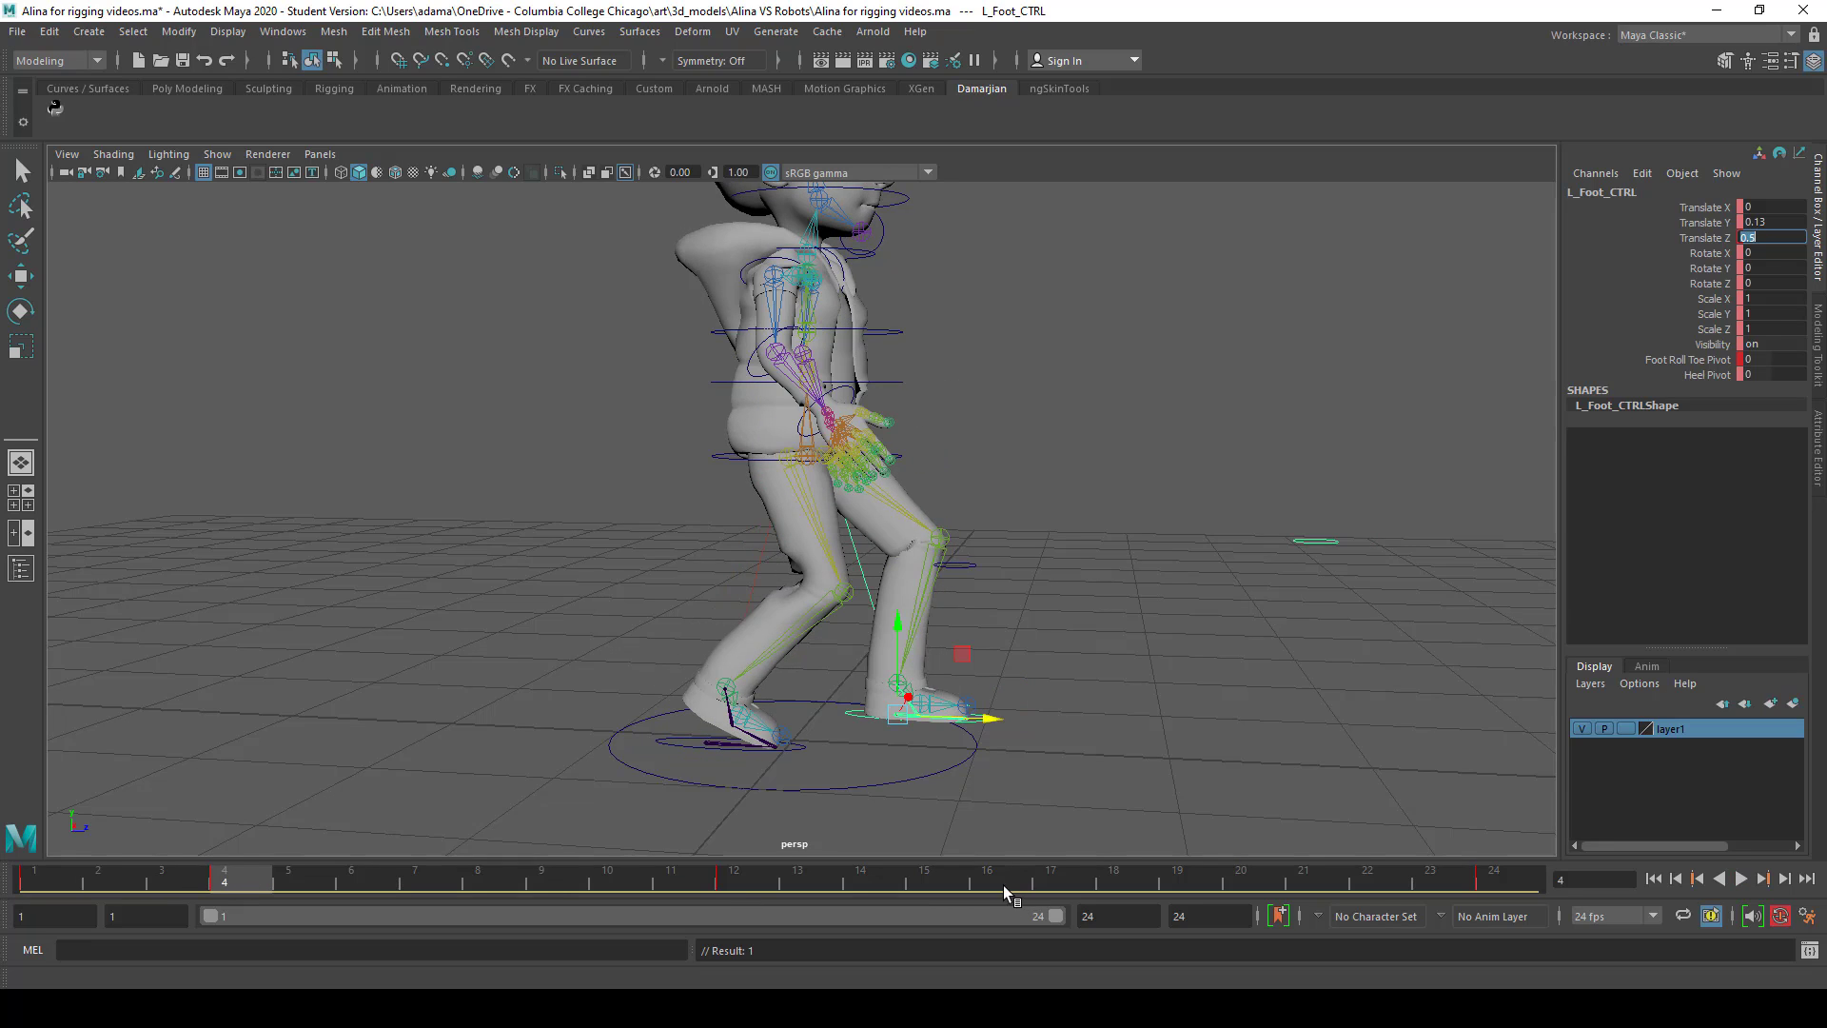
# At frame 16, set the right foot's Translate Z to 0.5 and replay the walk
pyautogui.click(987, 868)
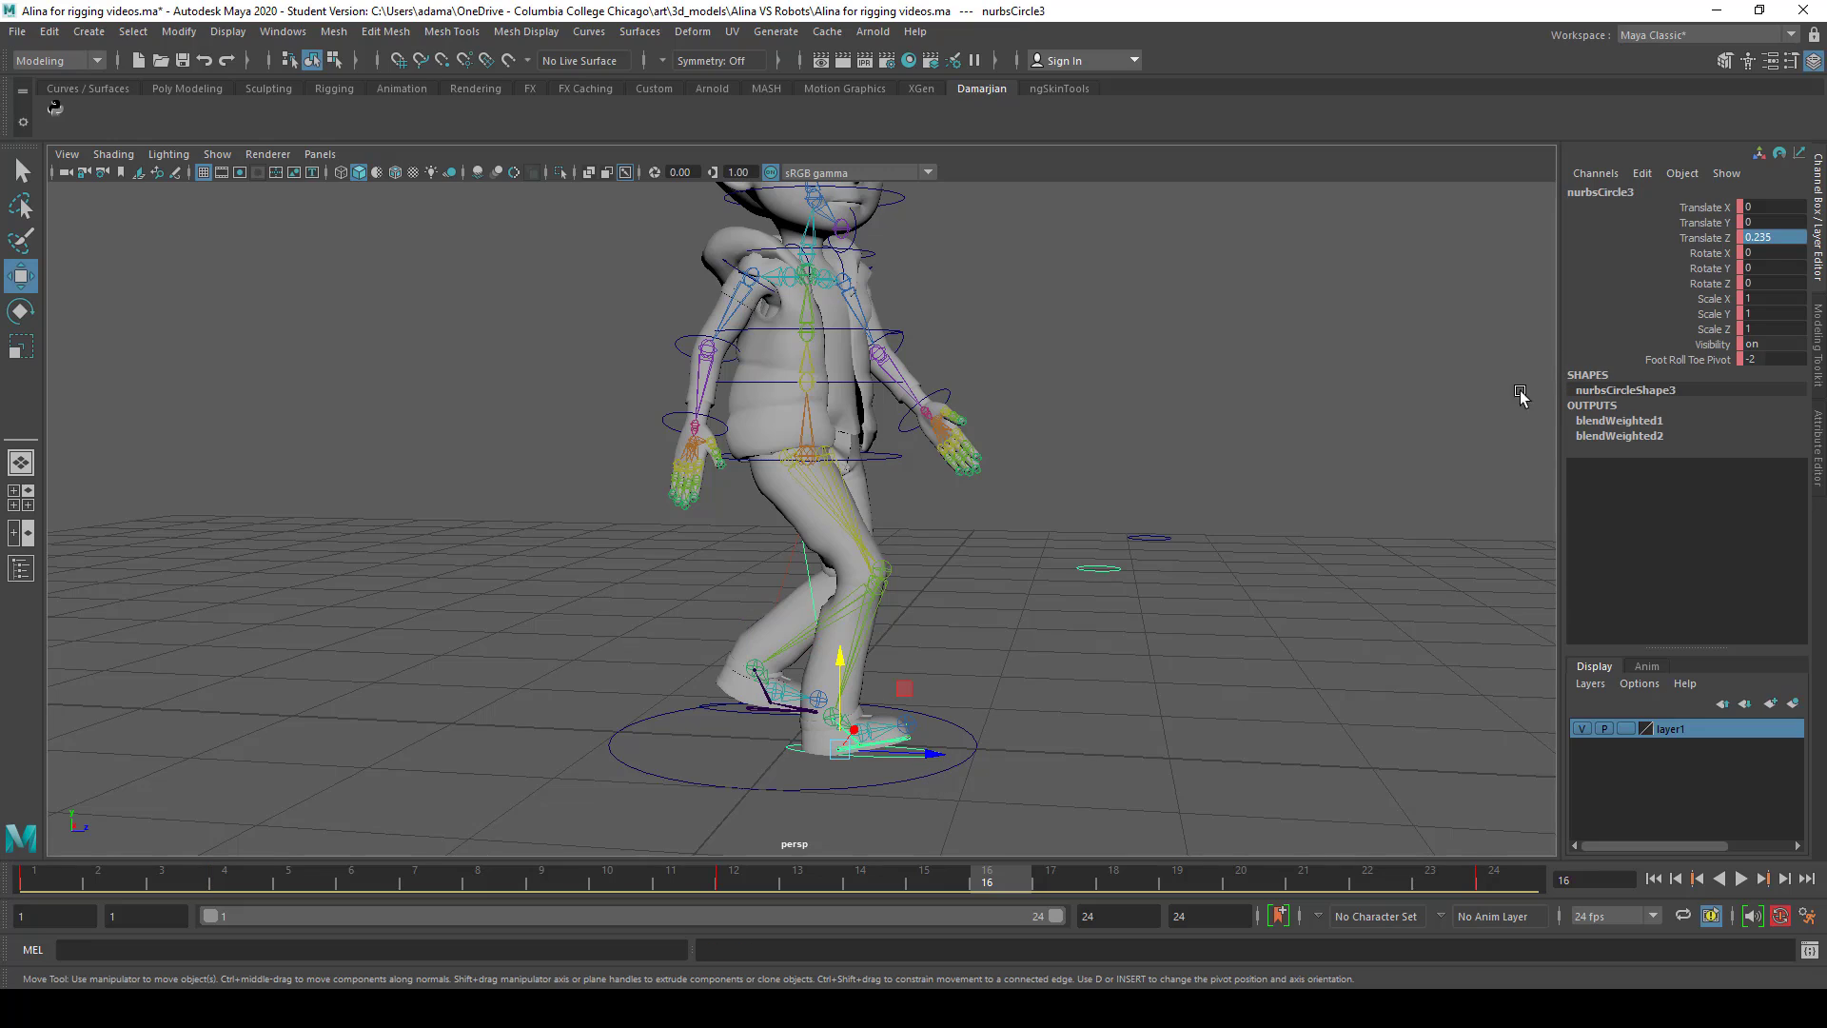
pyautogui.click(1771, 238)
pyautogui.write('0.5')
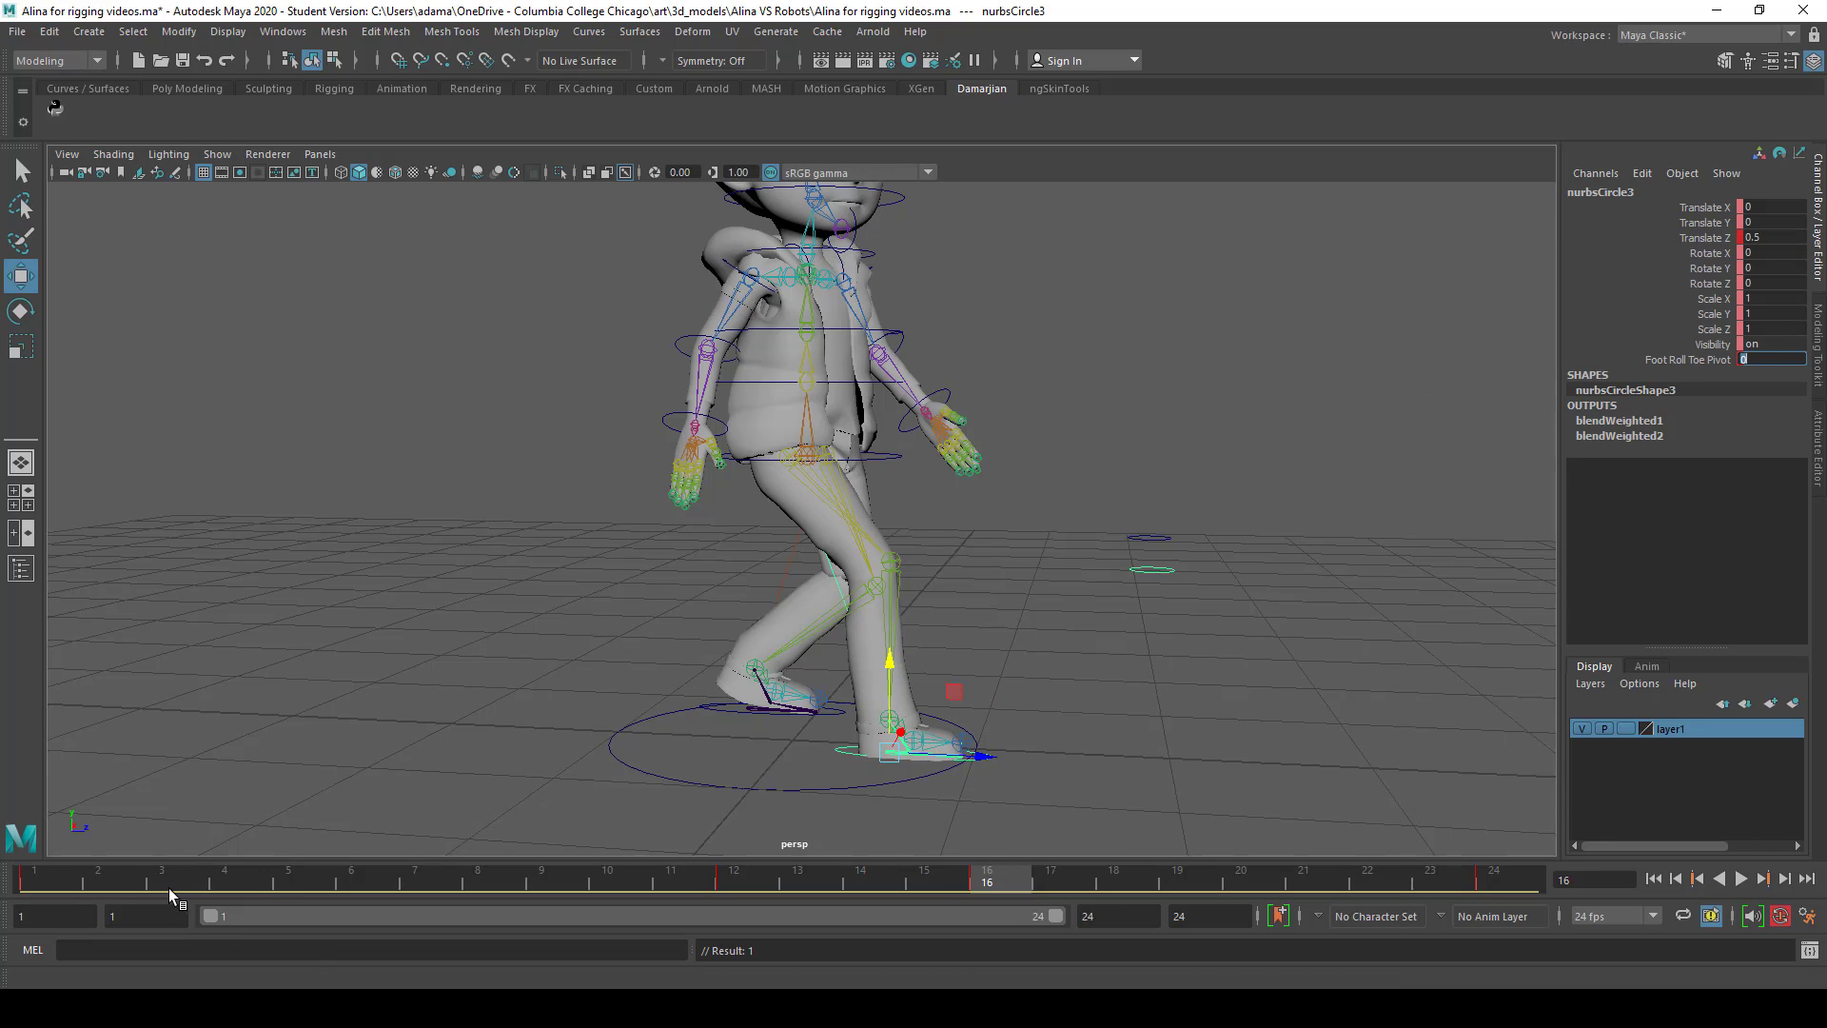
pyautogui.click(1744, 878)
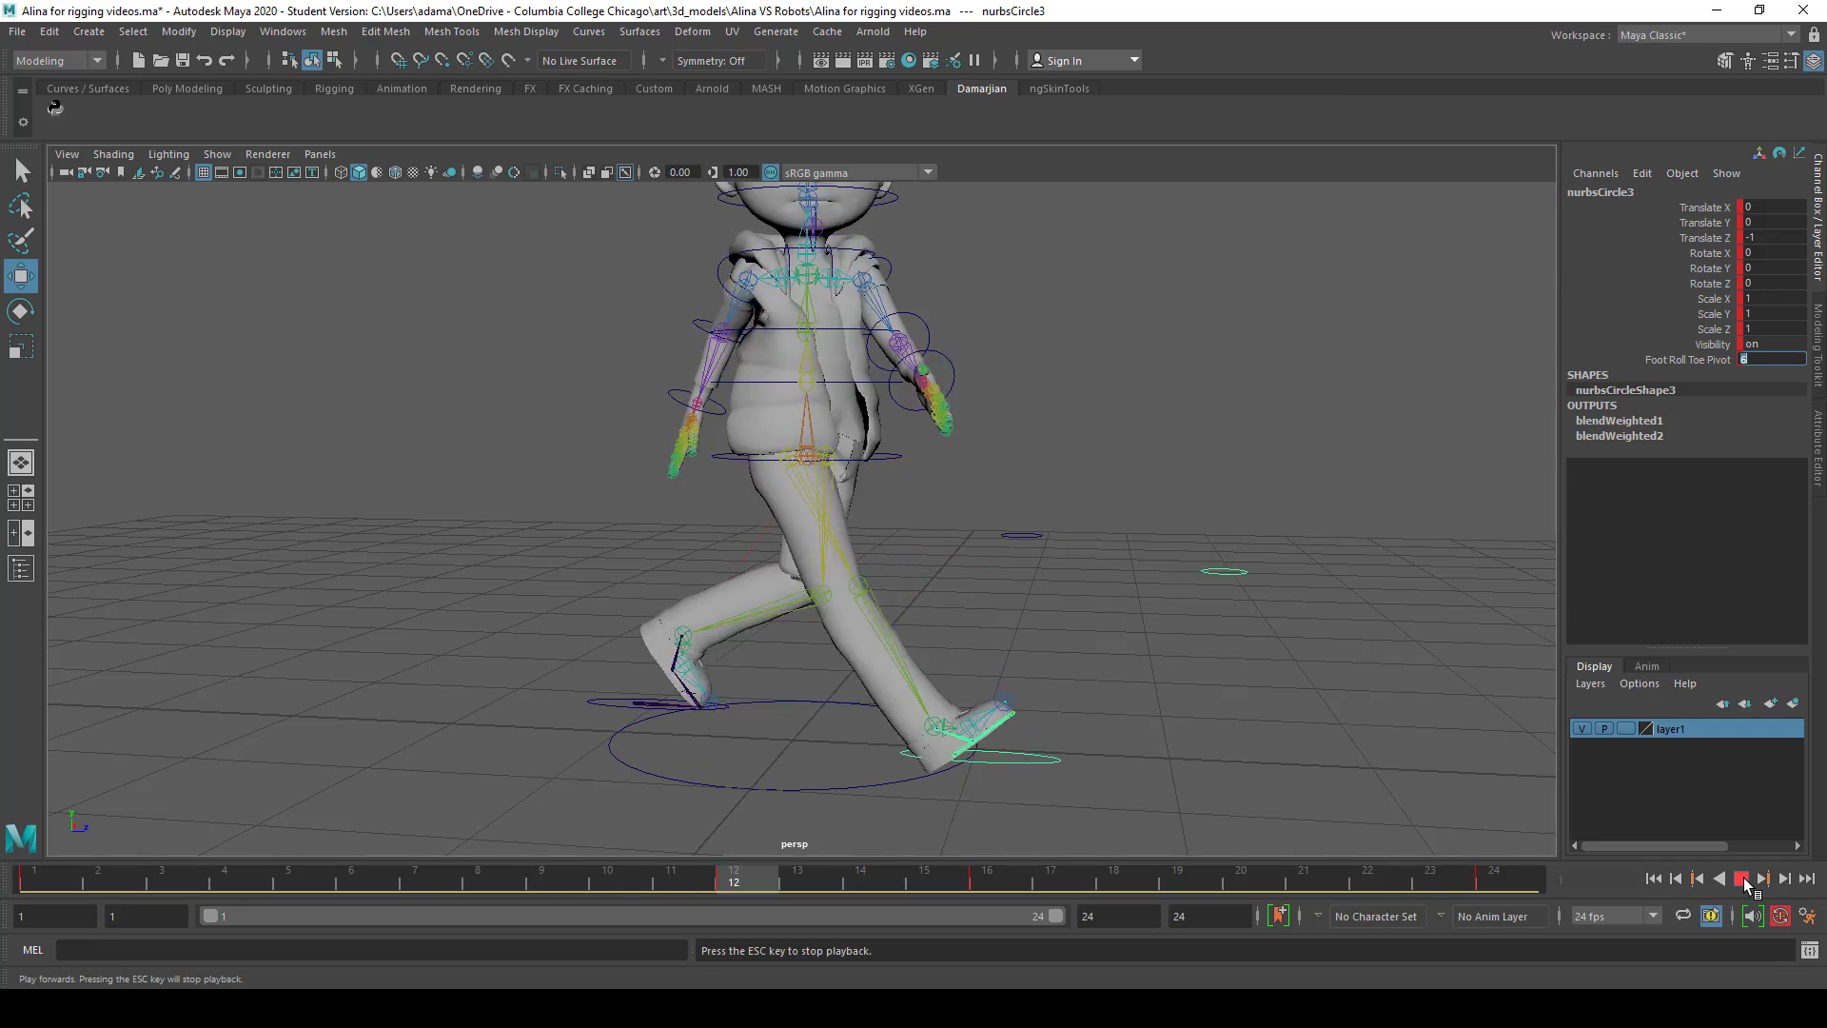
pyautogui.click(1741, 878)
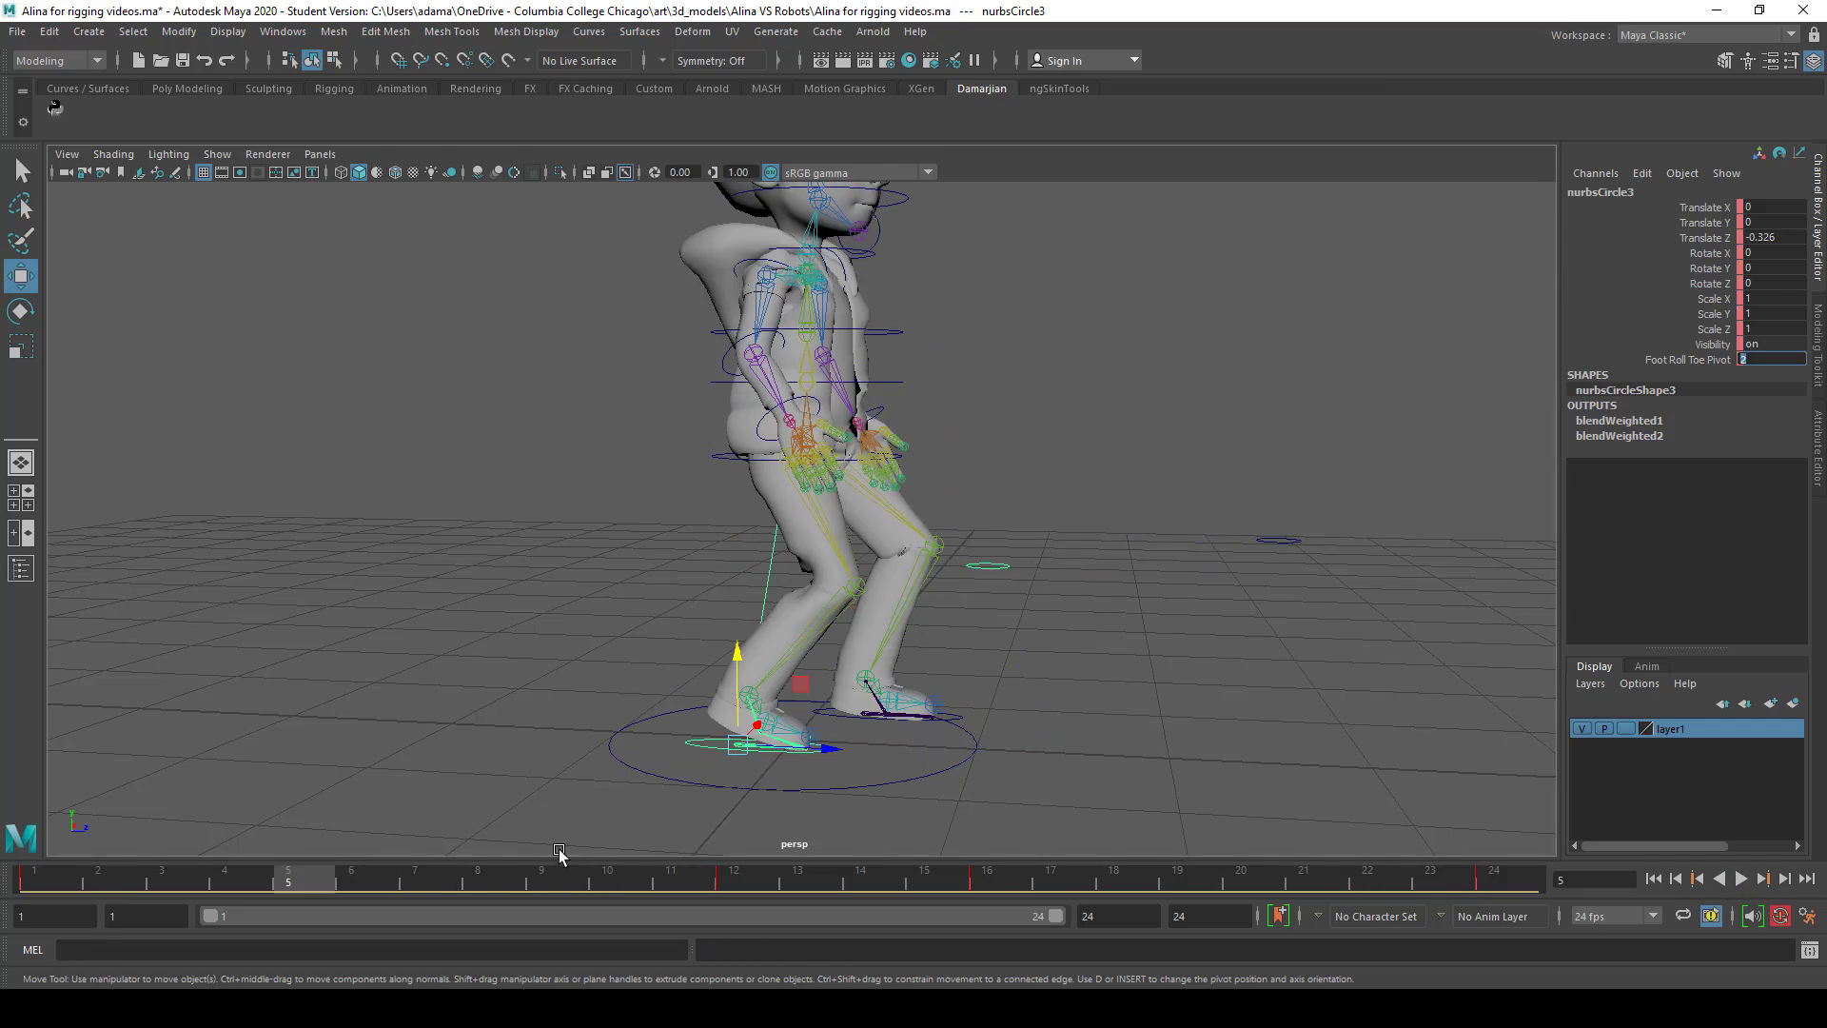
# Set MasterCTRL1 Translate Y to -0.251 at frame 4, then raise it to about -0.139 at frame 1
pyautogui.click(45, 878)
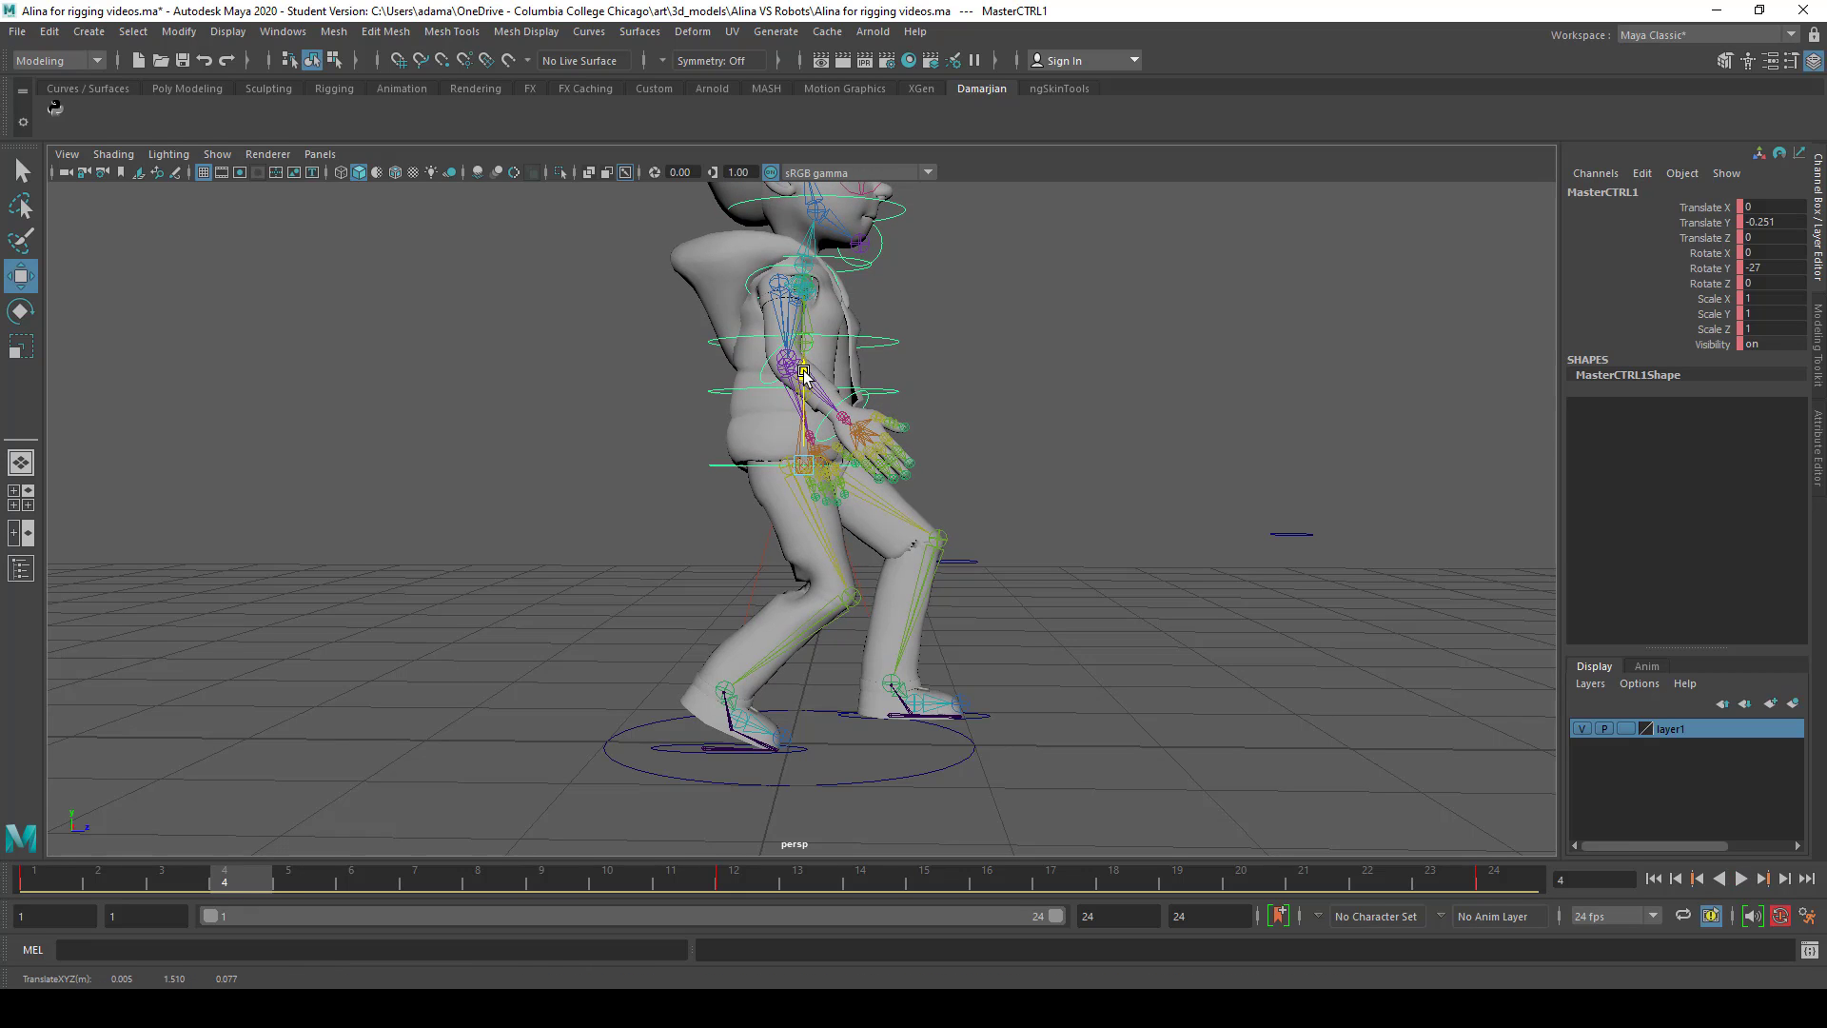
pyautogui.click(1741, 878)
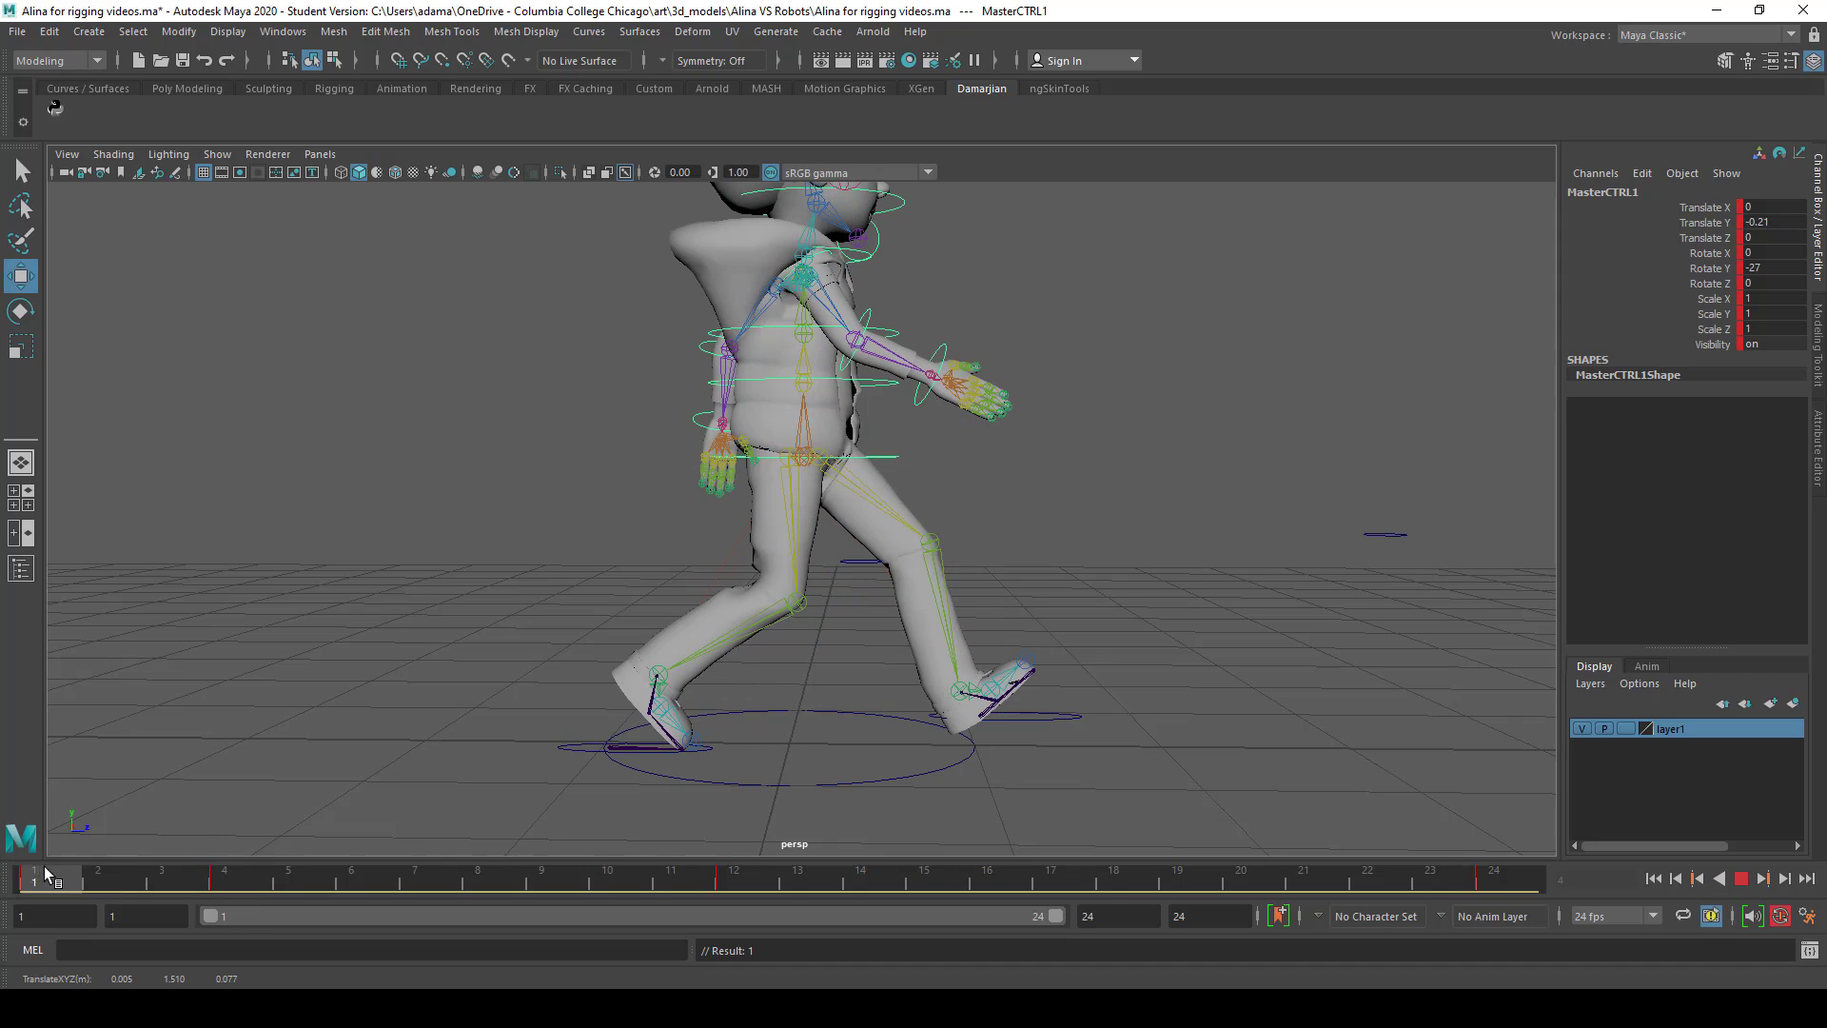
pyautogui.click(801, 455)
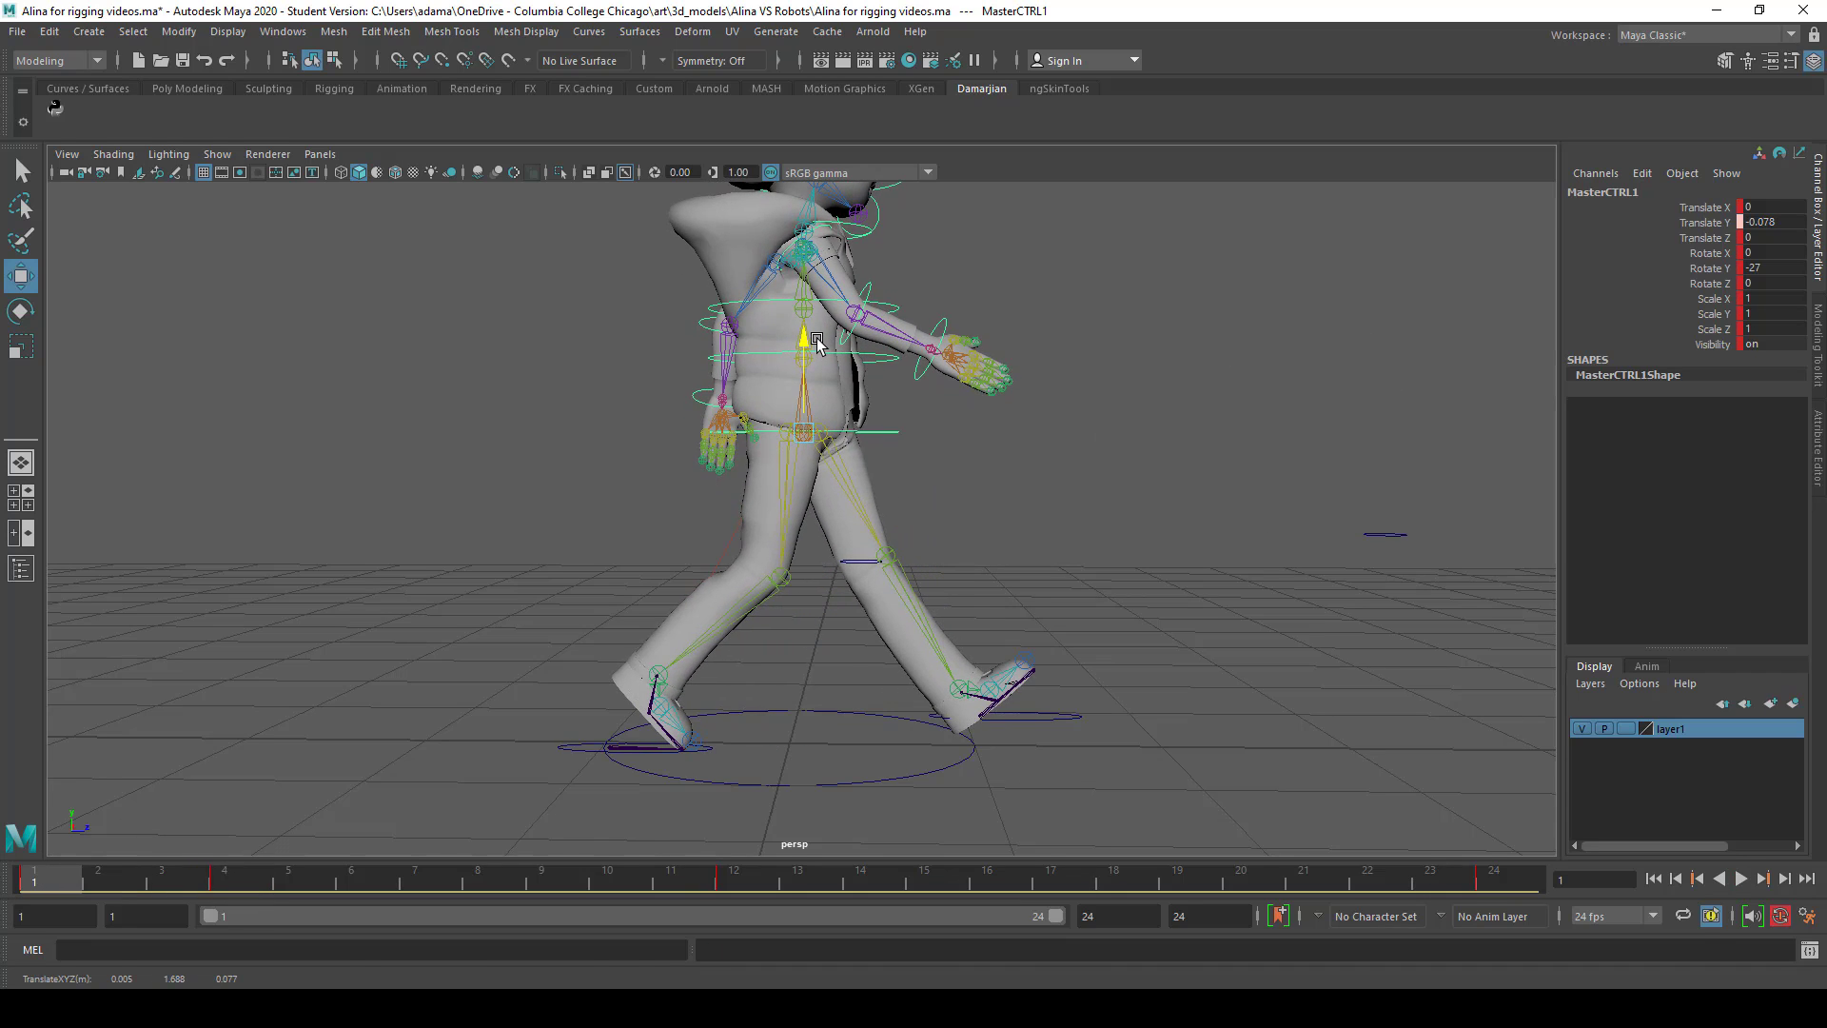
pyautogui.moveTo(805, 344); pyautogui.dragTo(804, 355)
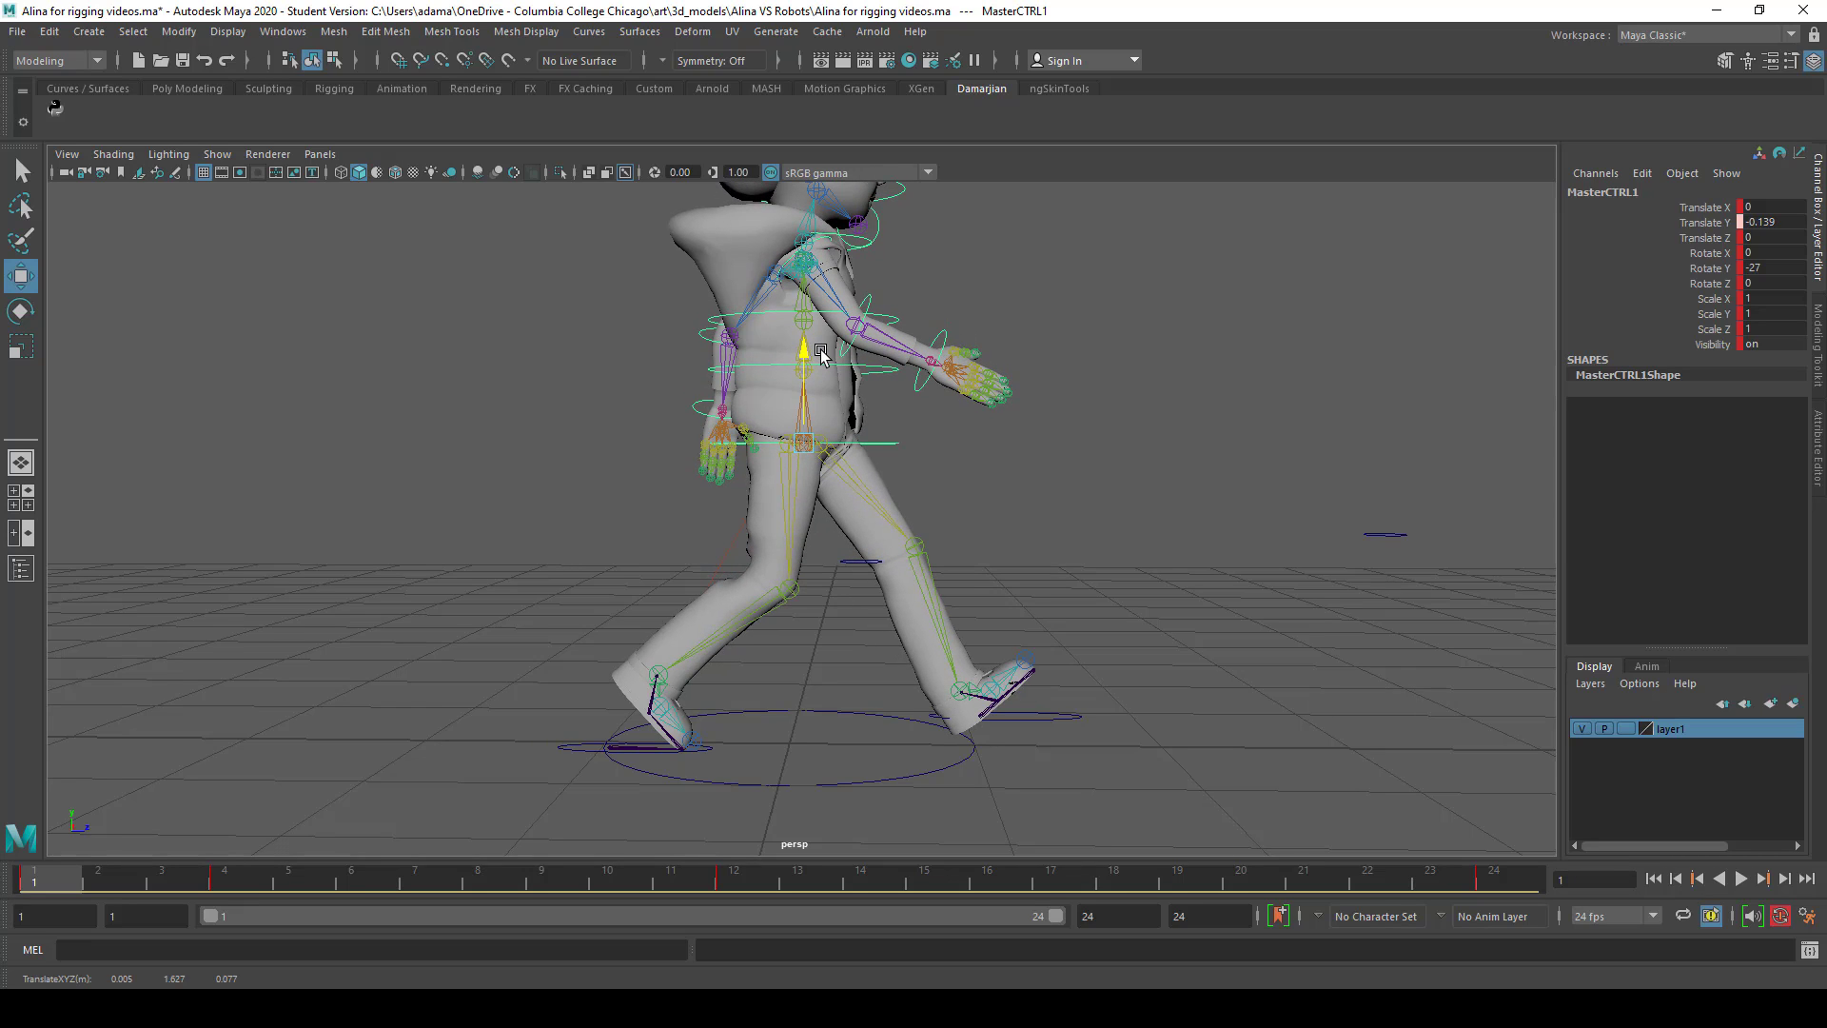
pyautogui.click(820, 353)
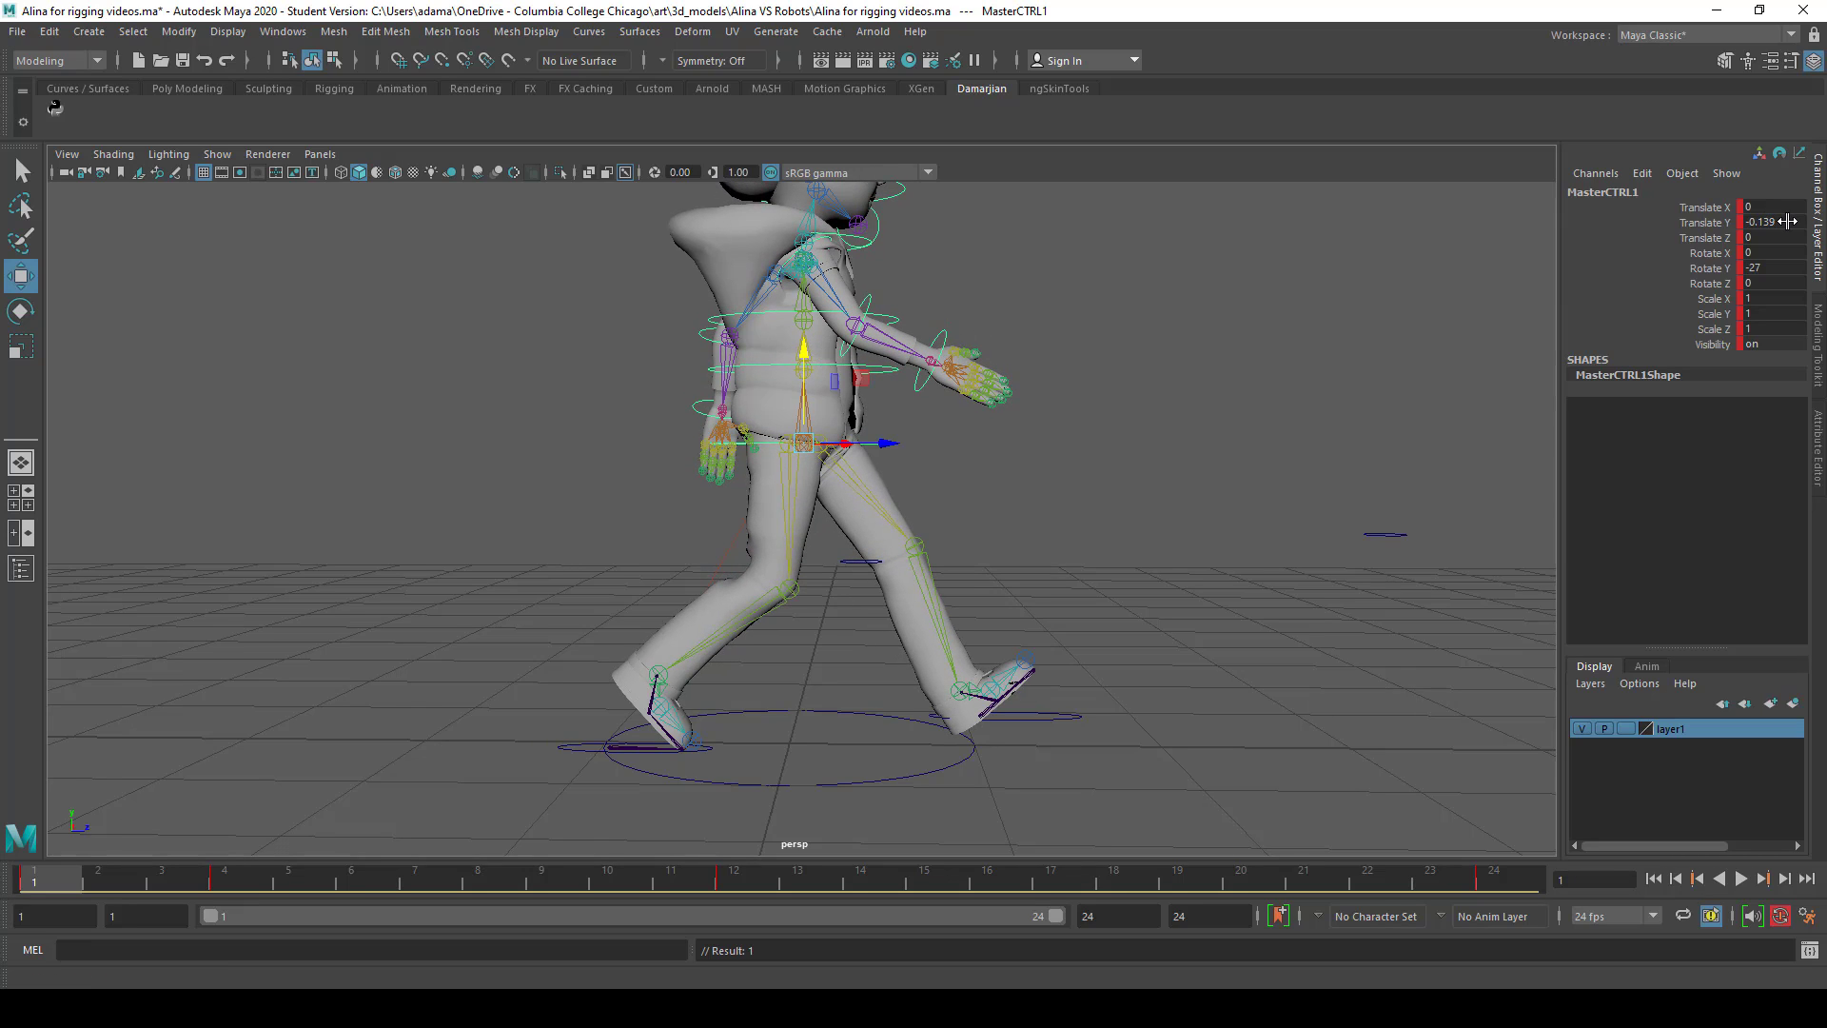
pyautogui.tripleClick(1771, 222)
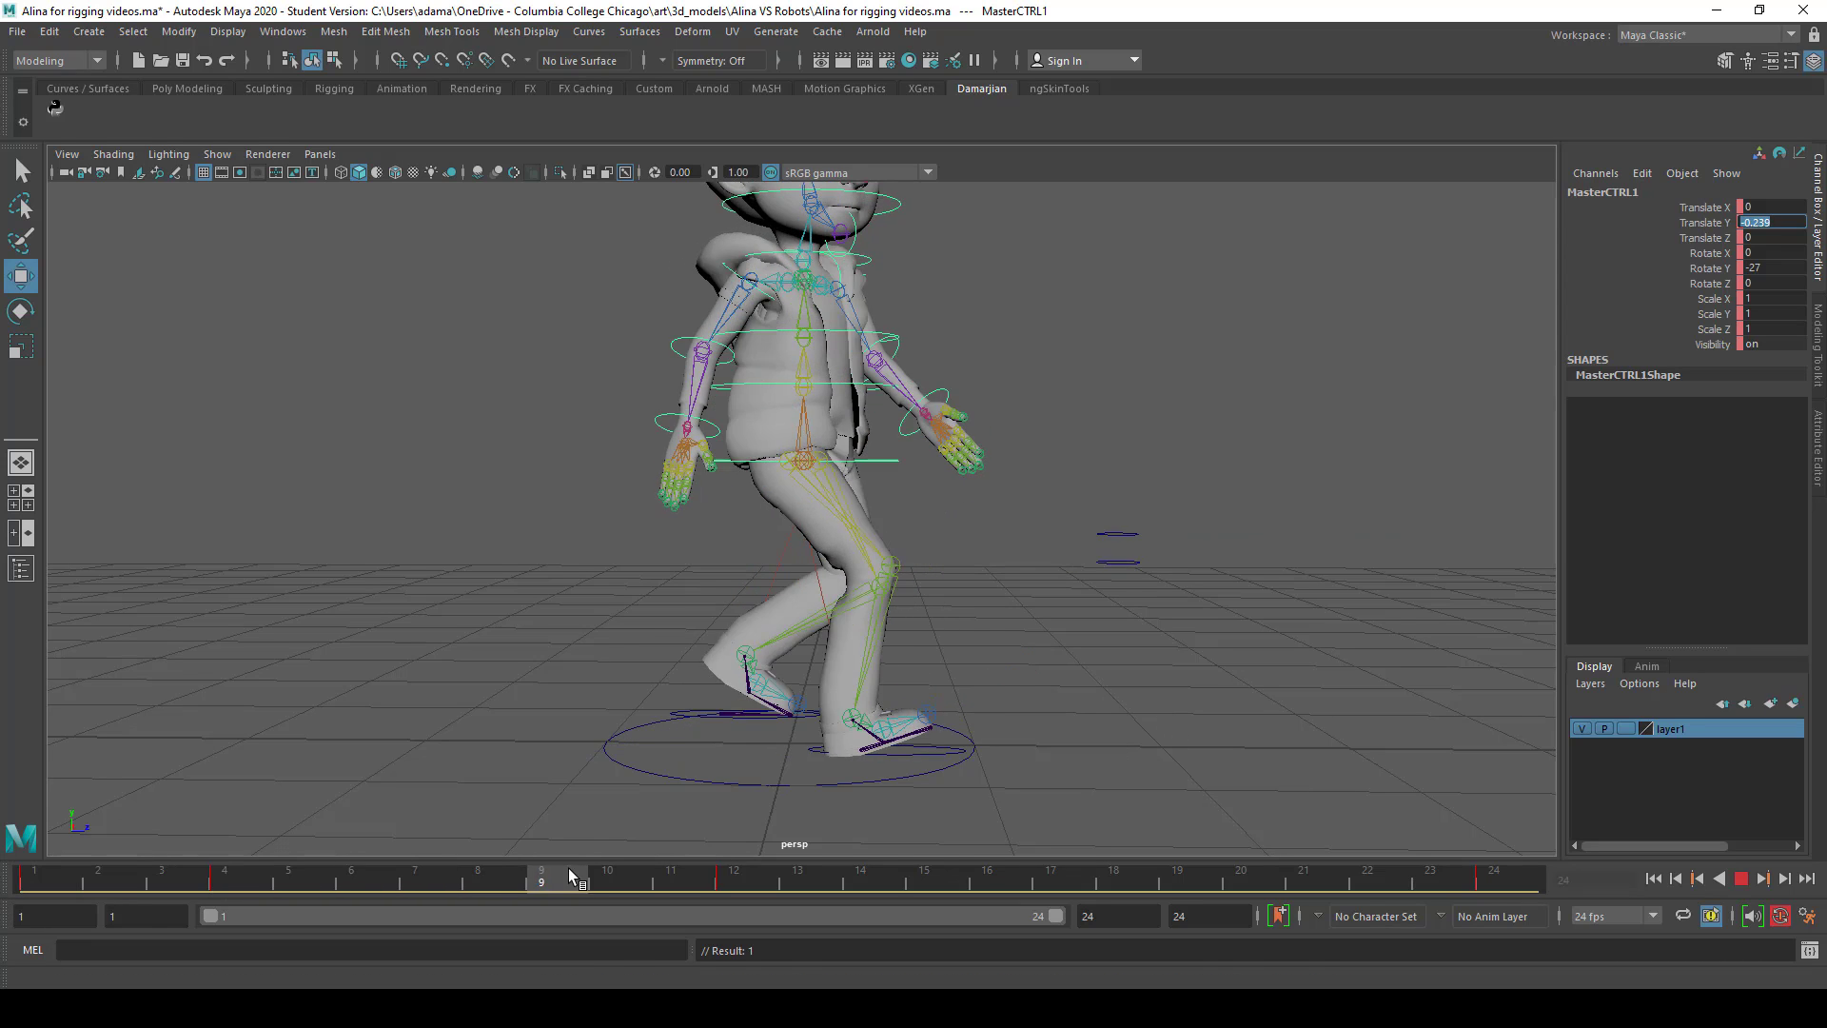
# Toggle frames 1 and 4 and raise MasterCTRL1 Translate Y at frame 4
pyautogui.click(733, 876)
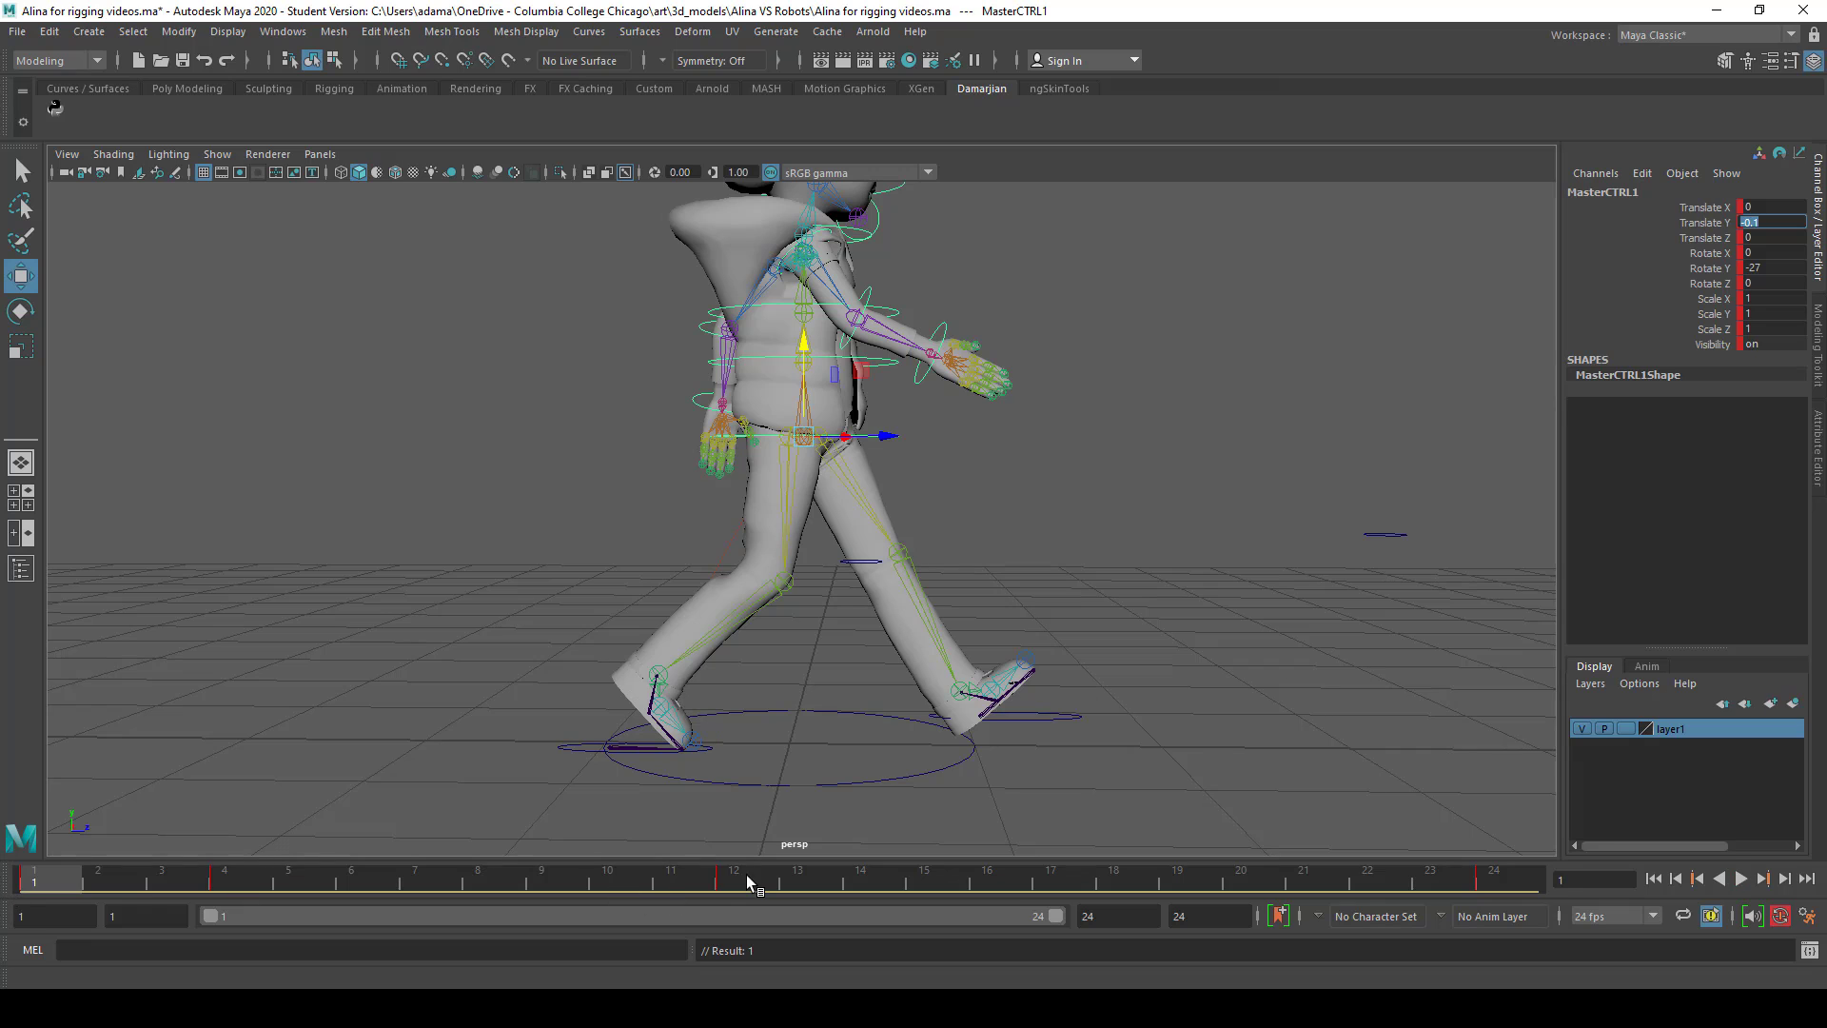
pyautogui.moveTo(270, 812)
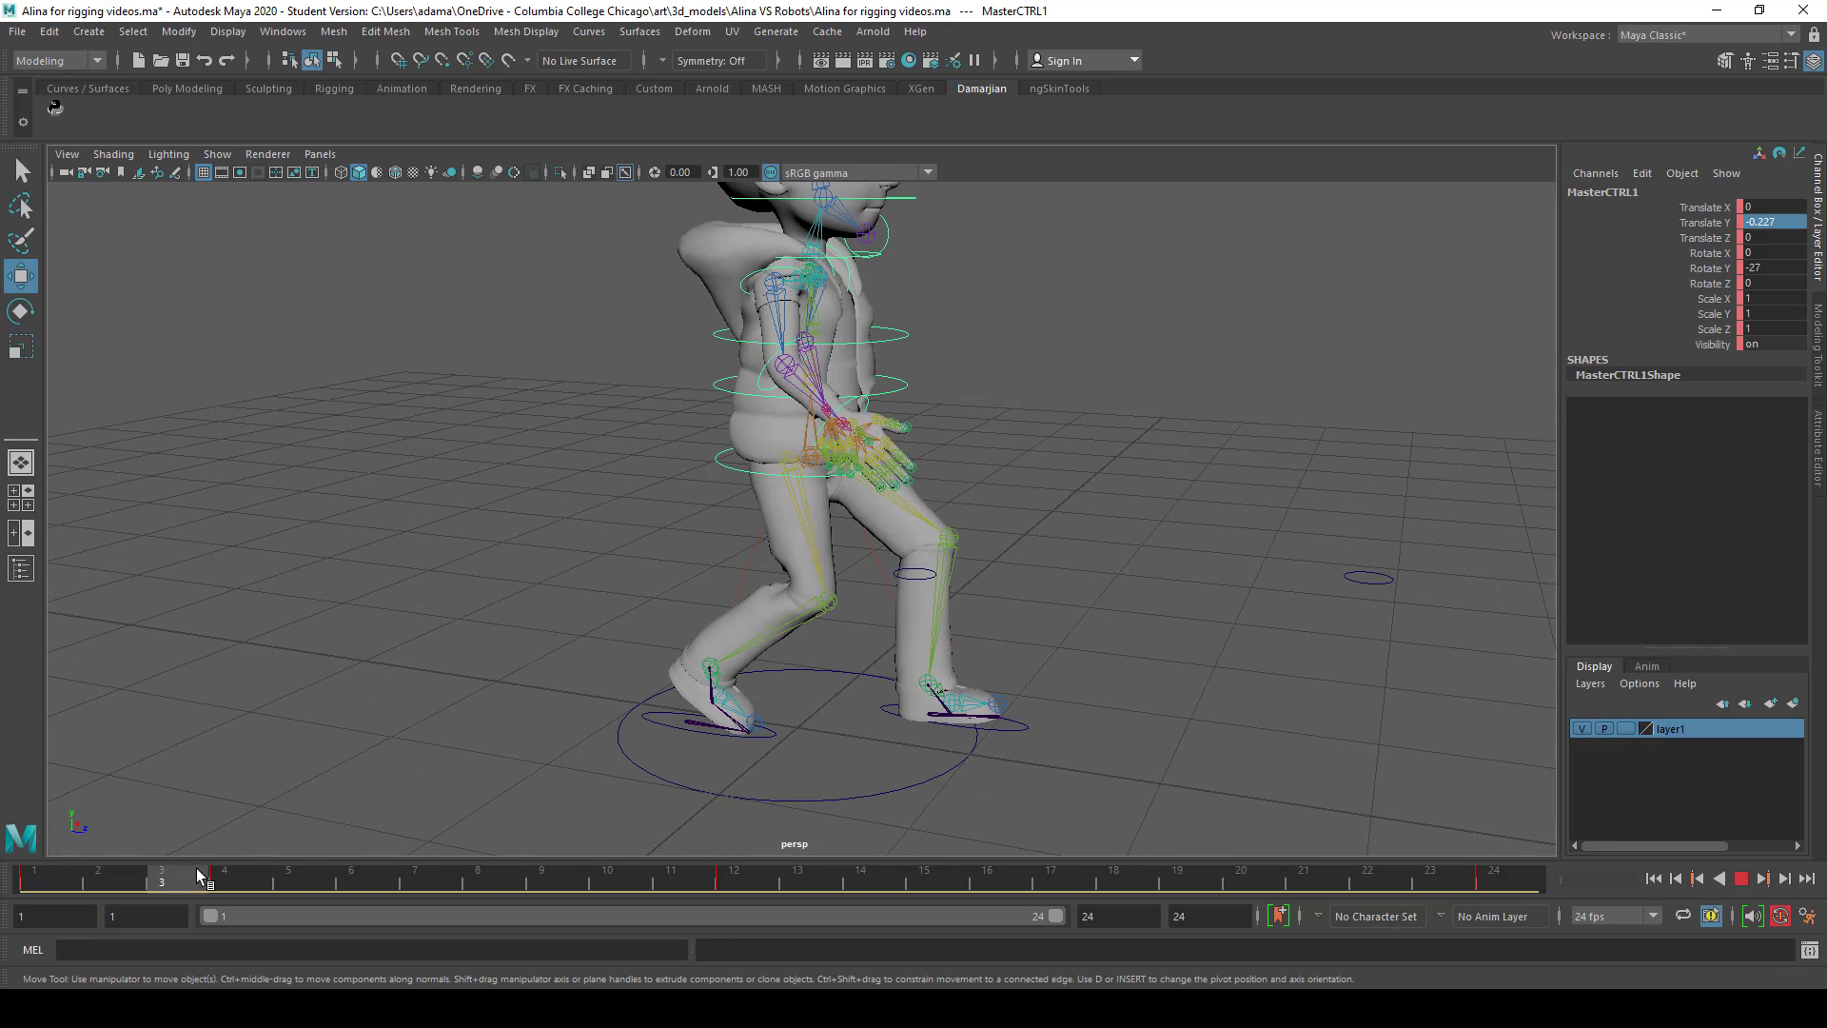
pyautogui.click(223, 877)
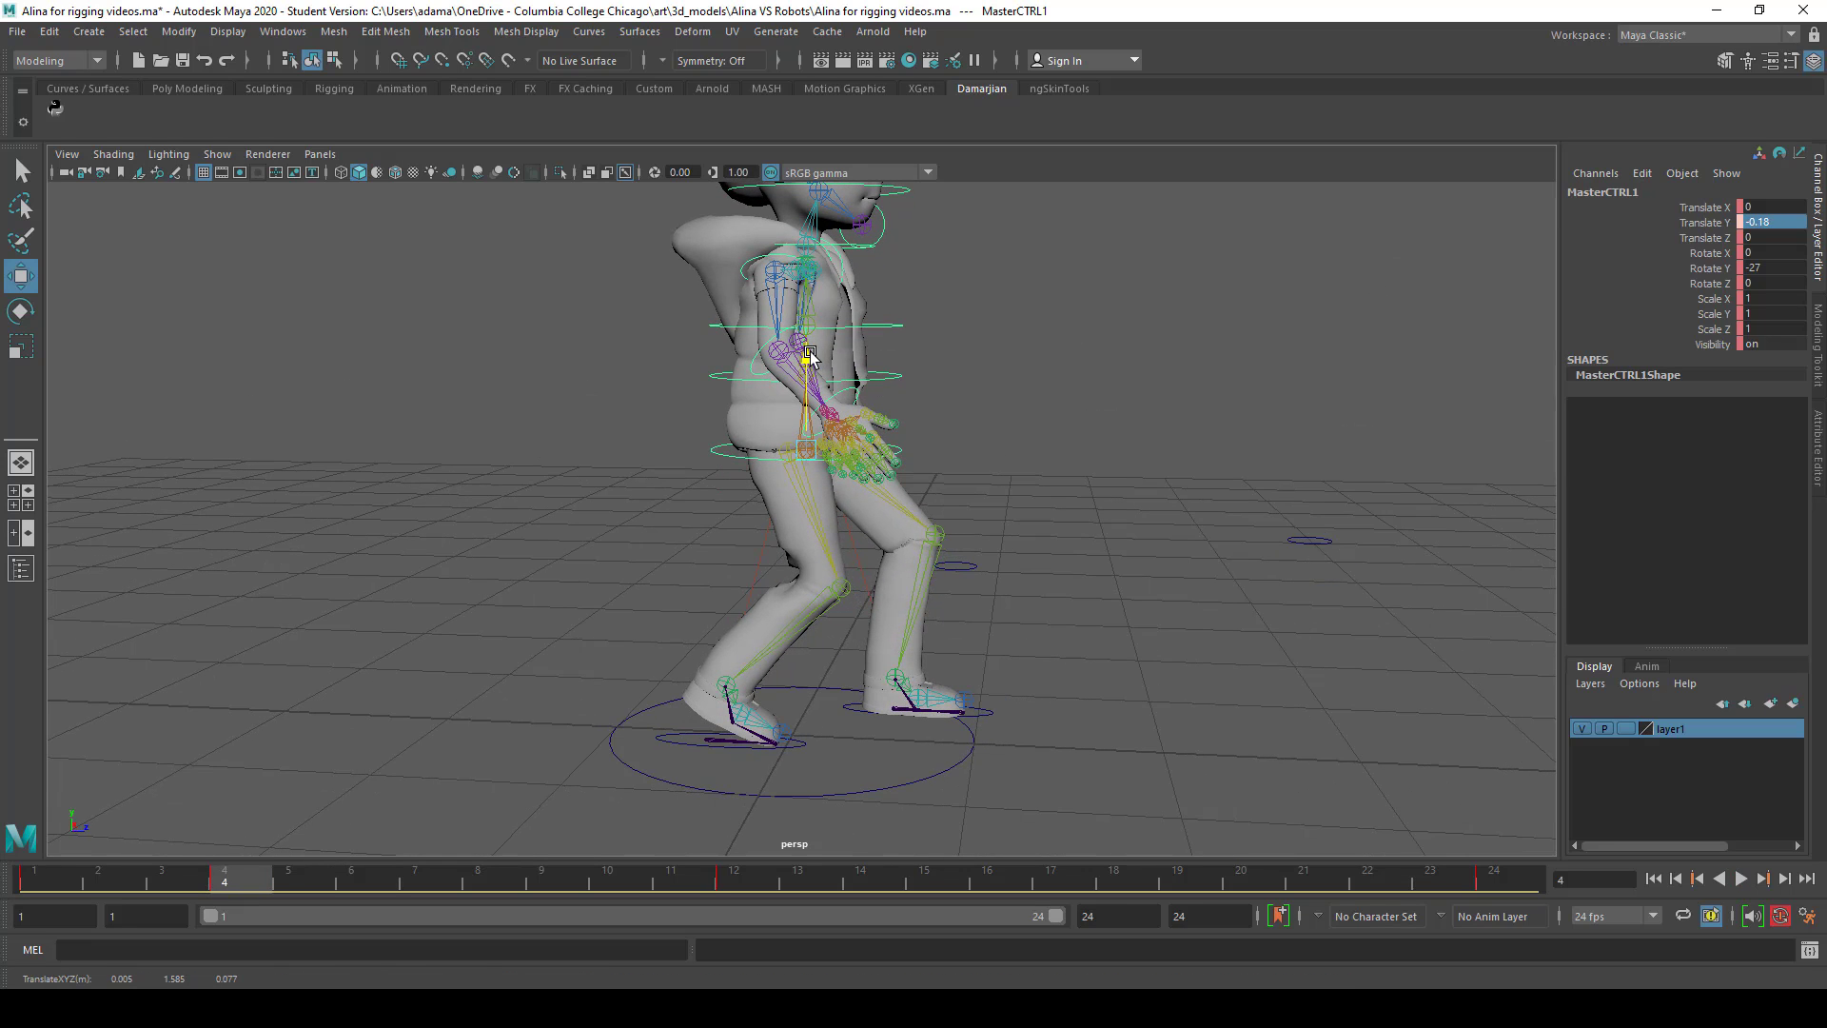
pyautogui.click(38, 877)
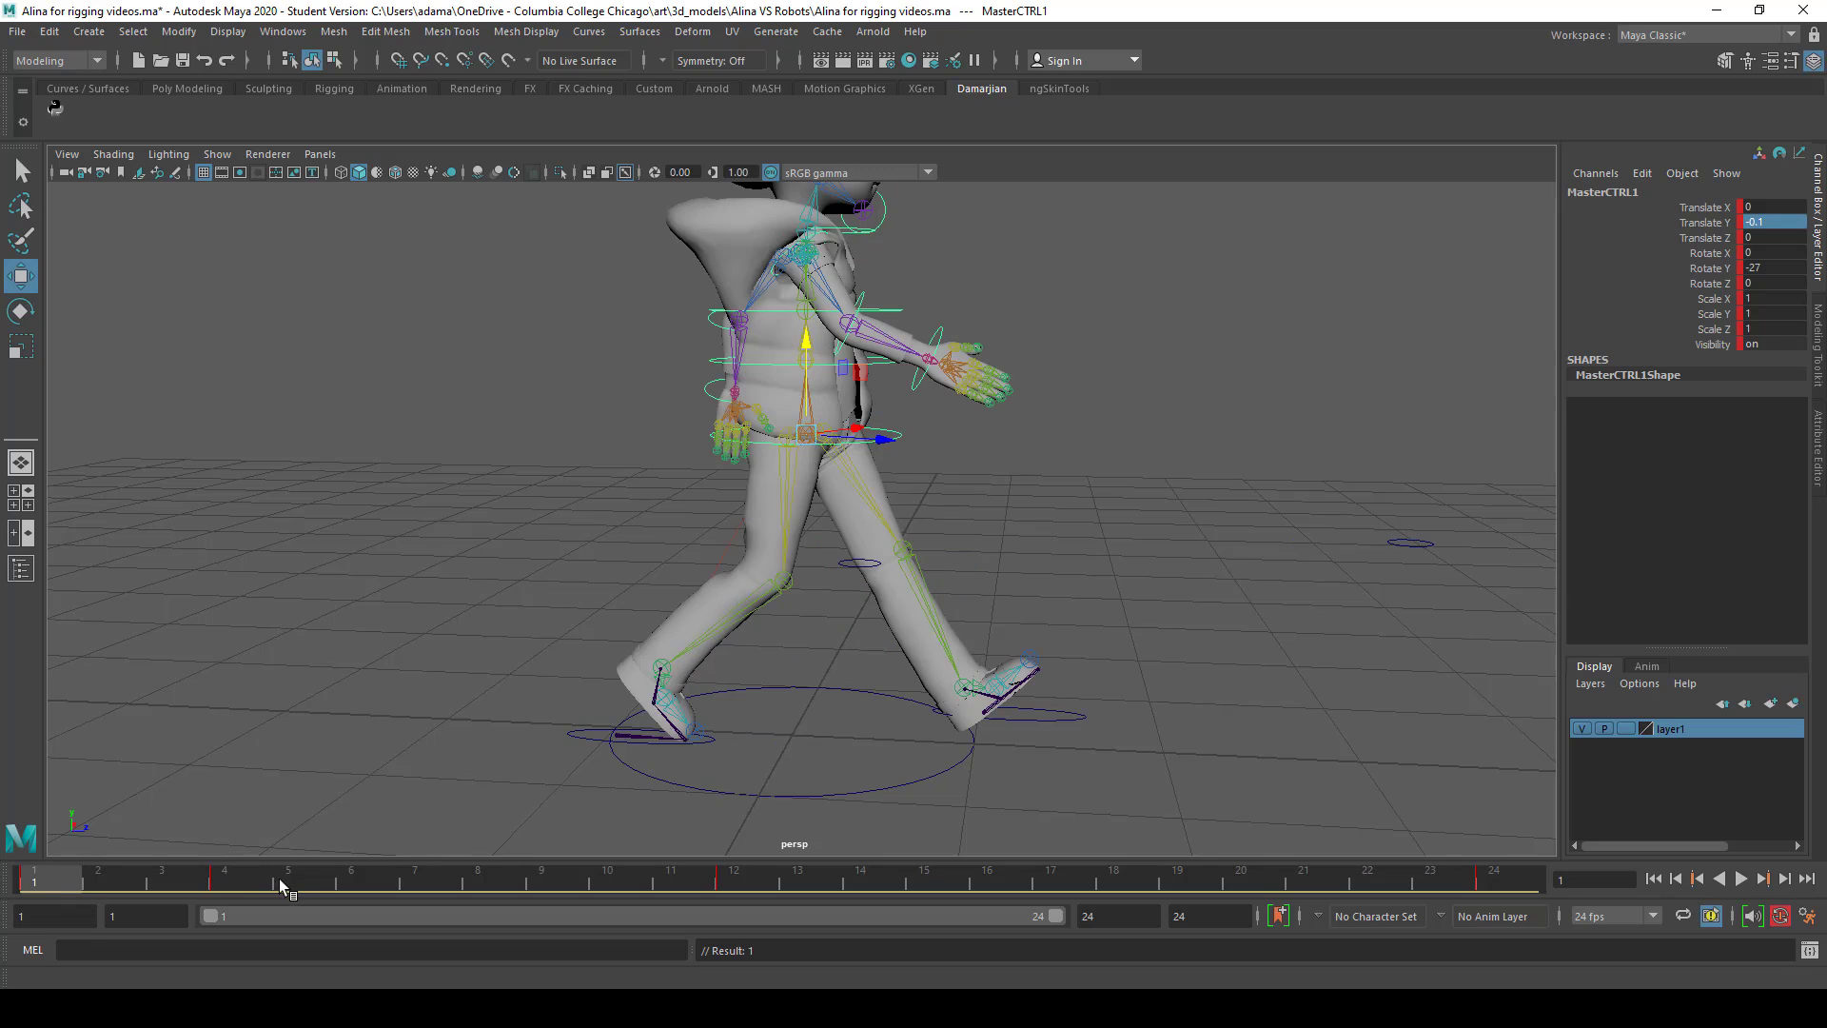
pyautogui.click(224, 878)
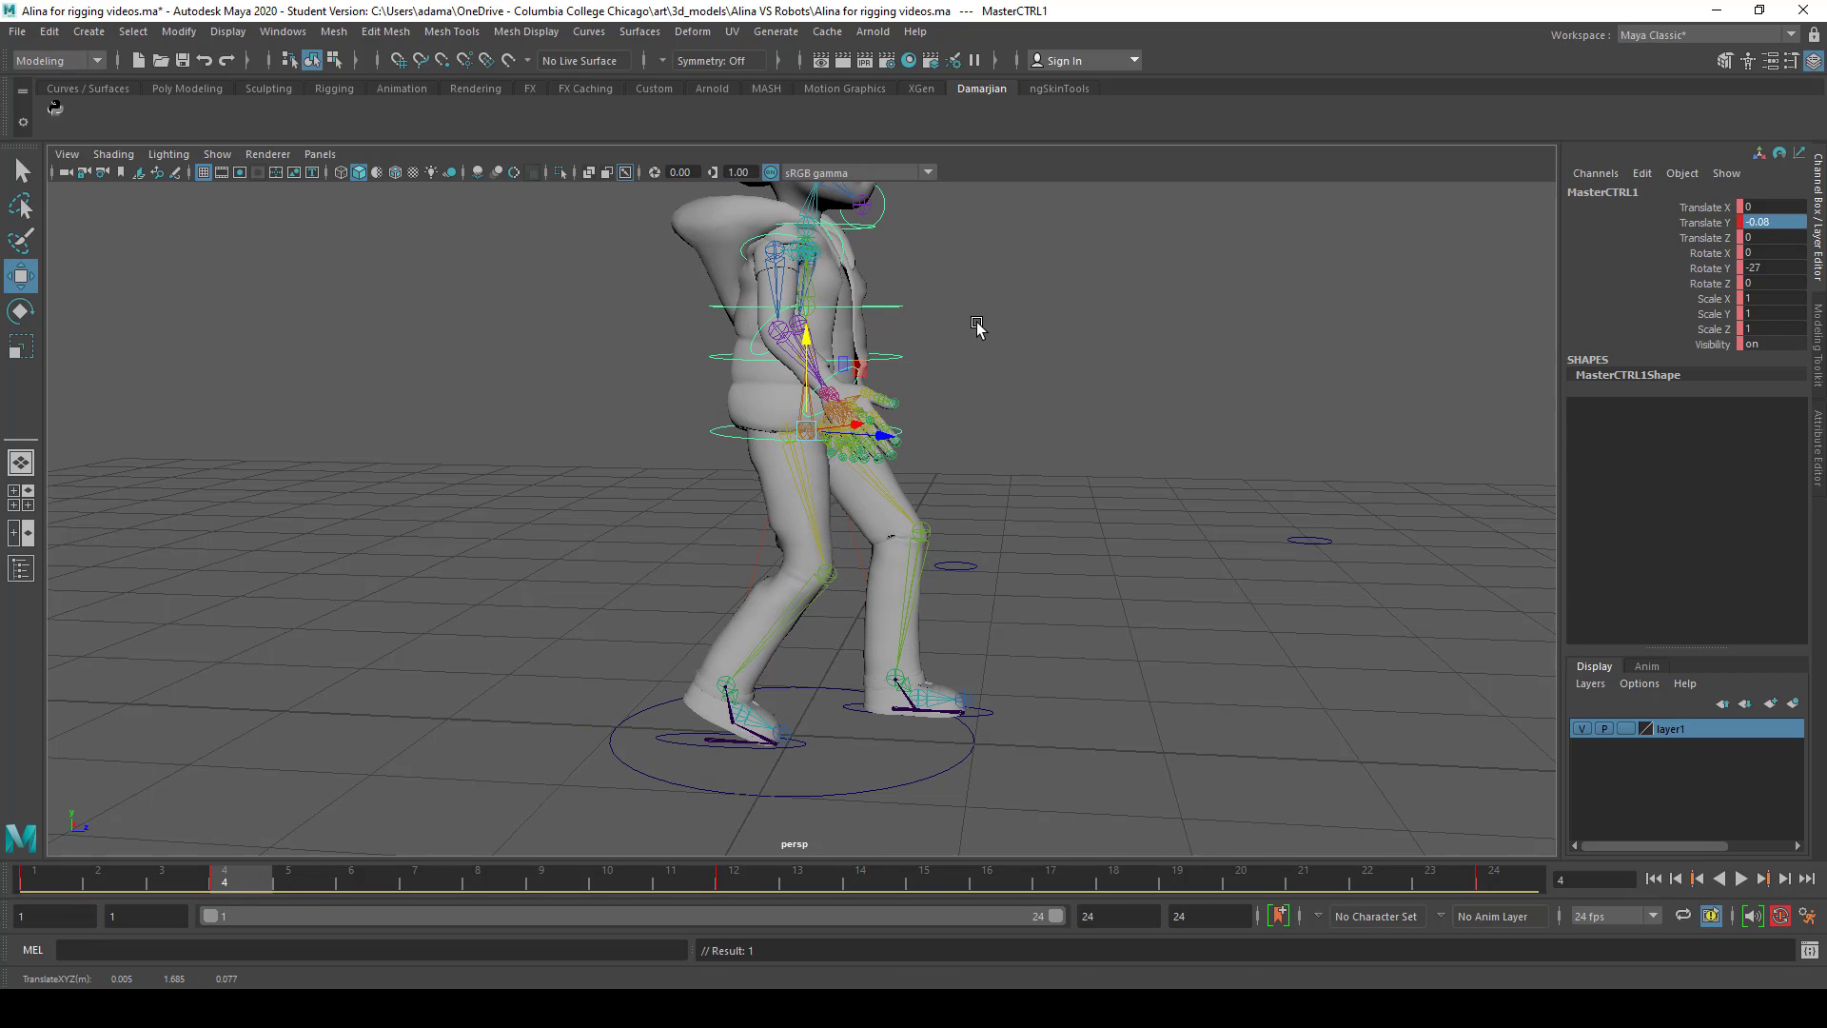
pyautogui.click(1771, 222)
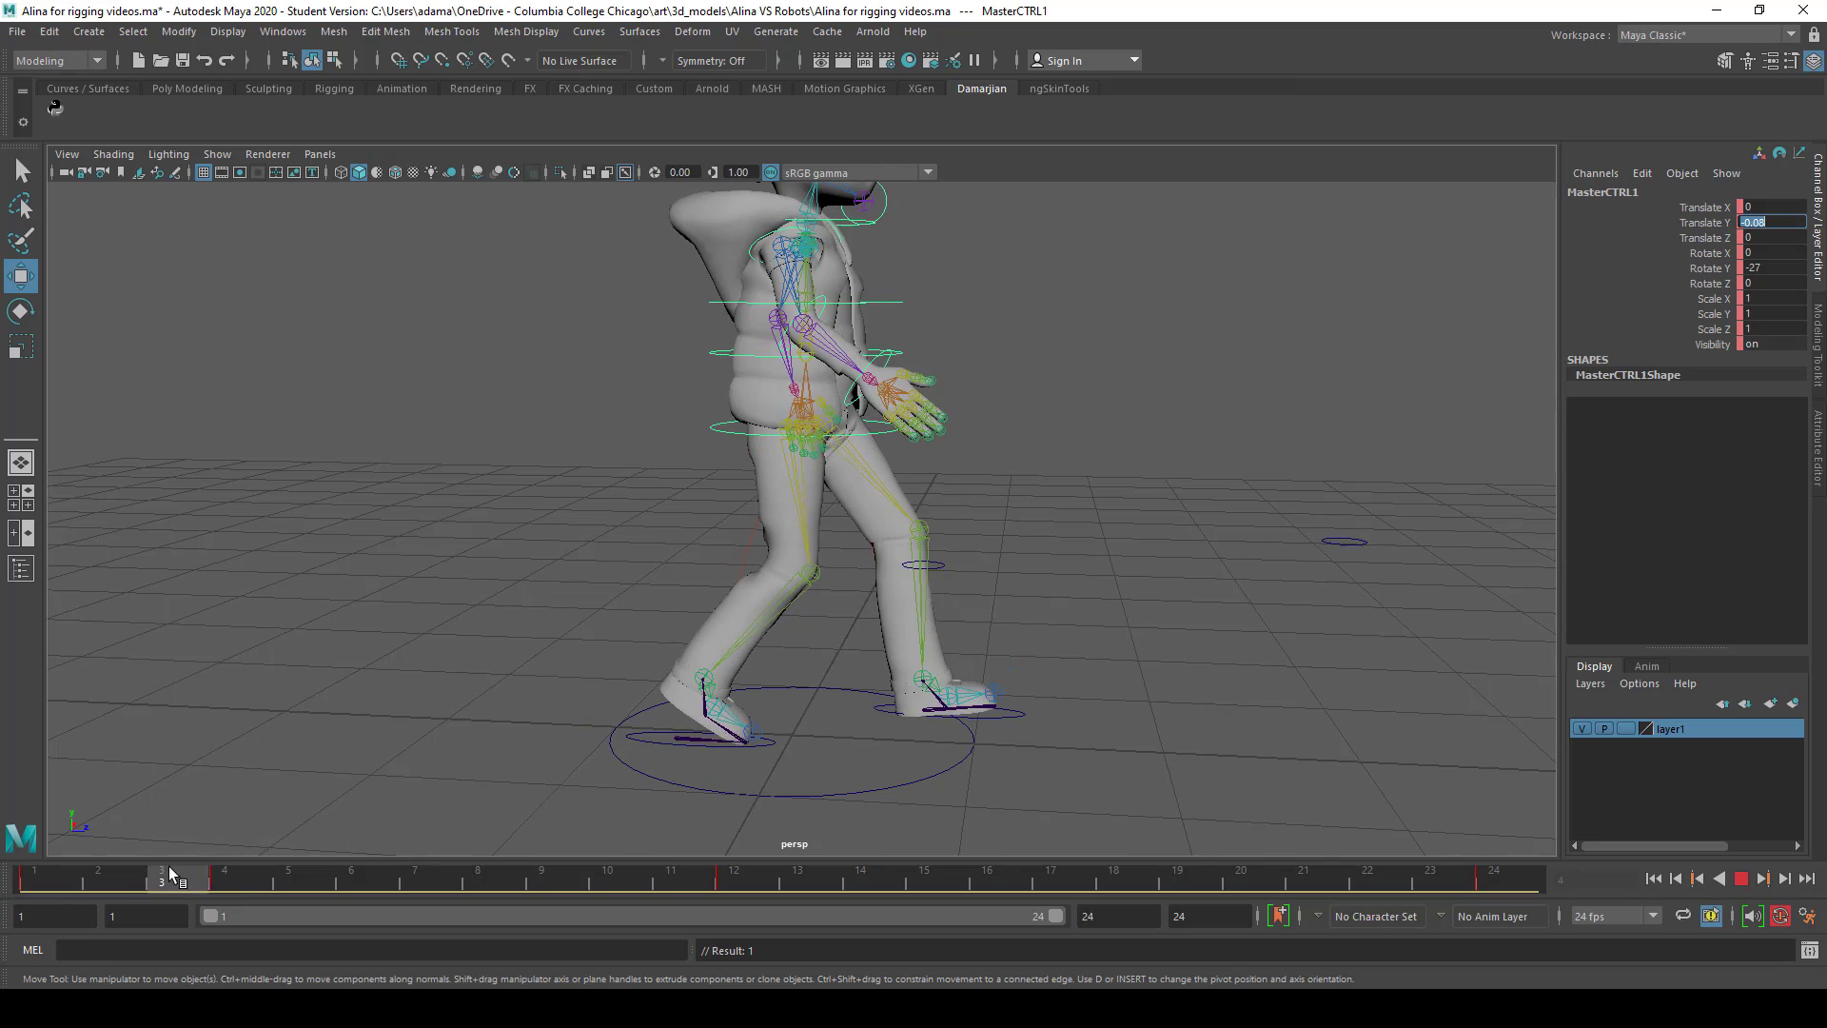
pyautogui.click(14, 879)
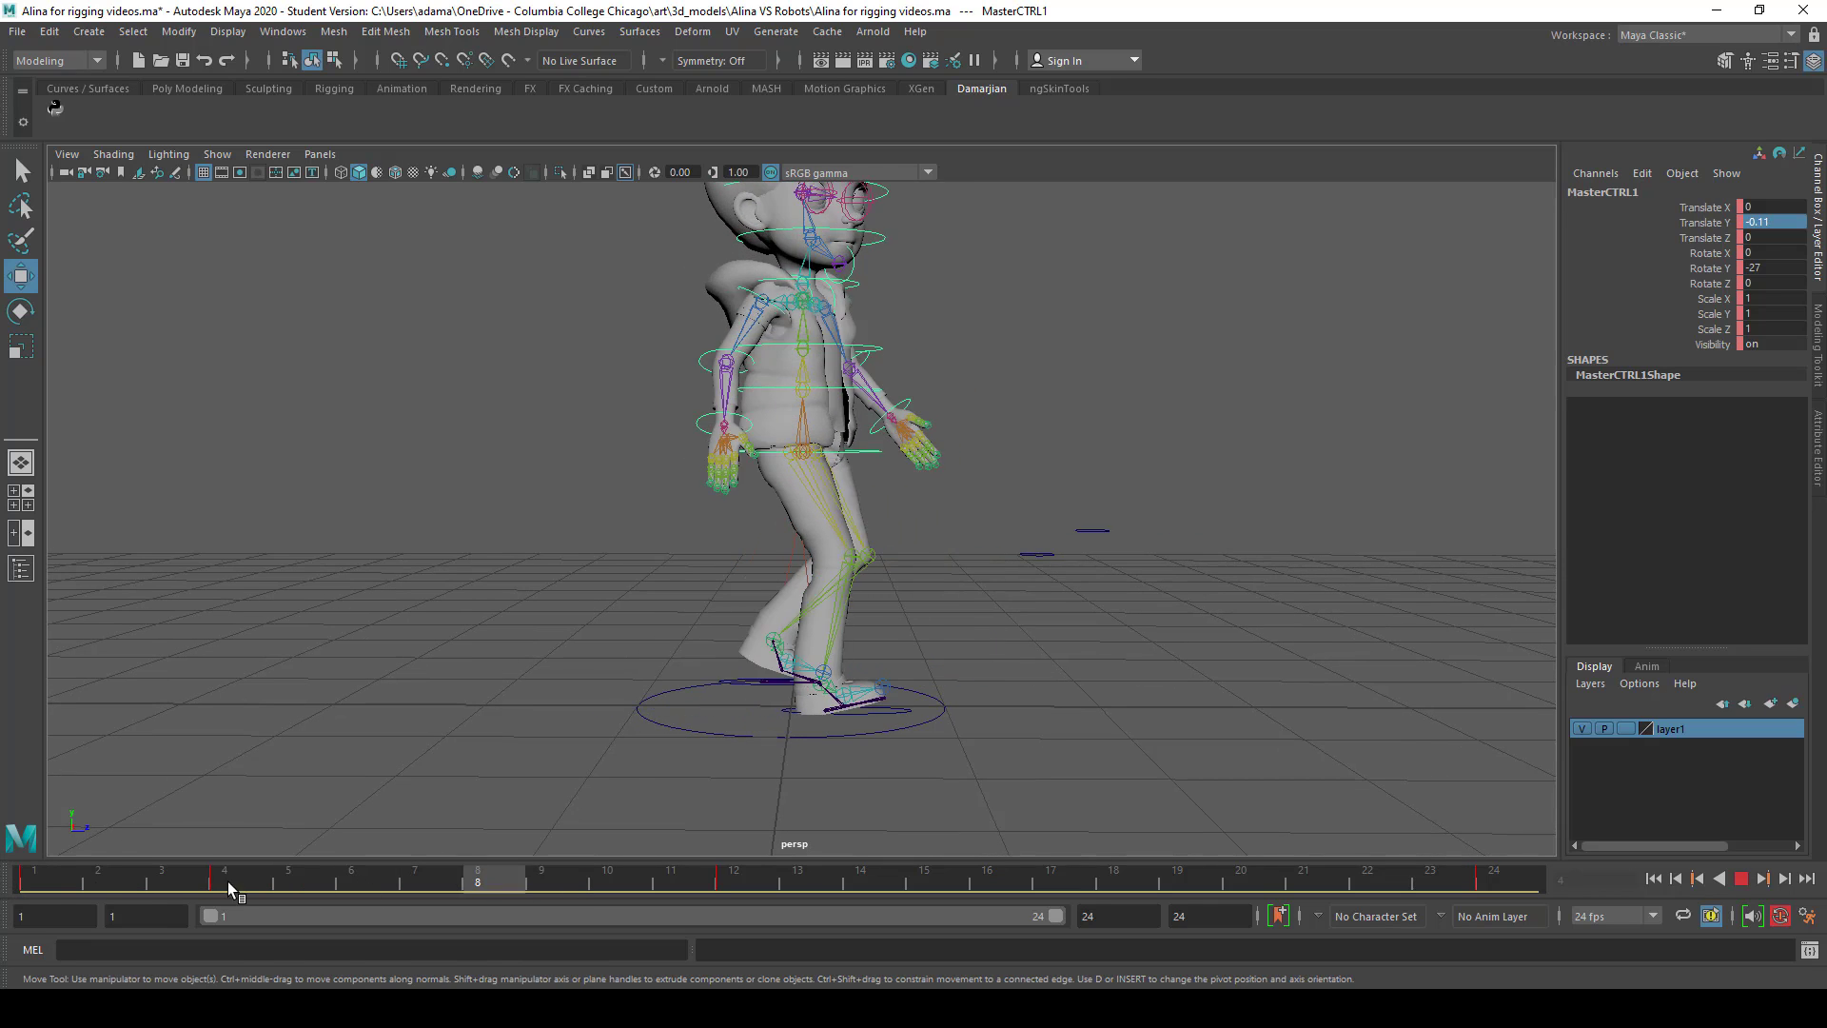
# Toggle between frames 1 and 4 while tweaking MasterCTRL1 Translate Y
pyautogui.click(35, 877)
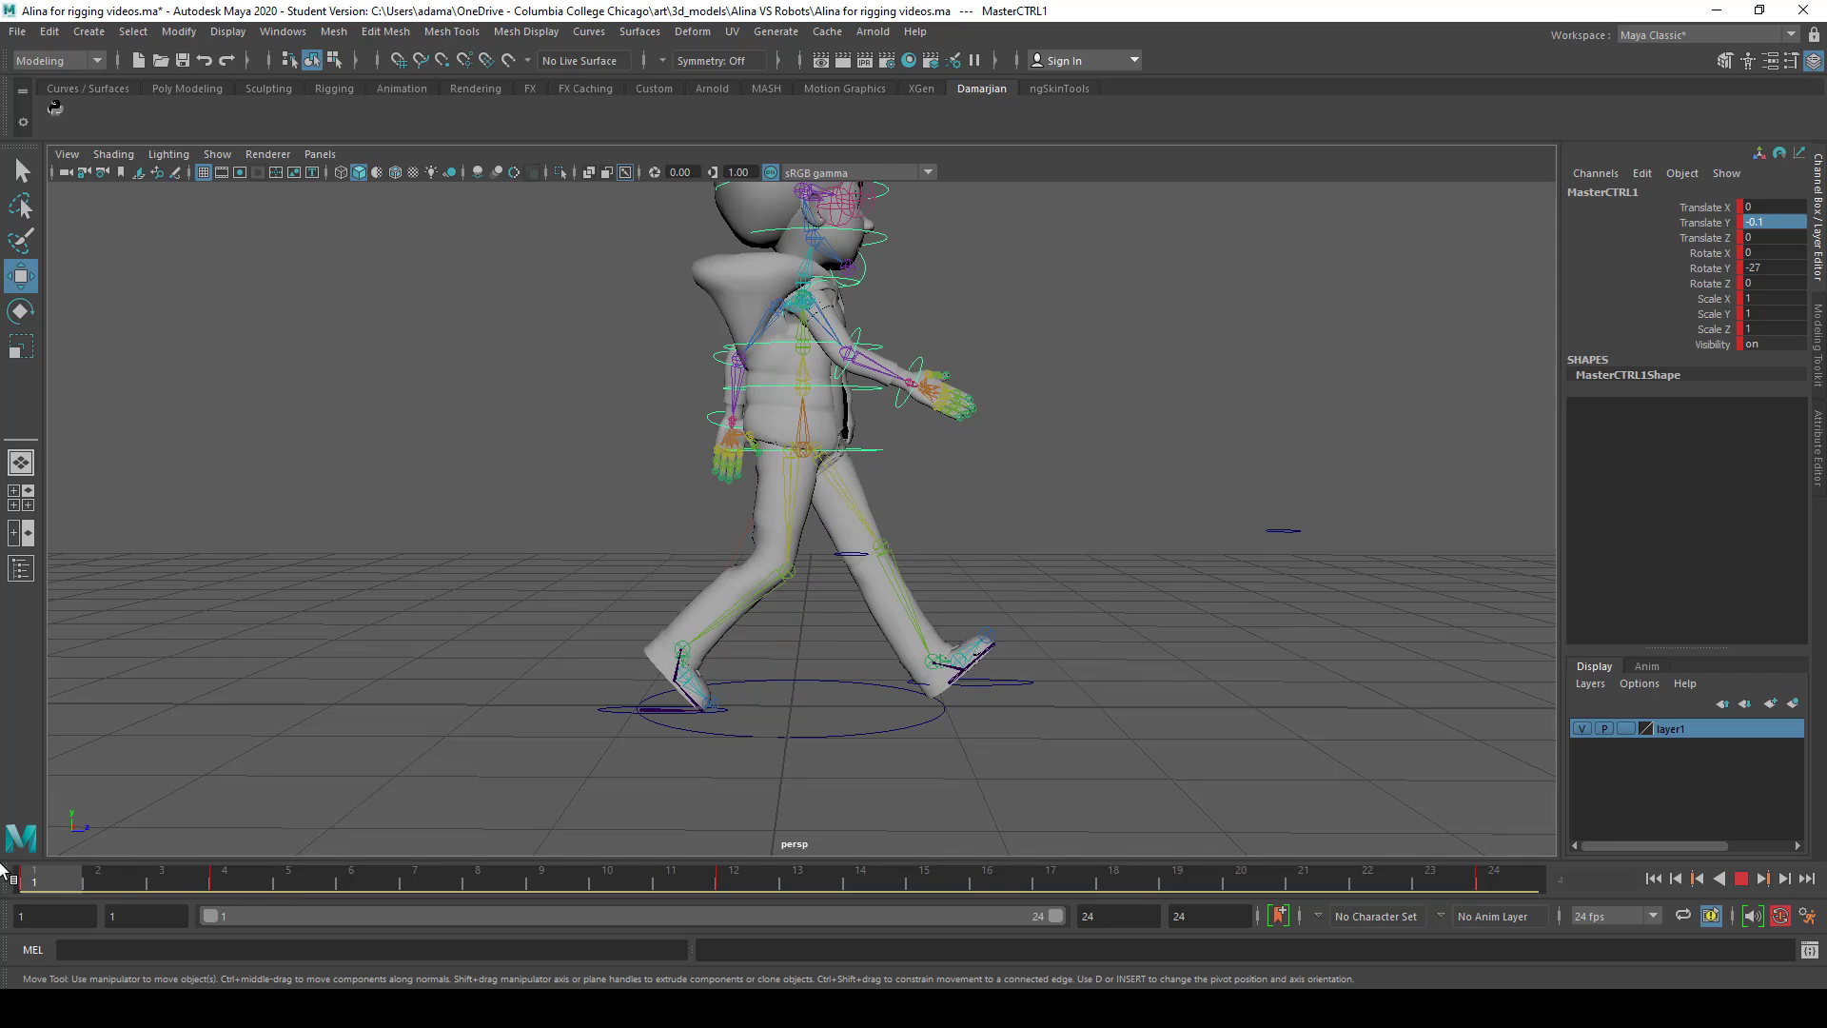
pyautogui.click(223, 868)
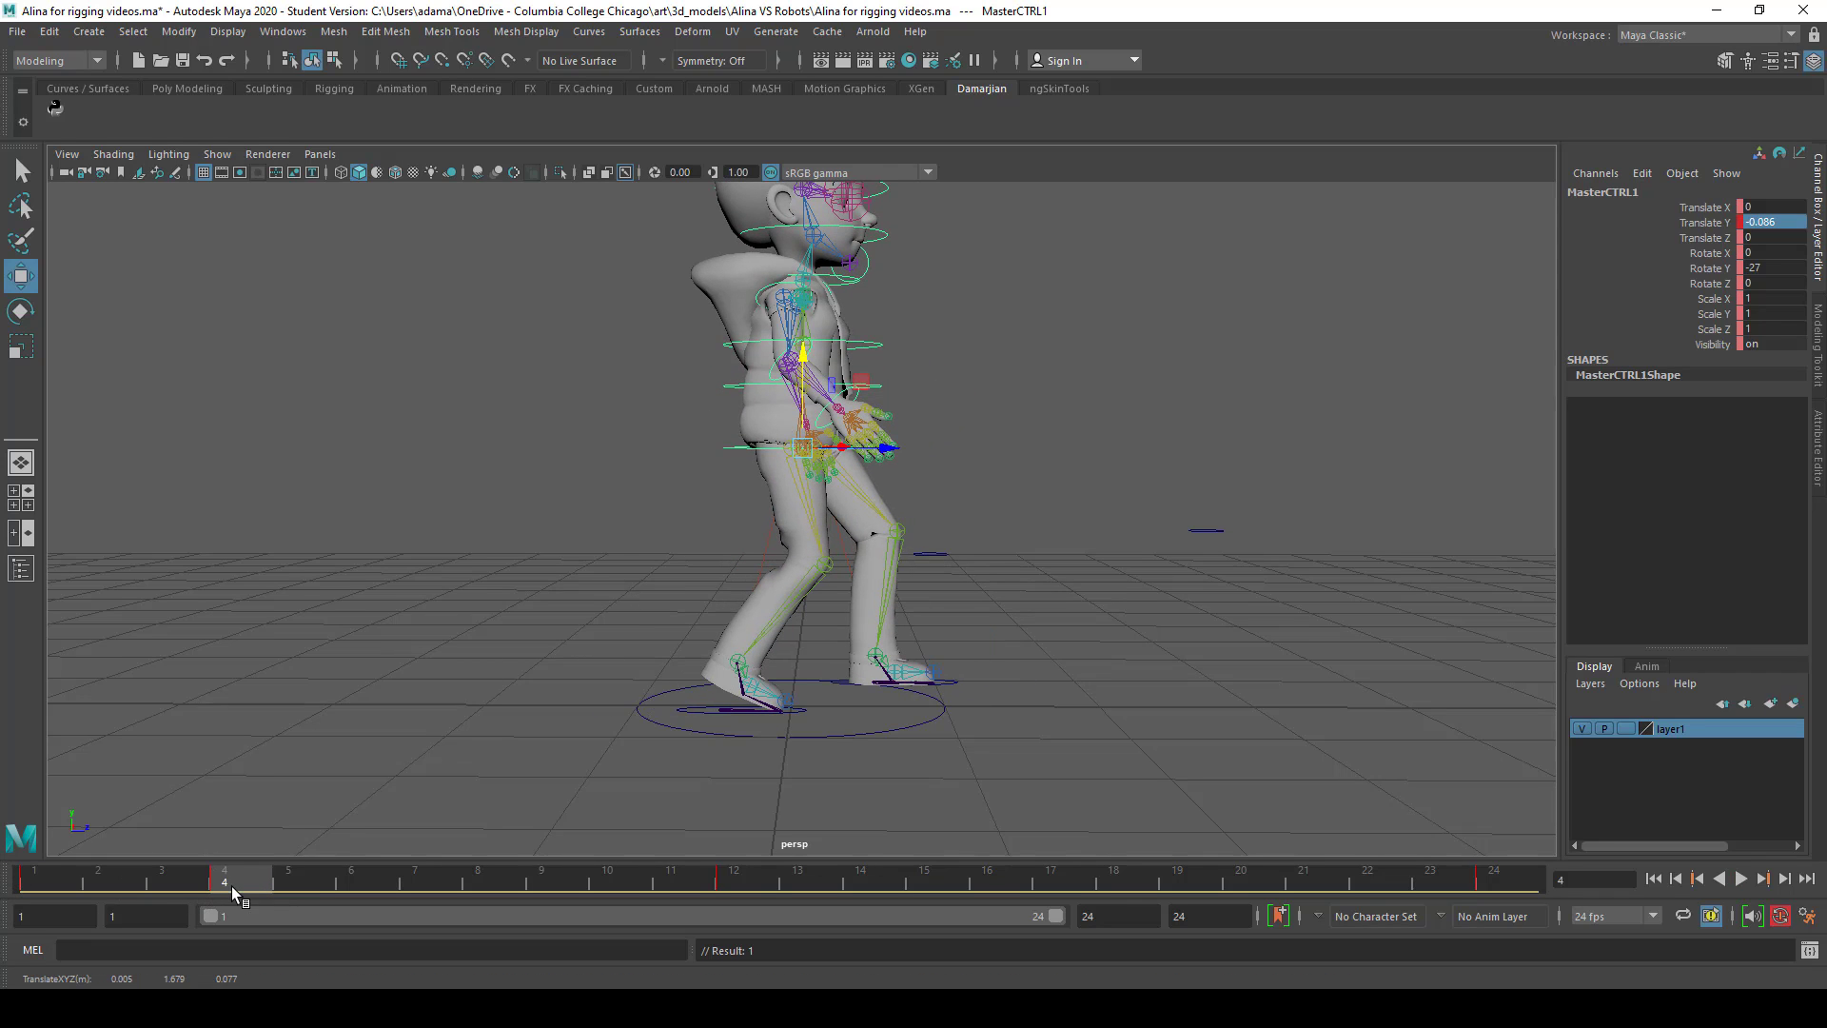
pyautogui.click(35, 877)
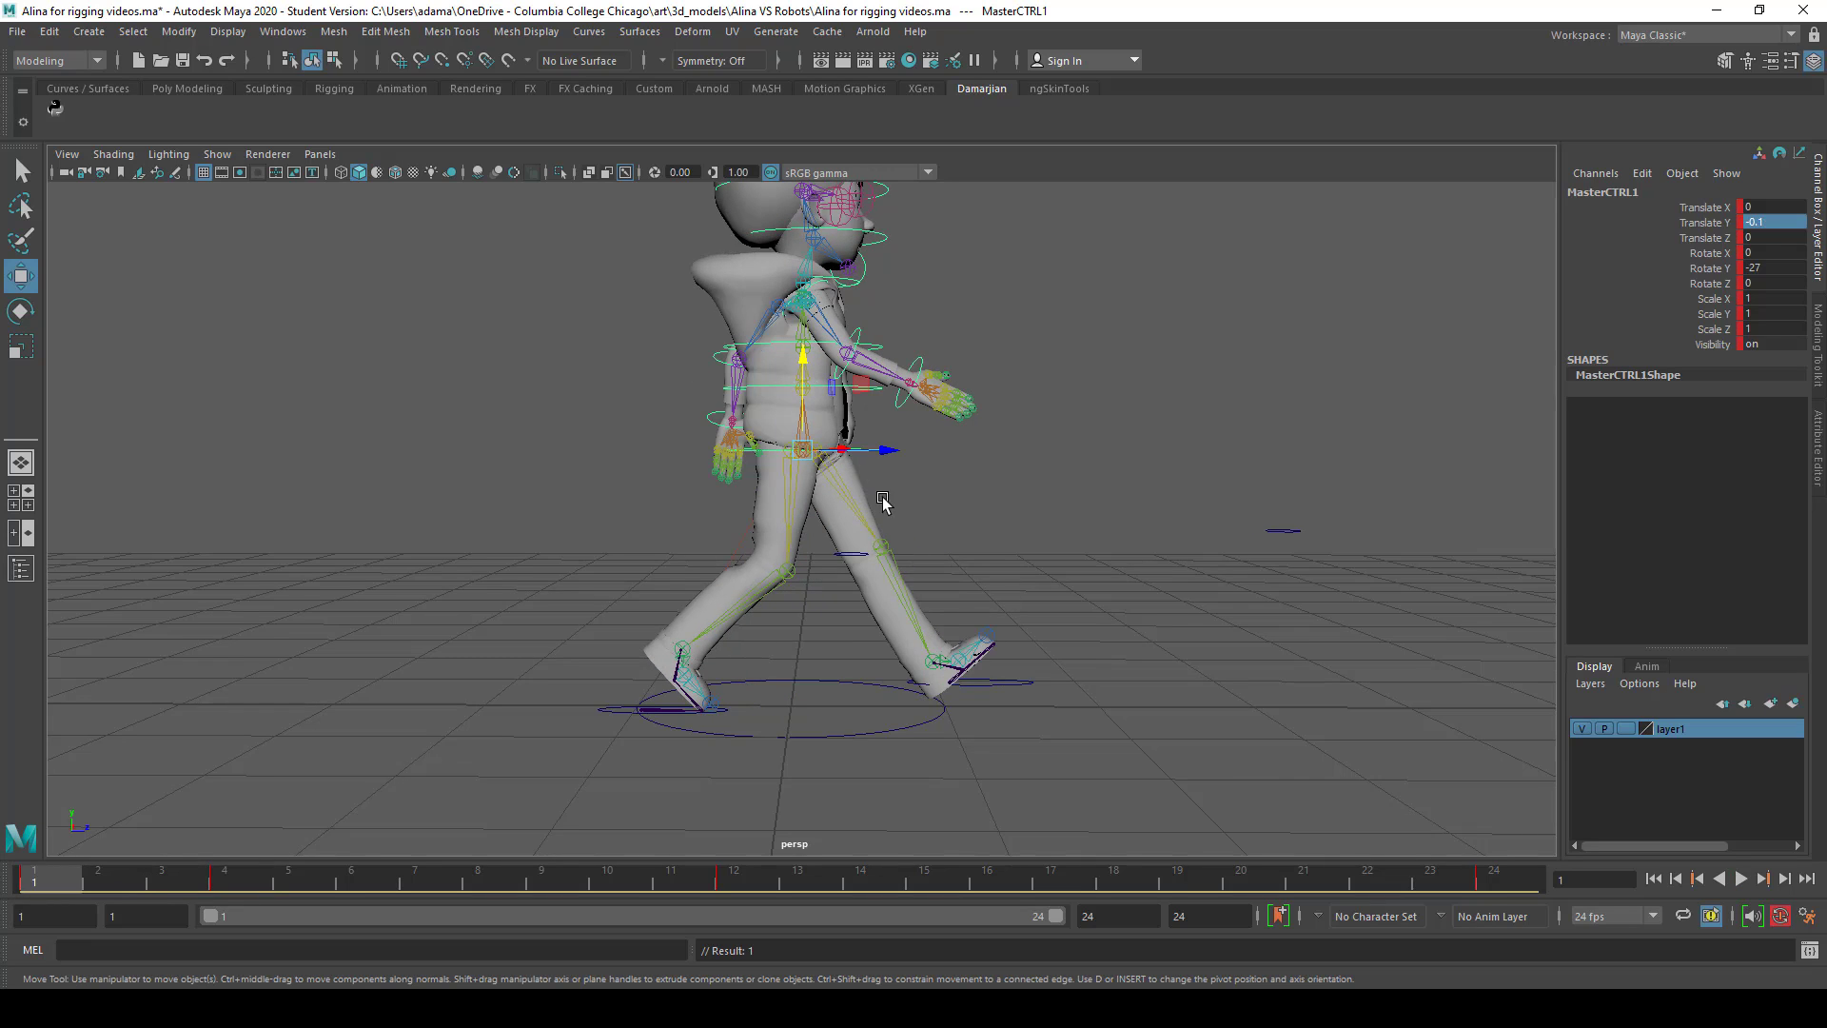
pyautogui.moveTo(186, 781)
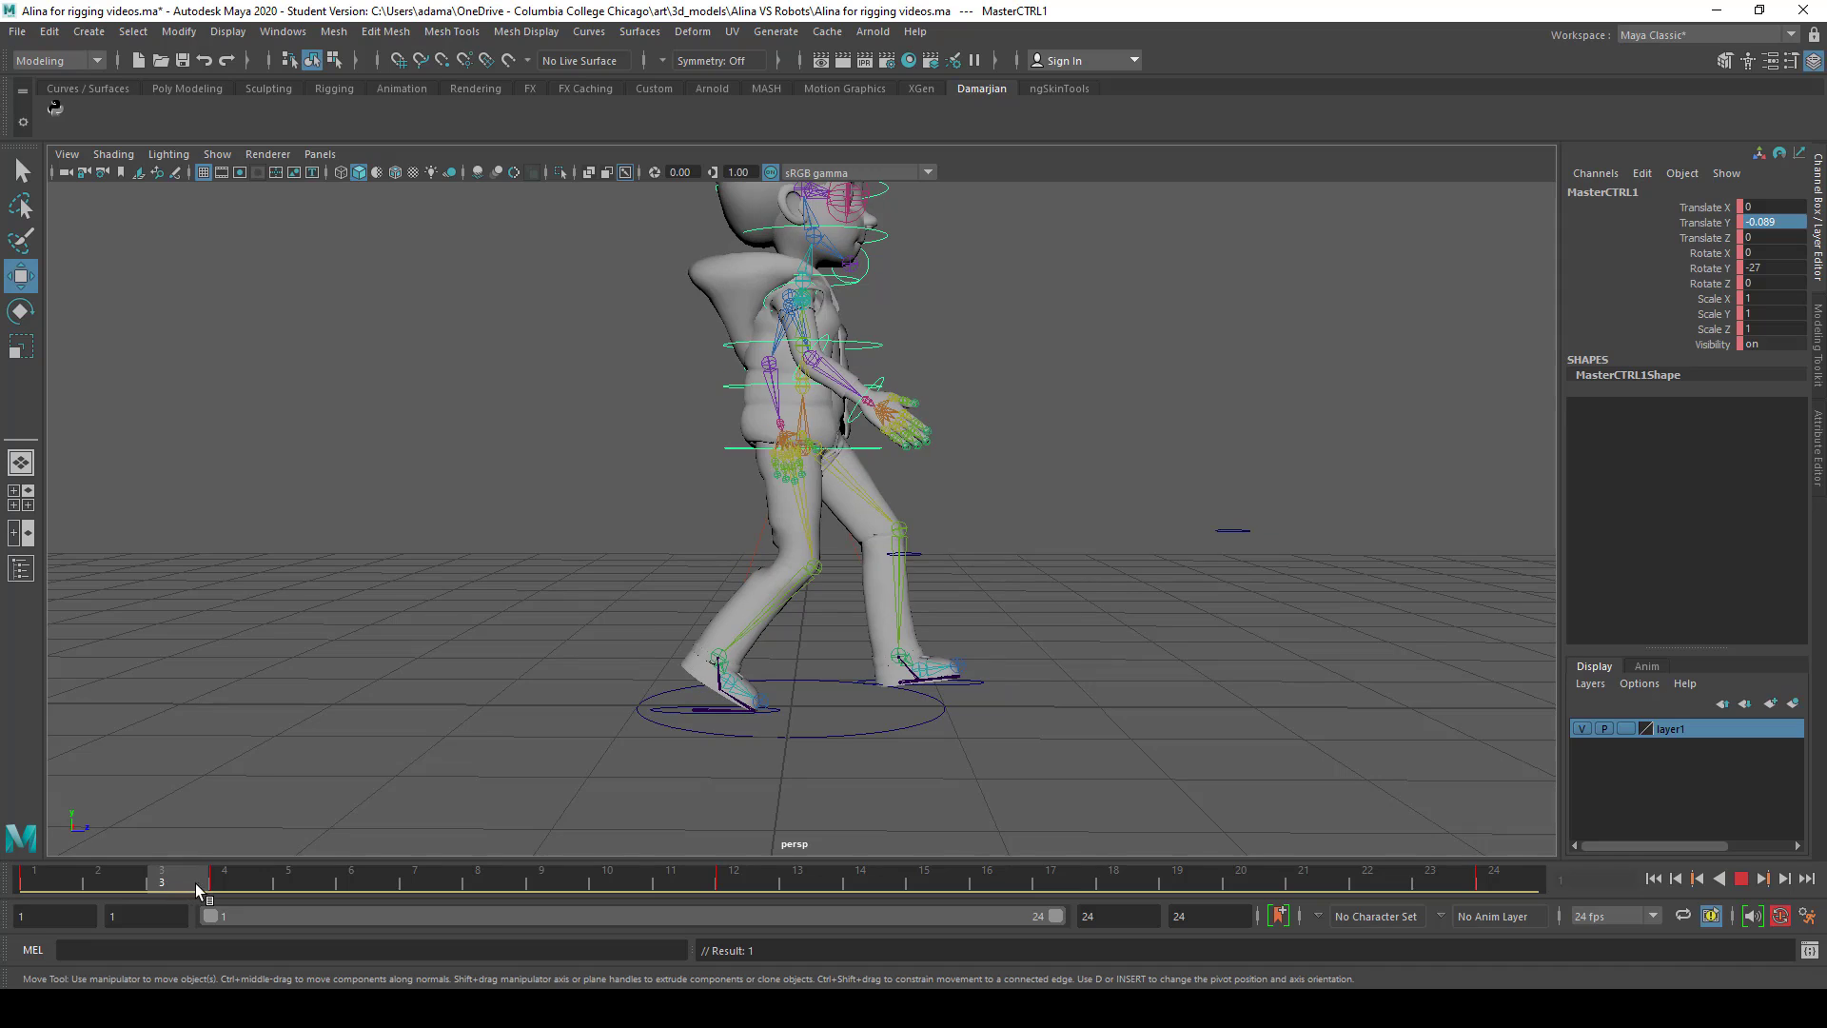
pyautogui.click(35, 878)
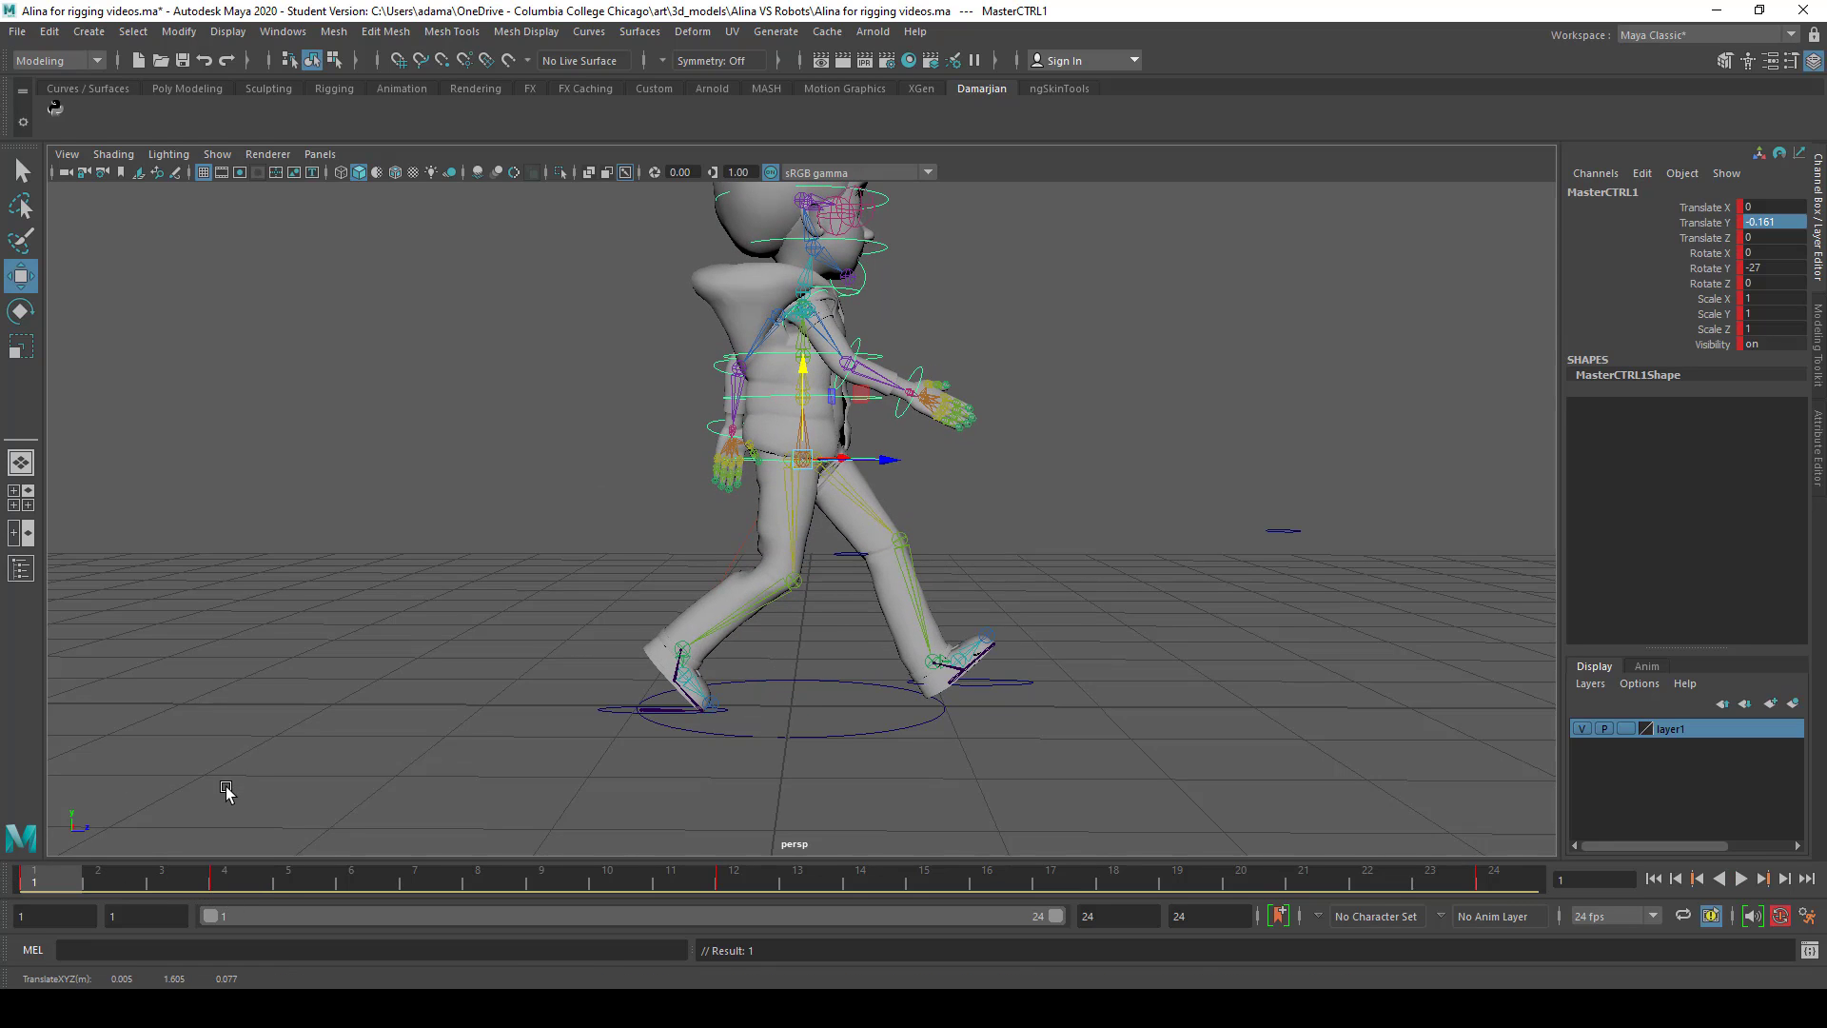
pyautogui.click(224, 871)
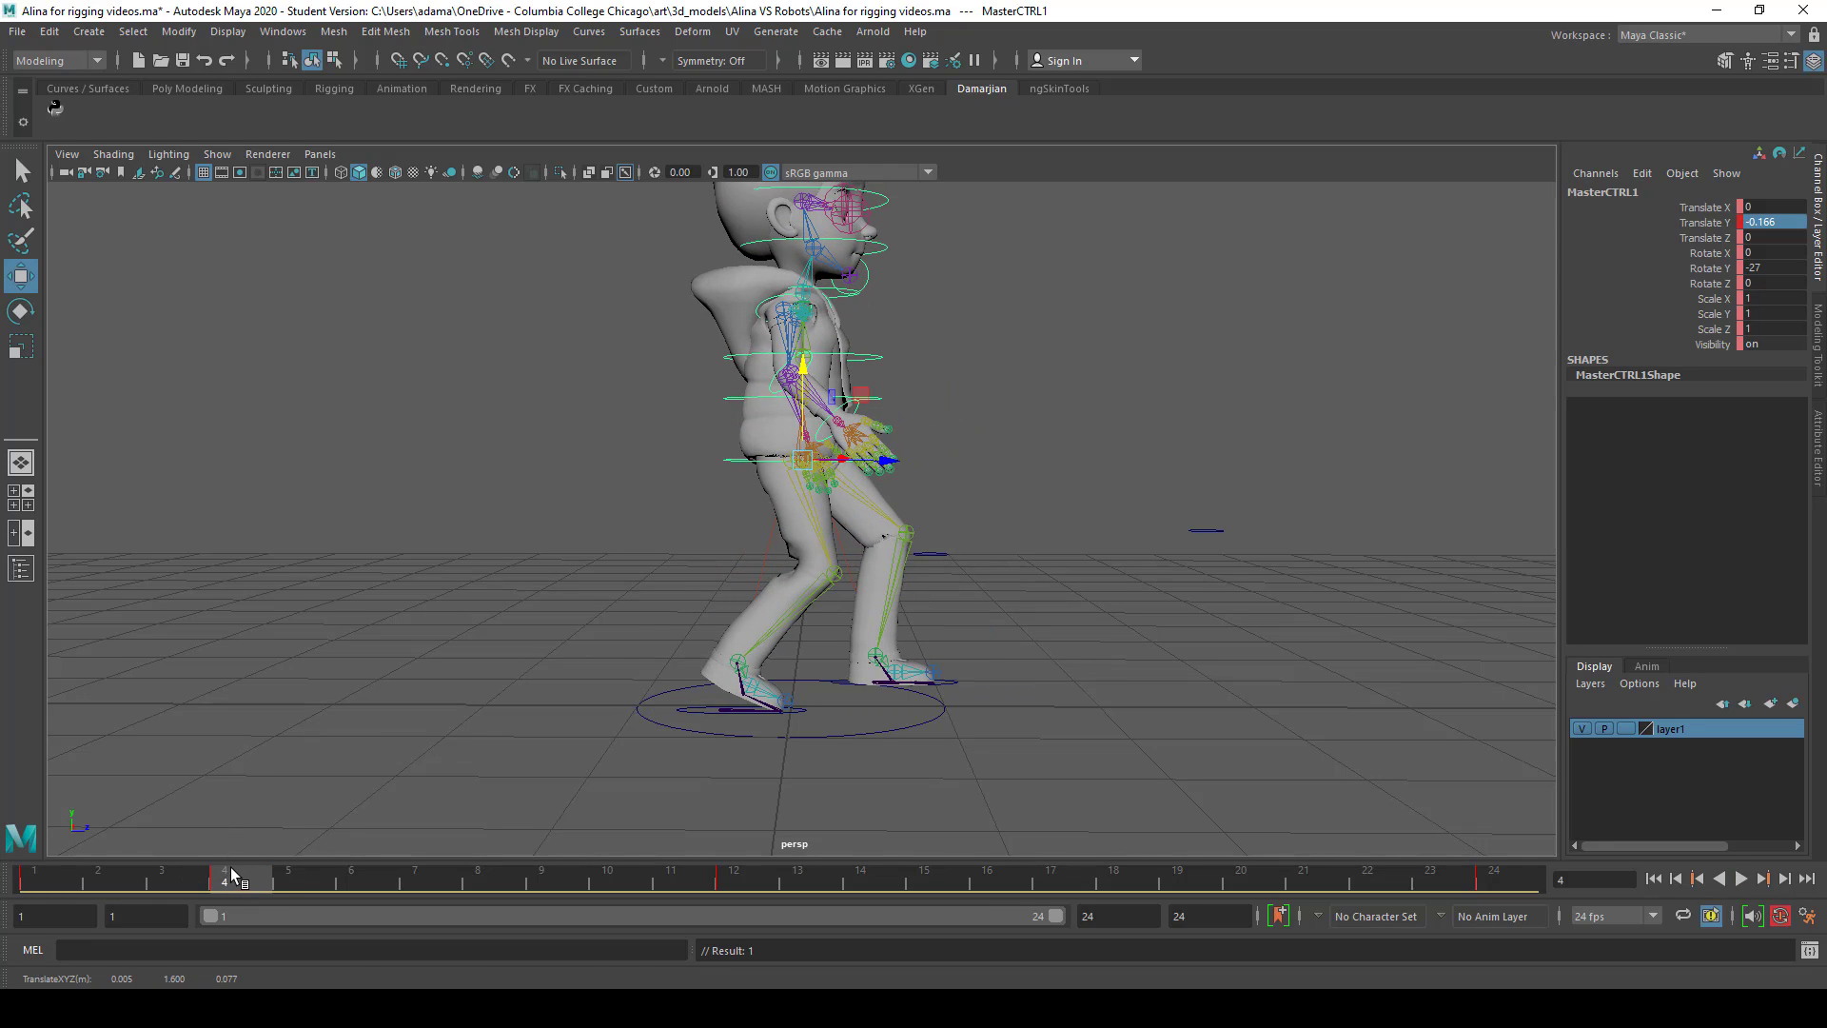
pyautogui.click(48, 871)
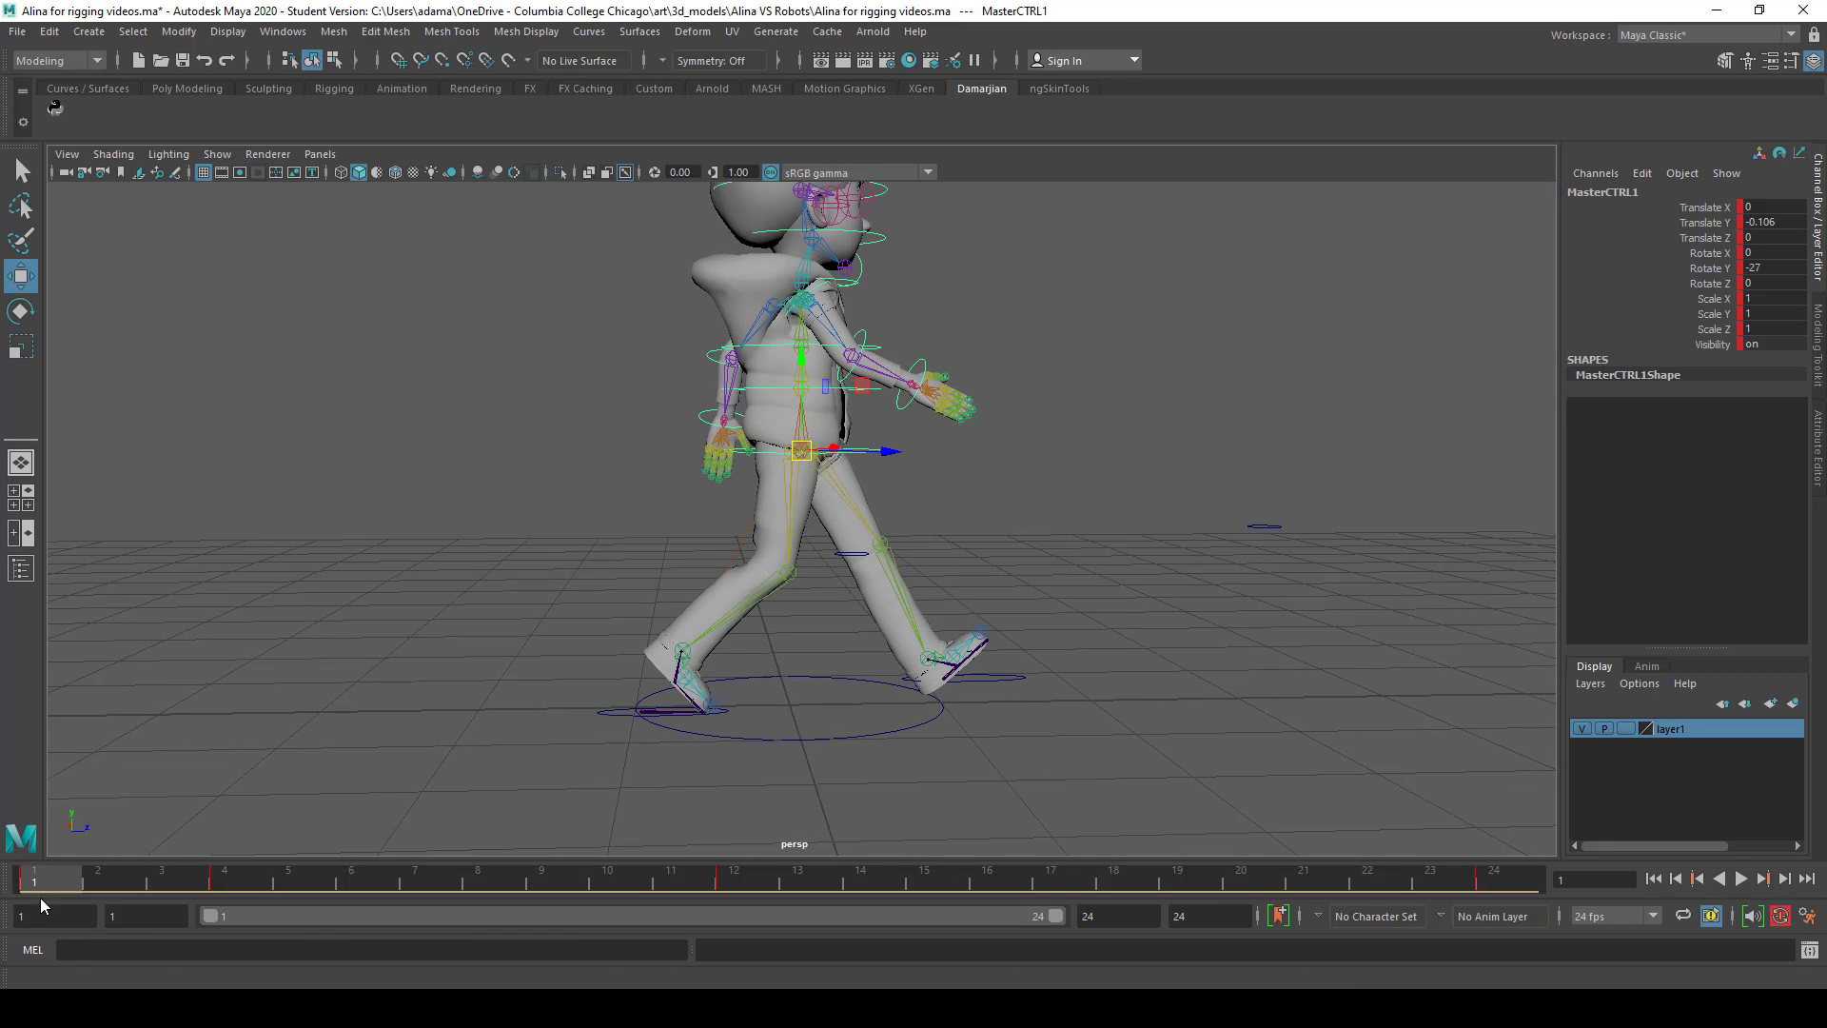
# Check frames 10 and 24 to confirm matching body height, then replay the walk
pyautogui.click(607, 875)
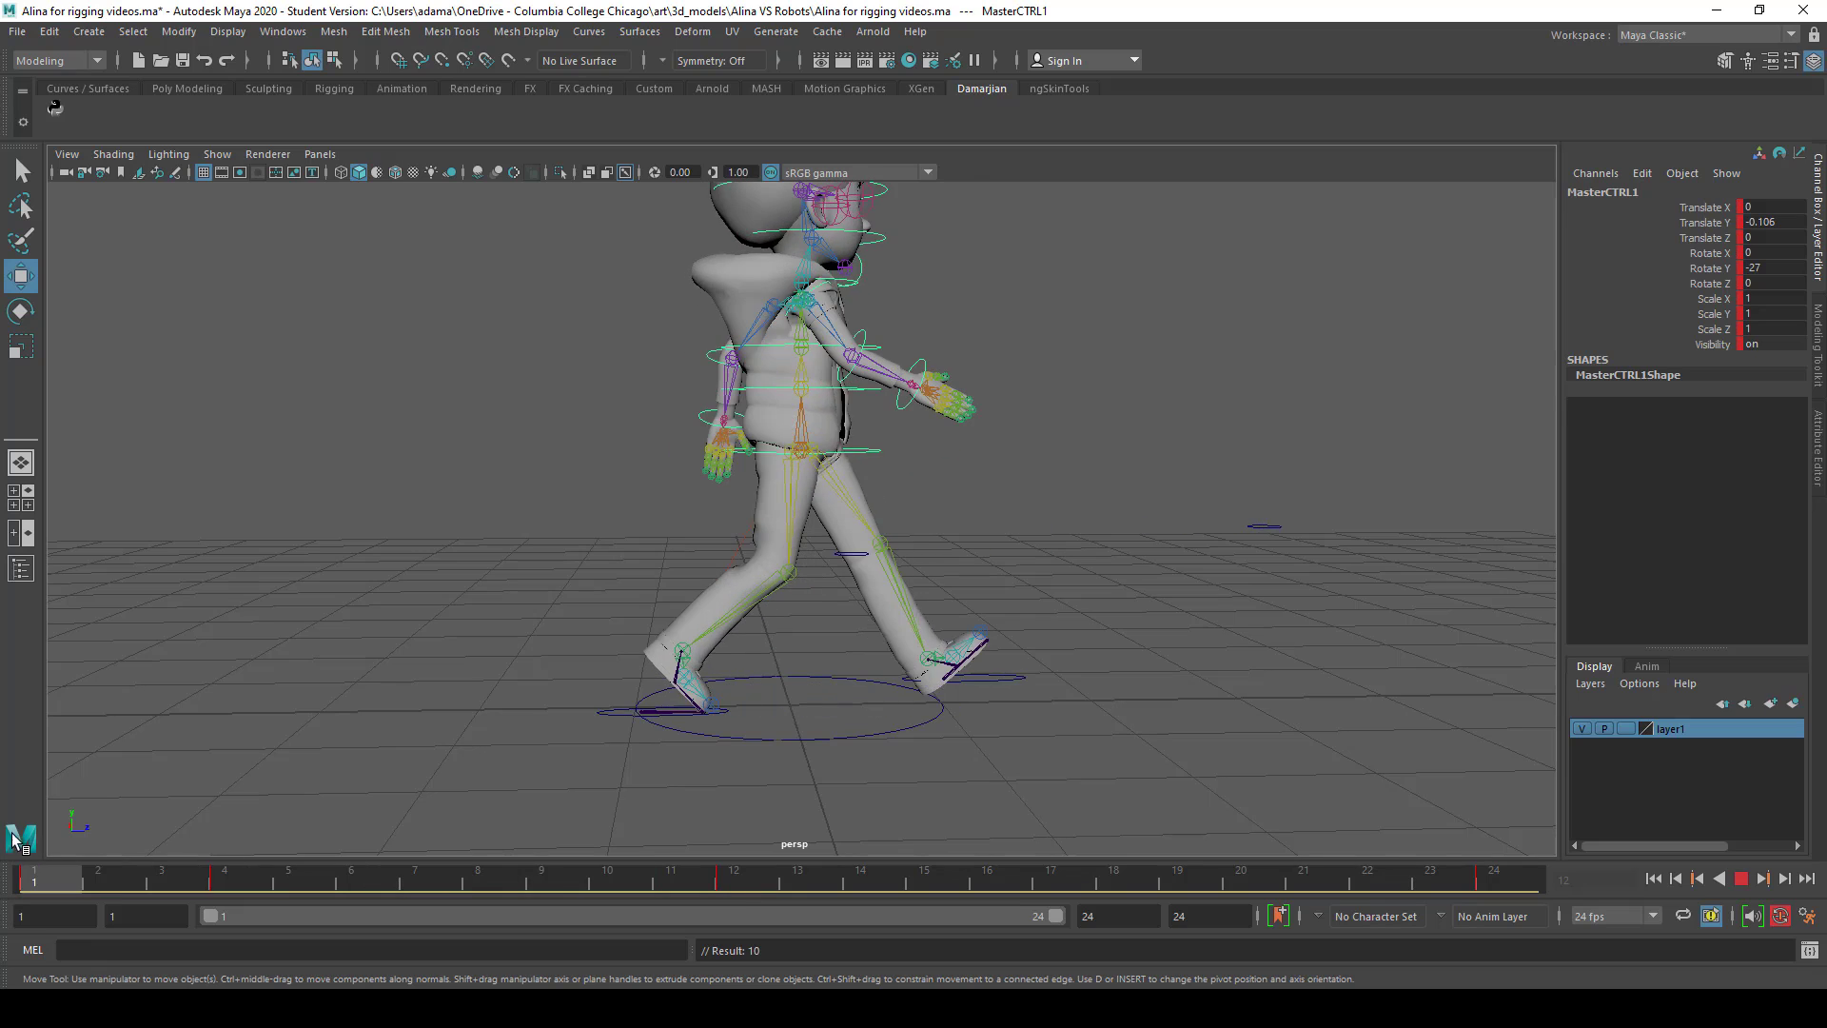
pyautogui.click(605, 876)
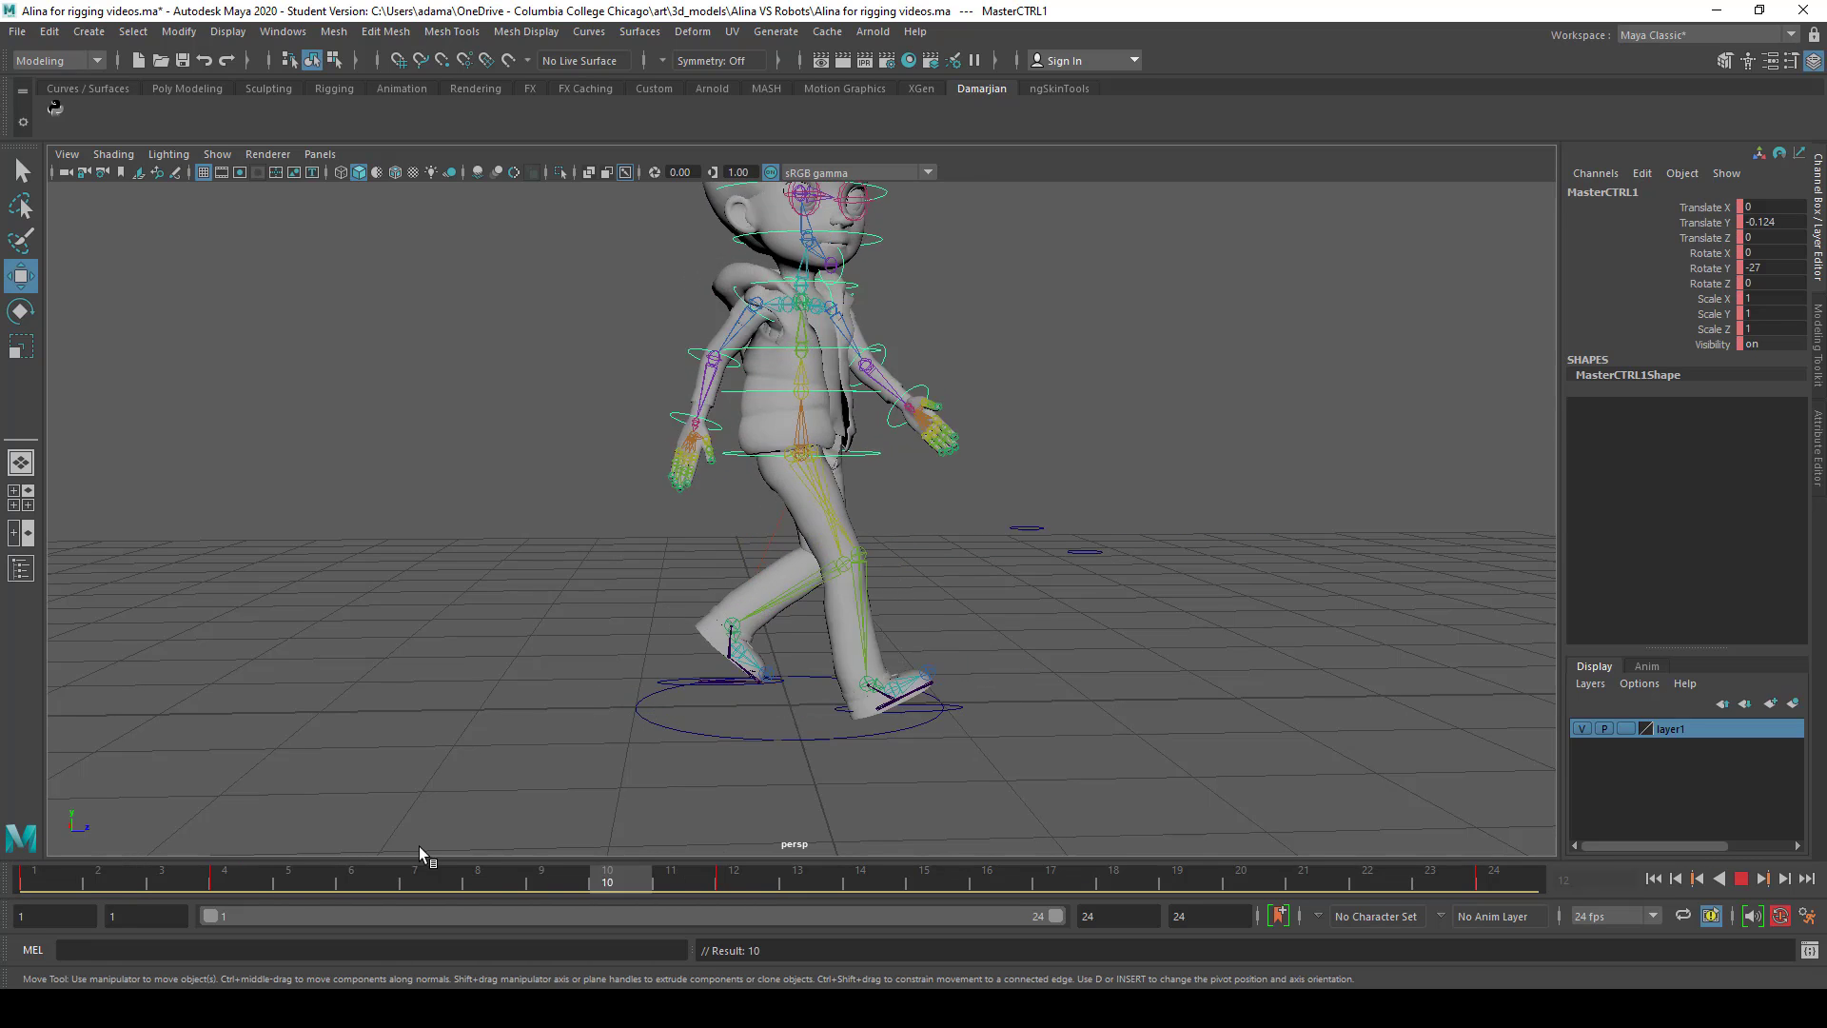
pyautogui.click(1495, 877)
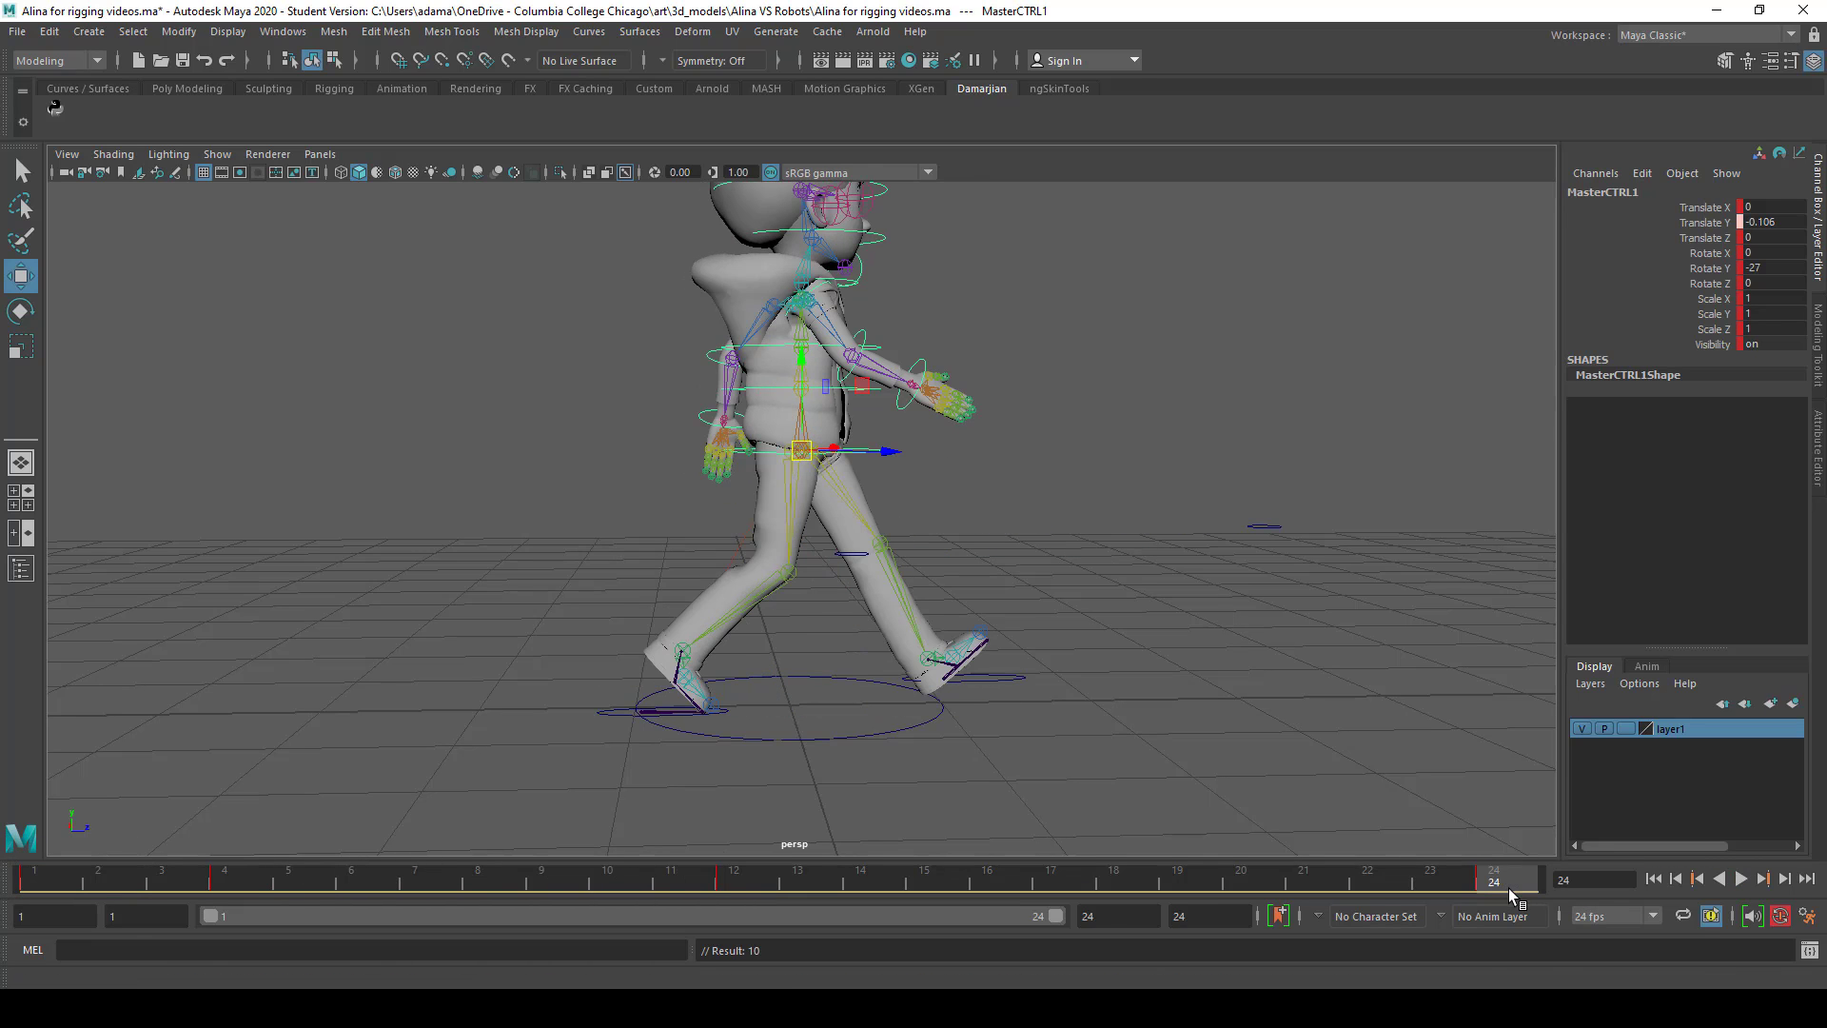
pyautogui.moveTo(928, 748)
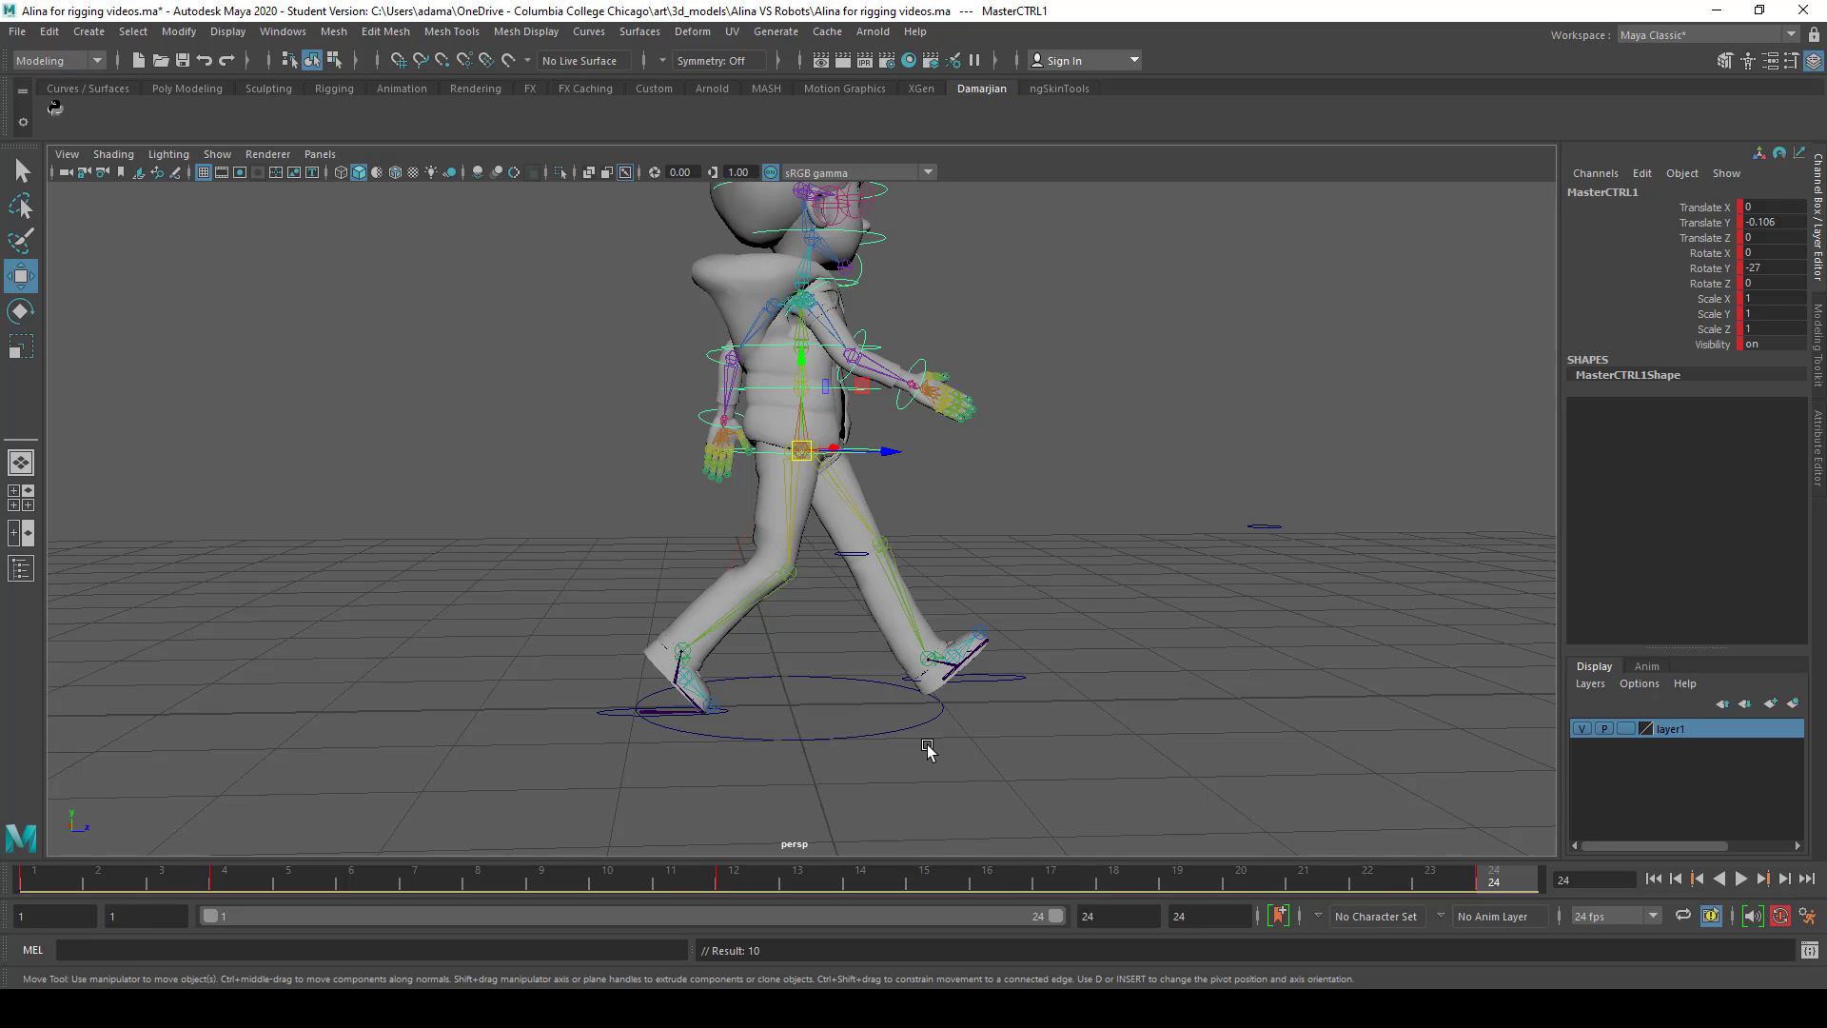
pyautogui.click(1741, 877)
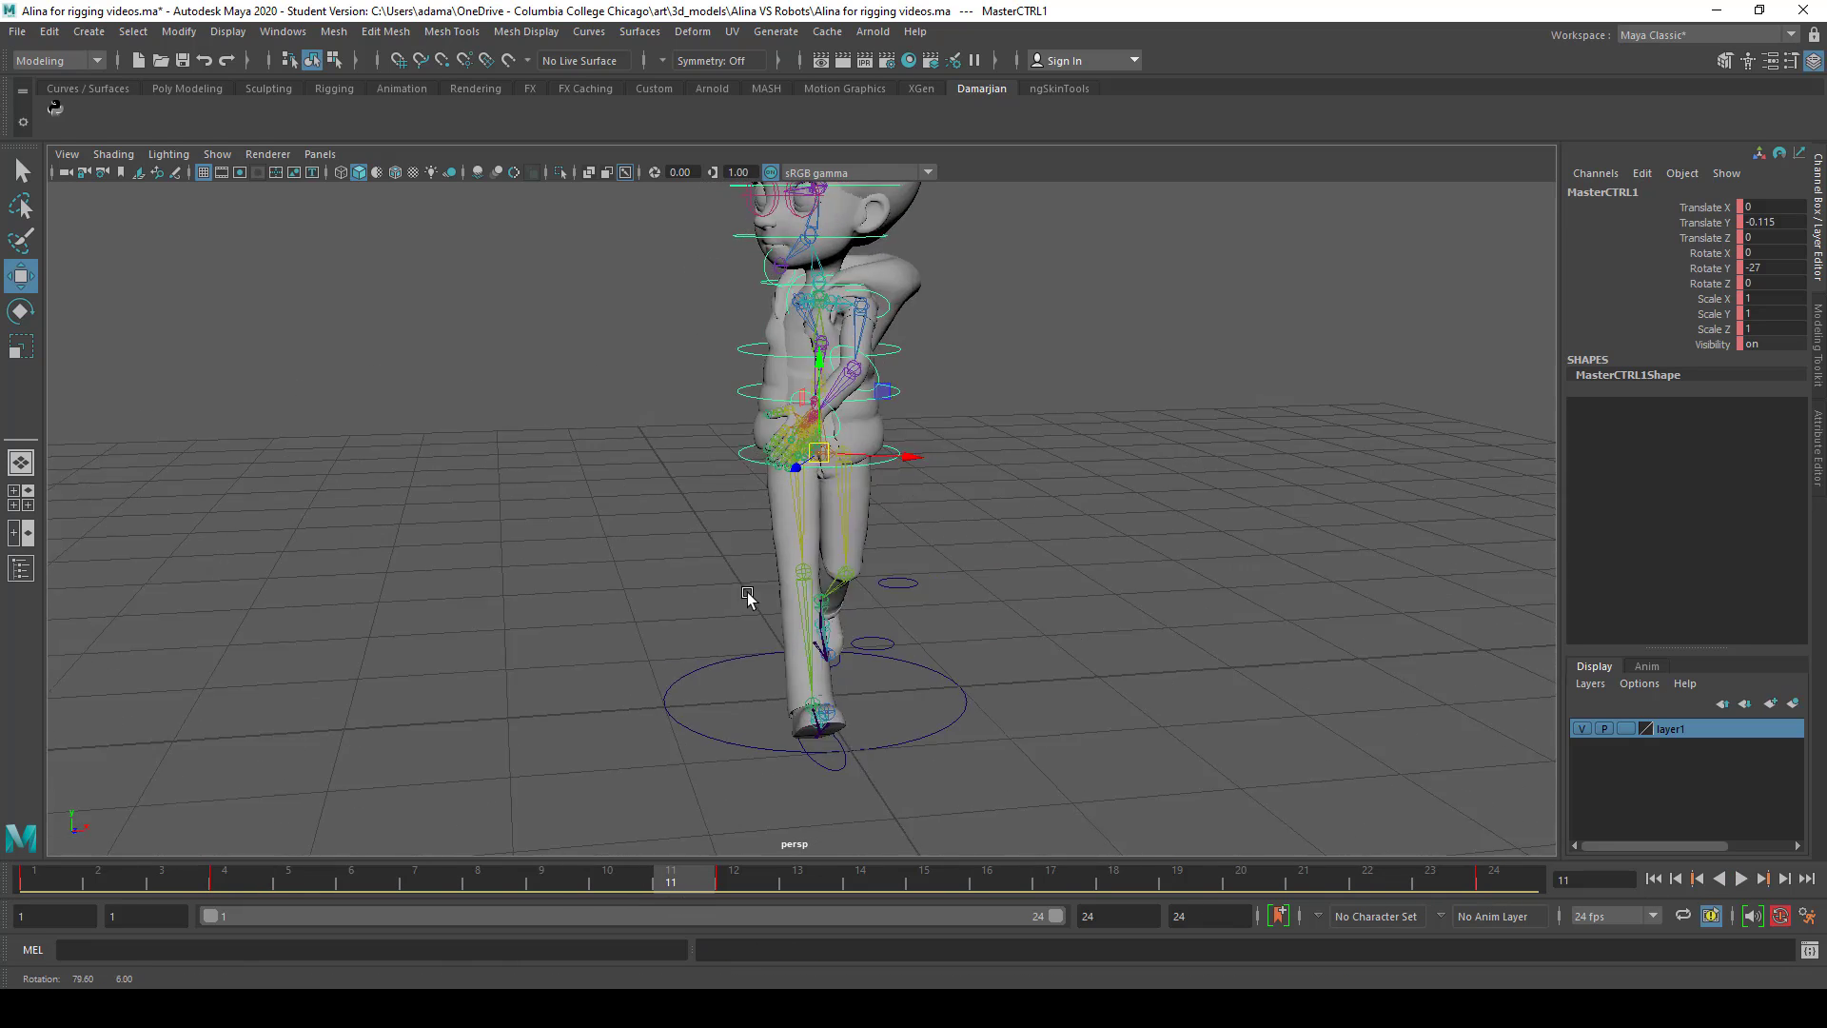
# At frame 12, select the upper-body control for Y rotation
pyautogui.click(733, 870)
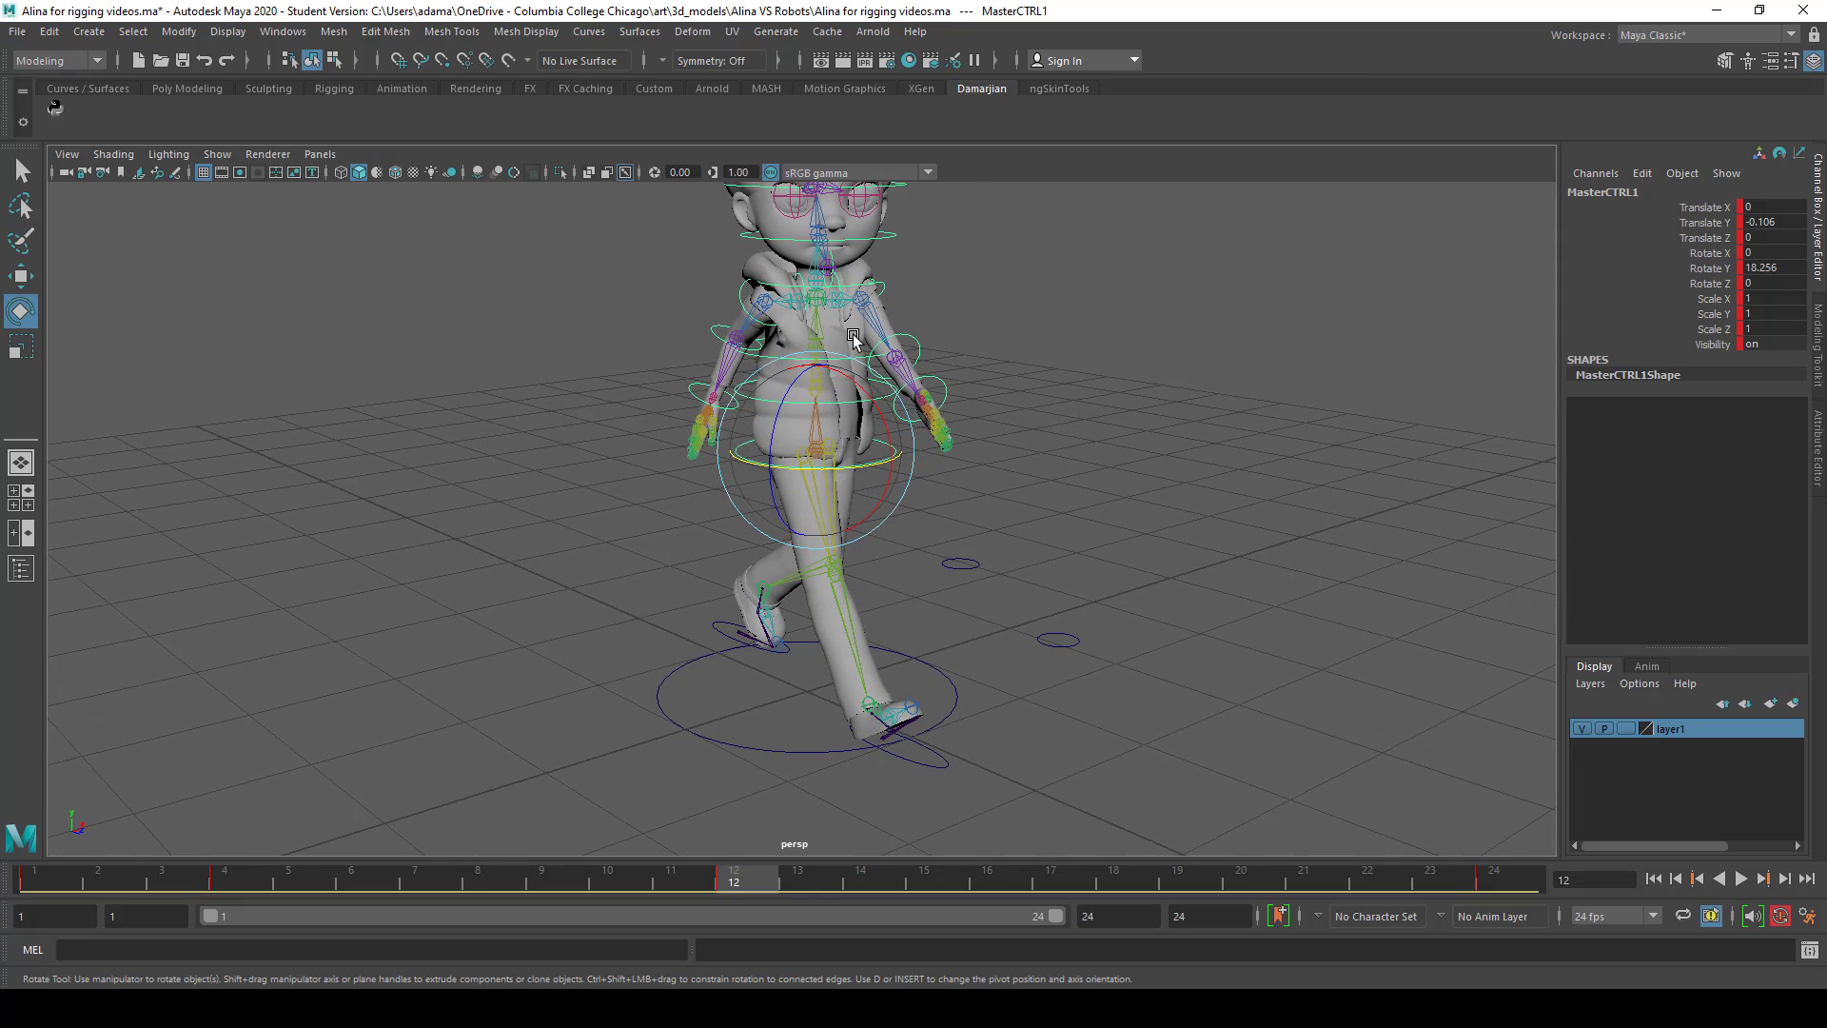
pyautogui.click(819, 323)
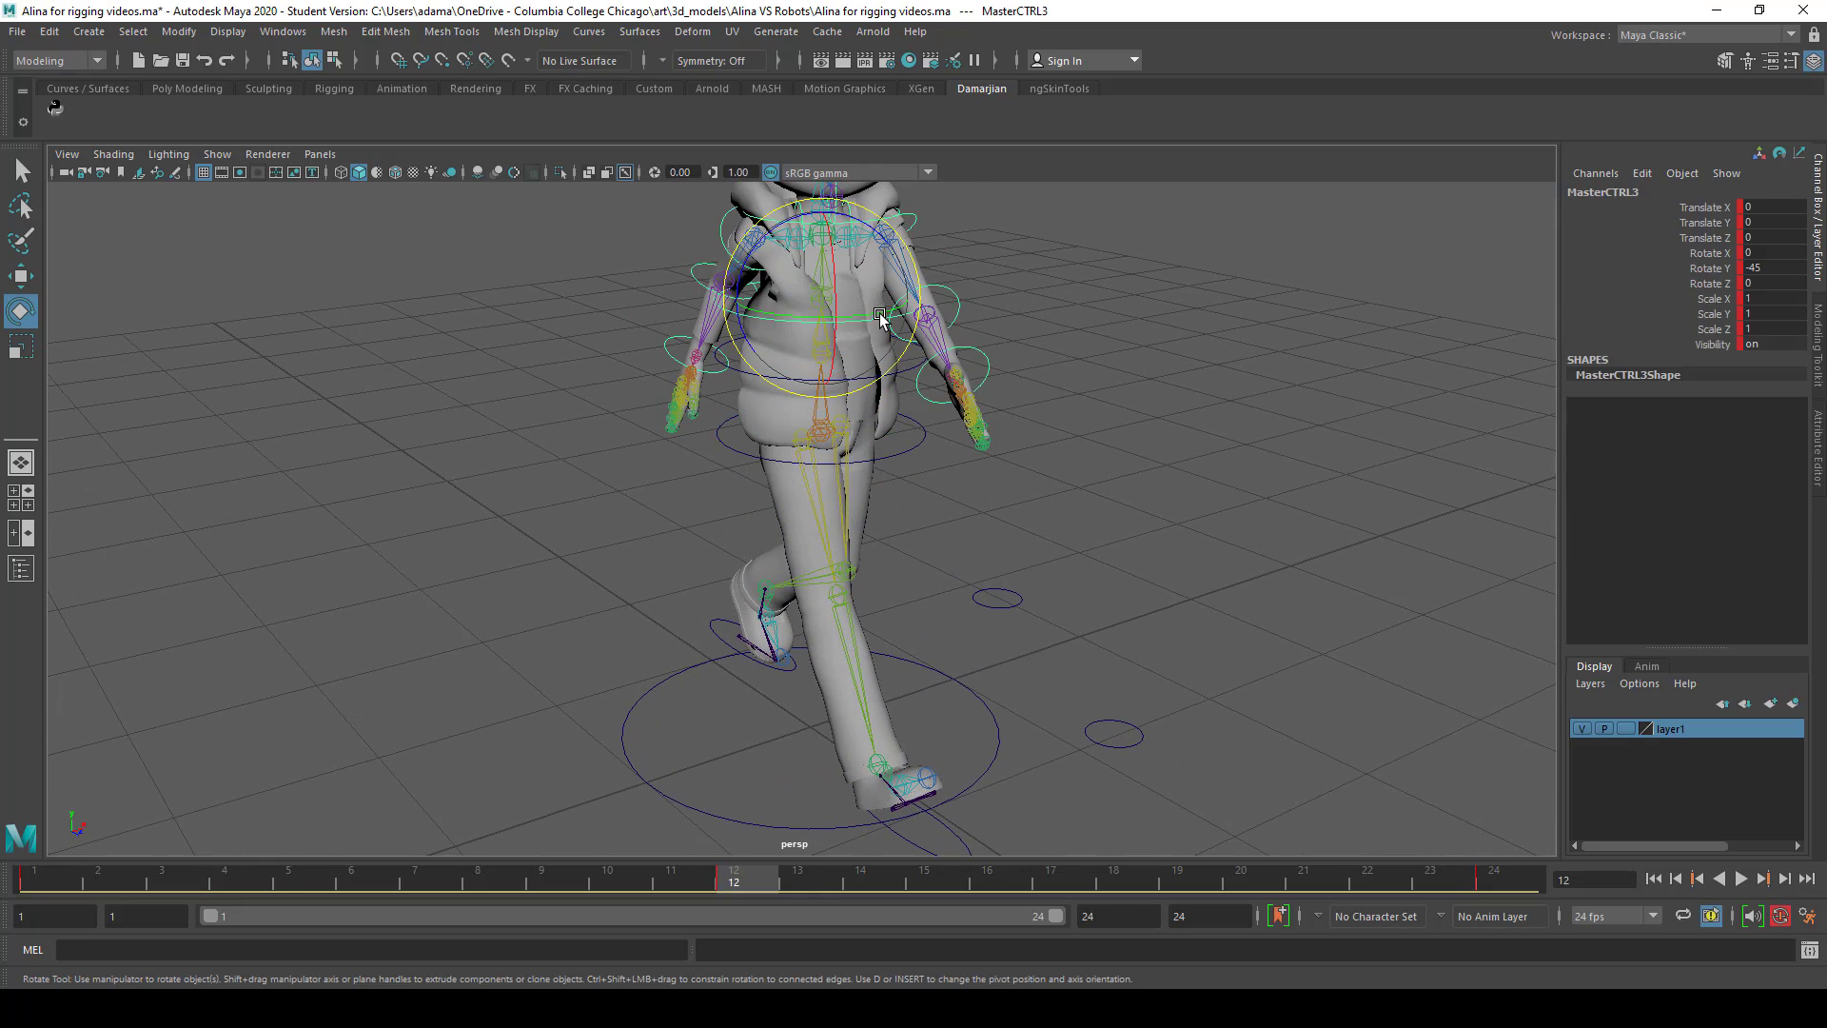
pyautogui.moveTo(872, 327)
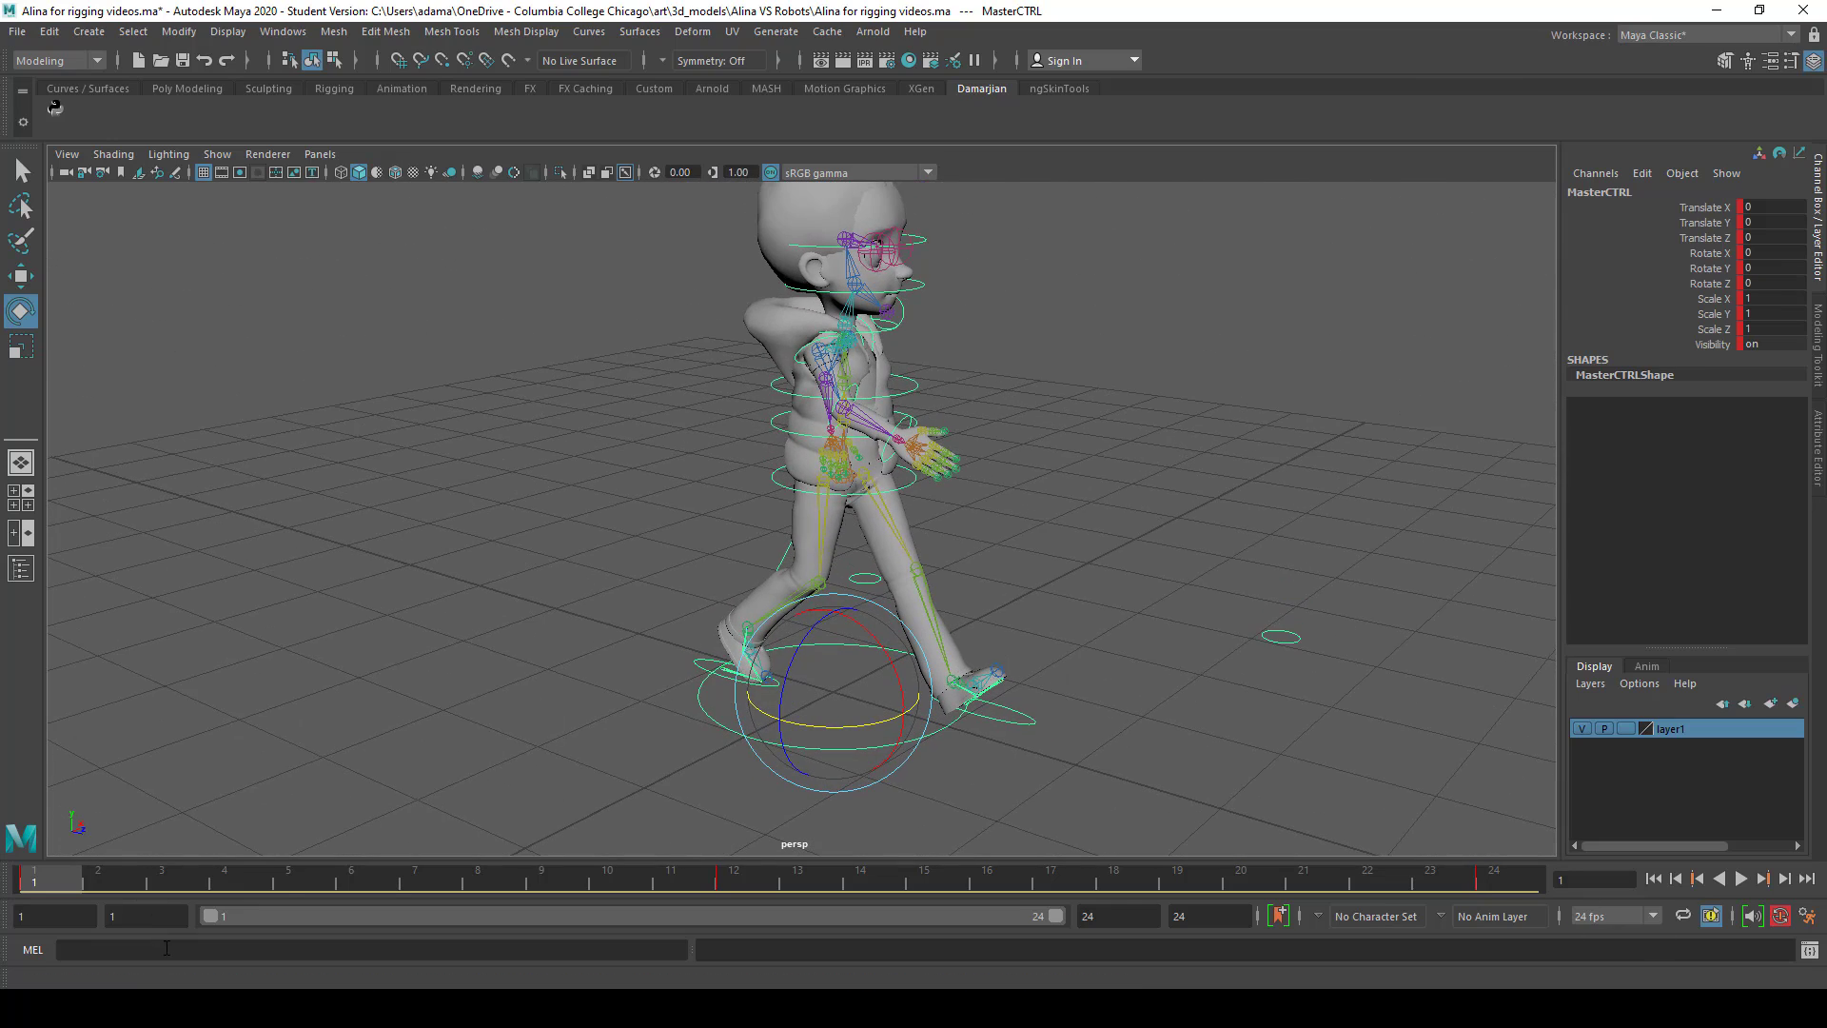
# Run 'select -h' in the MEL line and toggle frames 12 and 24 to check the foot IK handle
pyautogui.write('select')
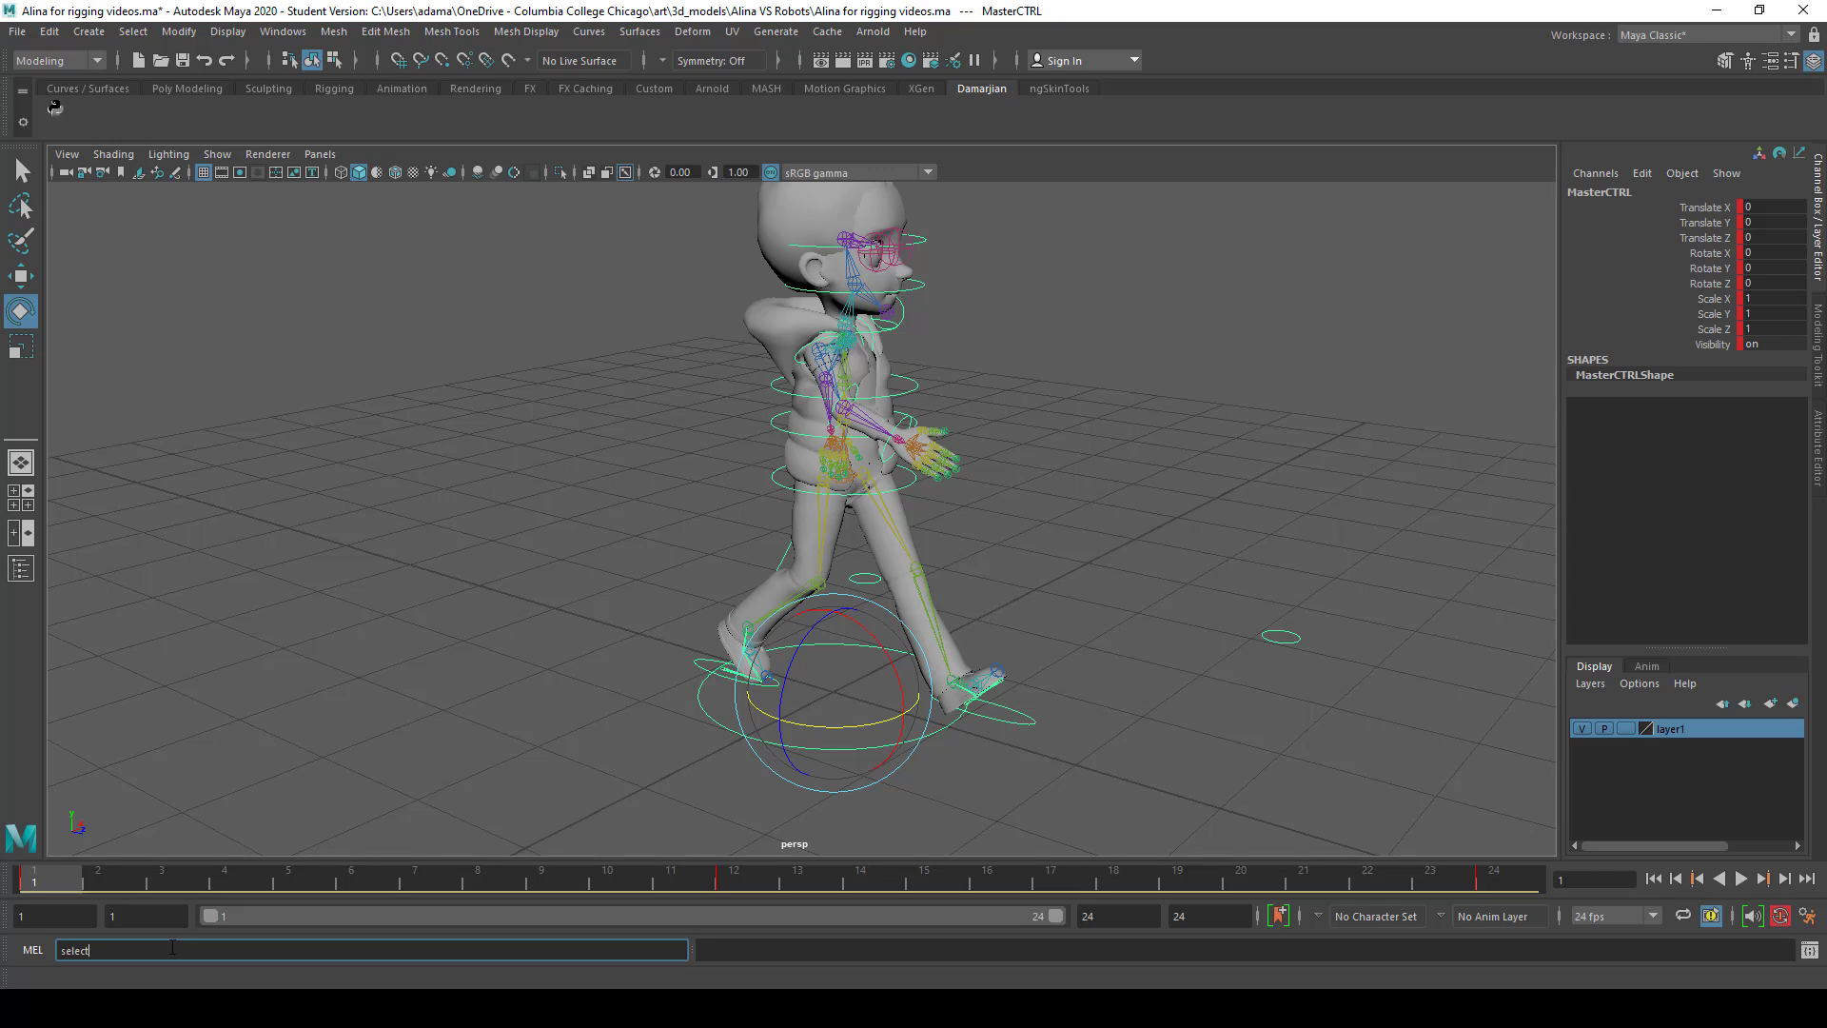
pyautogui.write('-h')
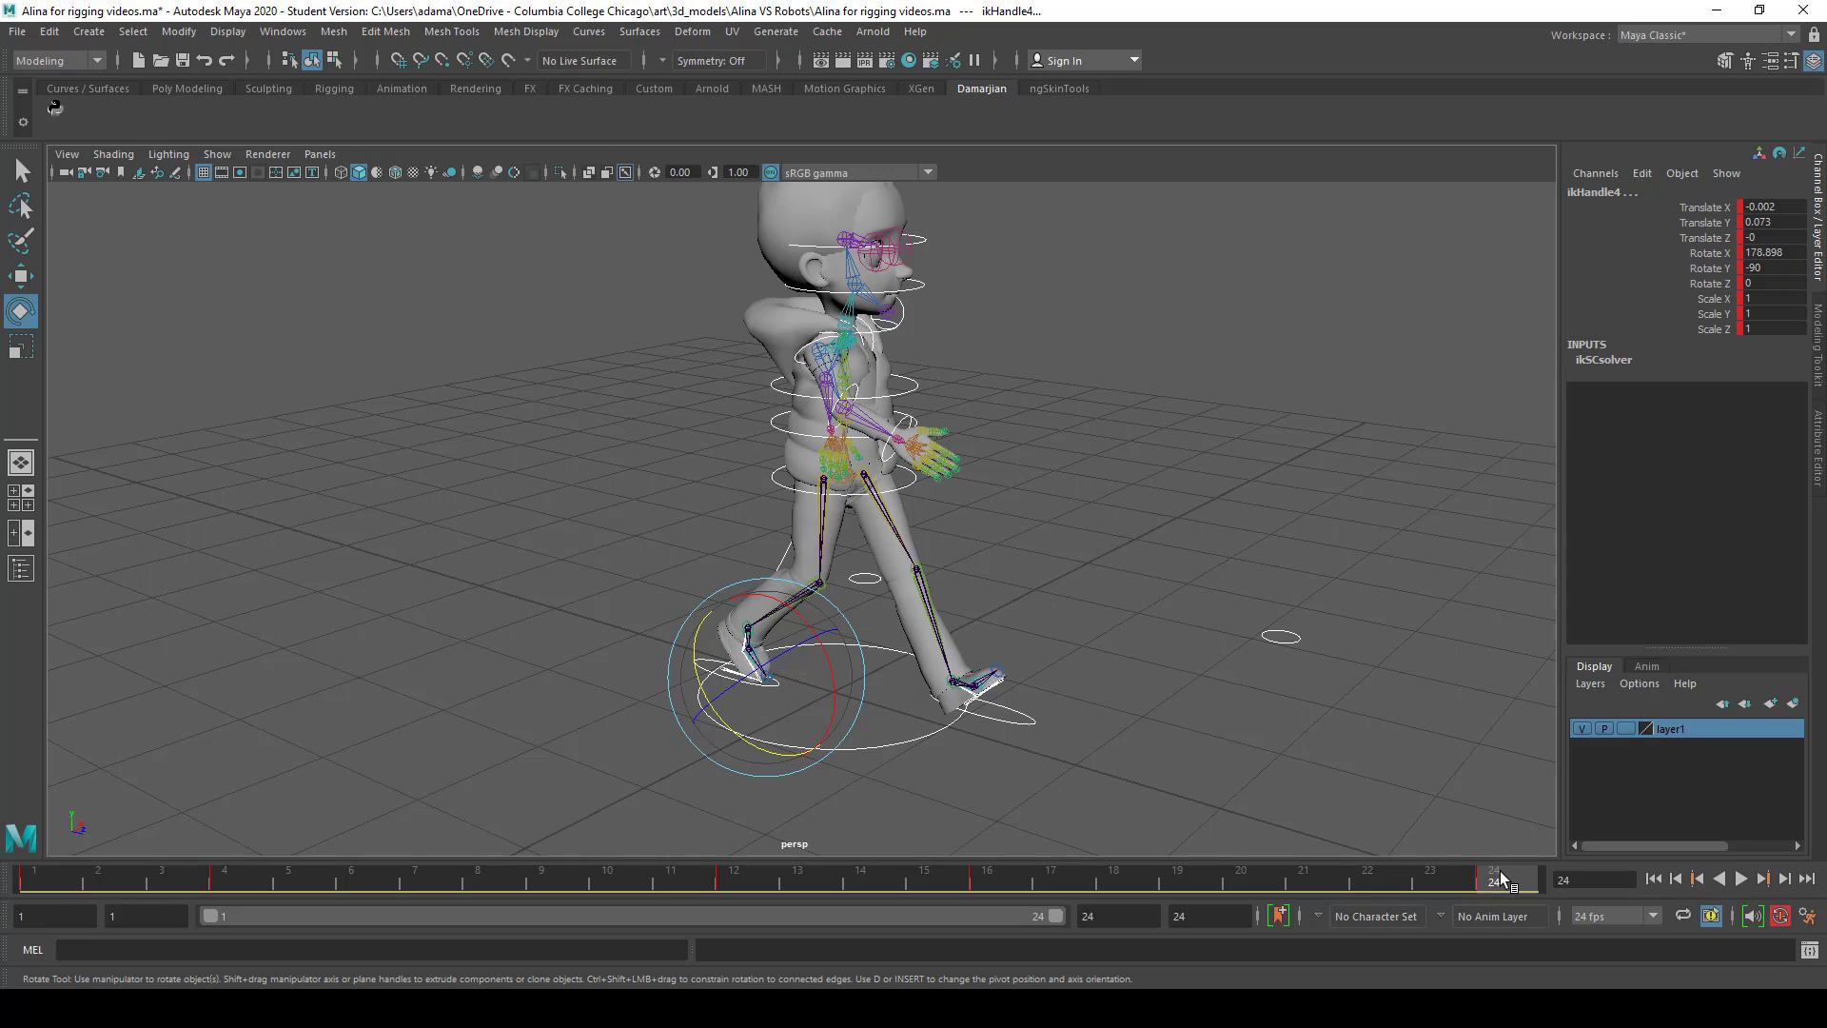
pyautogui.click(1739, 877)
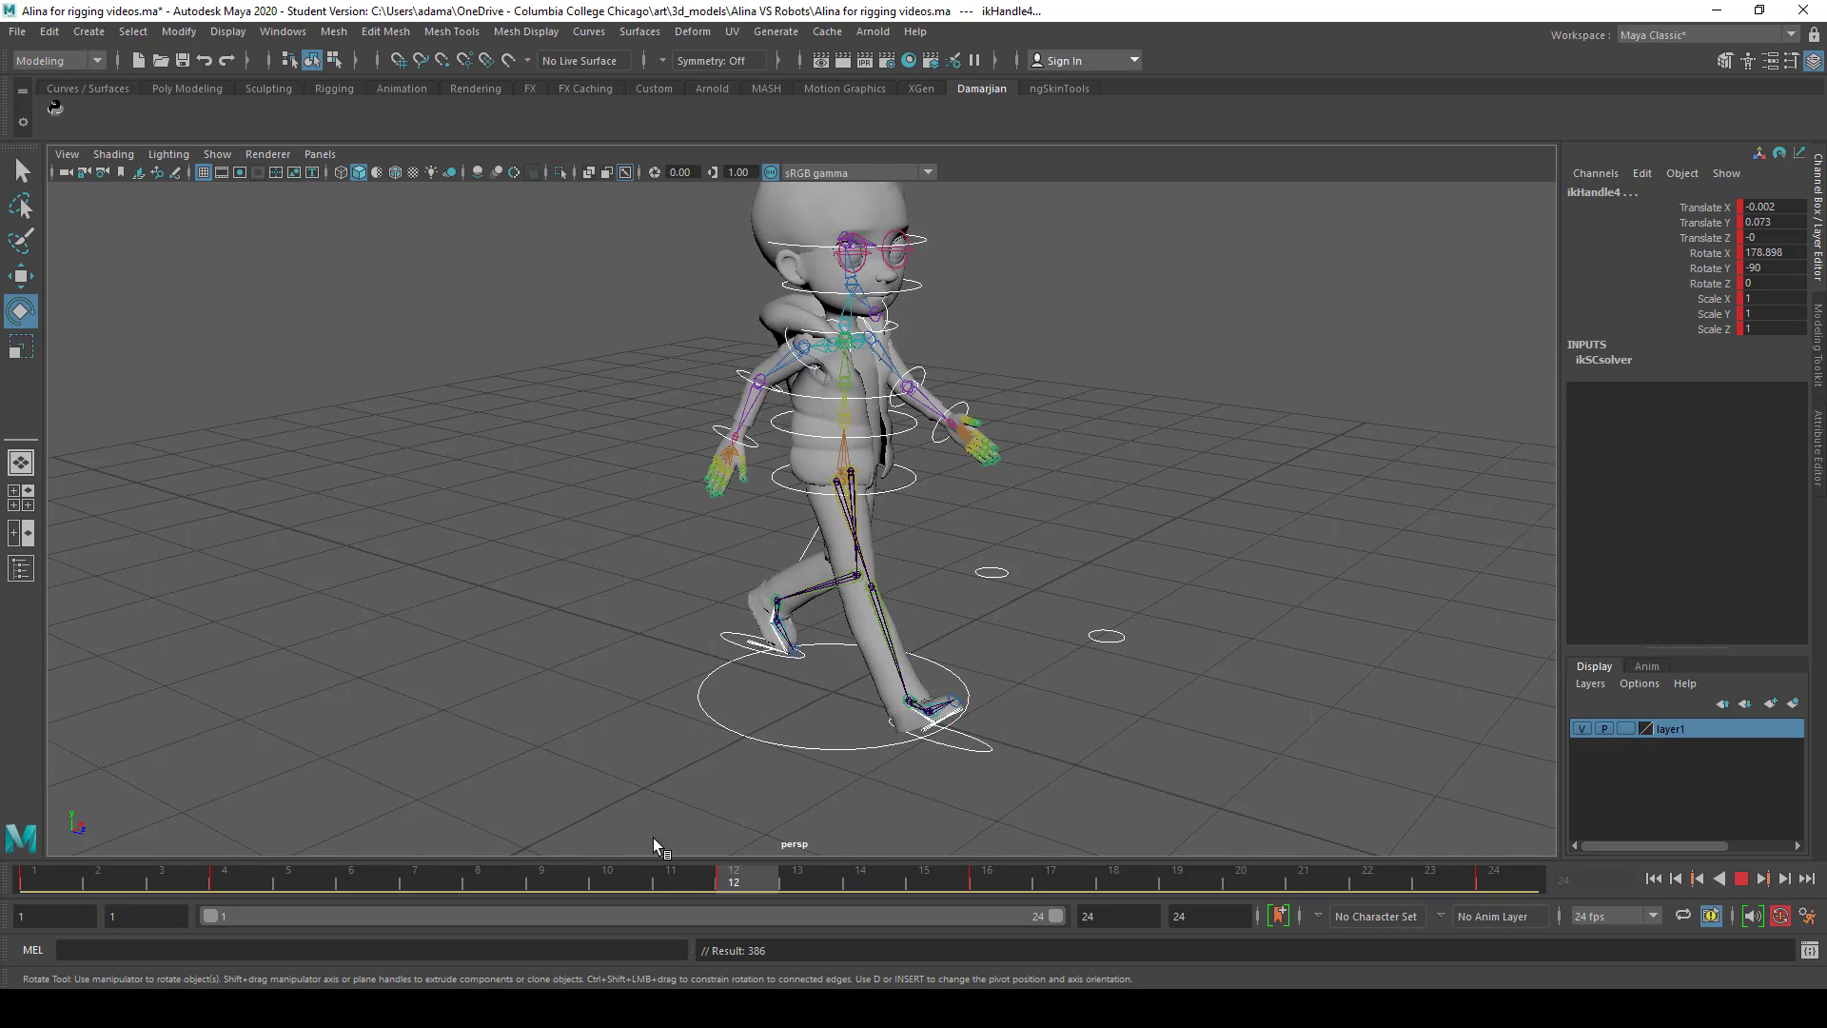
pyautogui.click(1741, 878)
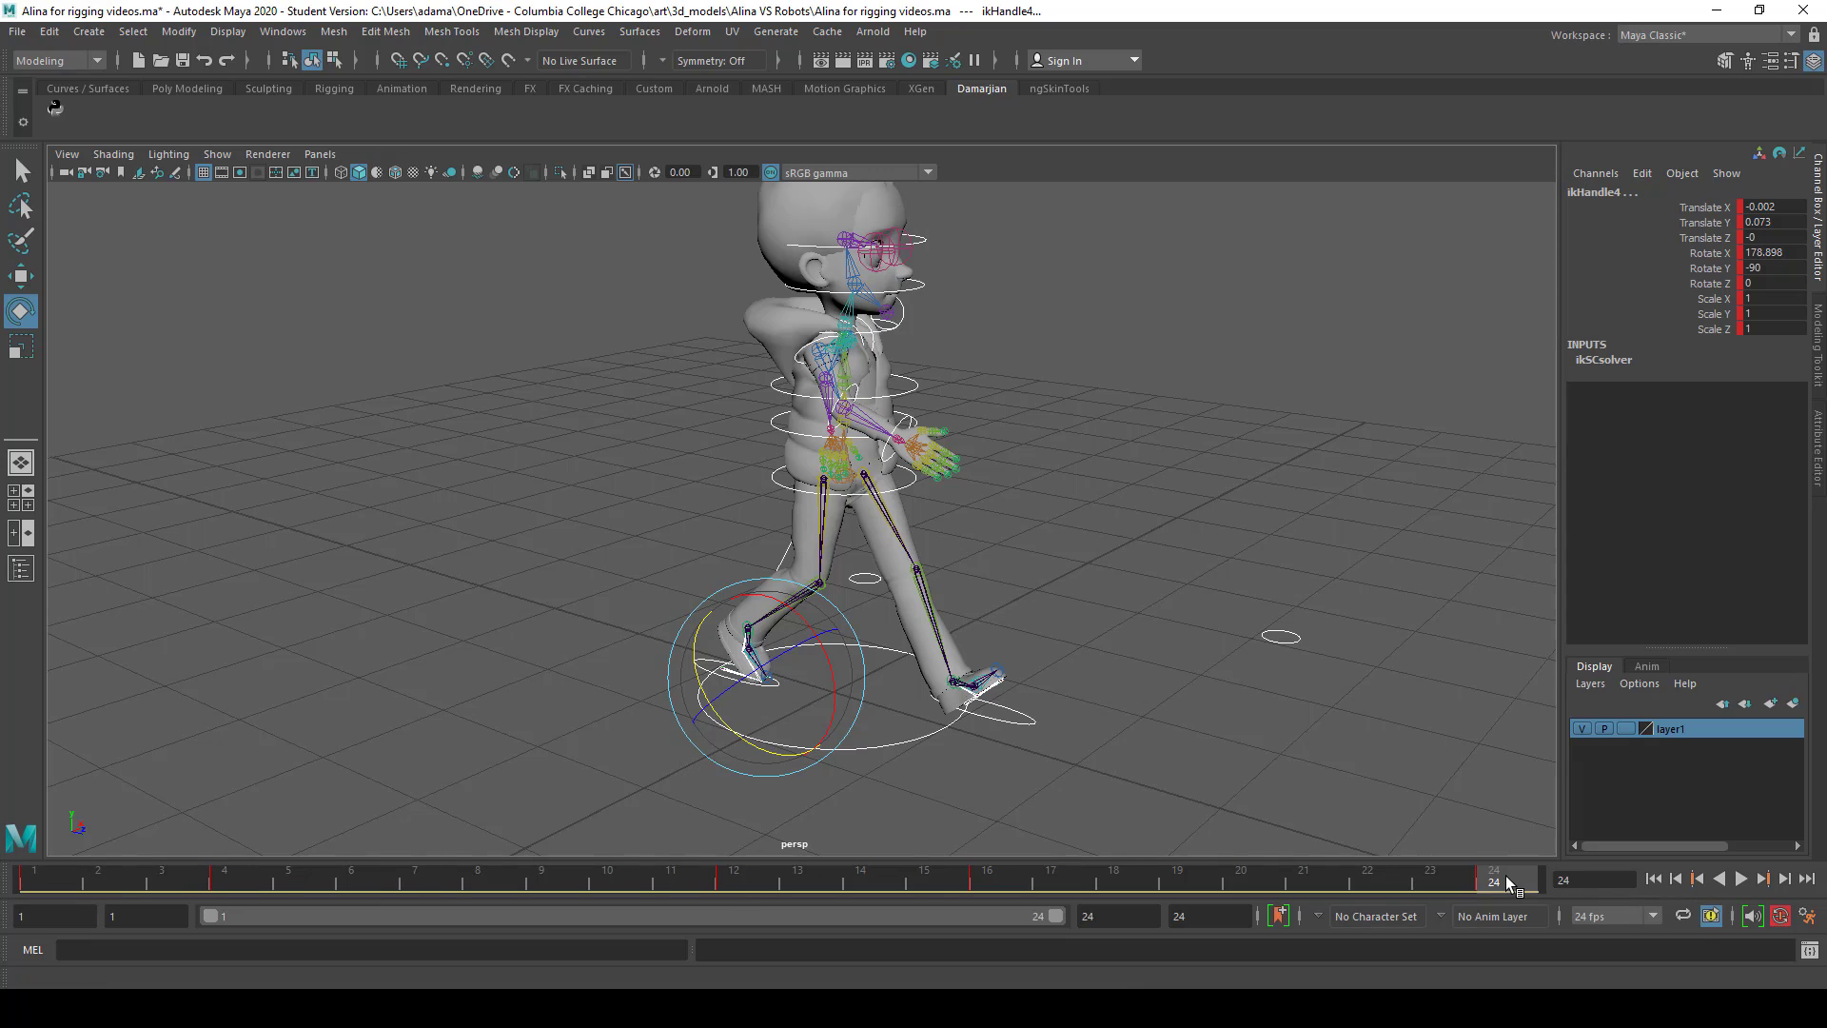
pyautogui.click(734, 879)
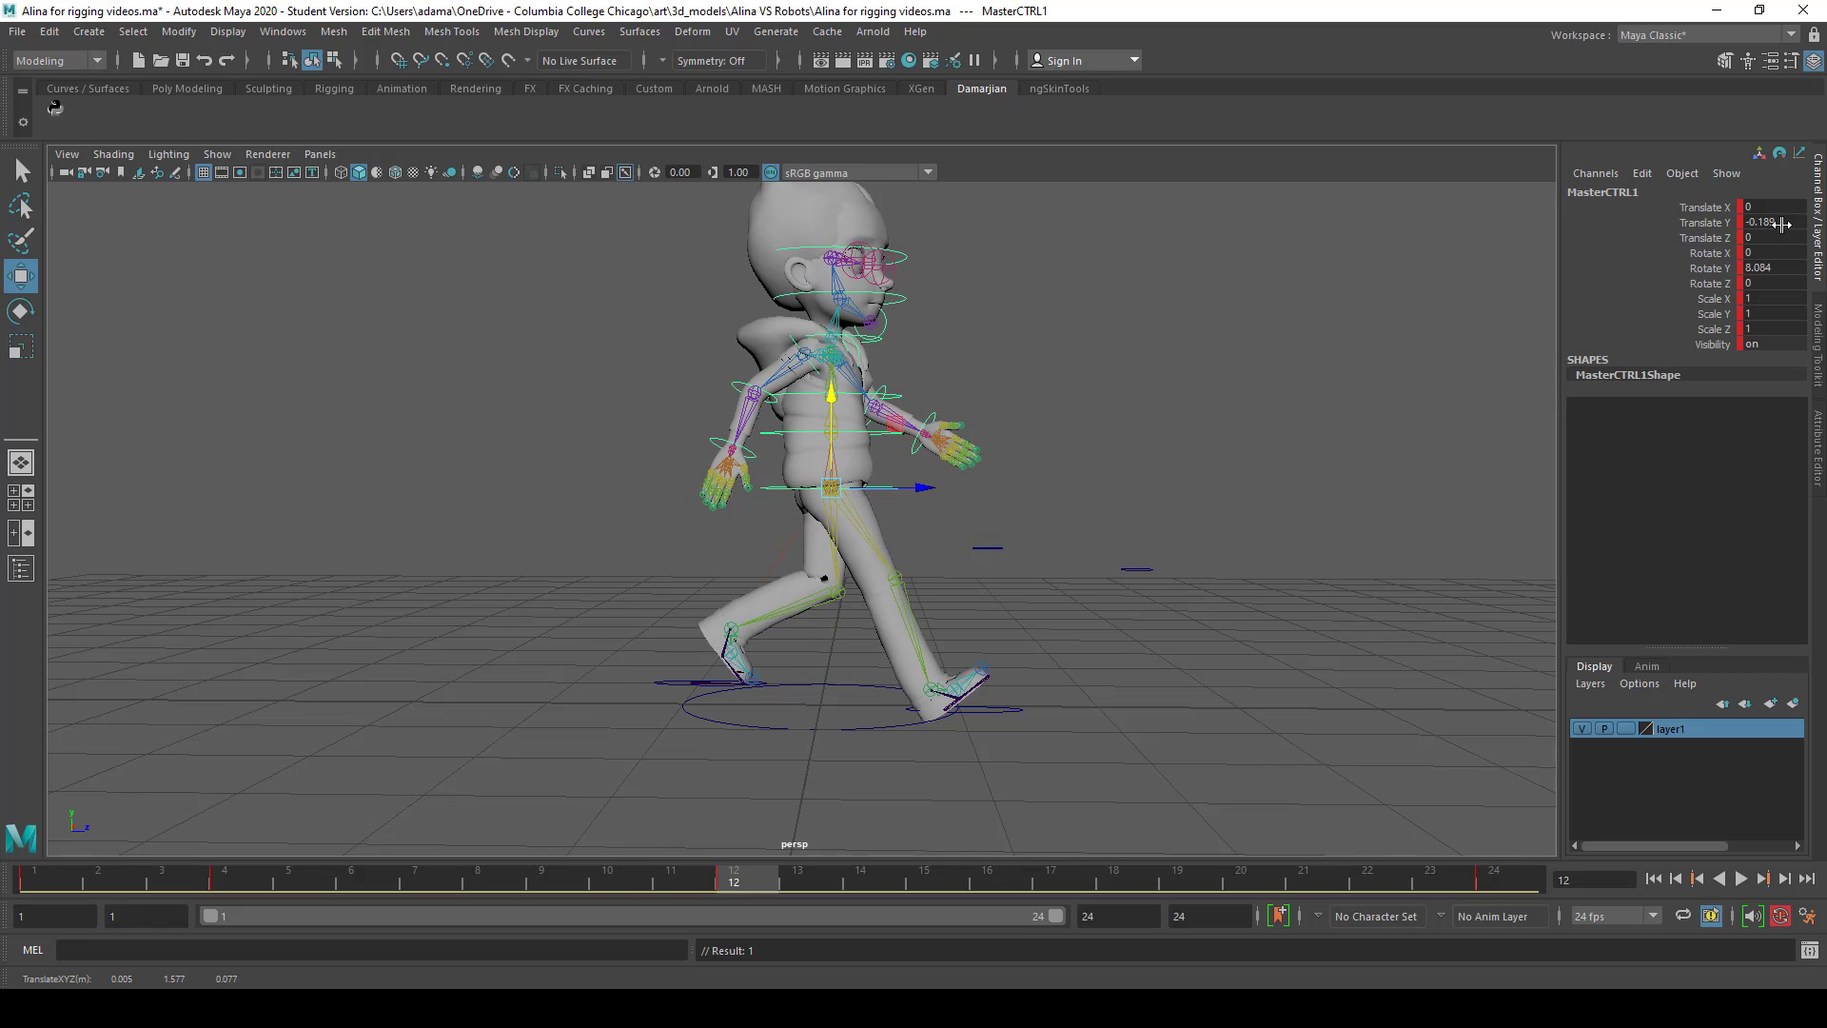
# Edit MasterCTRL1 Translate Y at frames 12 and 1, then jump to frame 24 and play the cycle
pyautogui.tripleClick(1772, 223)
pyautogui.write('-0.2')
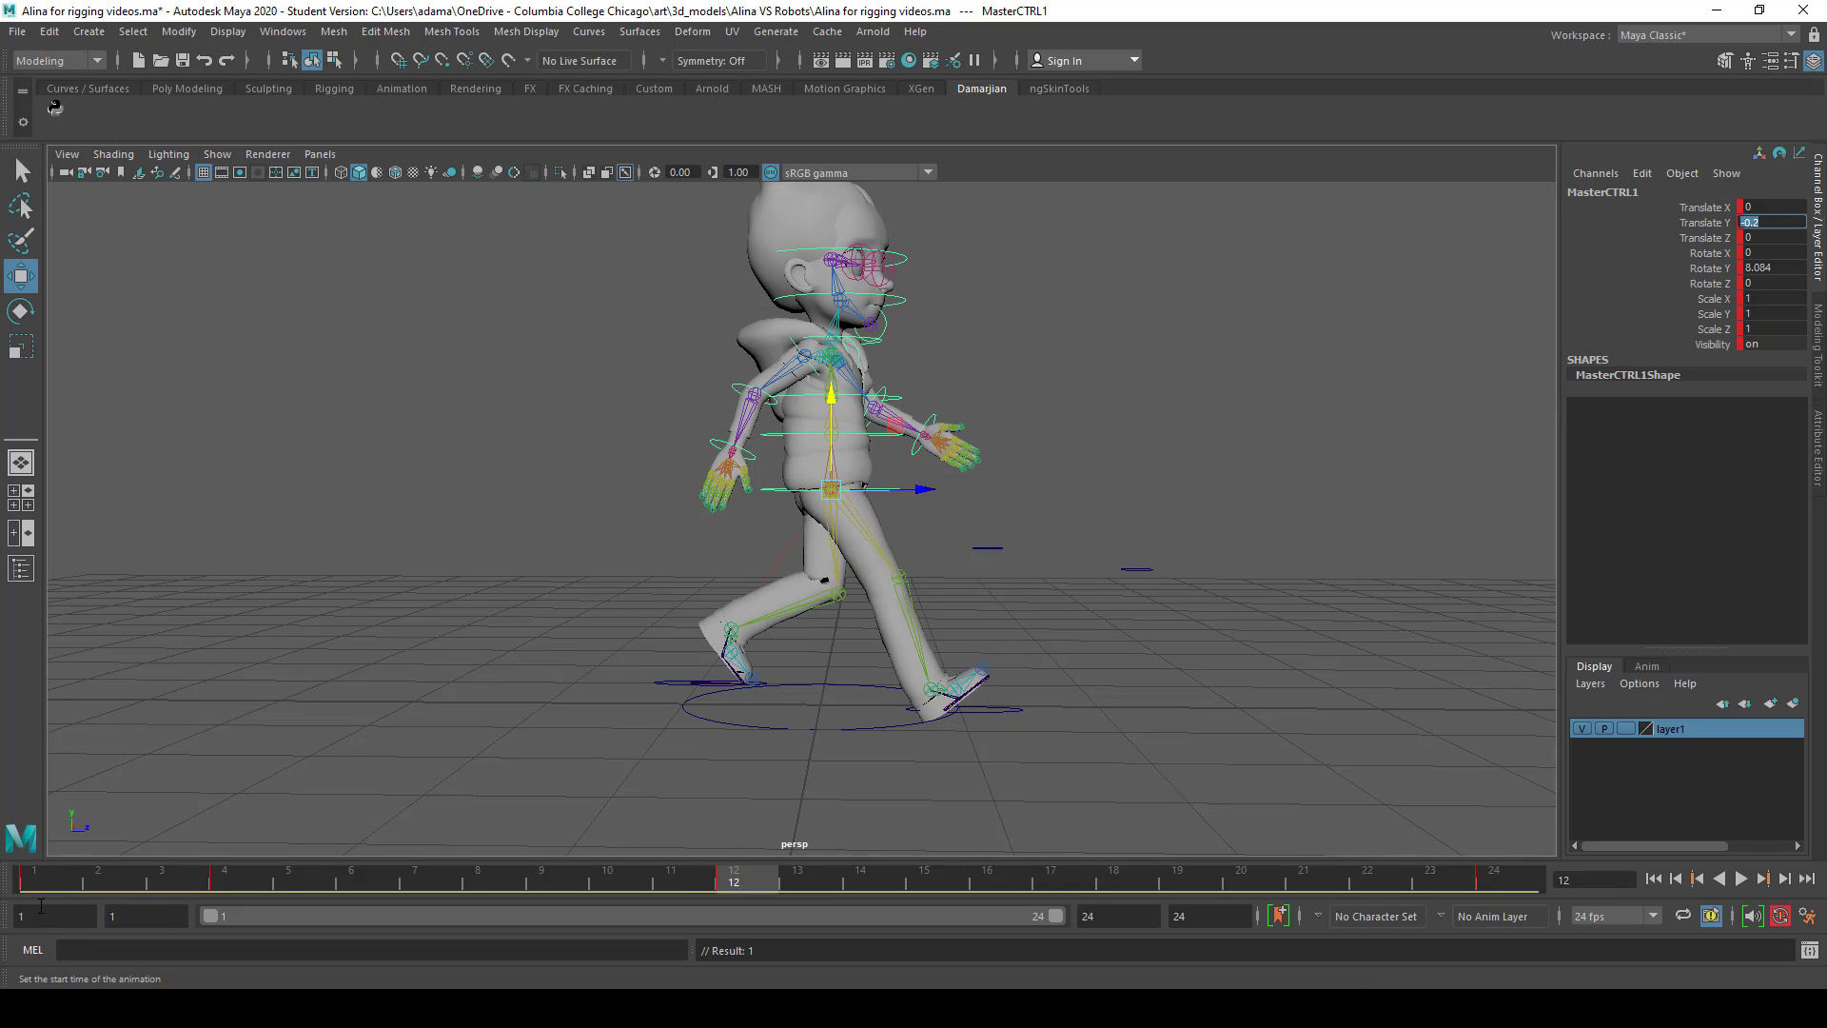
pyautogui.click(1494, 882)
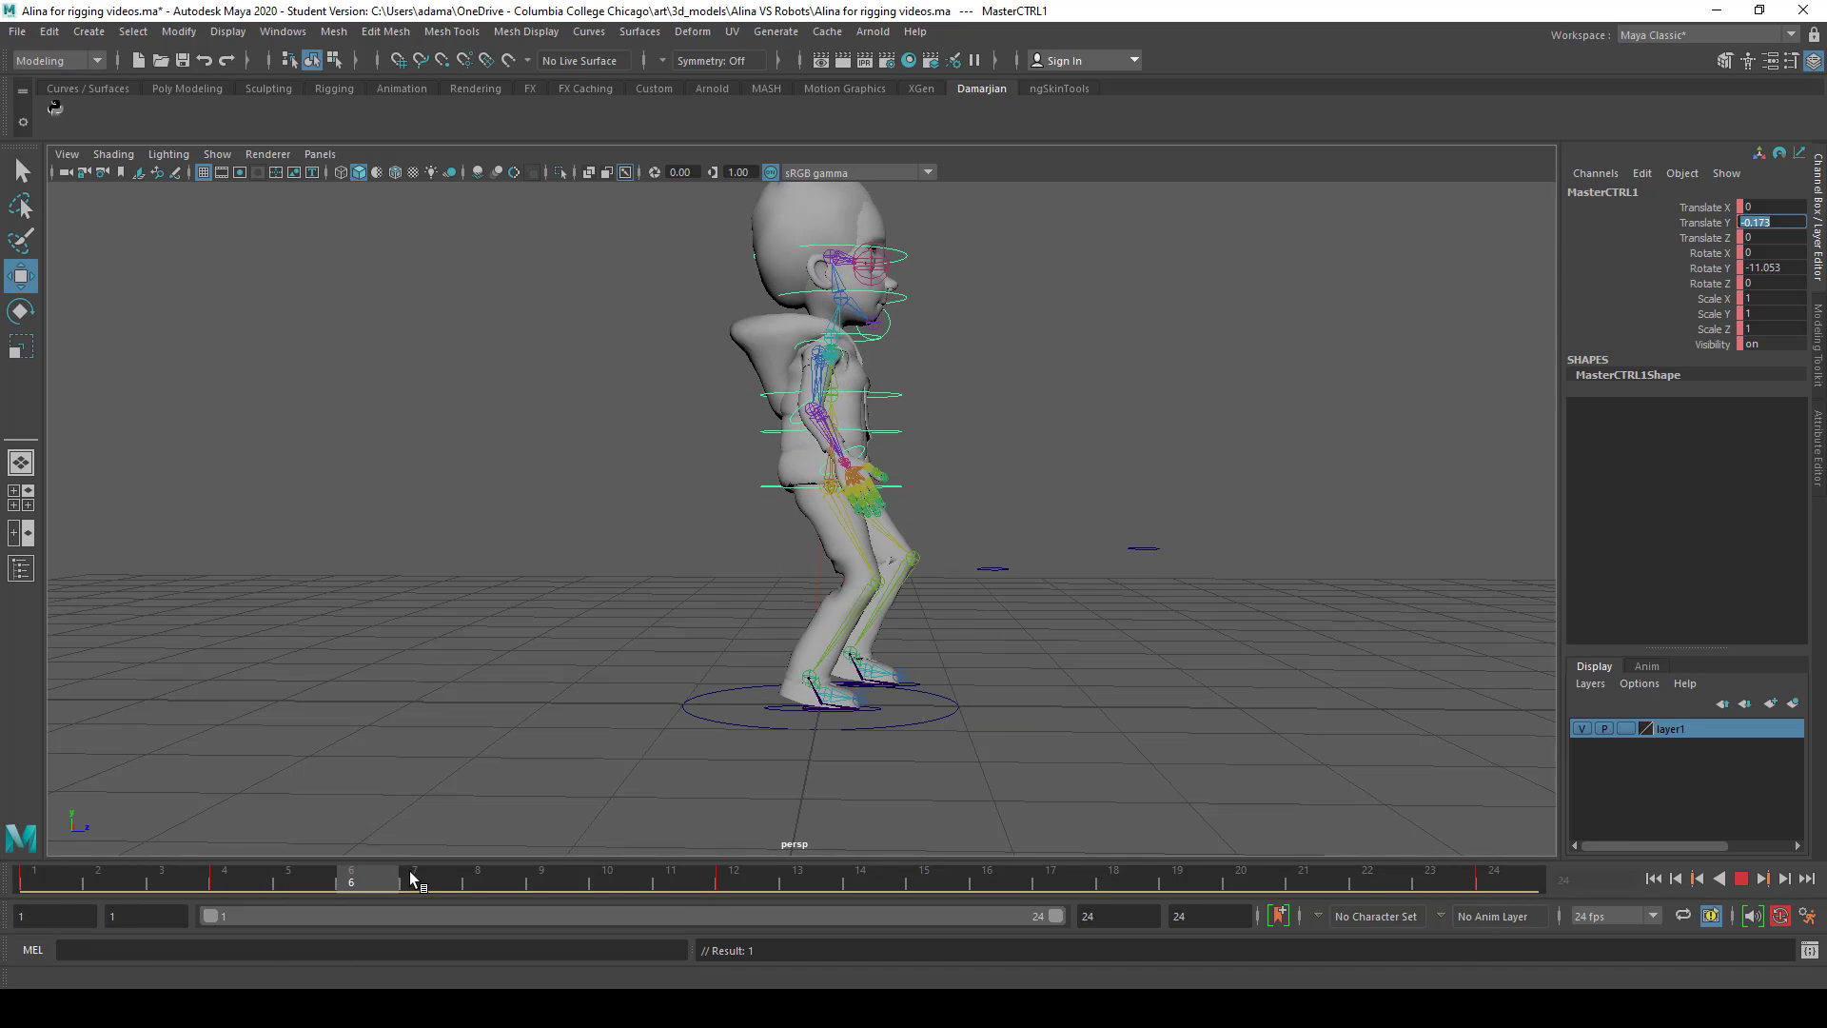
pyautogui.click(734, 876)
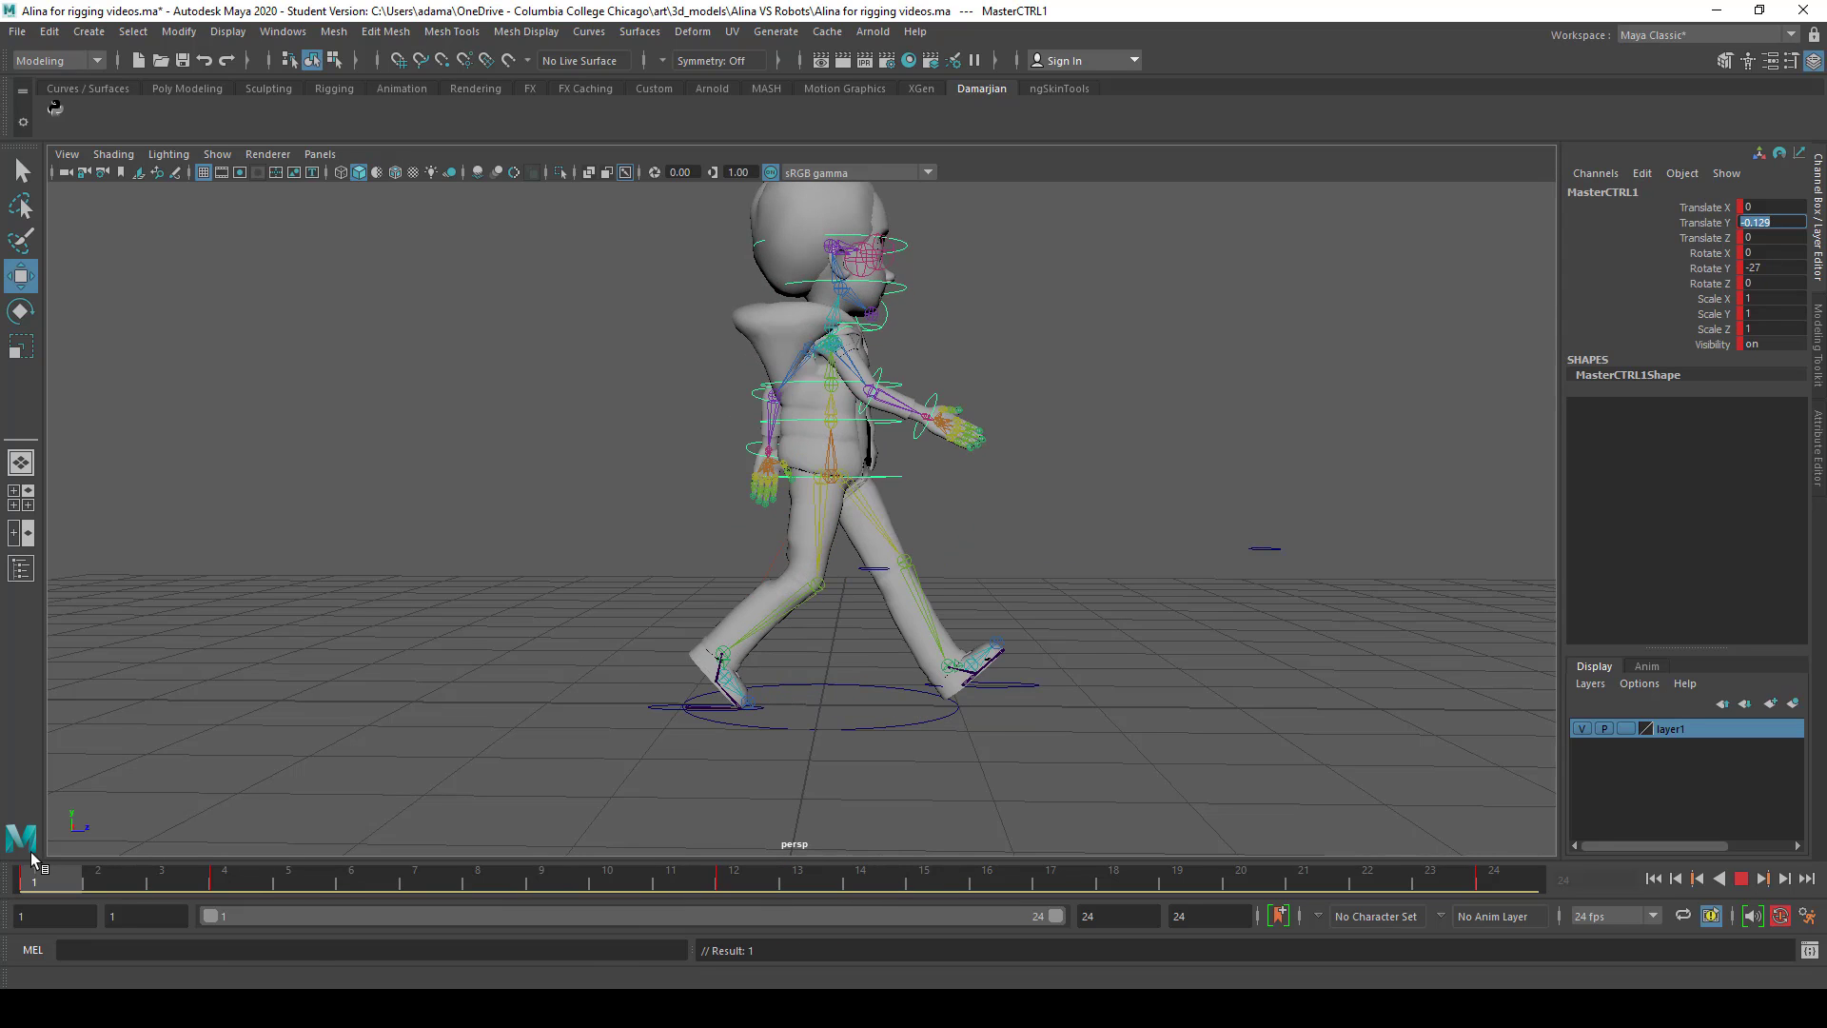
pyautogui.click(476, 877)
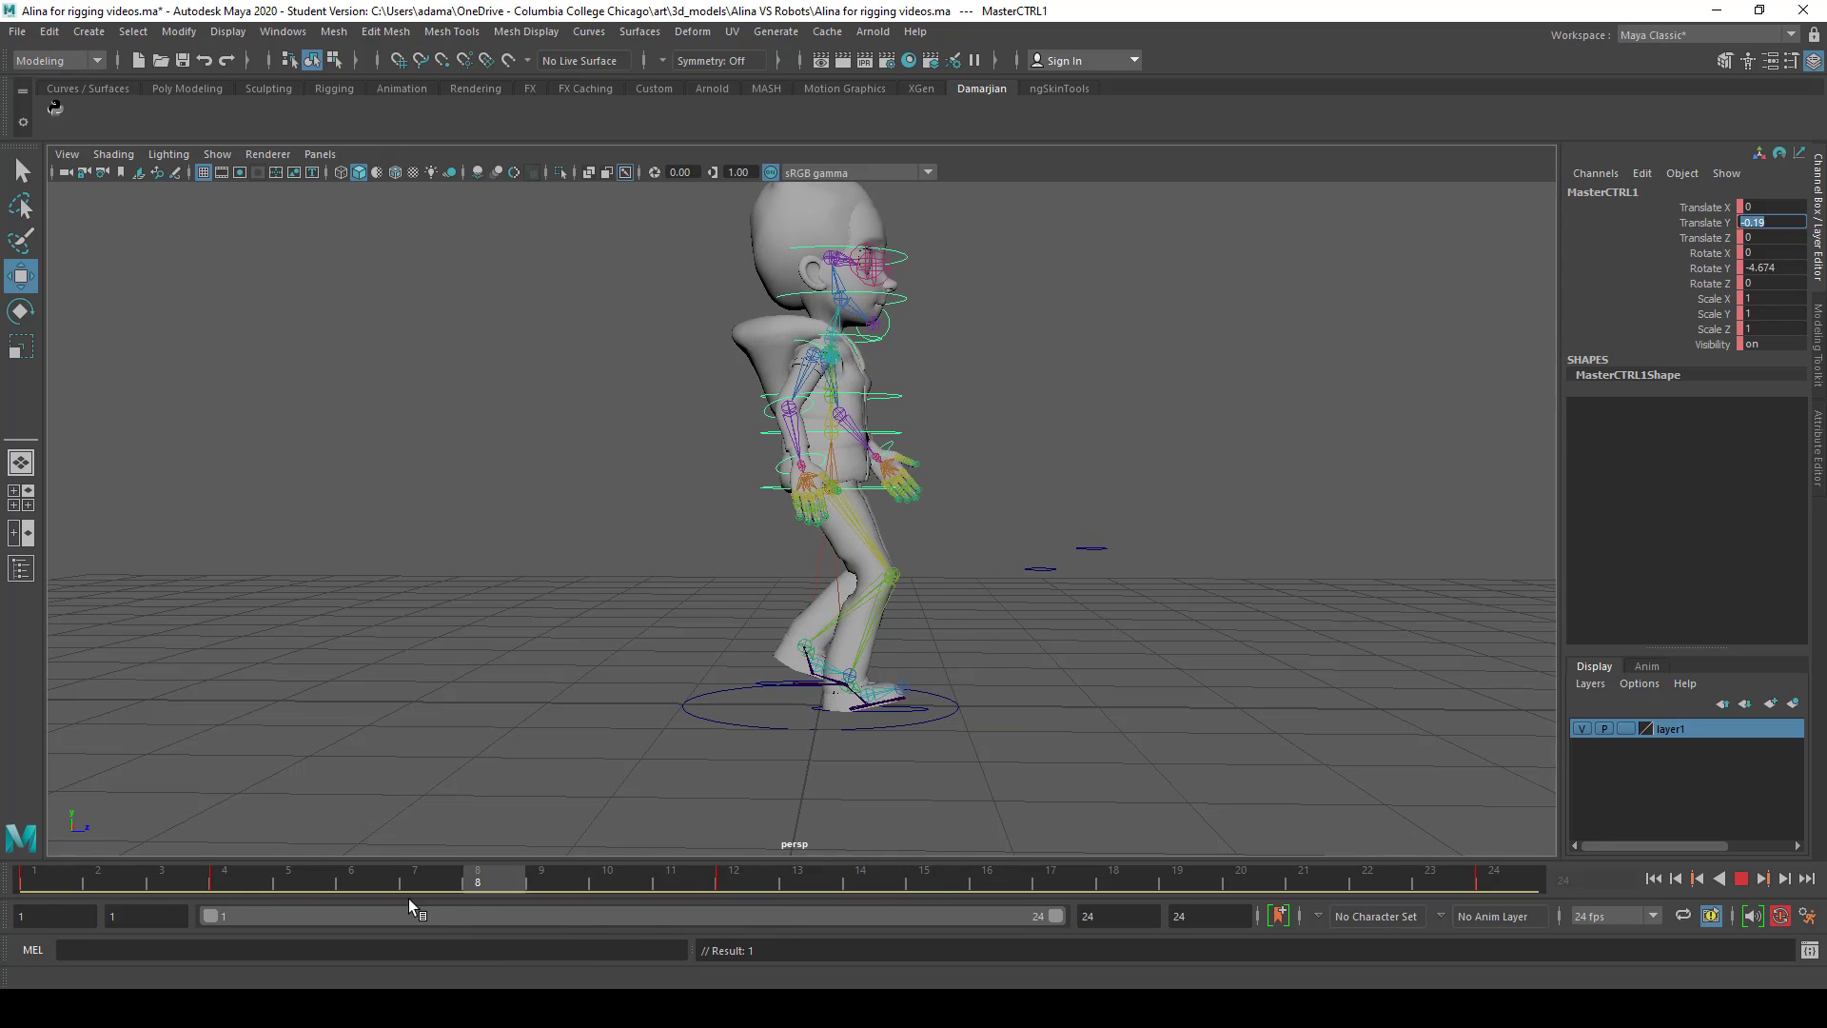
pyautogui.click(924, 878)
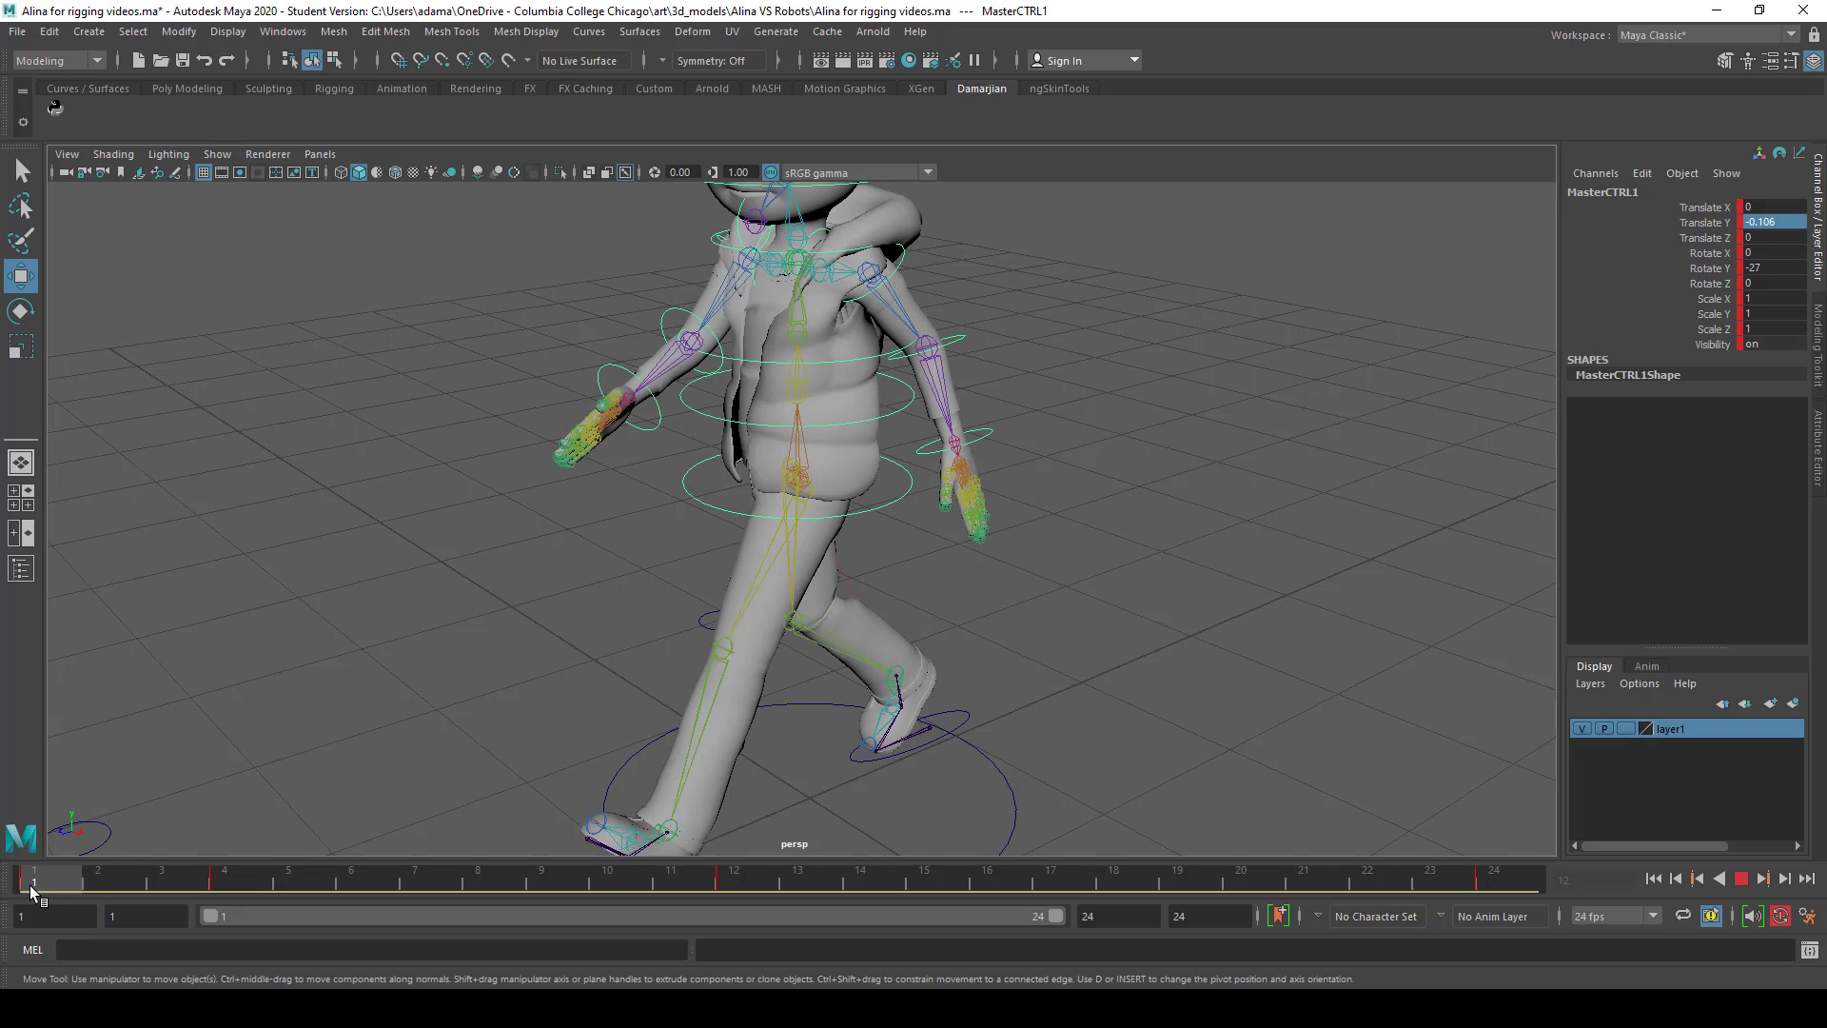
pyautogui.click(798, 478)
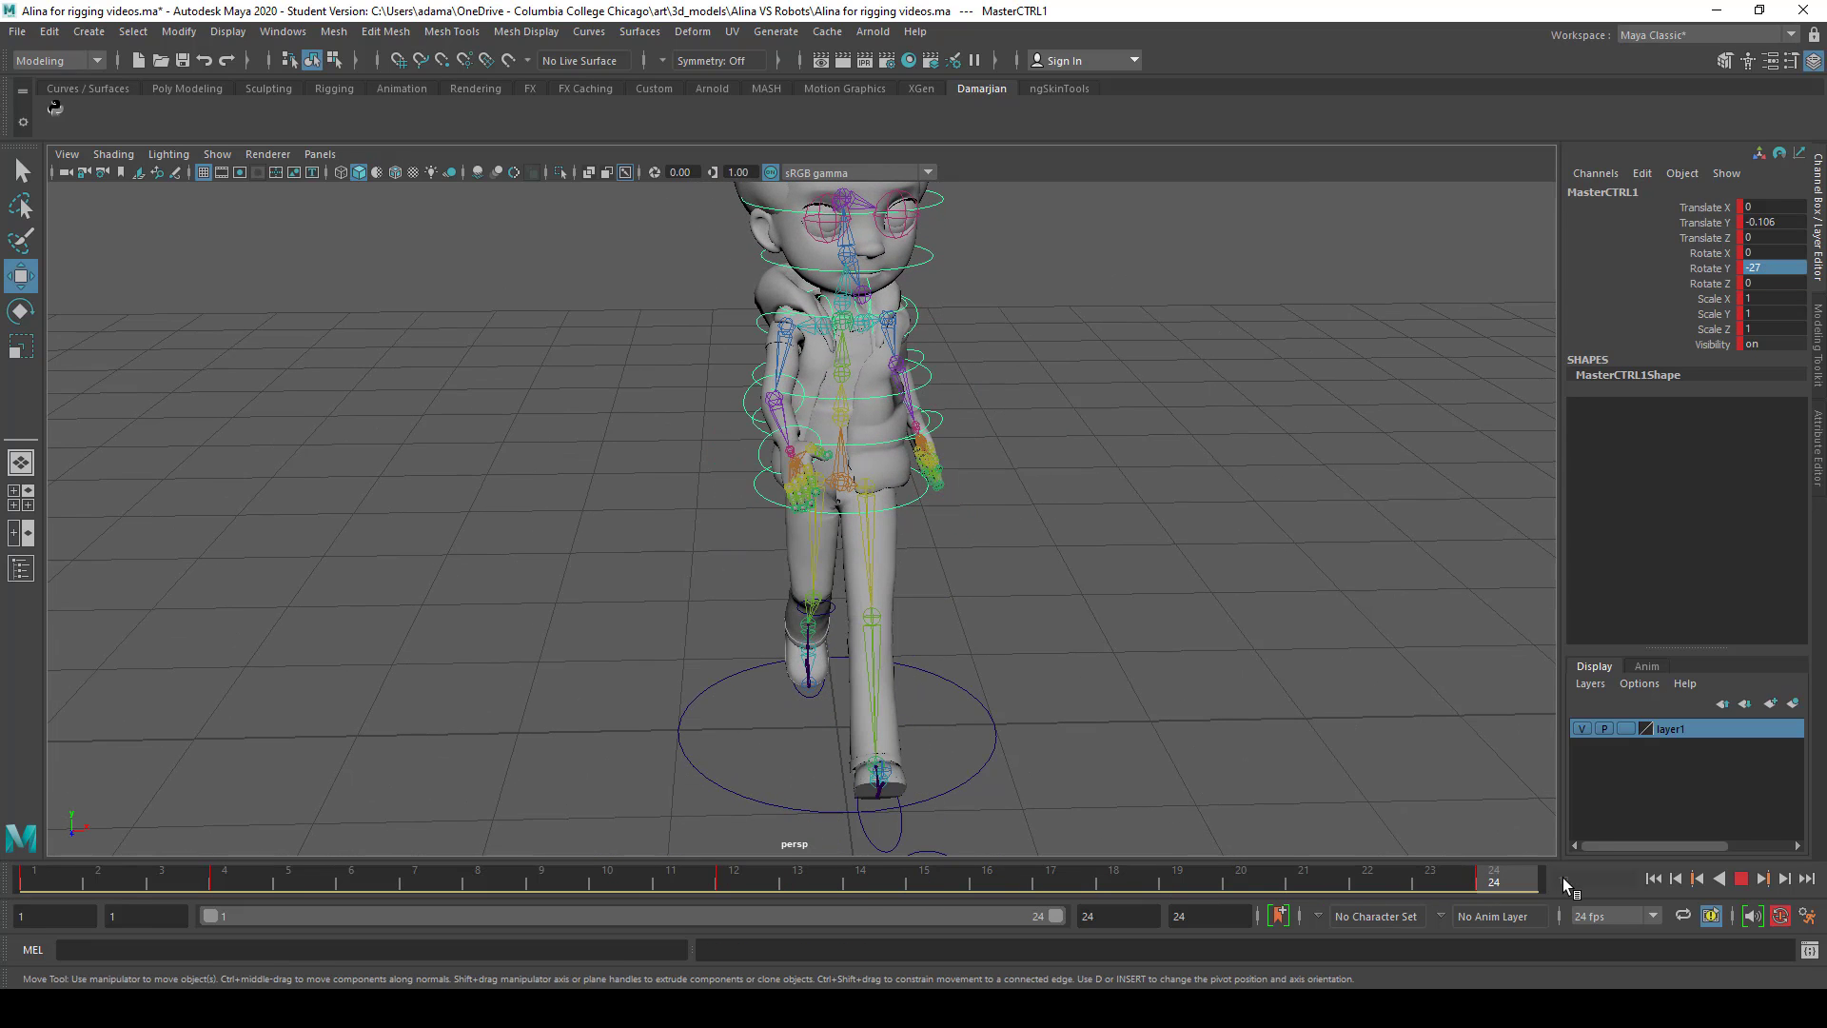
pyautogui.click(1743, 878)
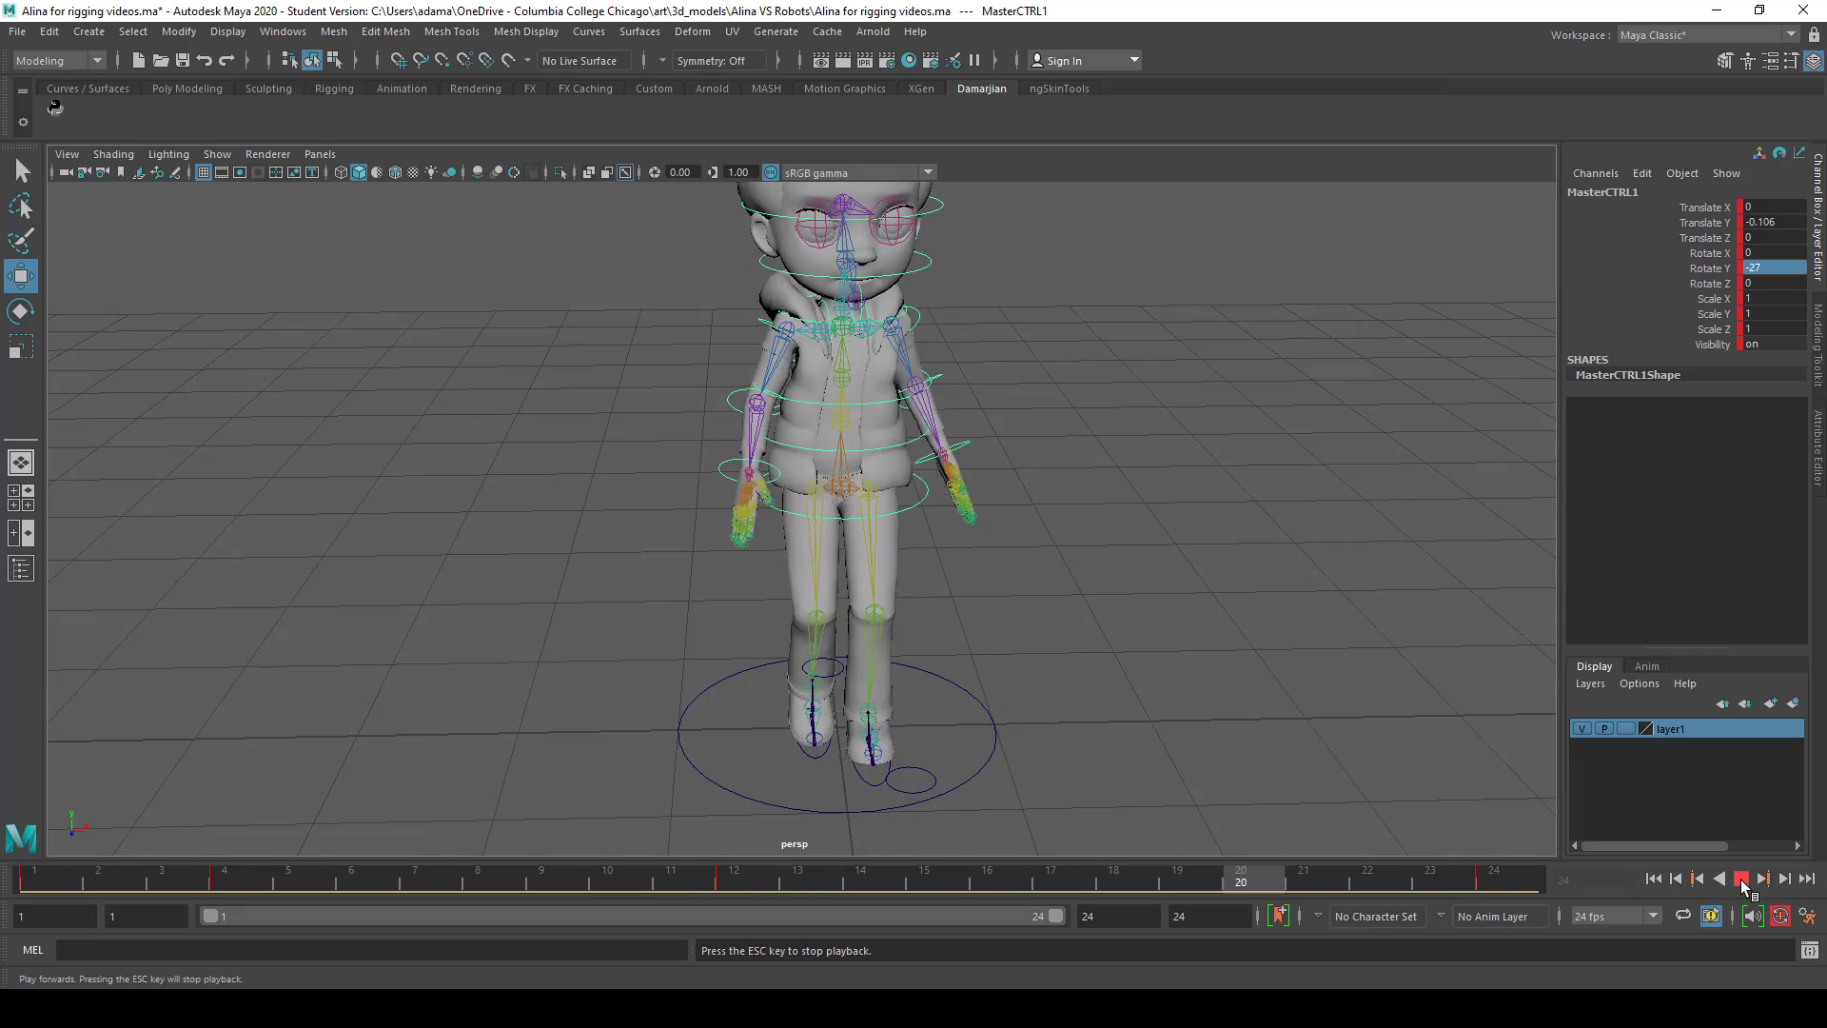
# Stop playback, check the mirrored pose at frame 12, then return to frame 1
pyautogui.click(1740, 879)
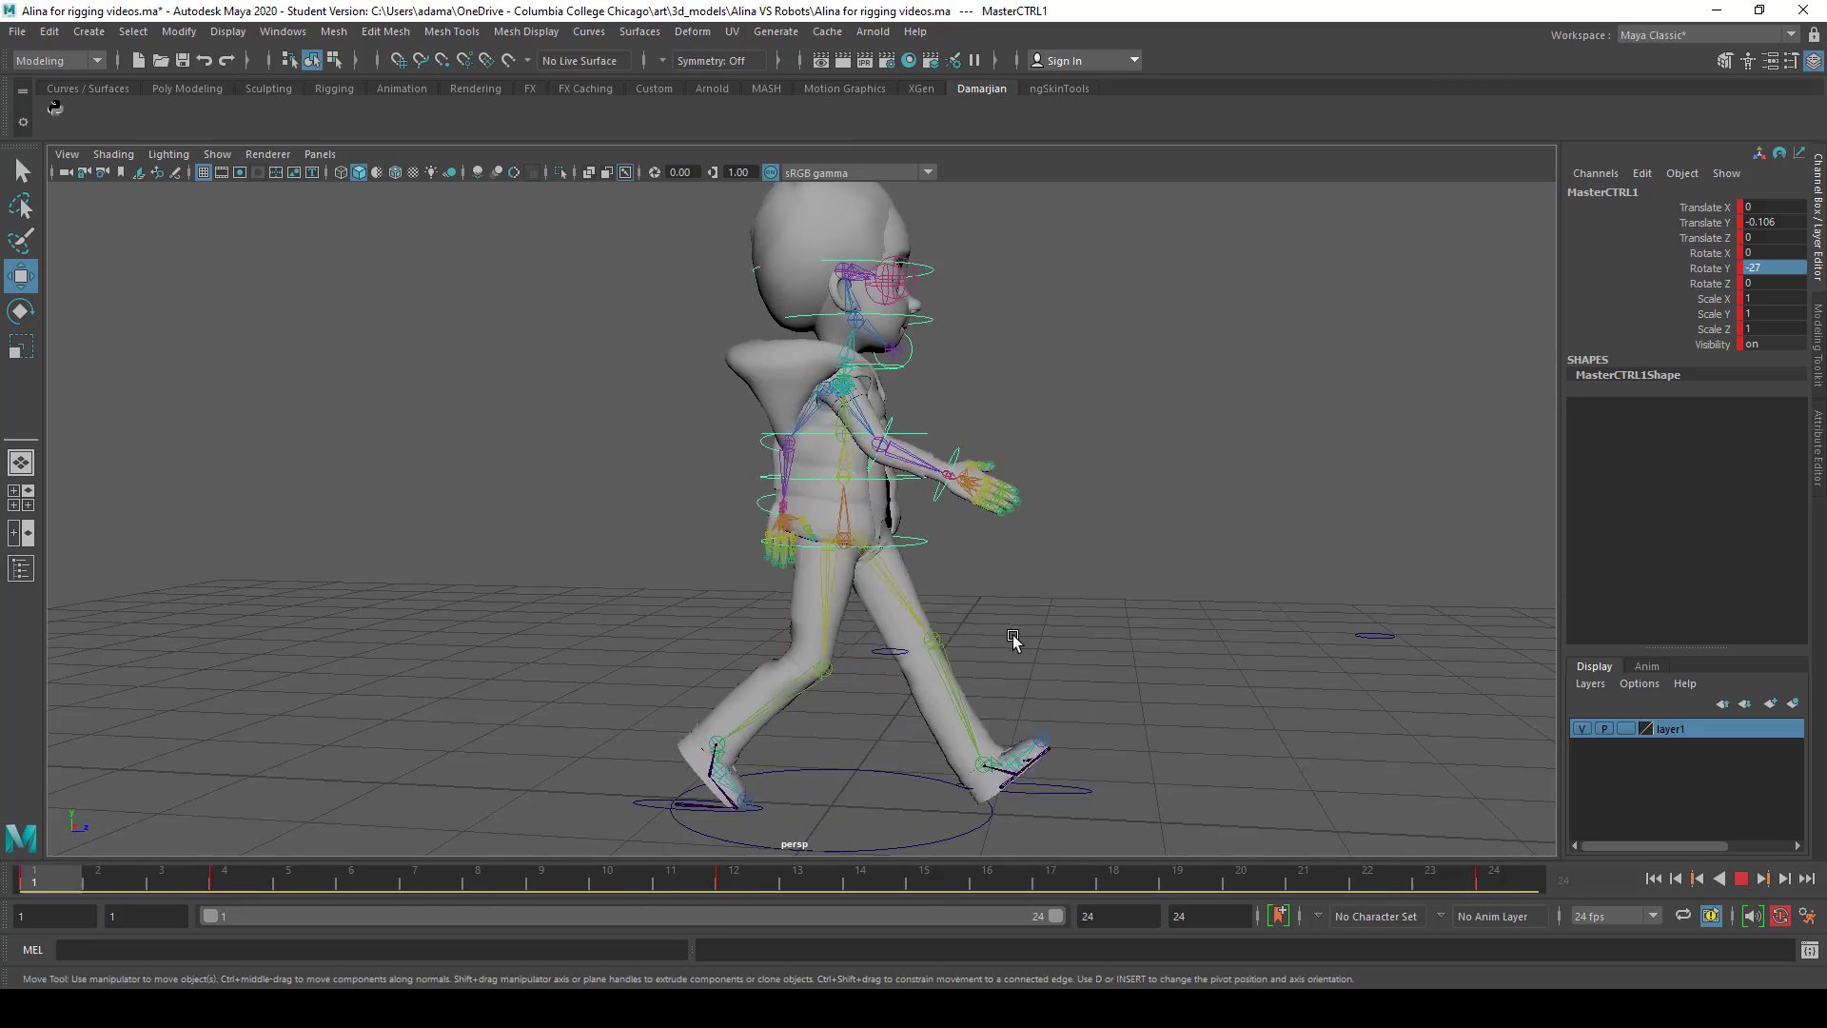
pyautogui.click(1741, 880)
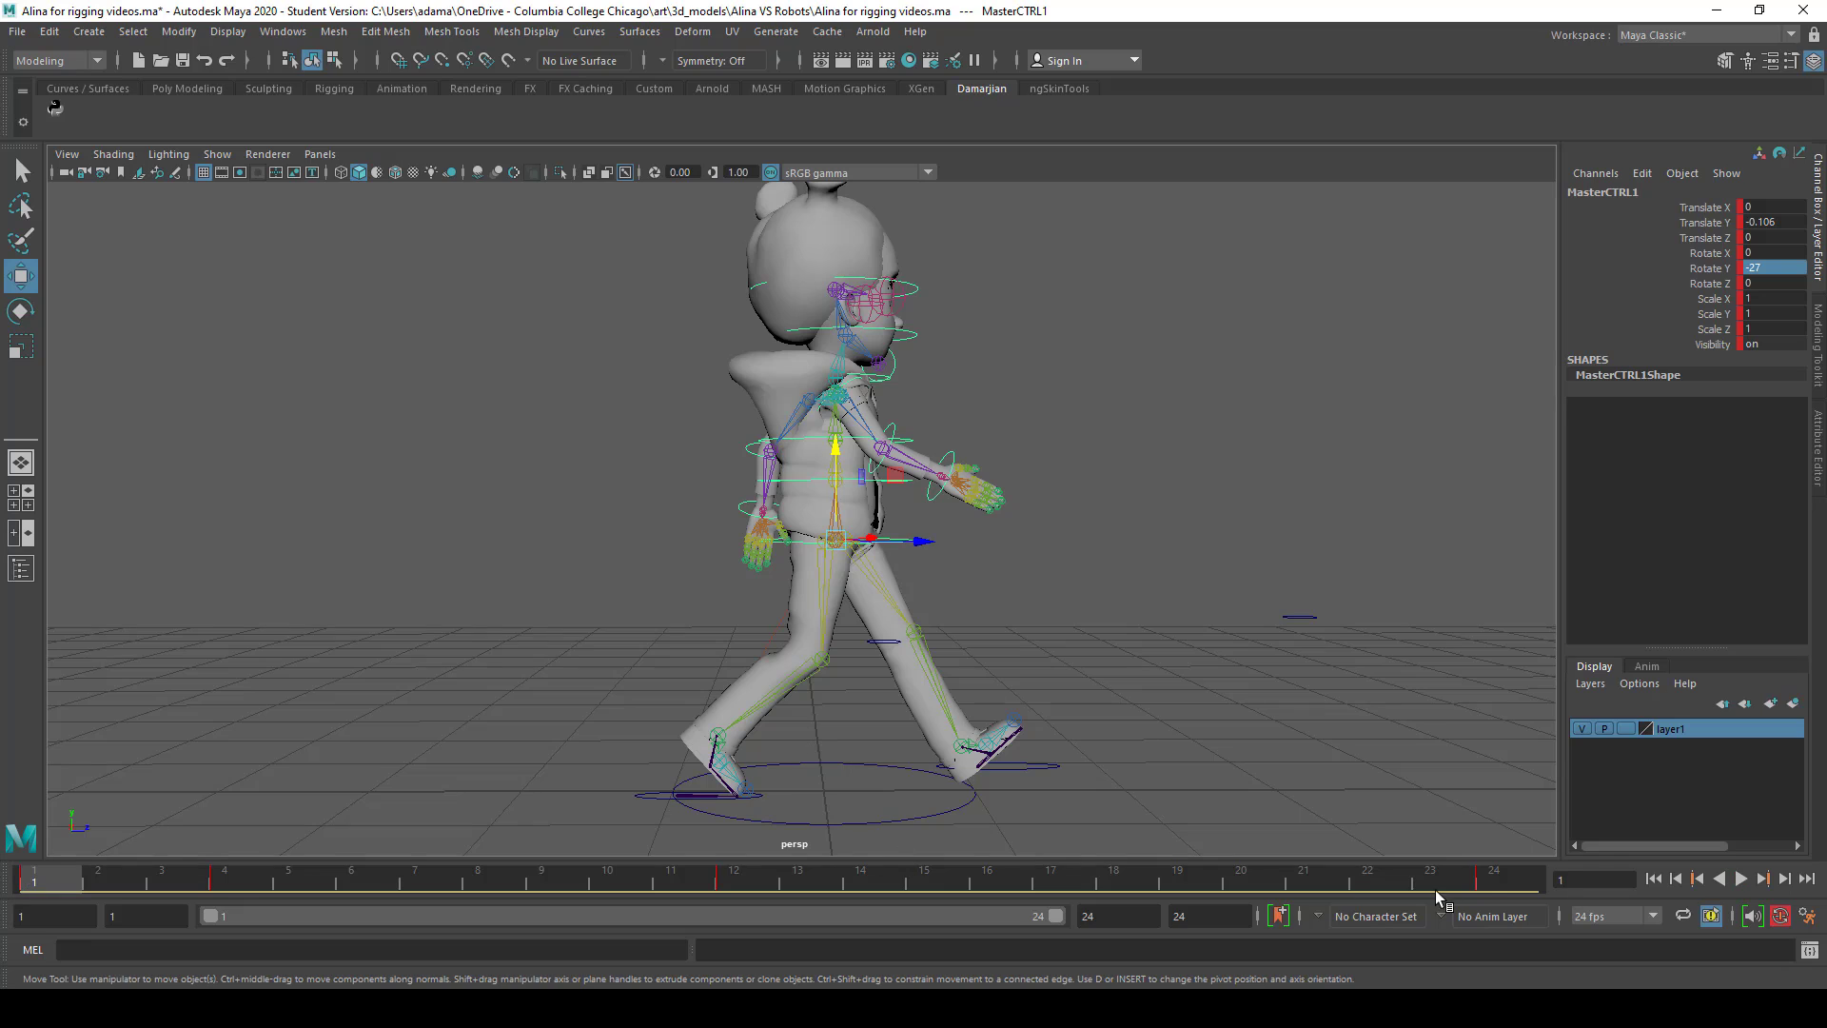
pyautogui.click(735, 868)
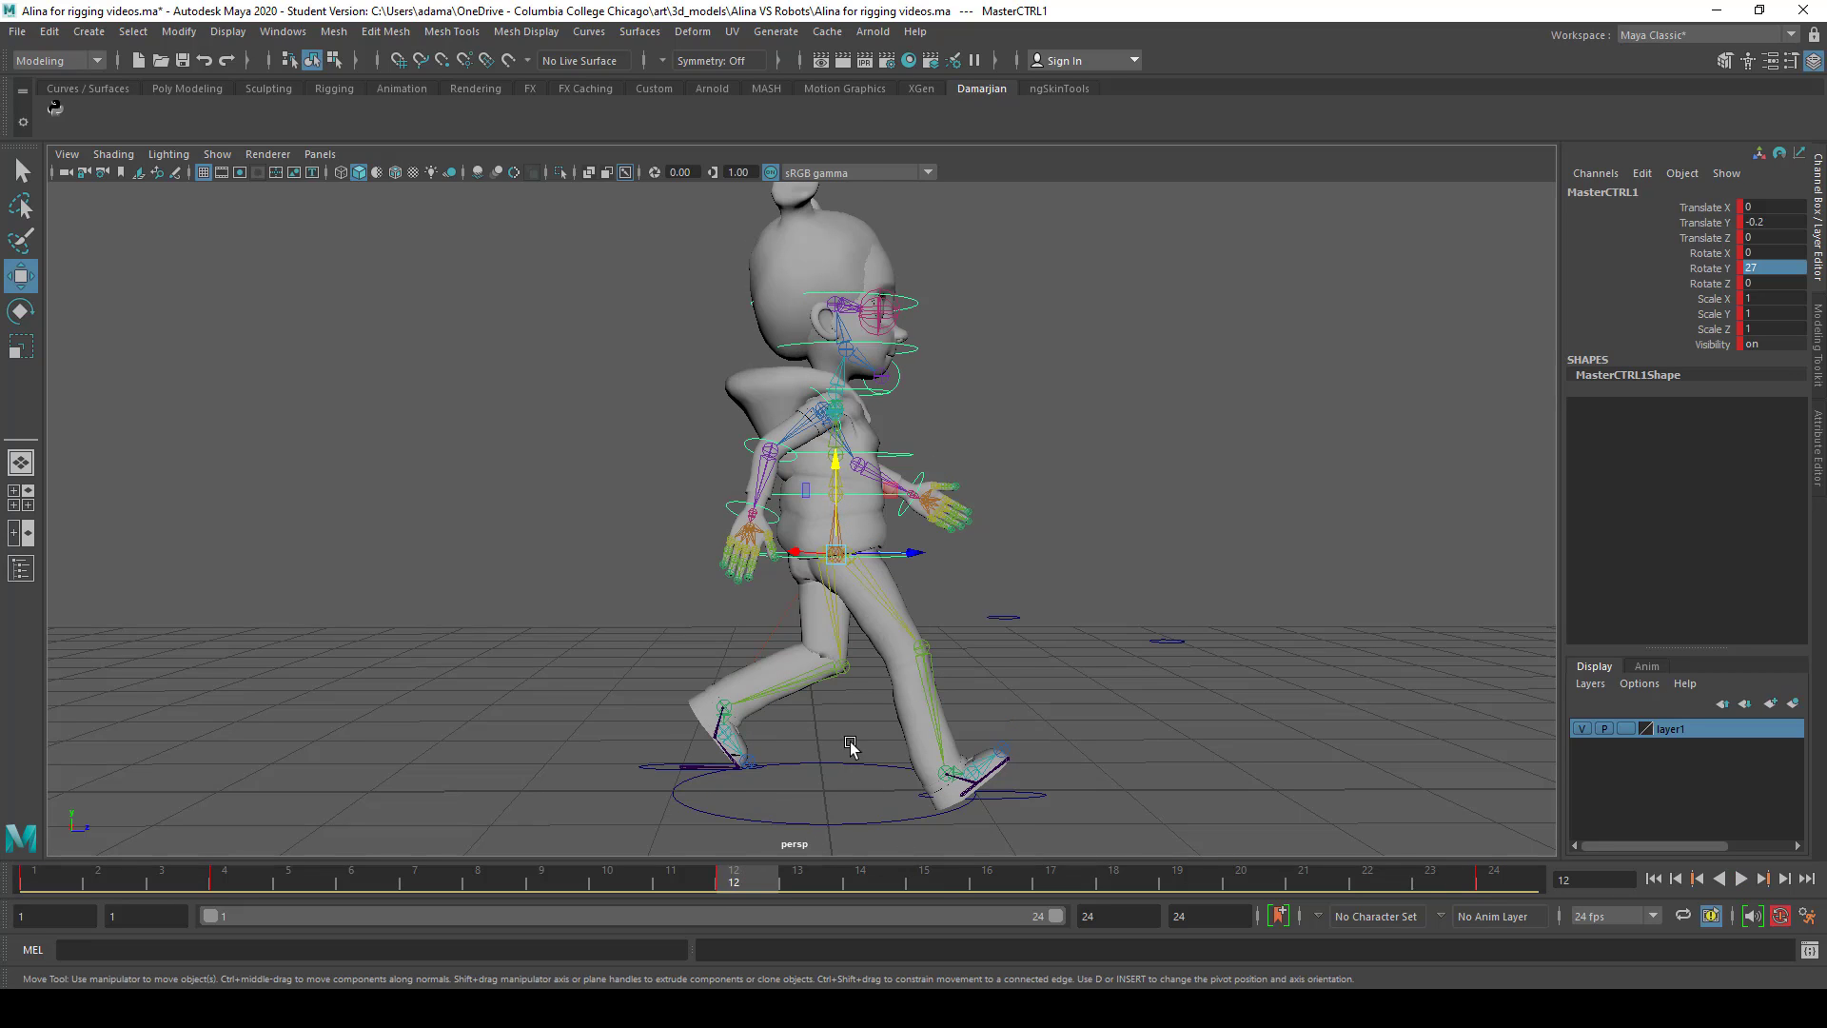
pyautogui.click(35, 879)
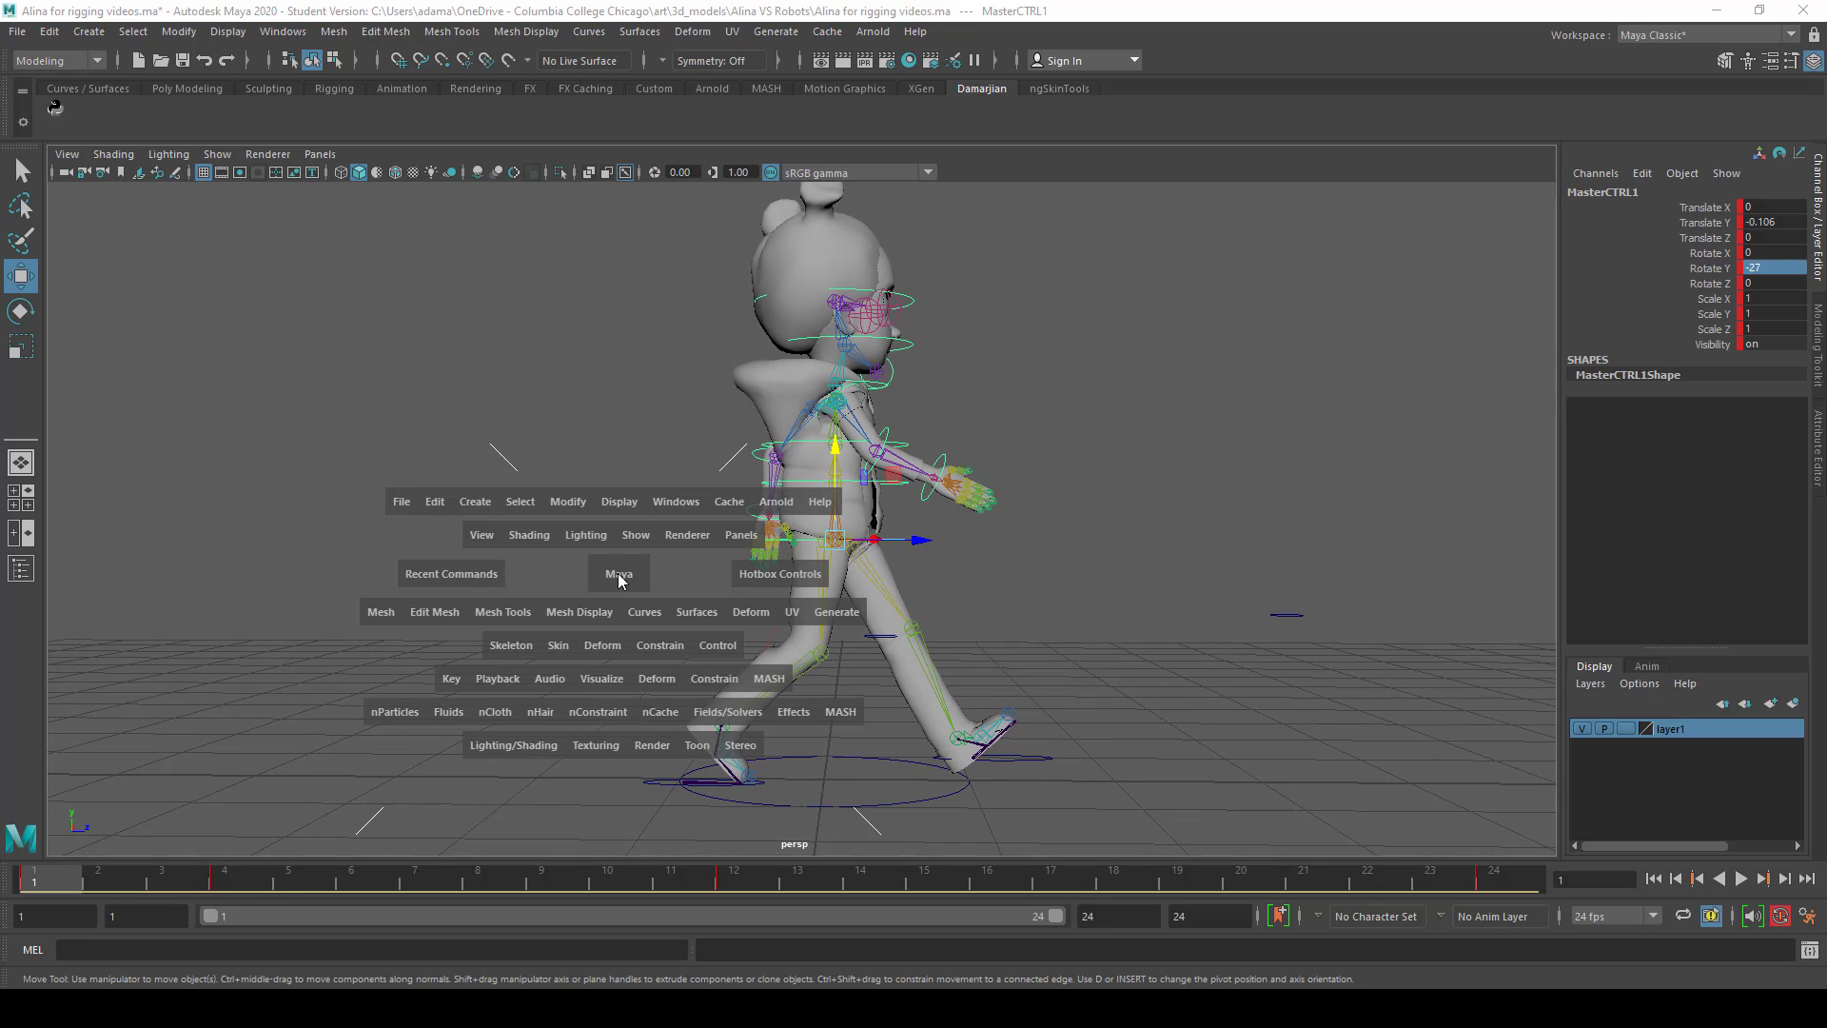
# Play the walk in side view and scrub frames 12 and 24, ending at frame 1
pyautogui.click(619, 573)
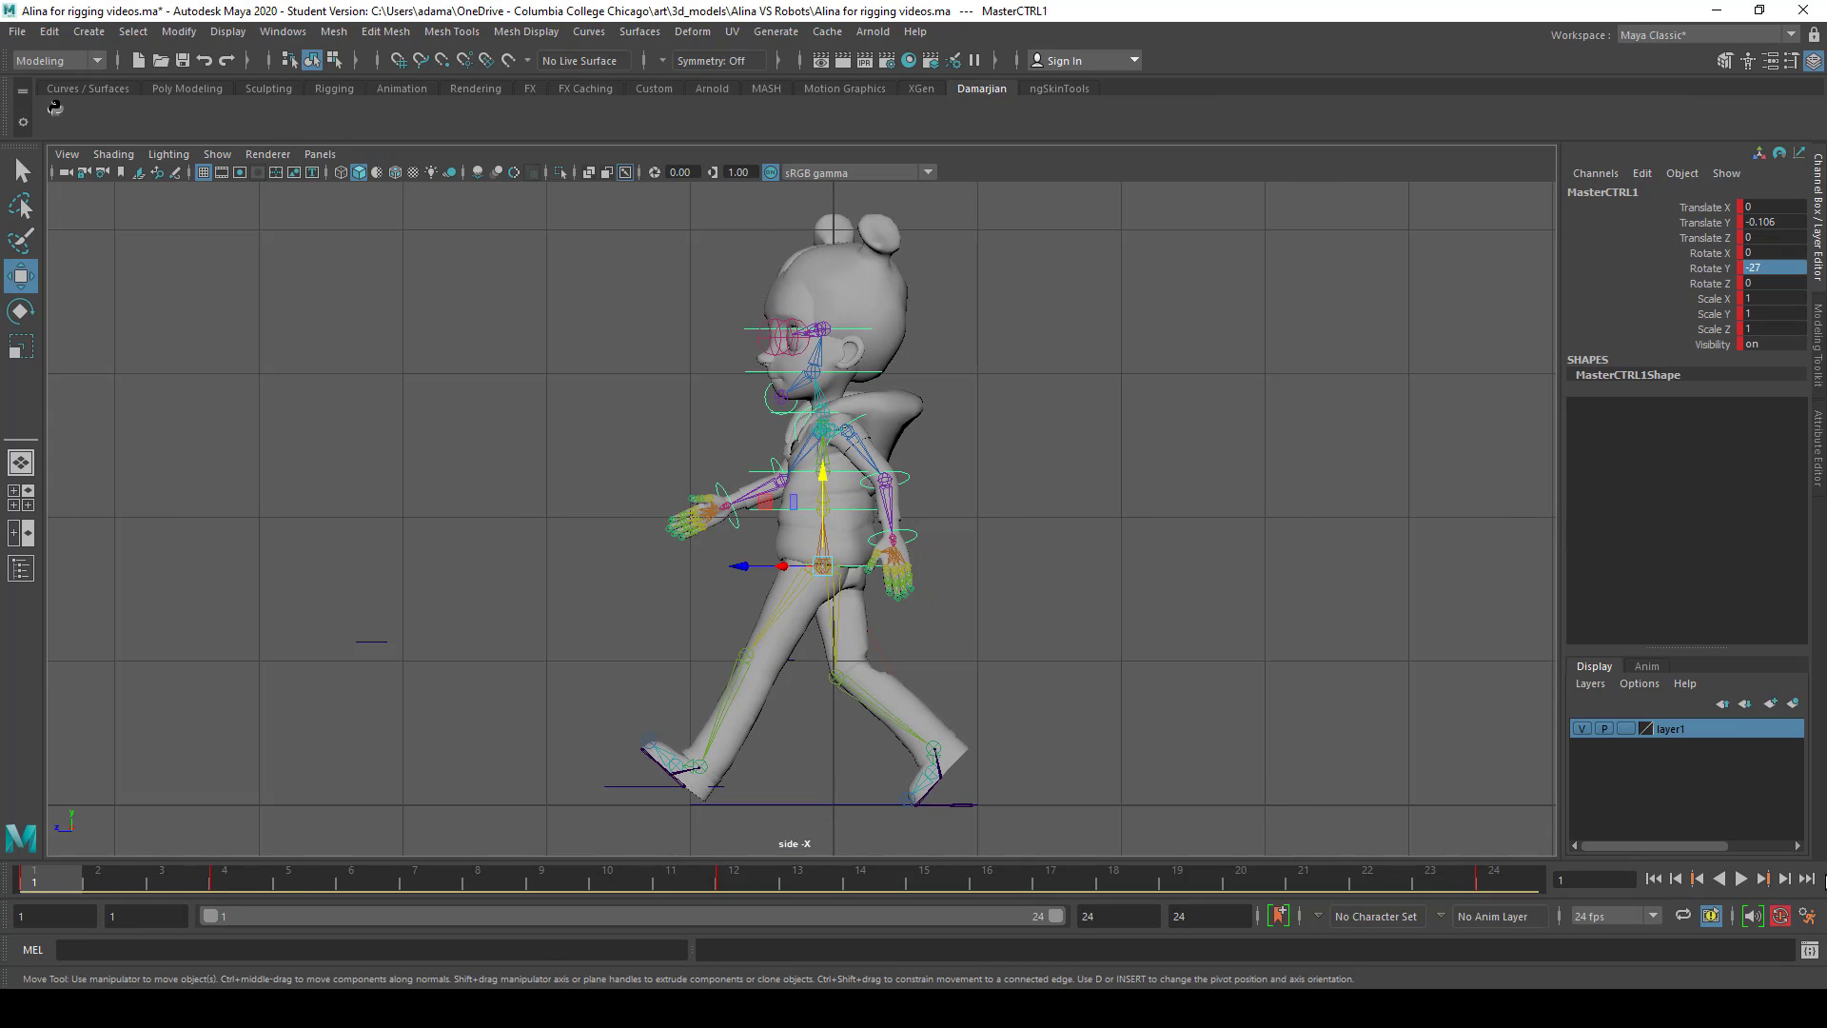
pyautogui.click(1739, 878)
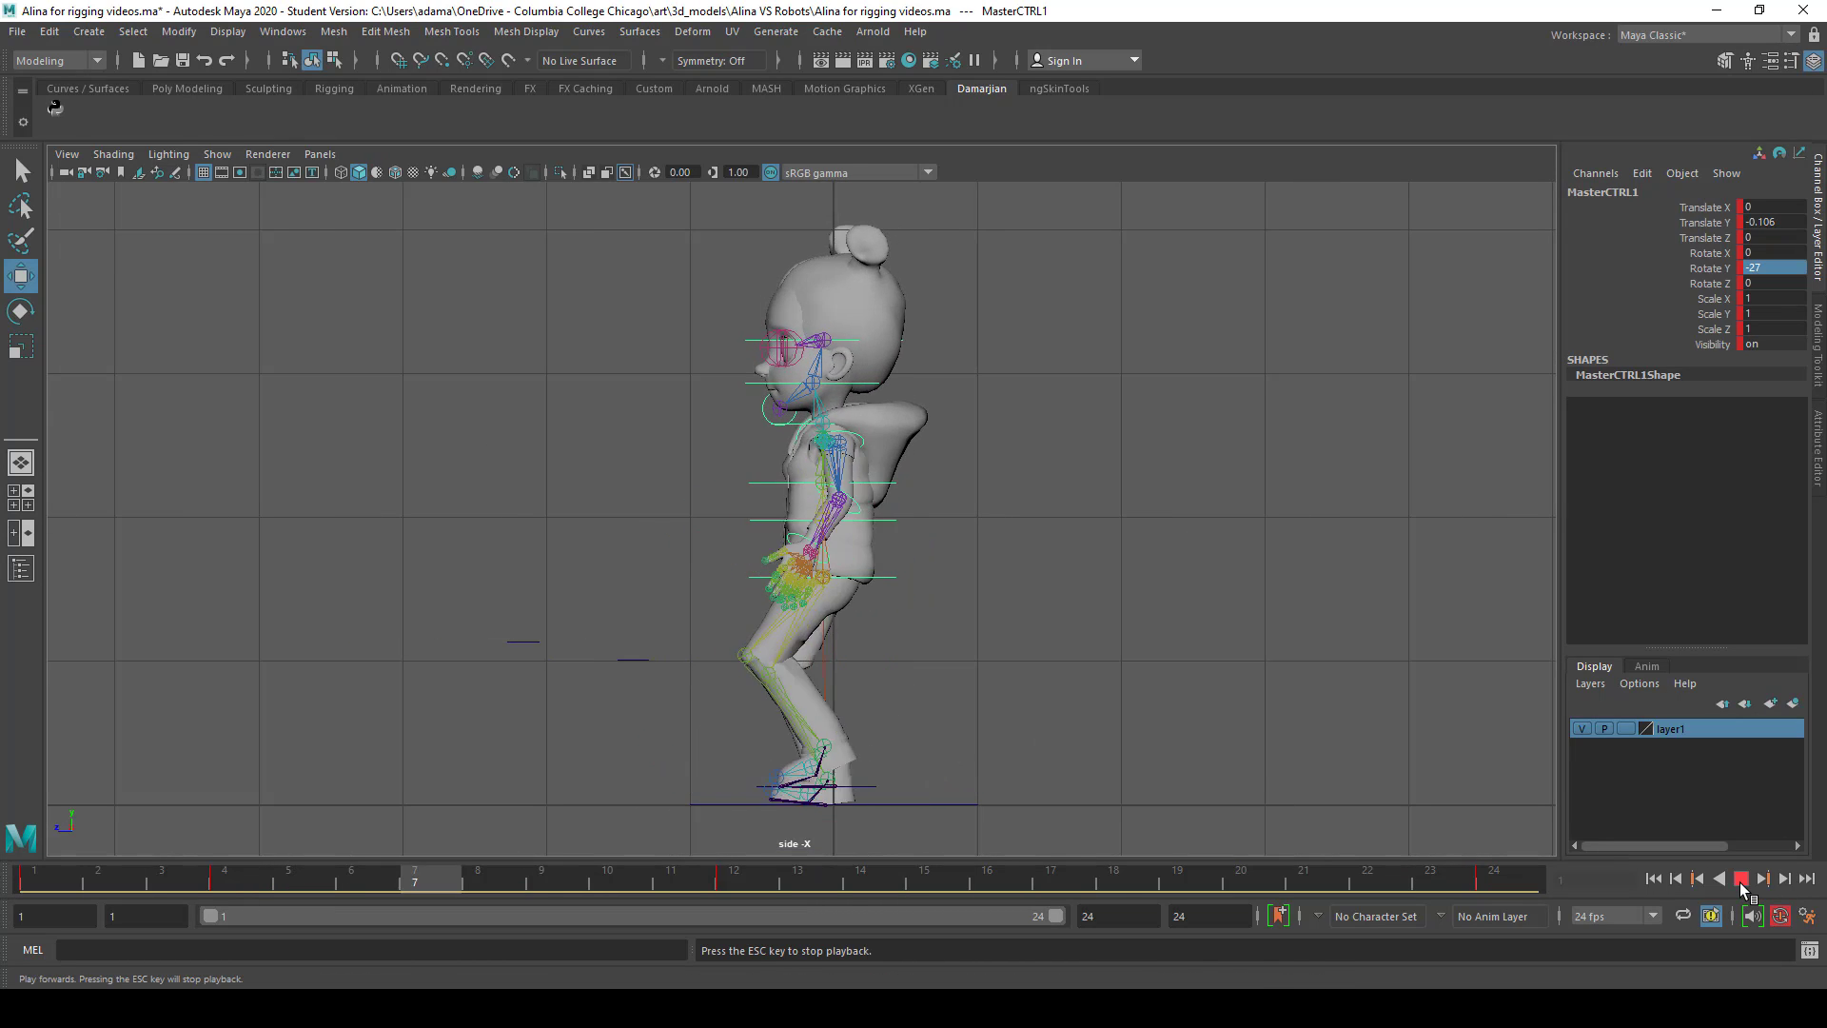
pyautogui.click(1743, 878)
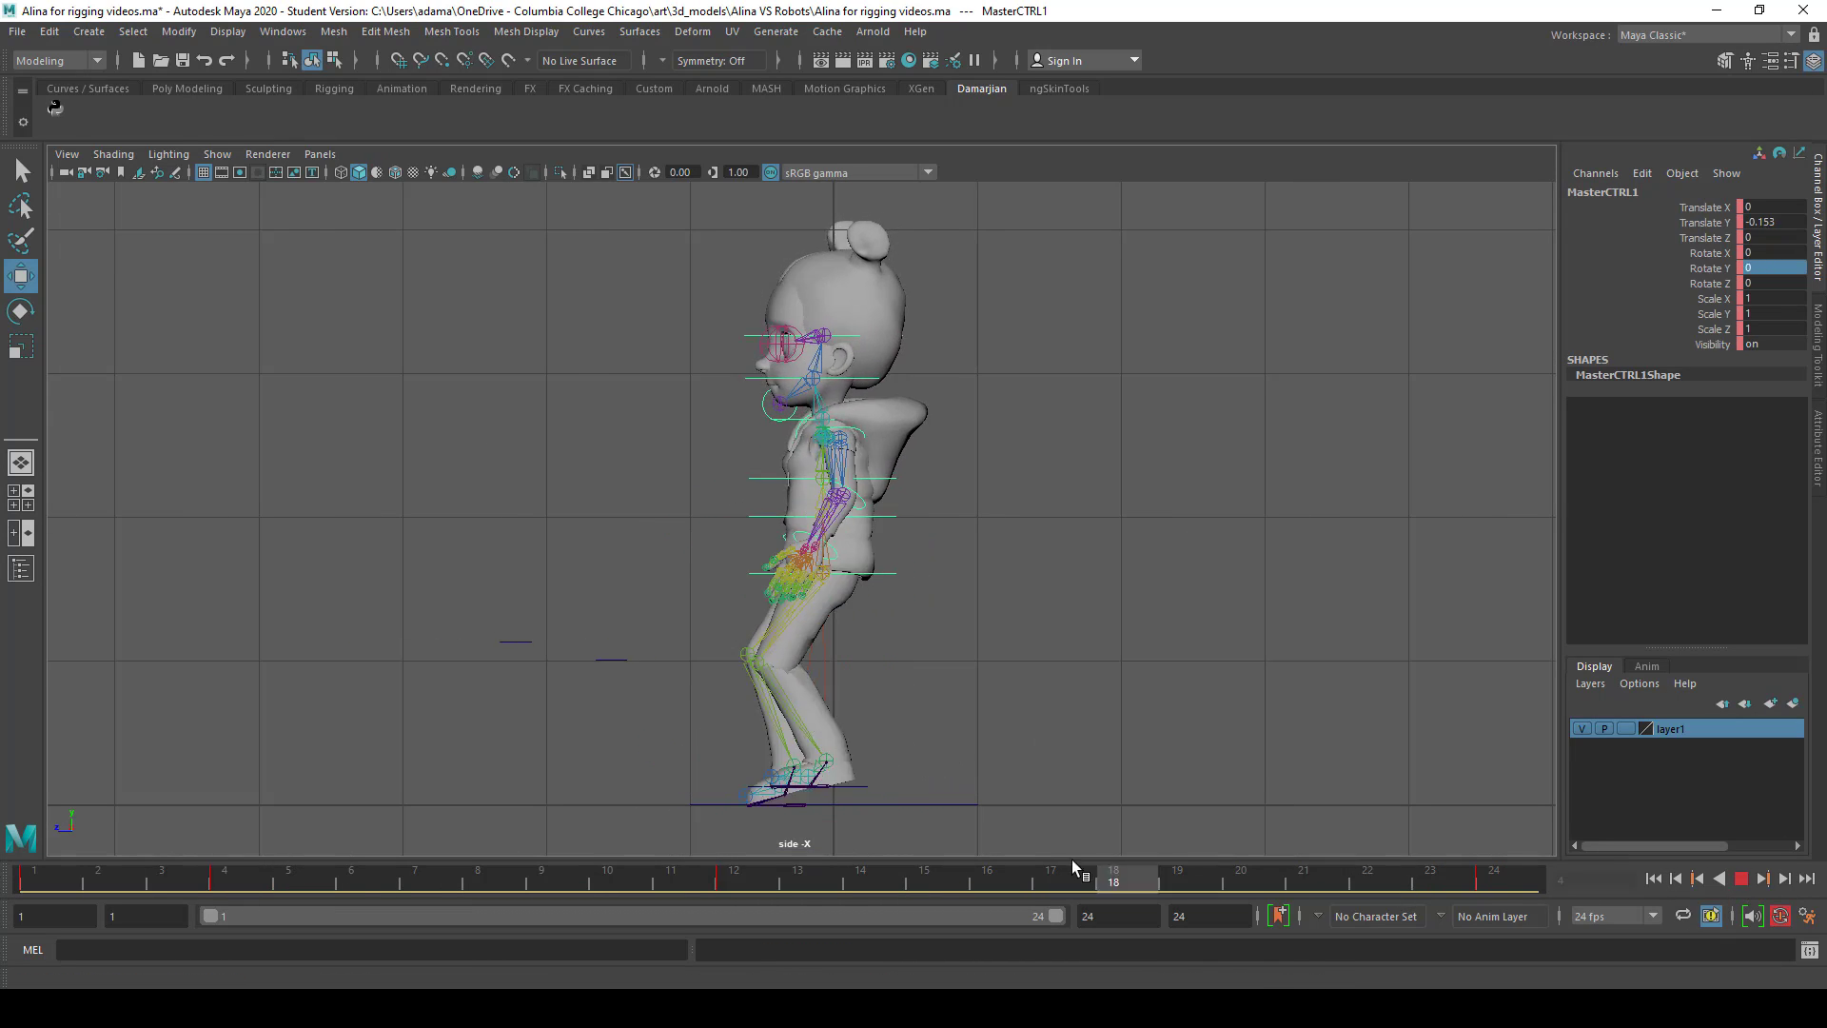
pyautogui.click(732, 872)
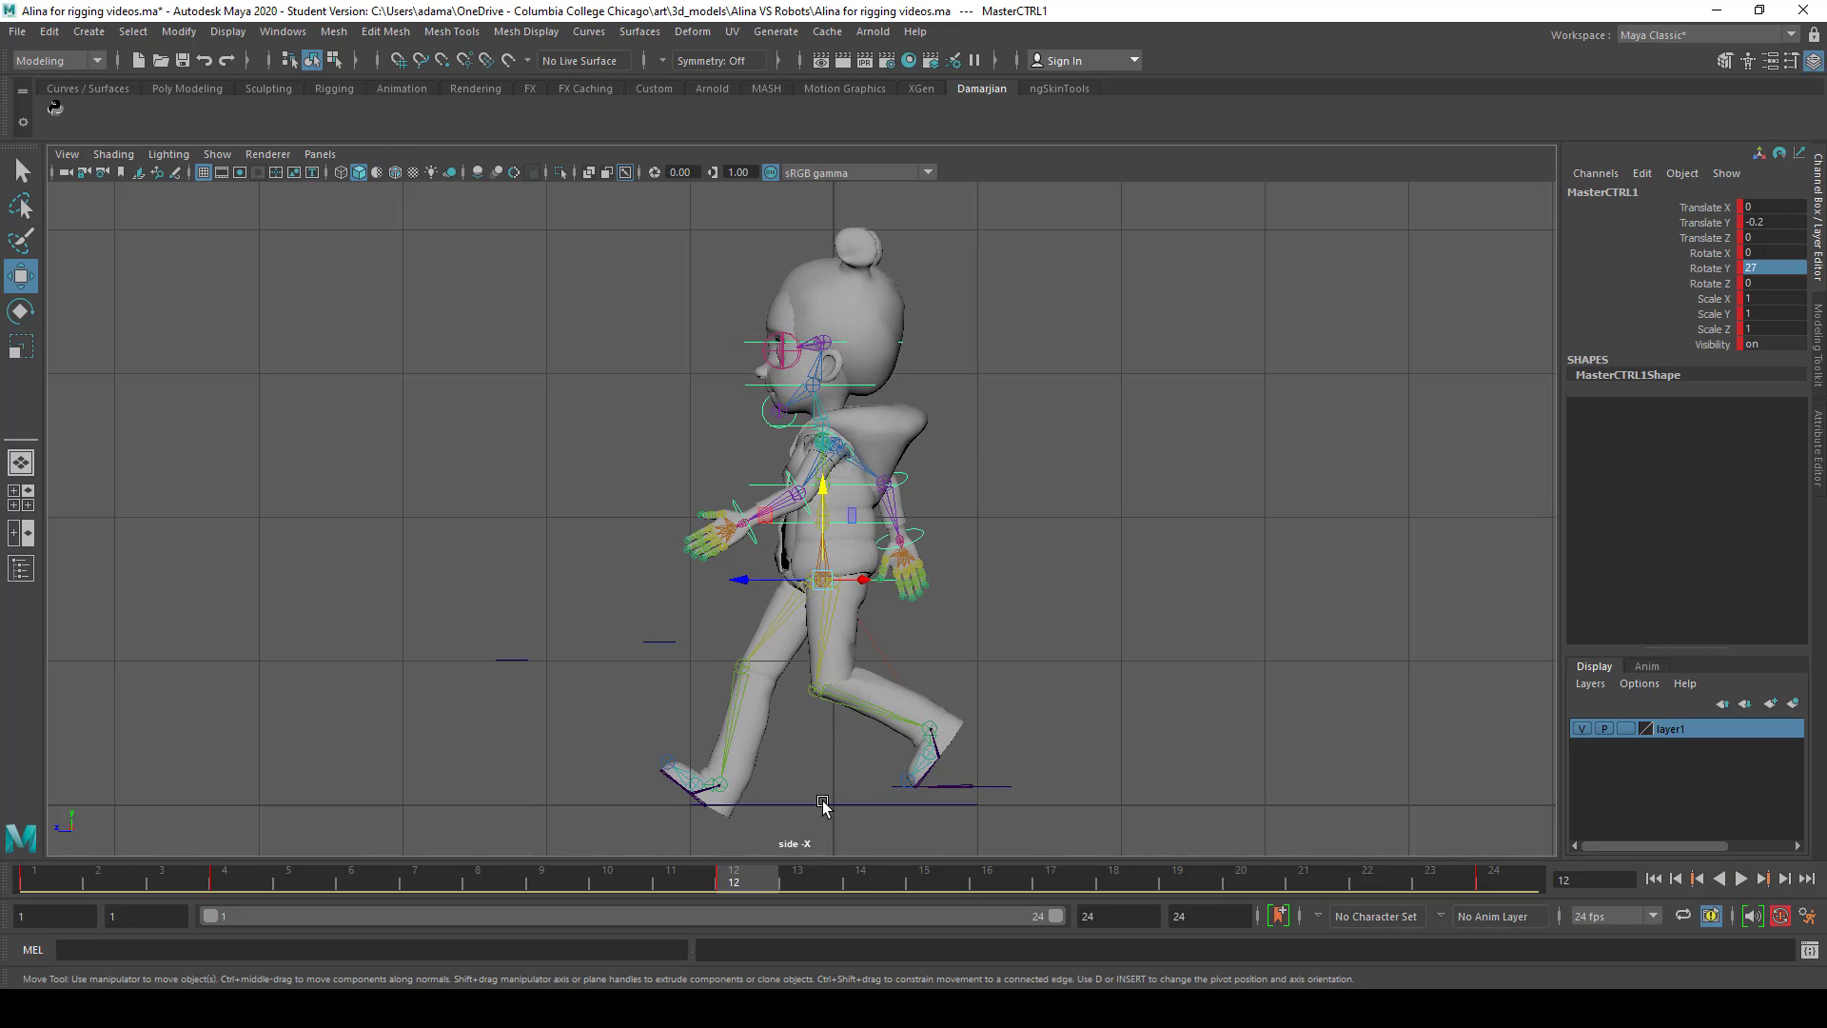
pyautogui.click(476, 879)
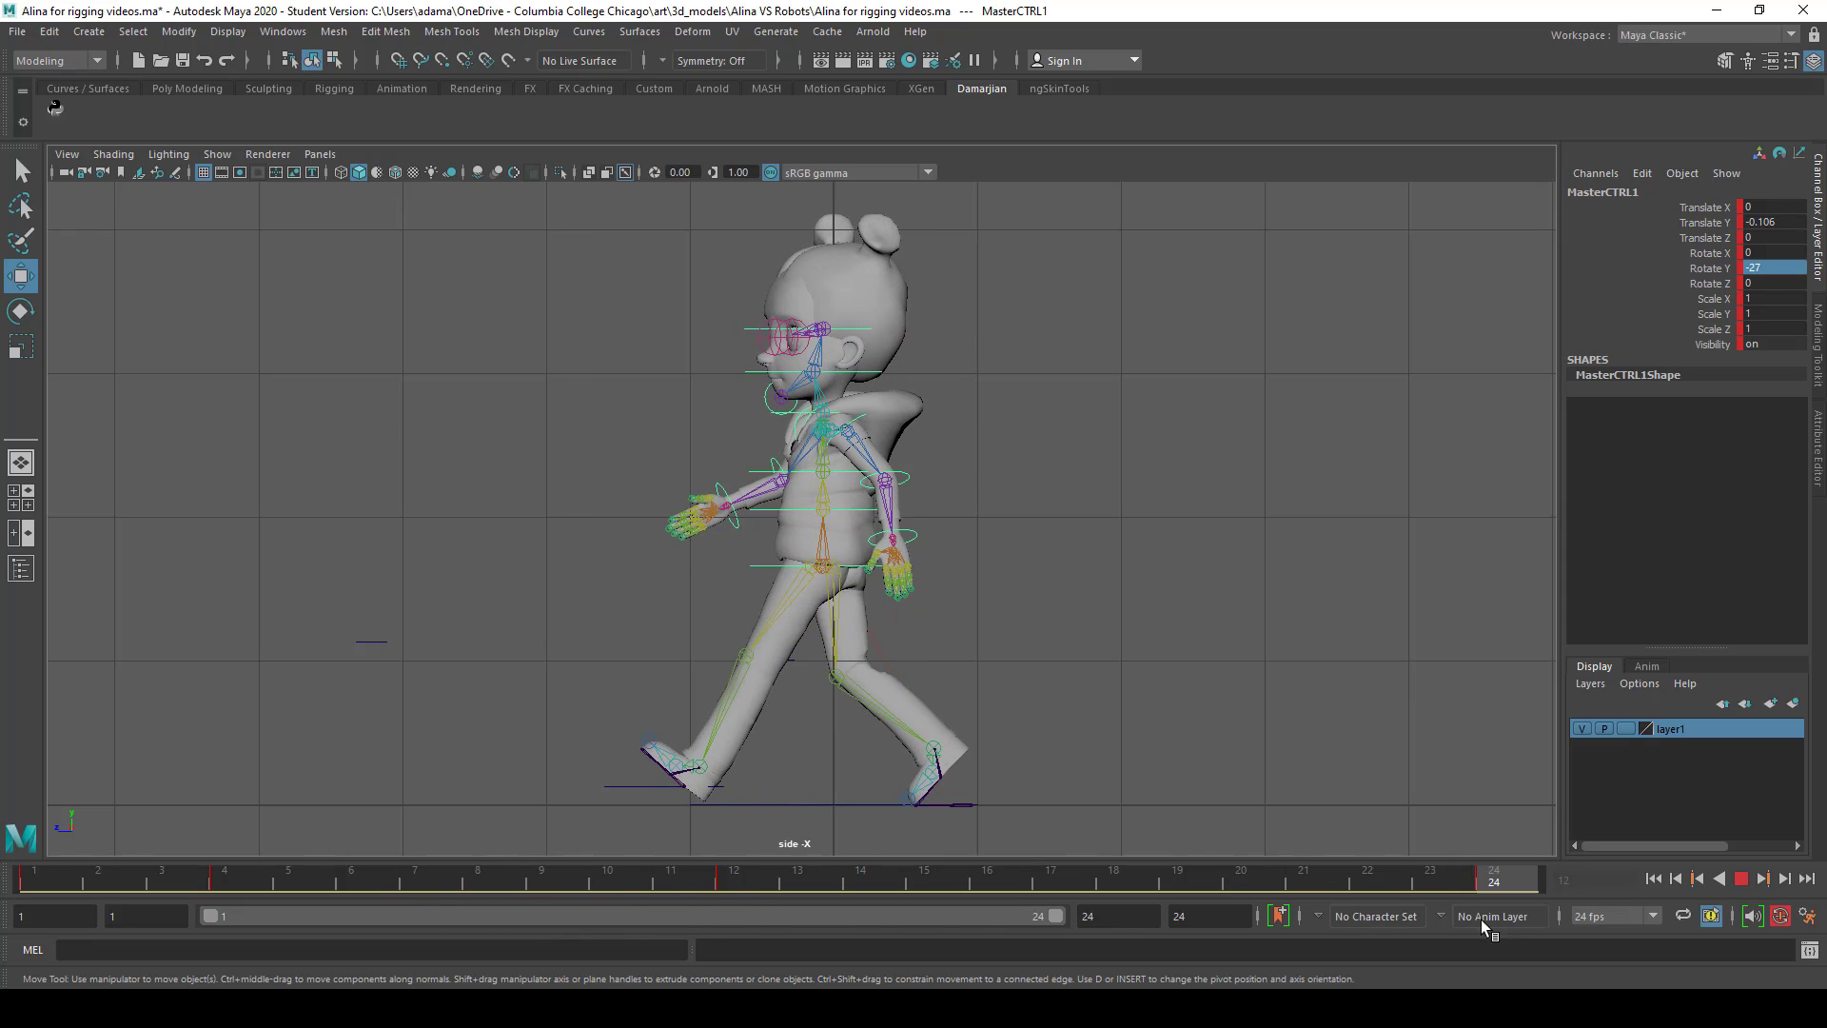
pyautogui.moveTo(1504, 920)
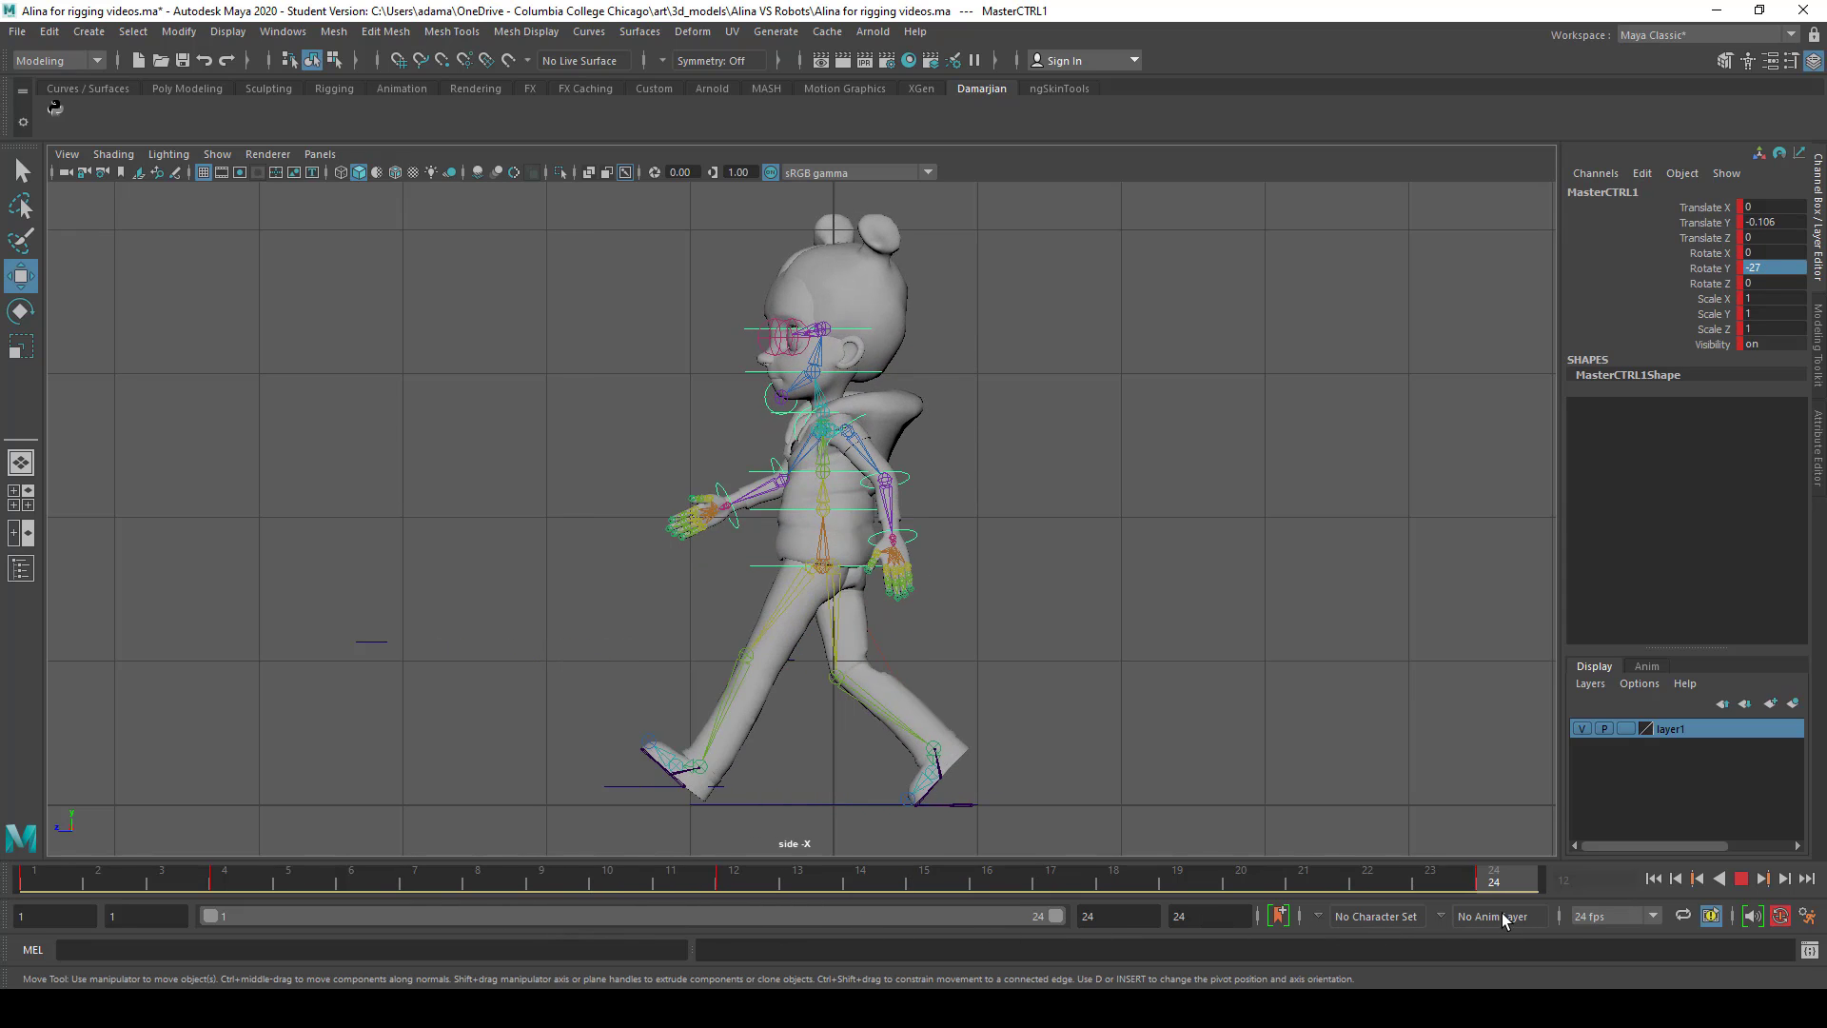
pyautogui.click(699, 783)
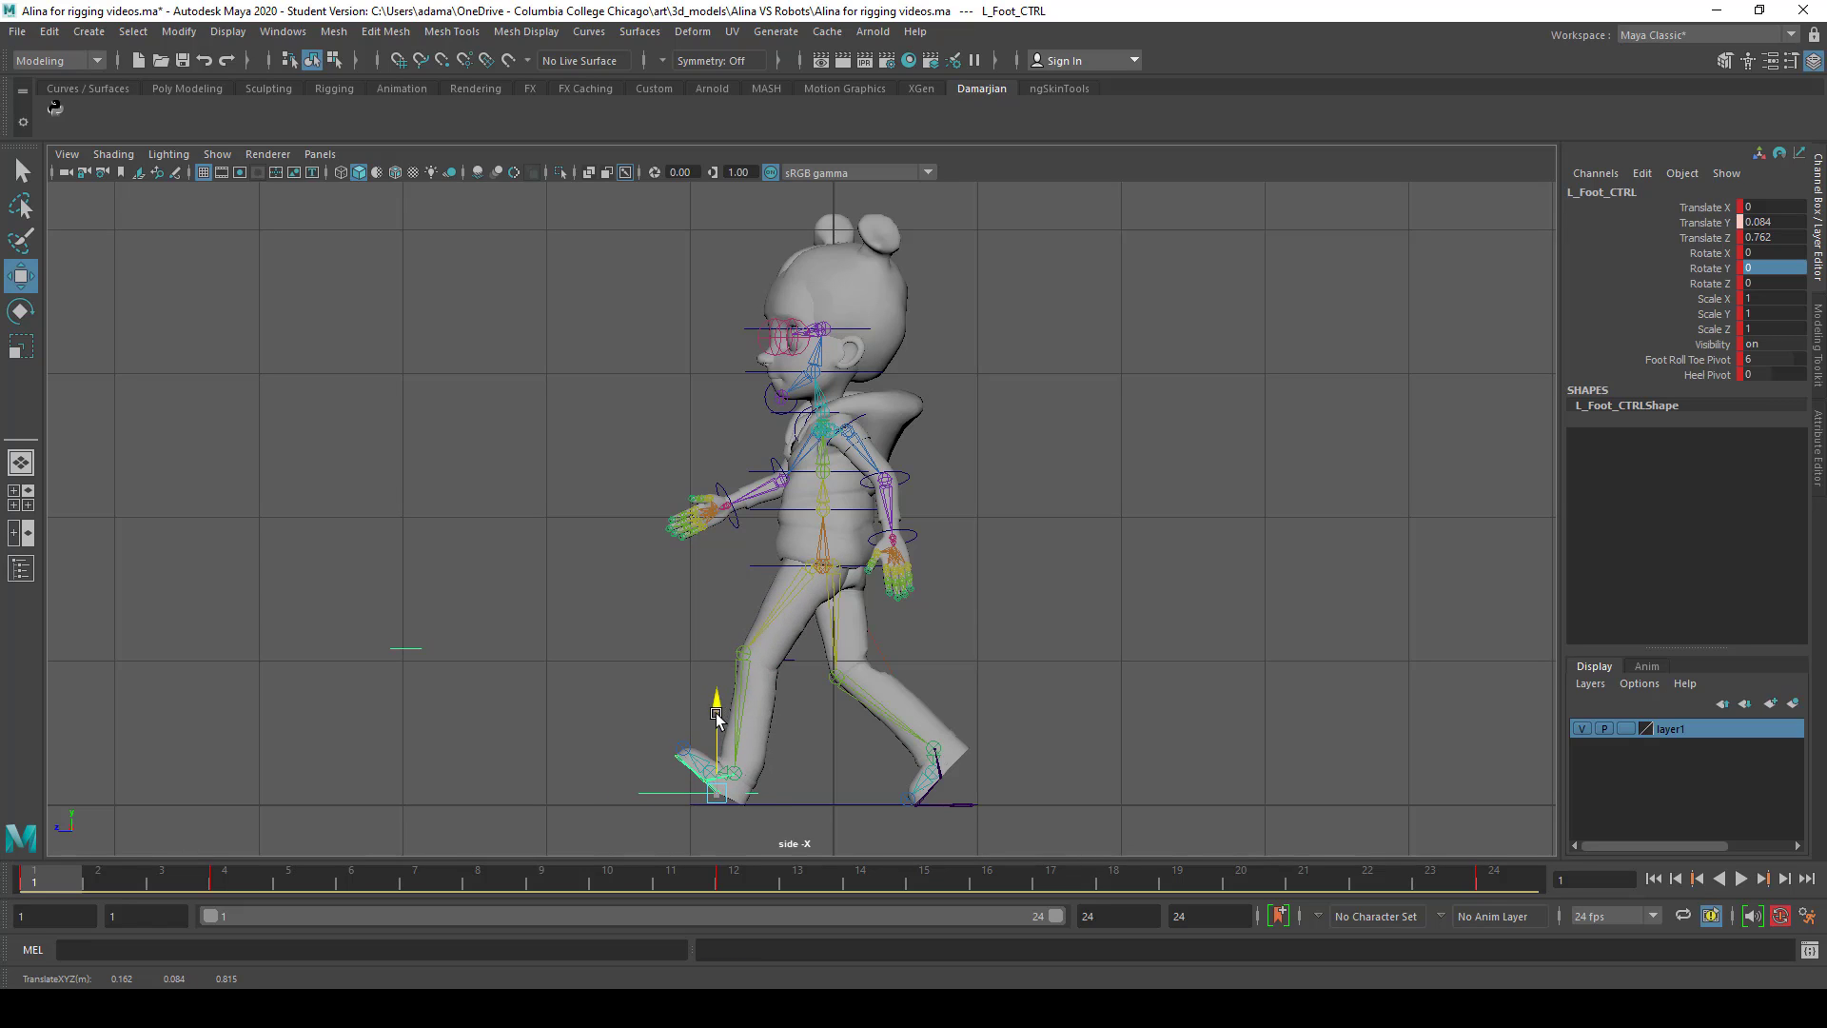
# Compare foot placements at frames 24, 1 and 12, selecting the master and right foot controls
pyautogui.click(1494, 879)
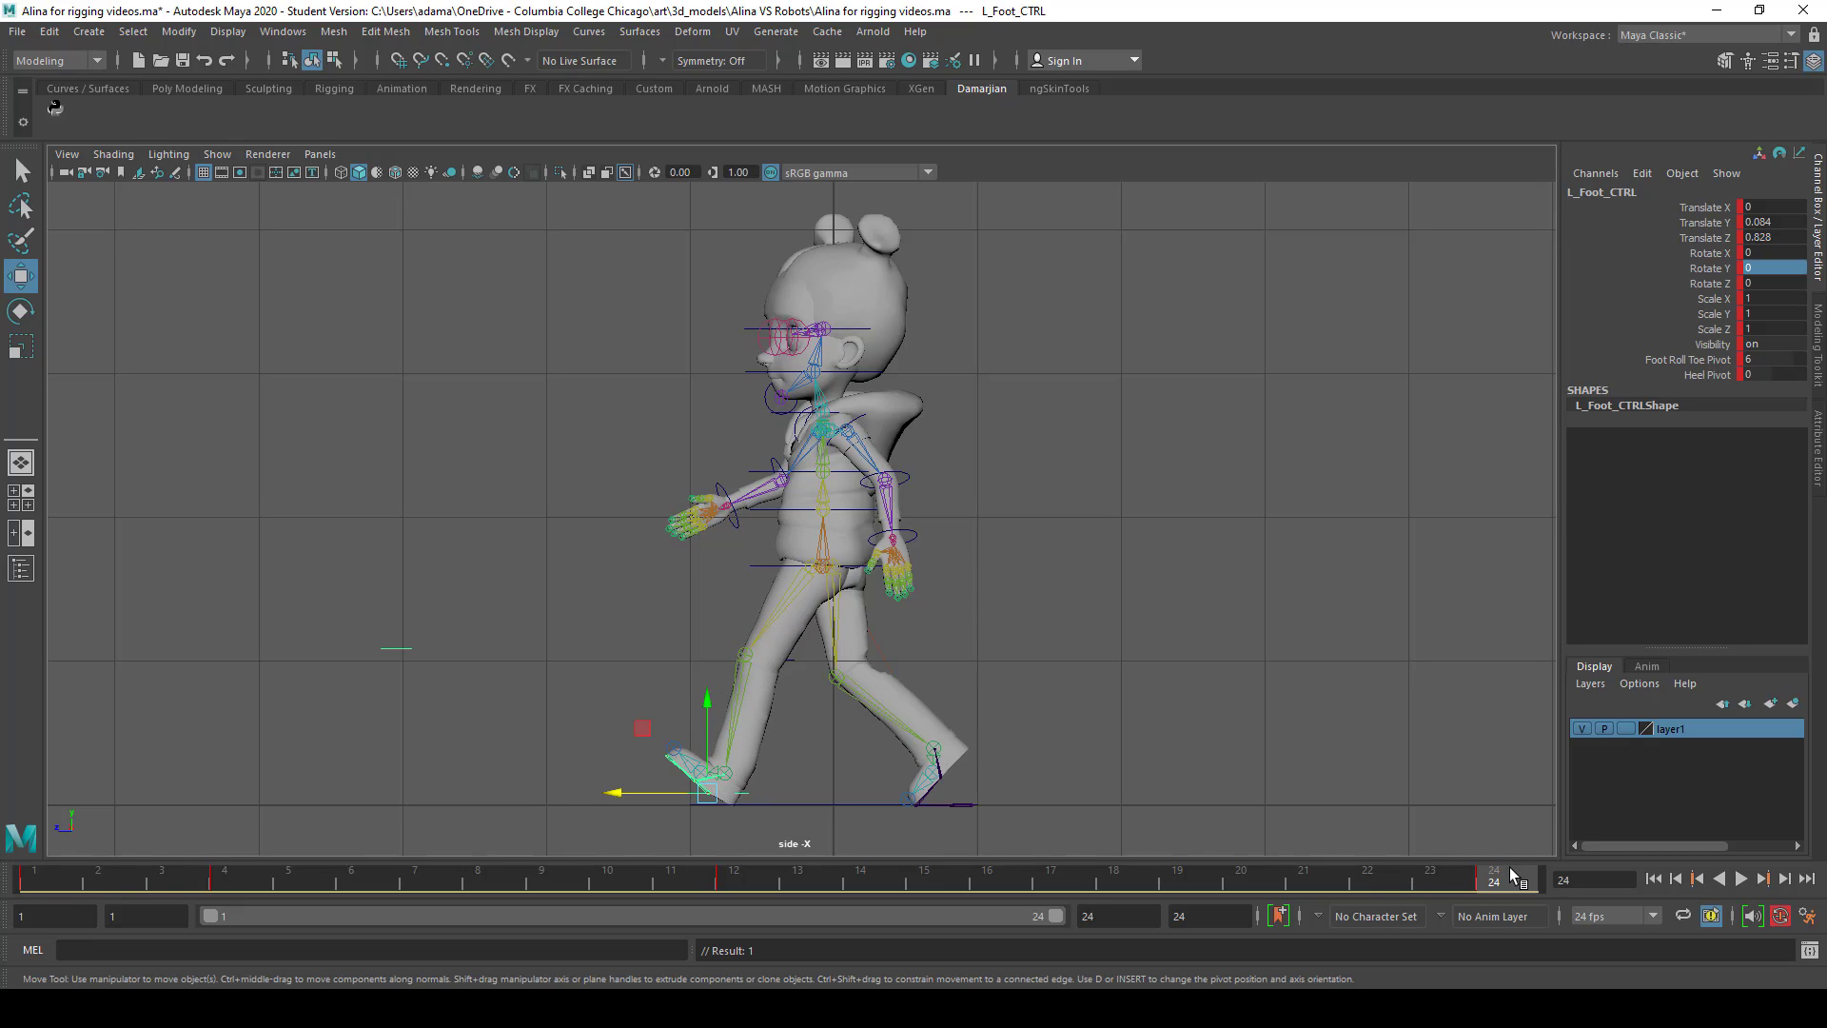
pyautogui.click(36, 878)
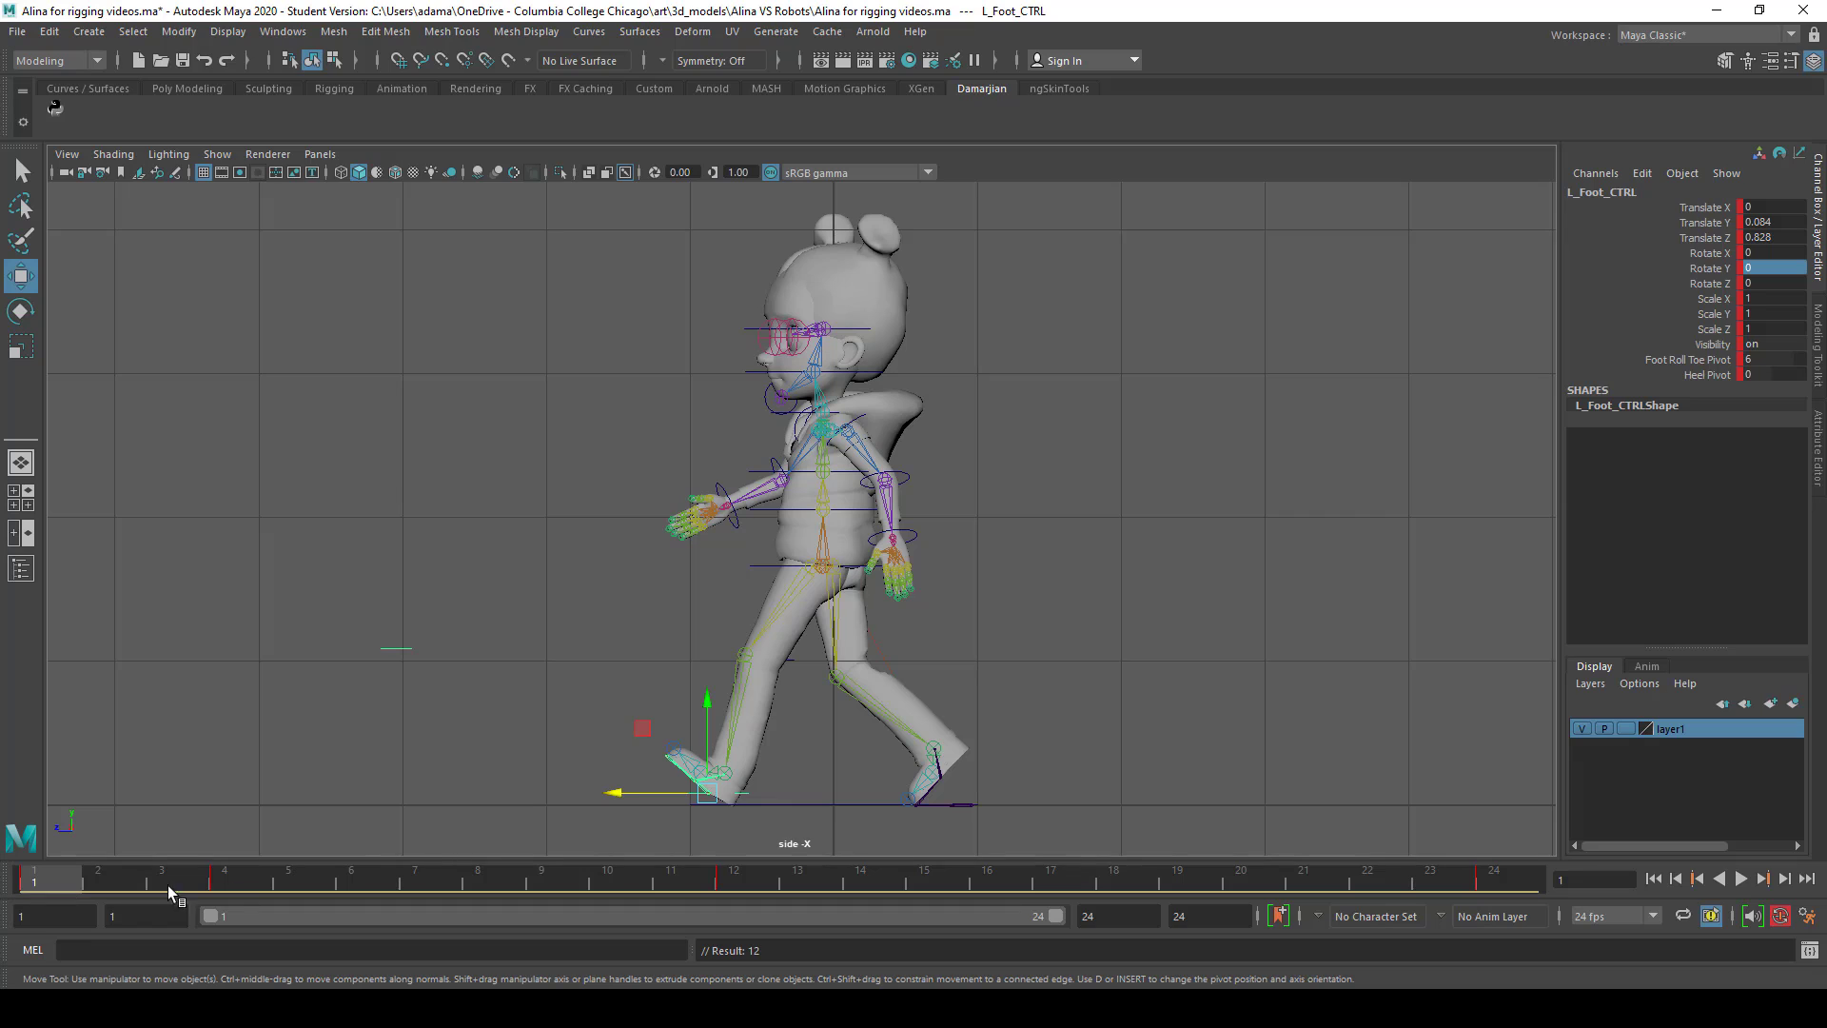
pyautogui.click(734, 869)
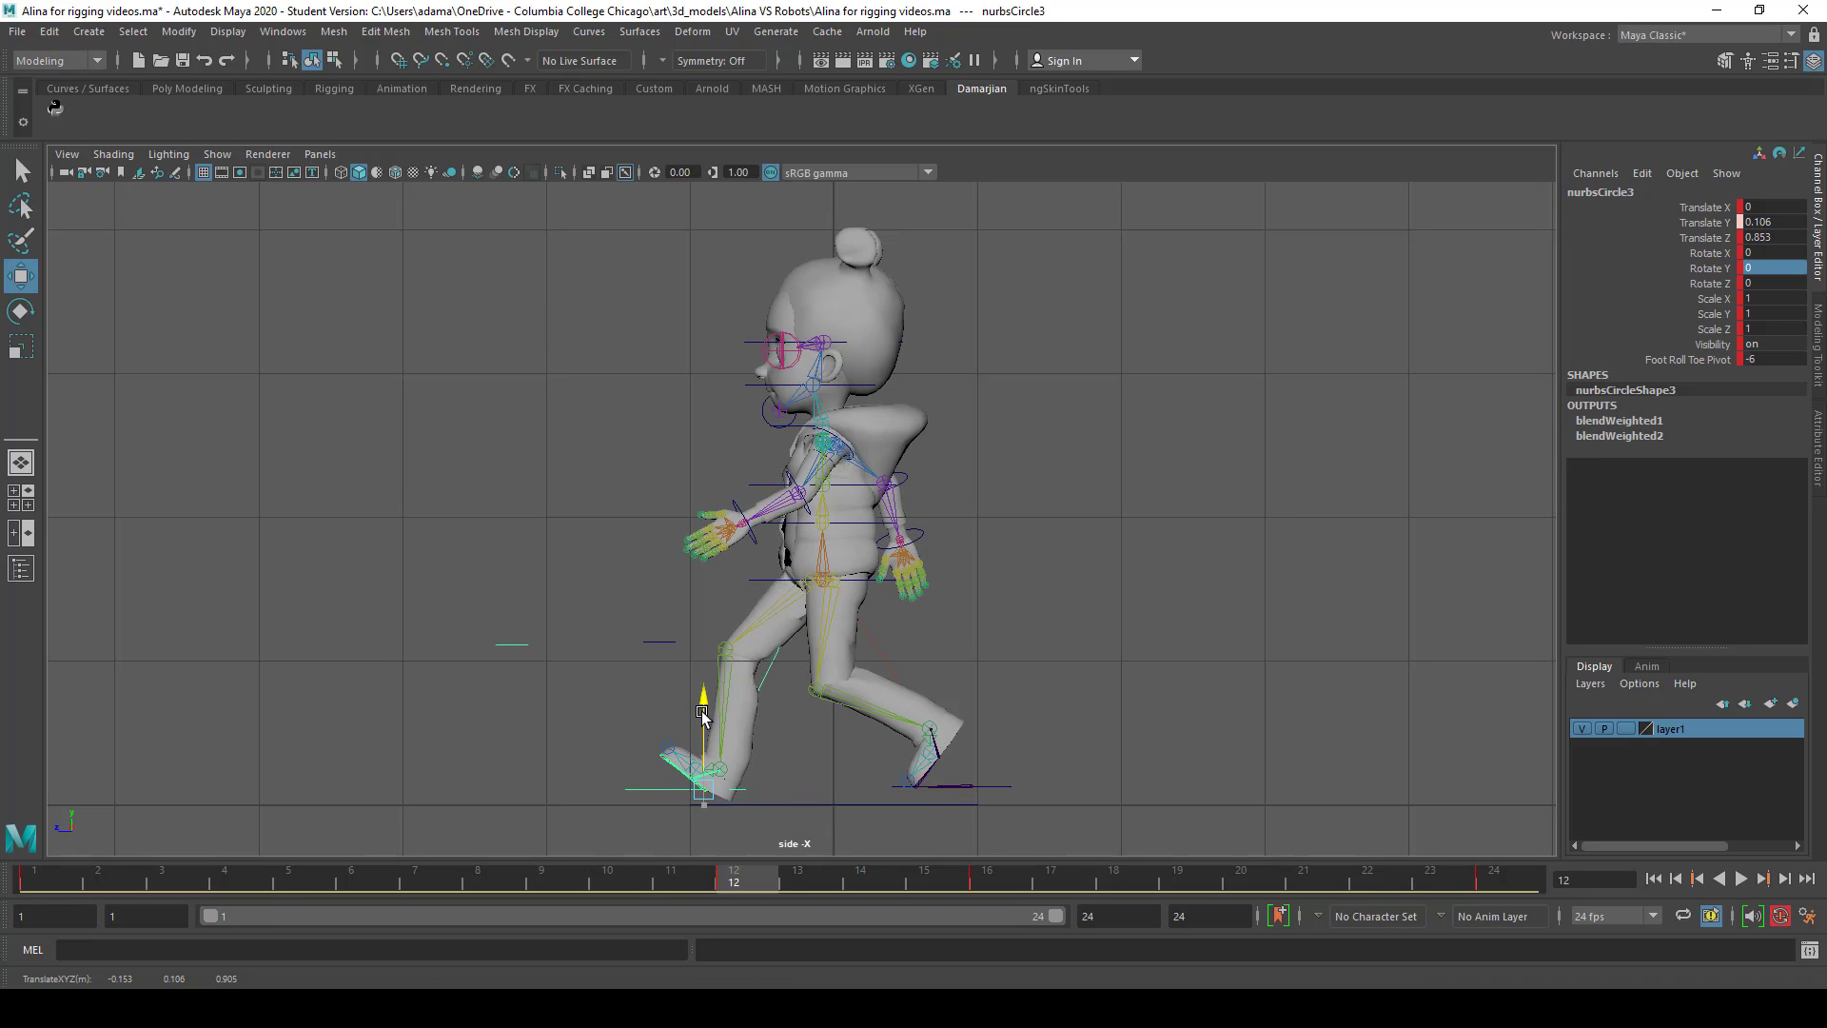
pyautogui.click(1499, 880)
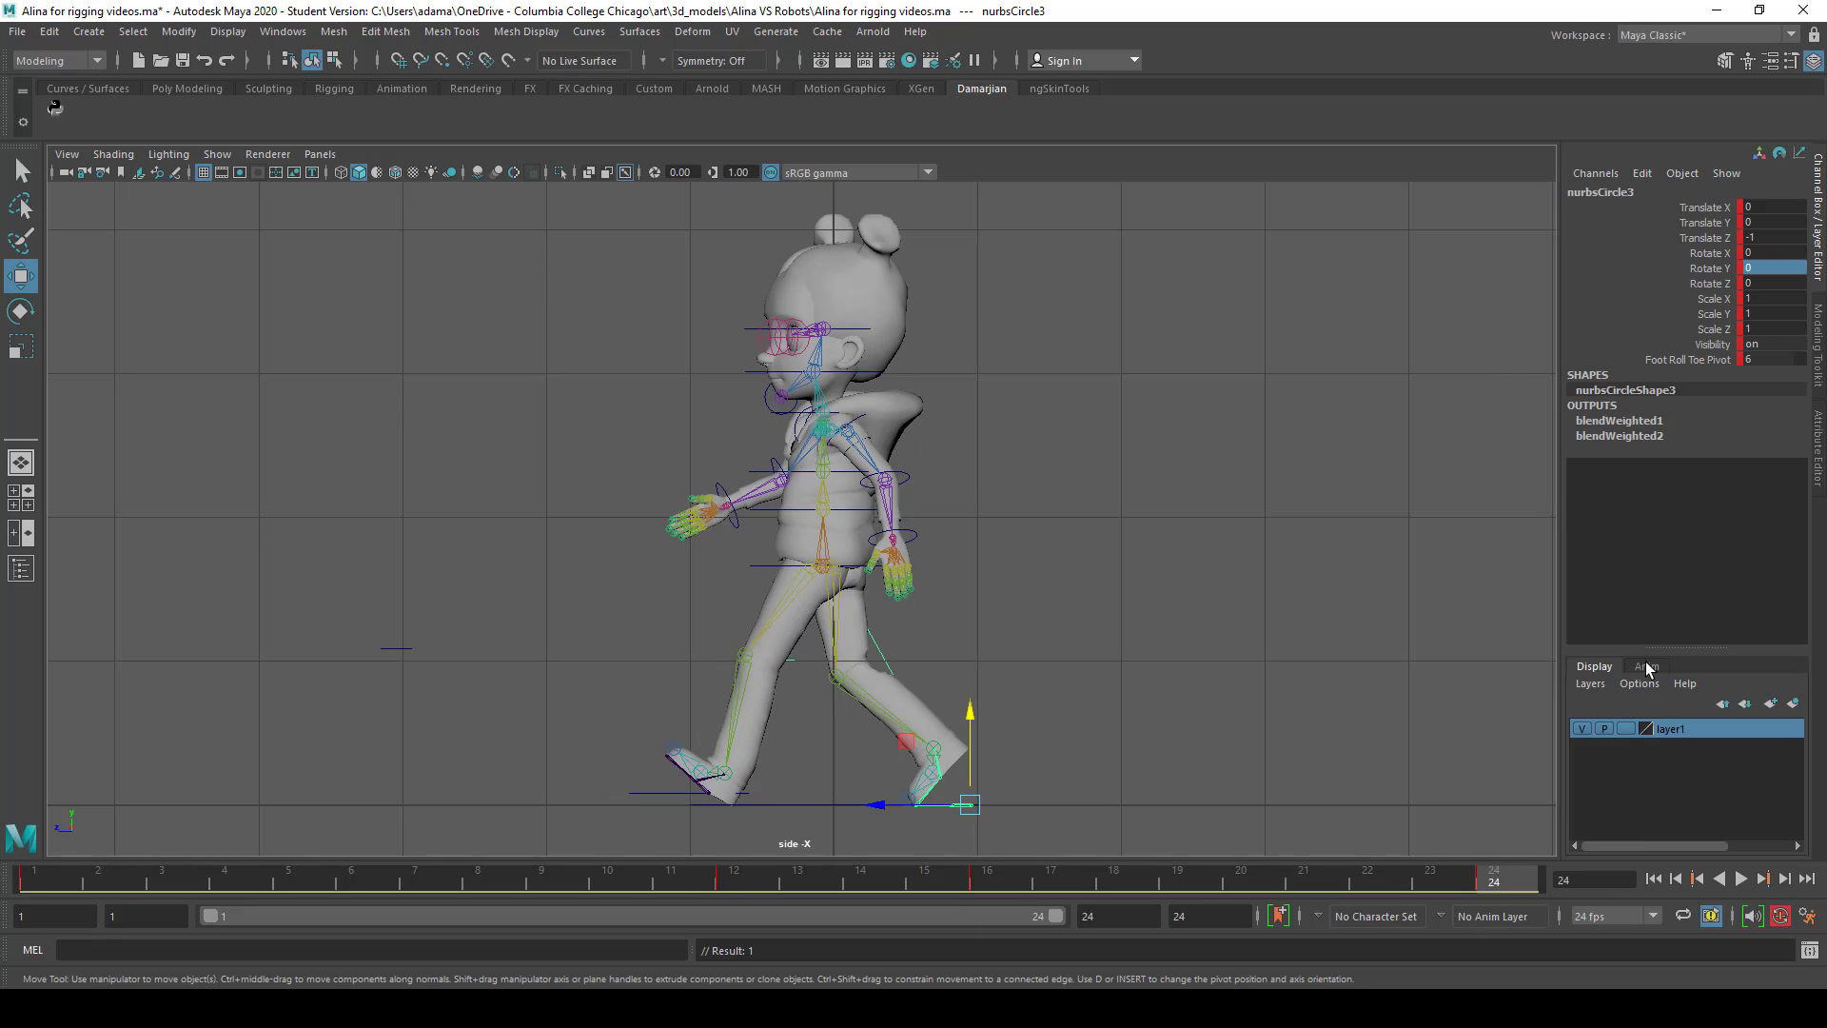
pyautogui.click(834, 804)
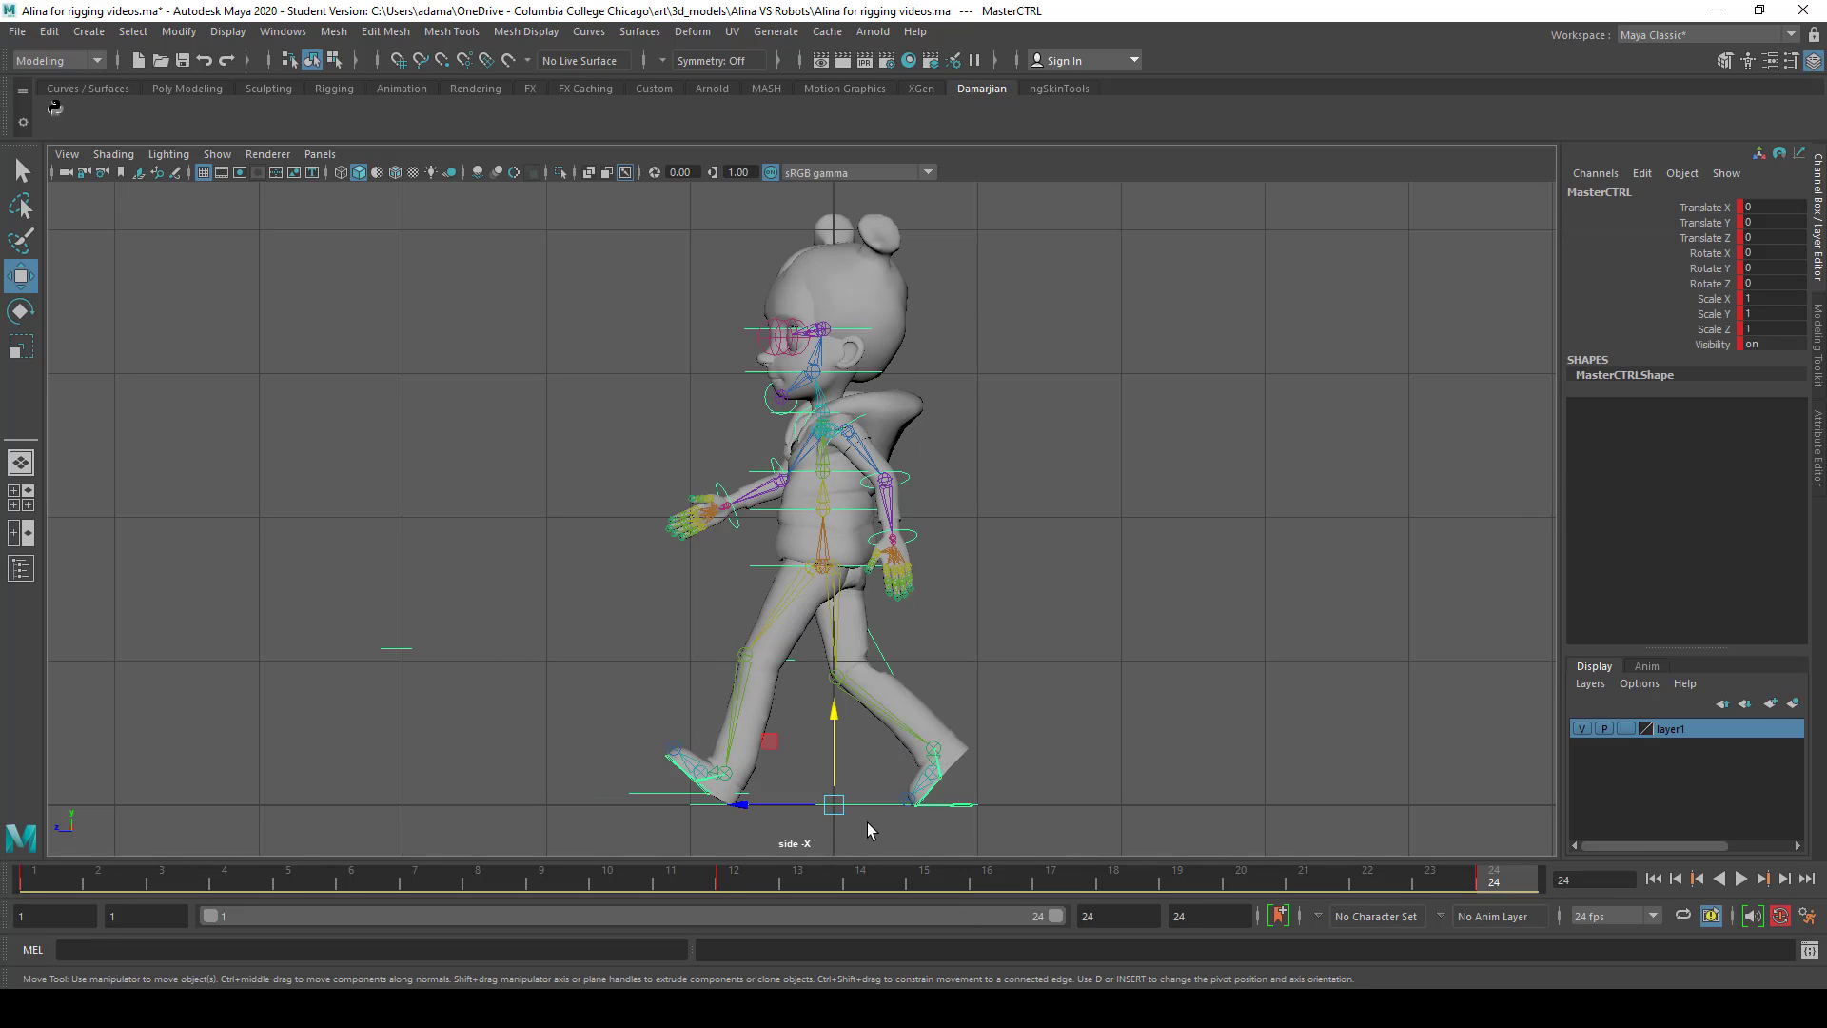
pyautogui.moveTo(878, 836)
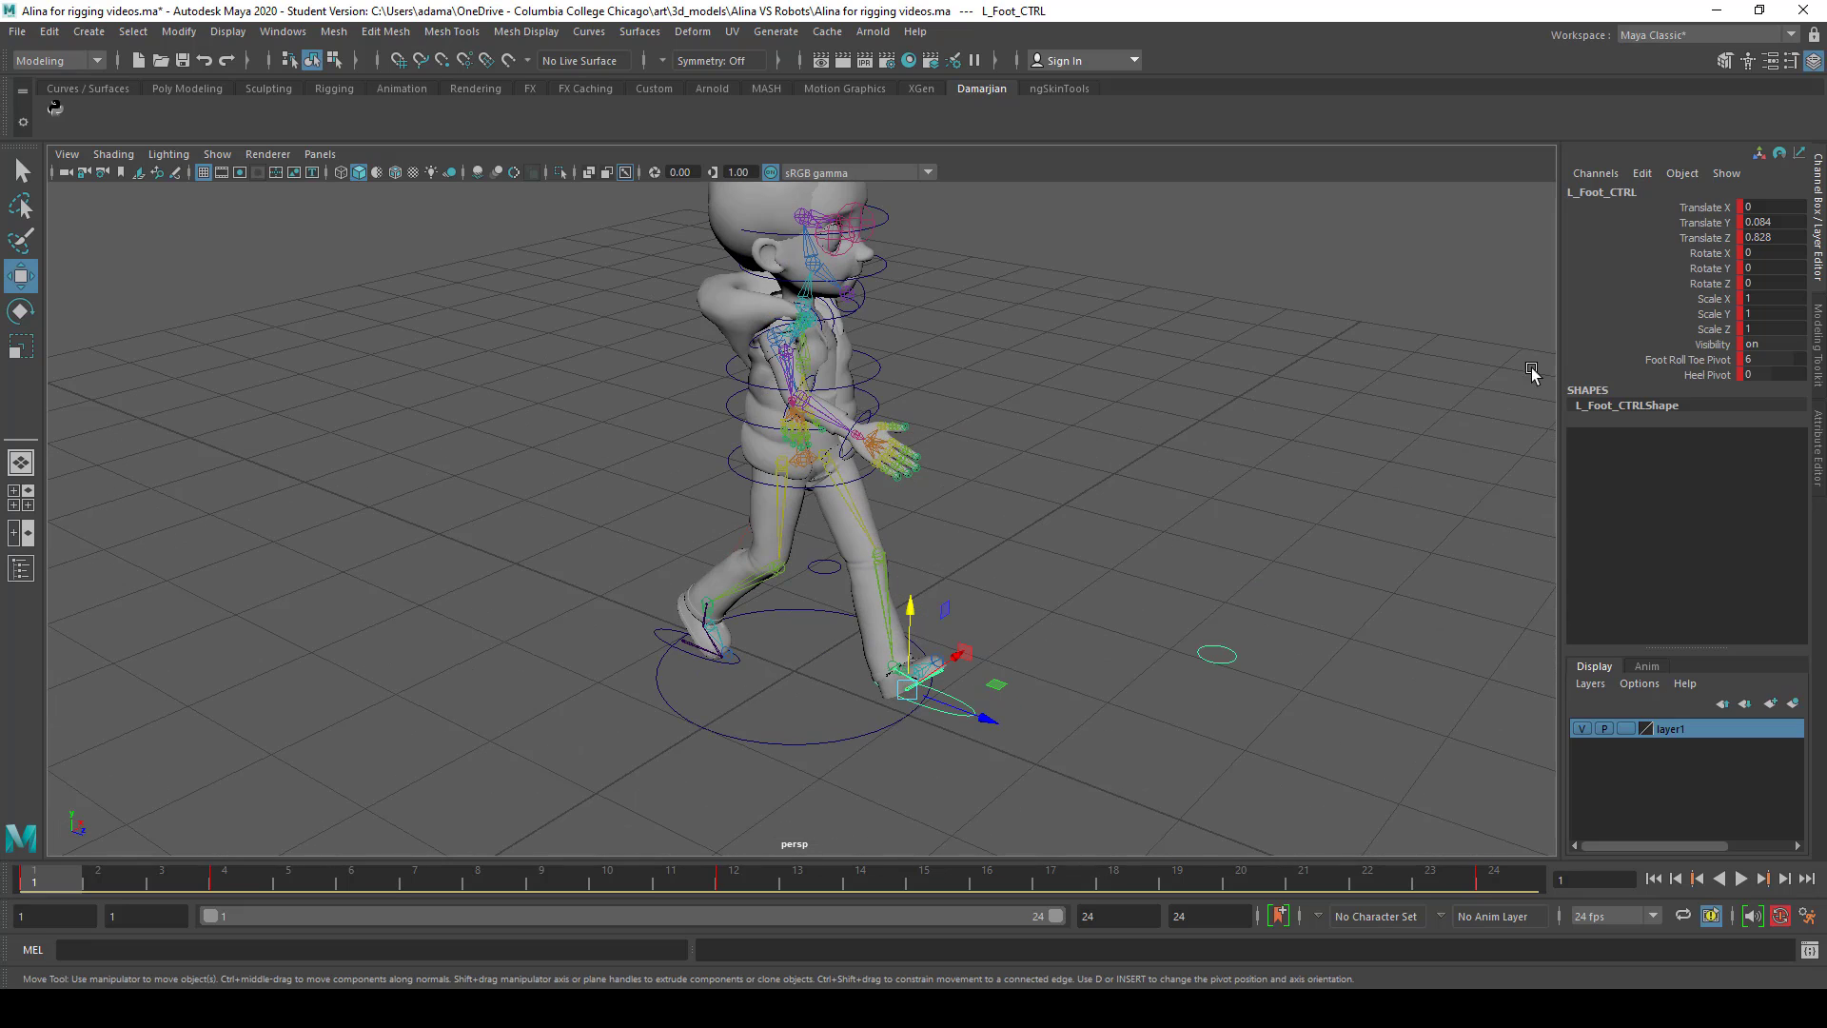
pyautogui.moveTo(1599, 394)
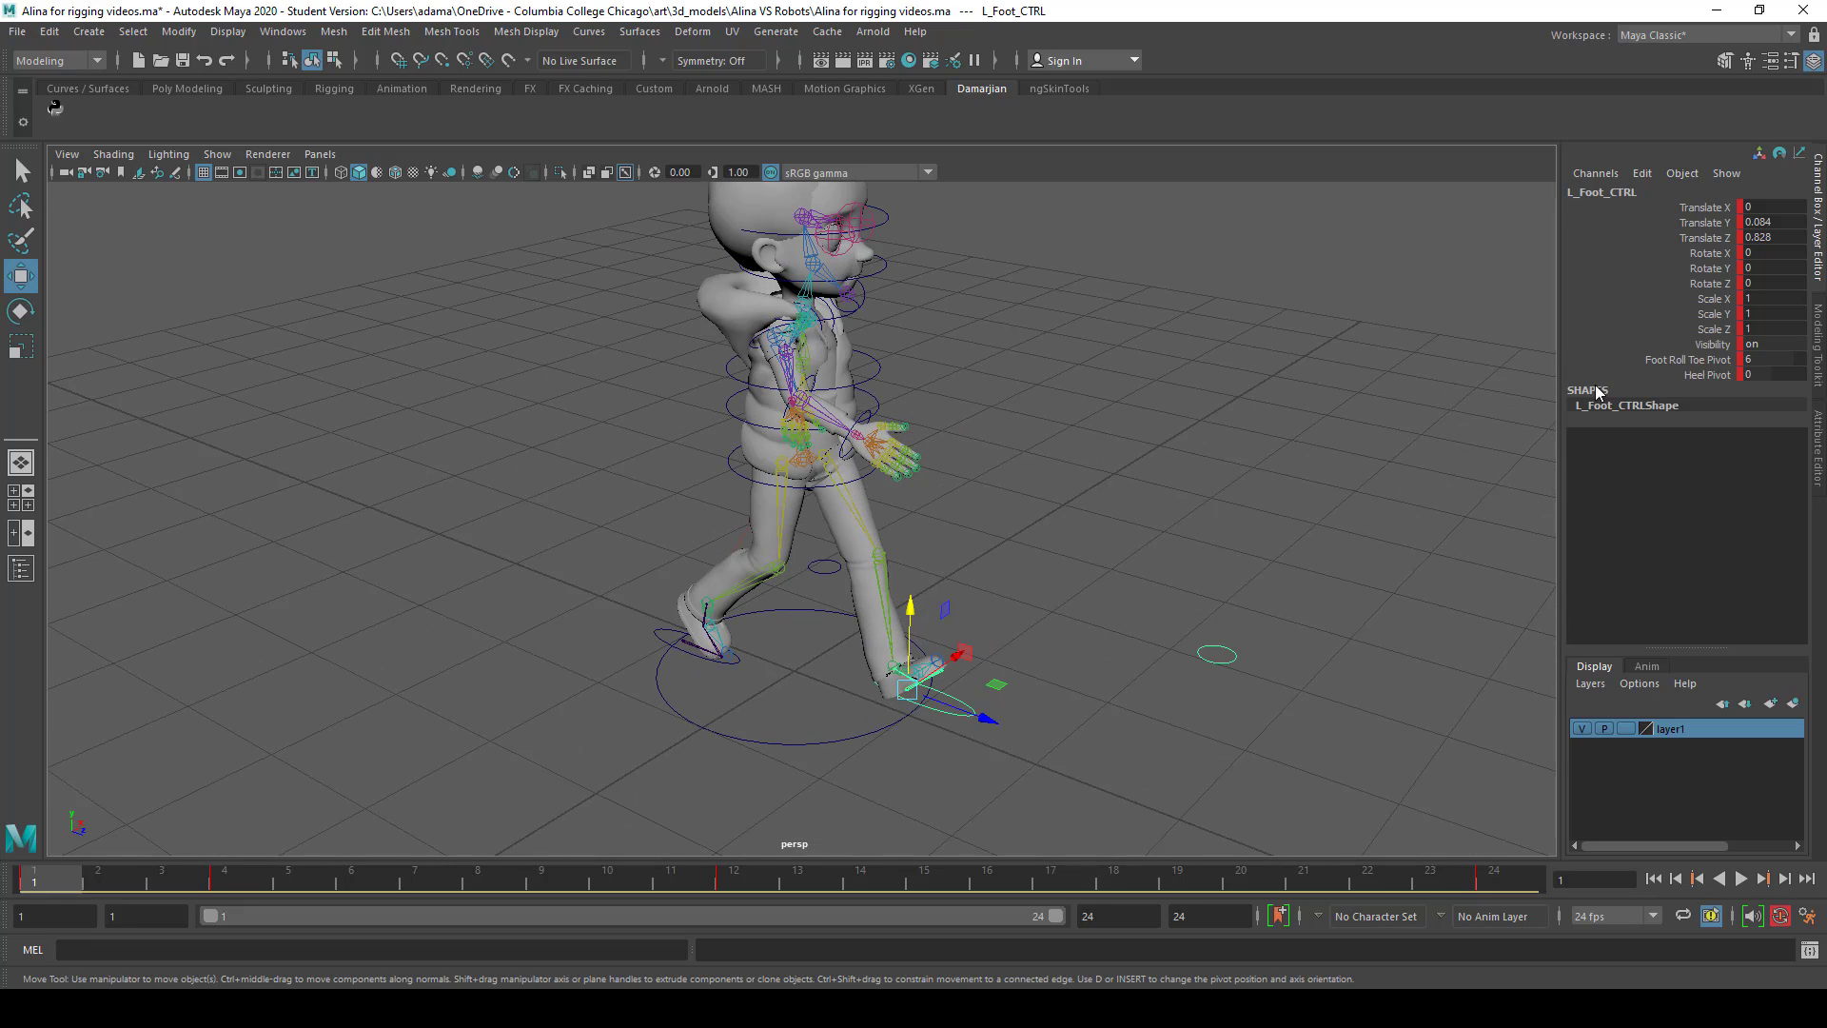
pyautogui.click(1704, 223)
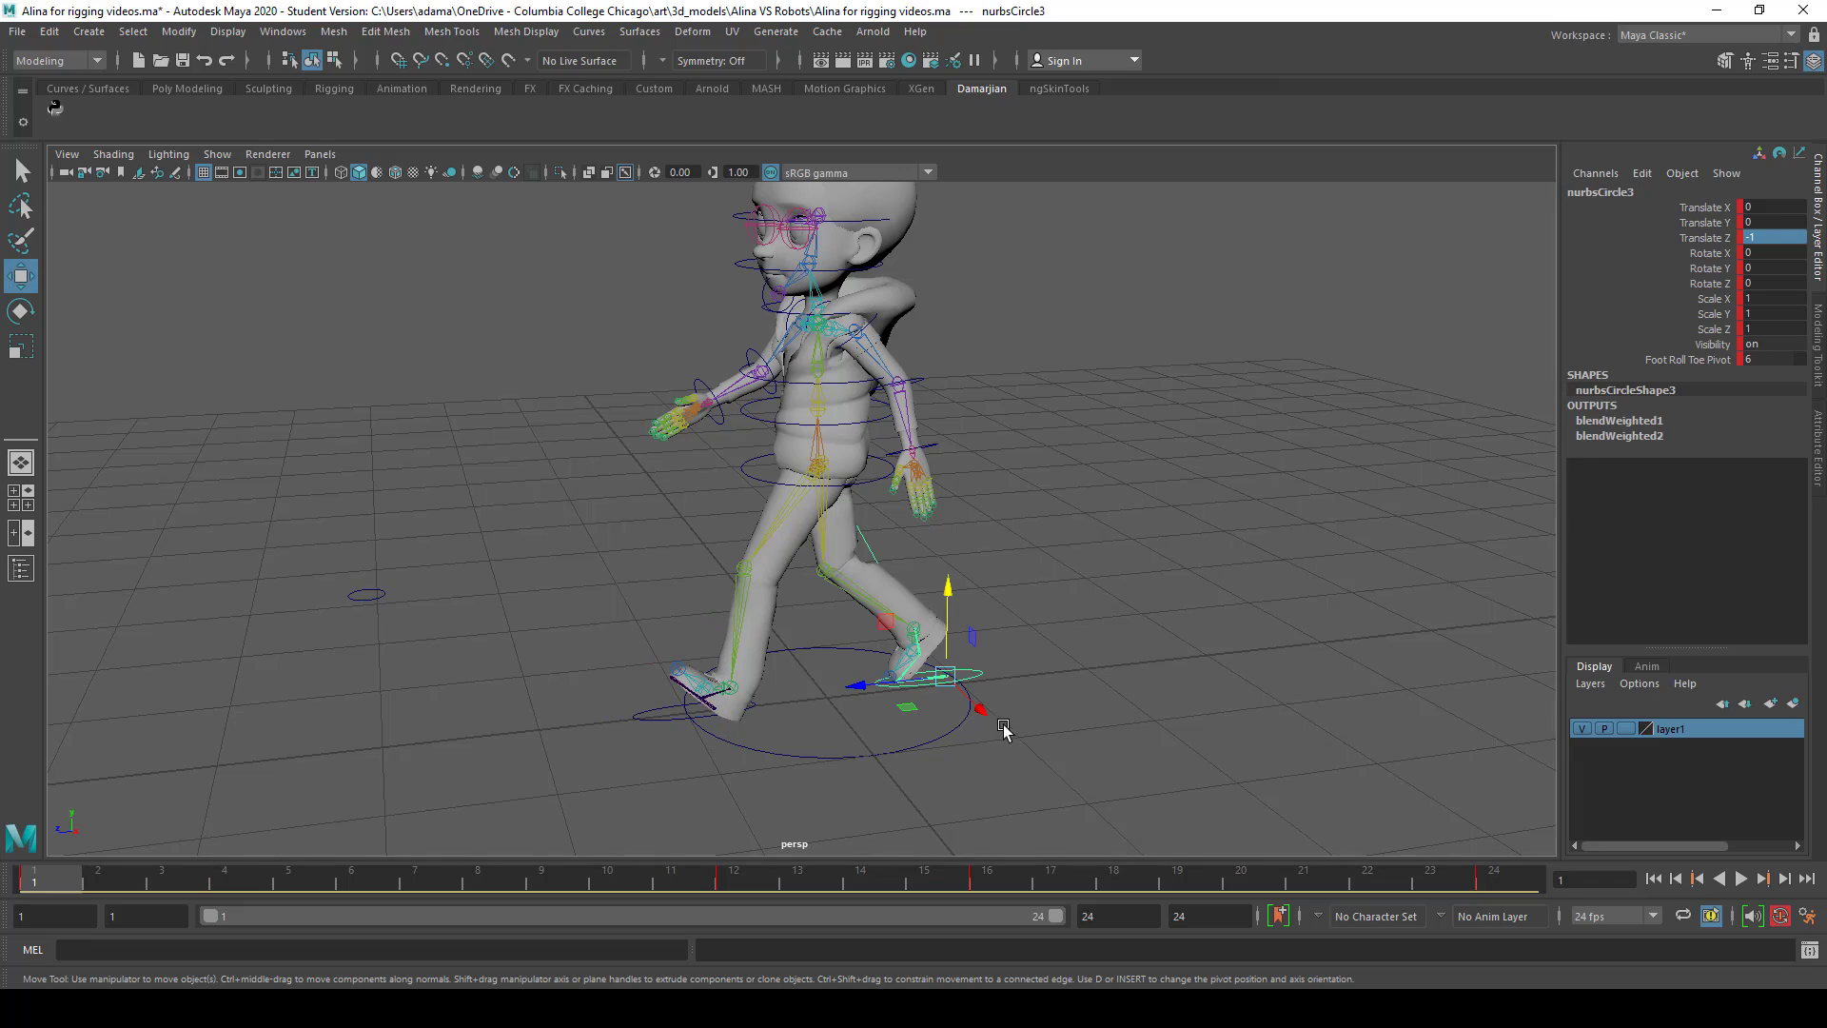
pyautogui.moveTo(1785, 258)
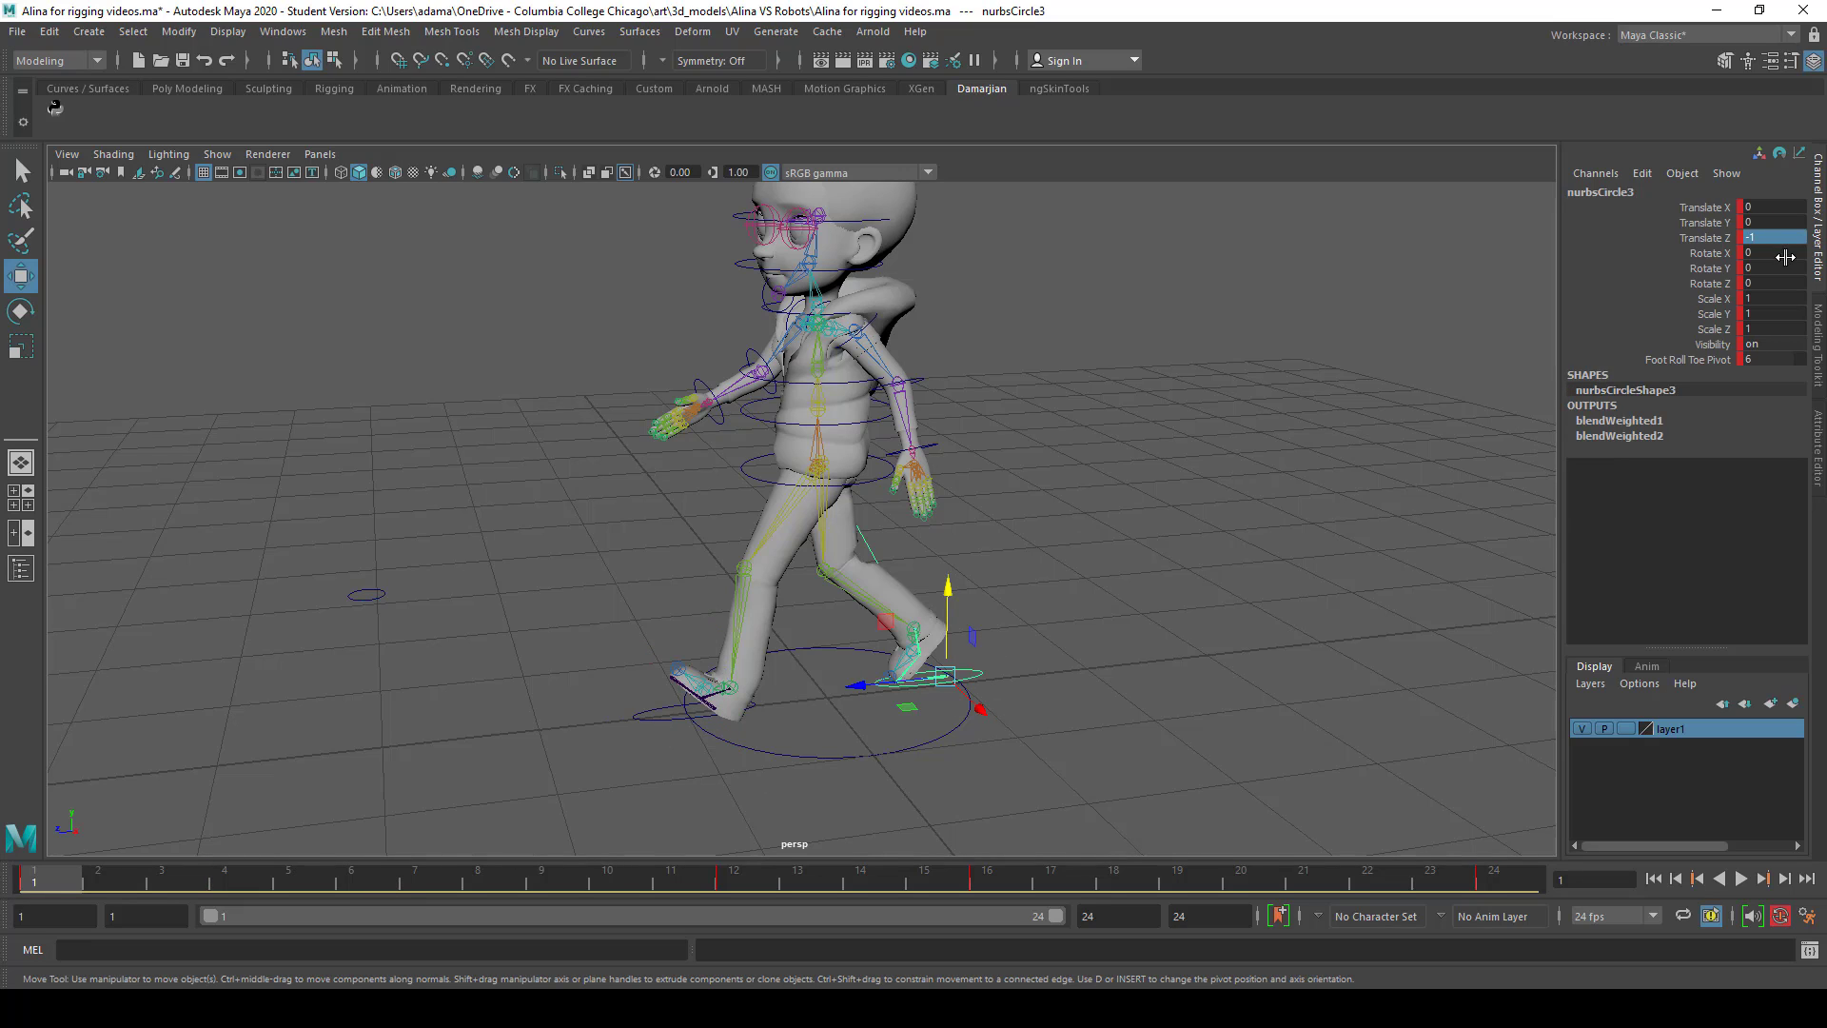
pyautogui.click(734, 876)
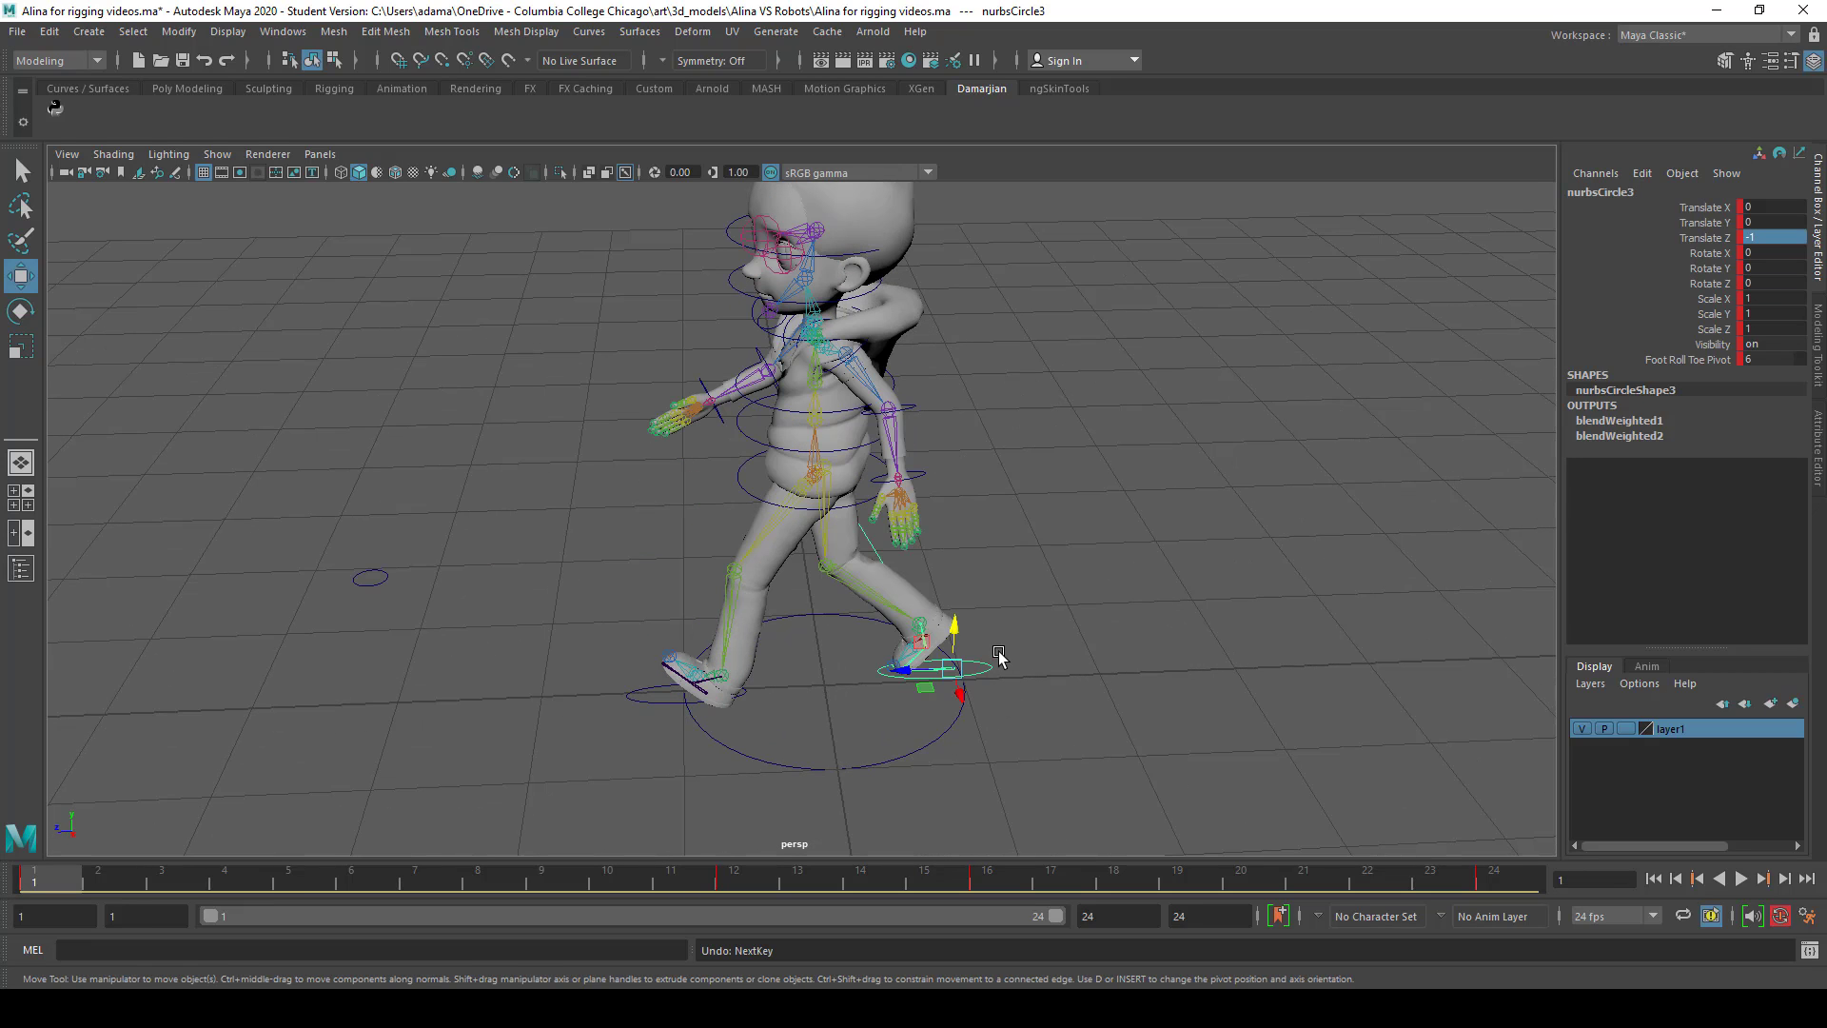
pyautogui.moveTo(1002, 650)
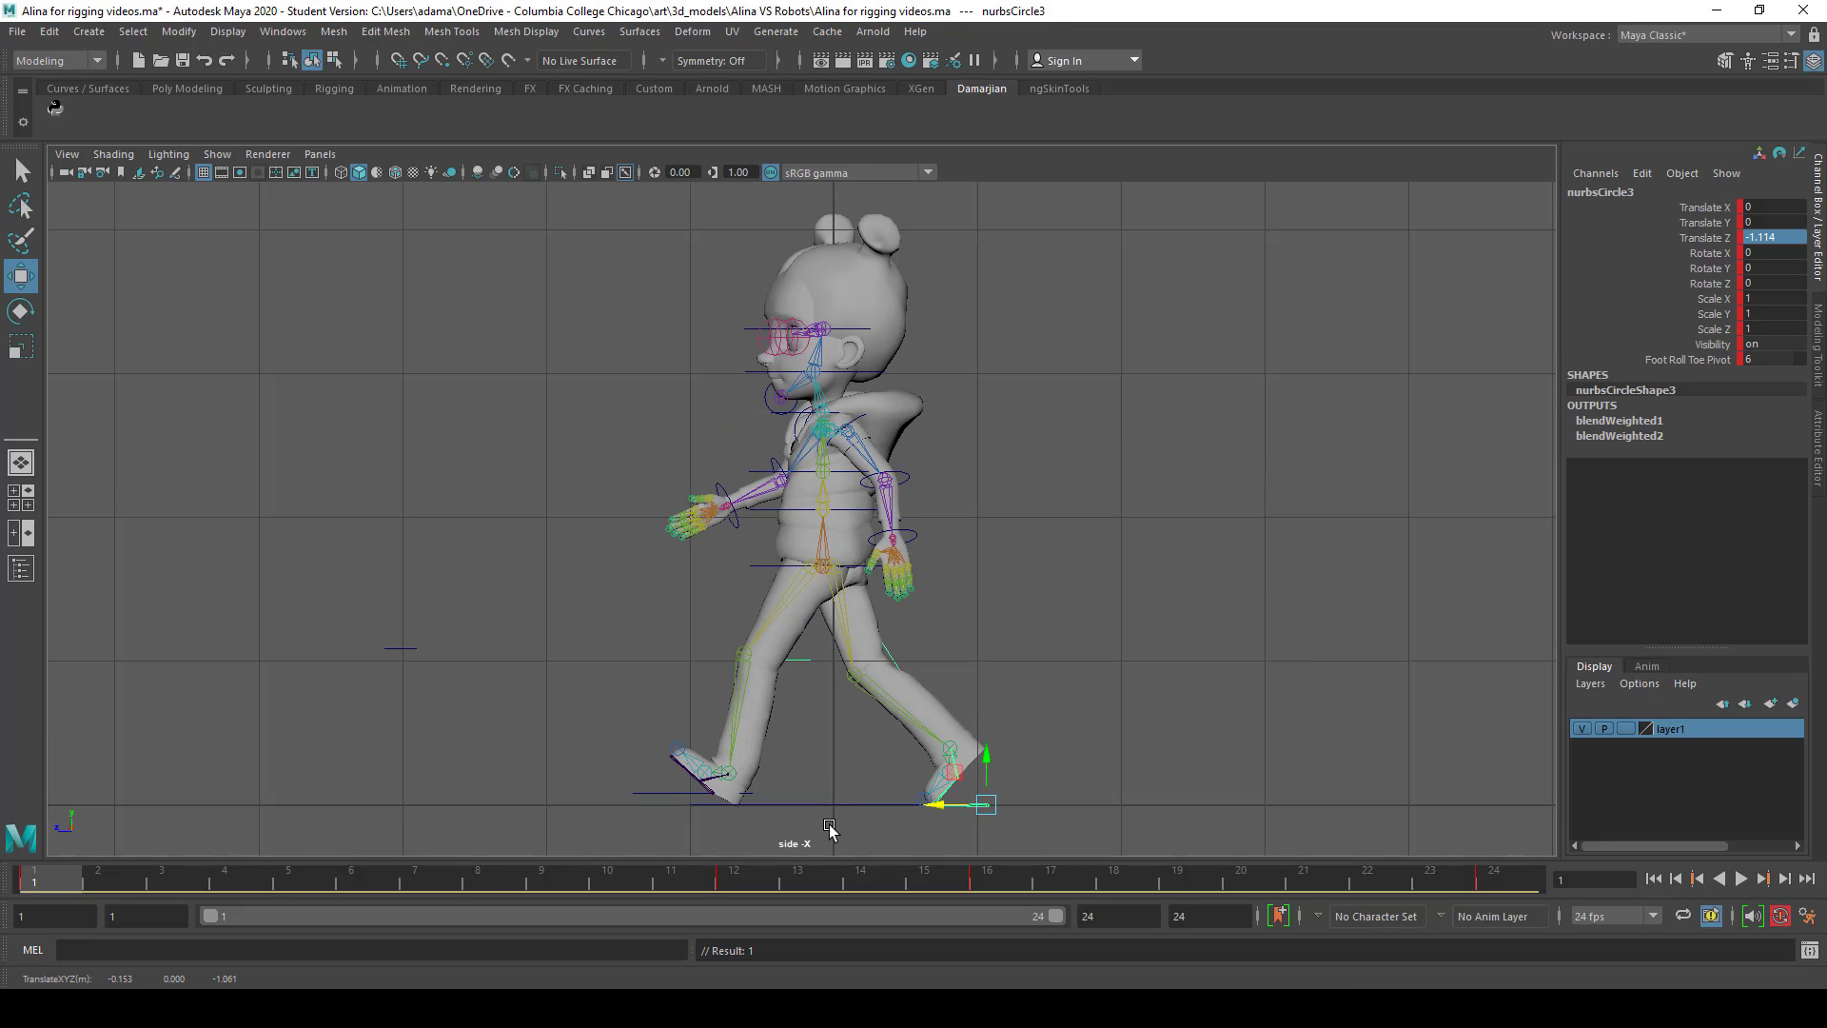
# Select the left foot control at frame 1 for nudging
pyautogui.click(697, 793)
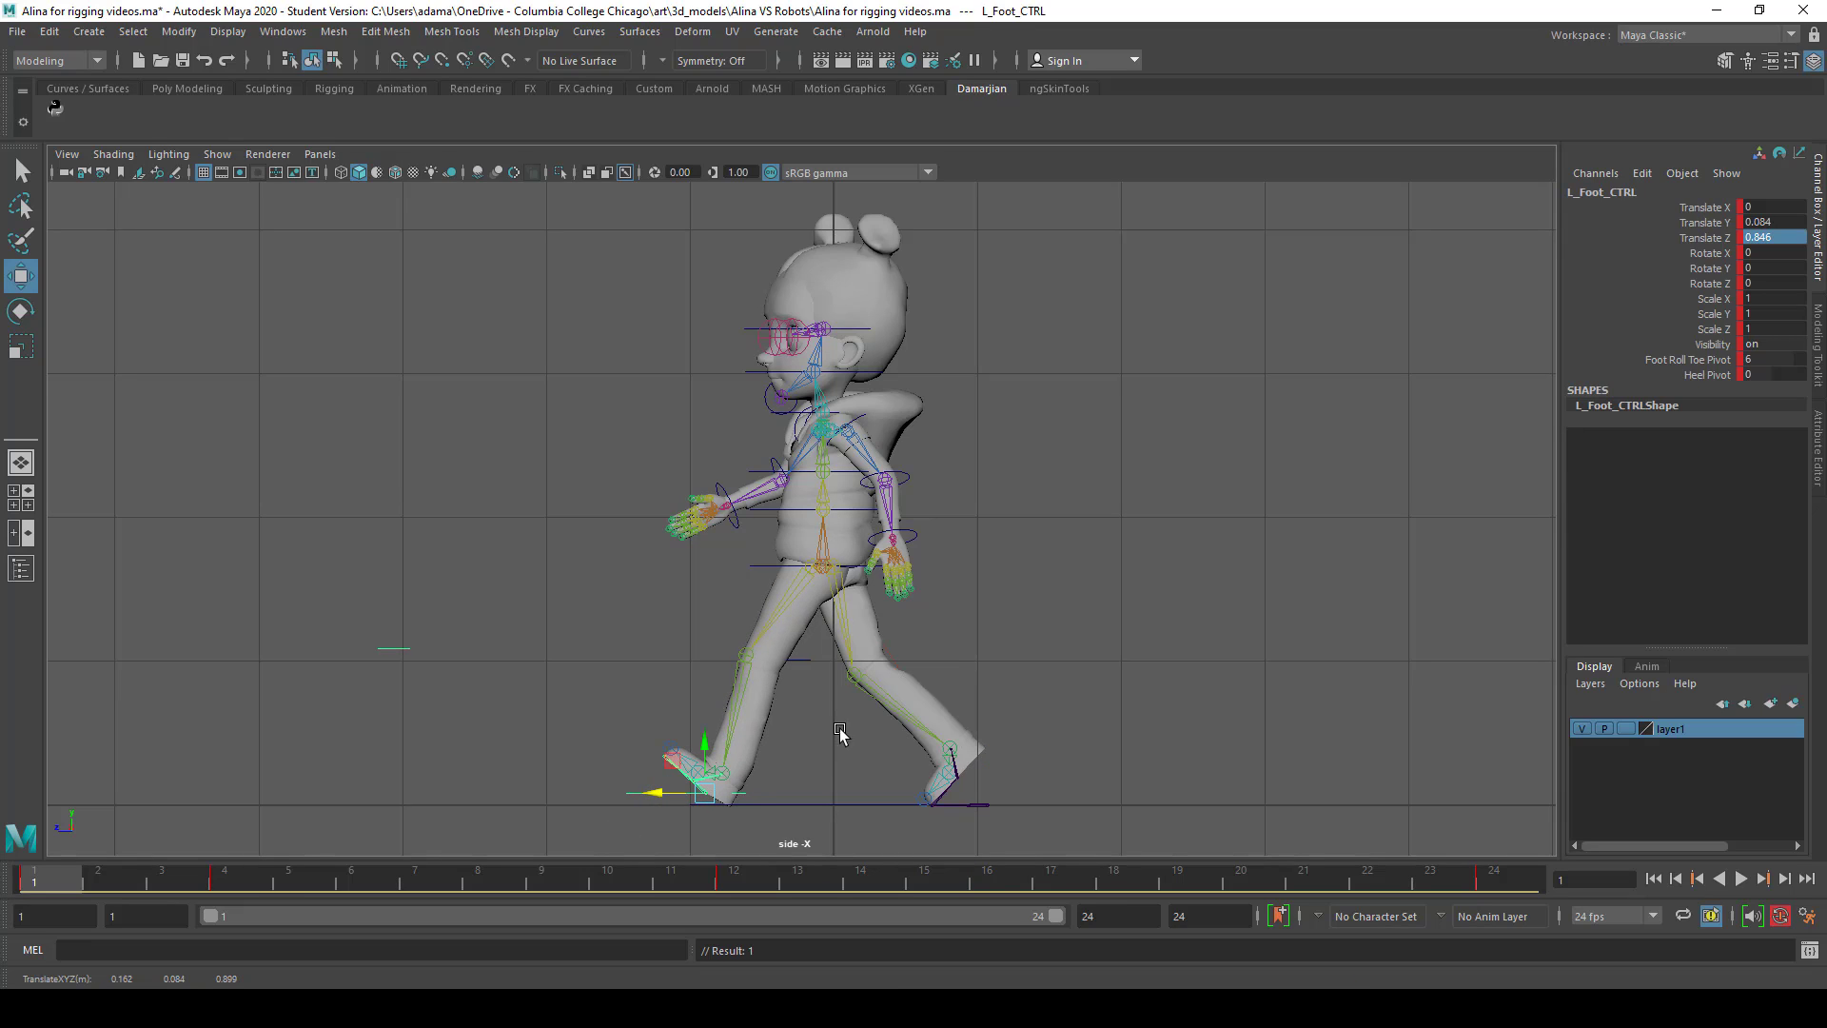
pyautogui.moveTo(975, 811)
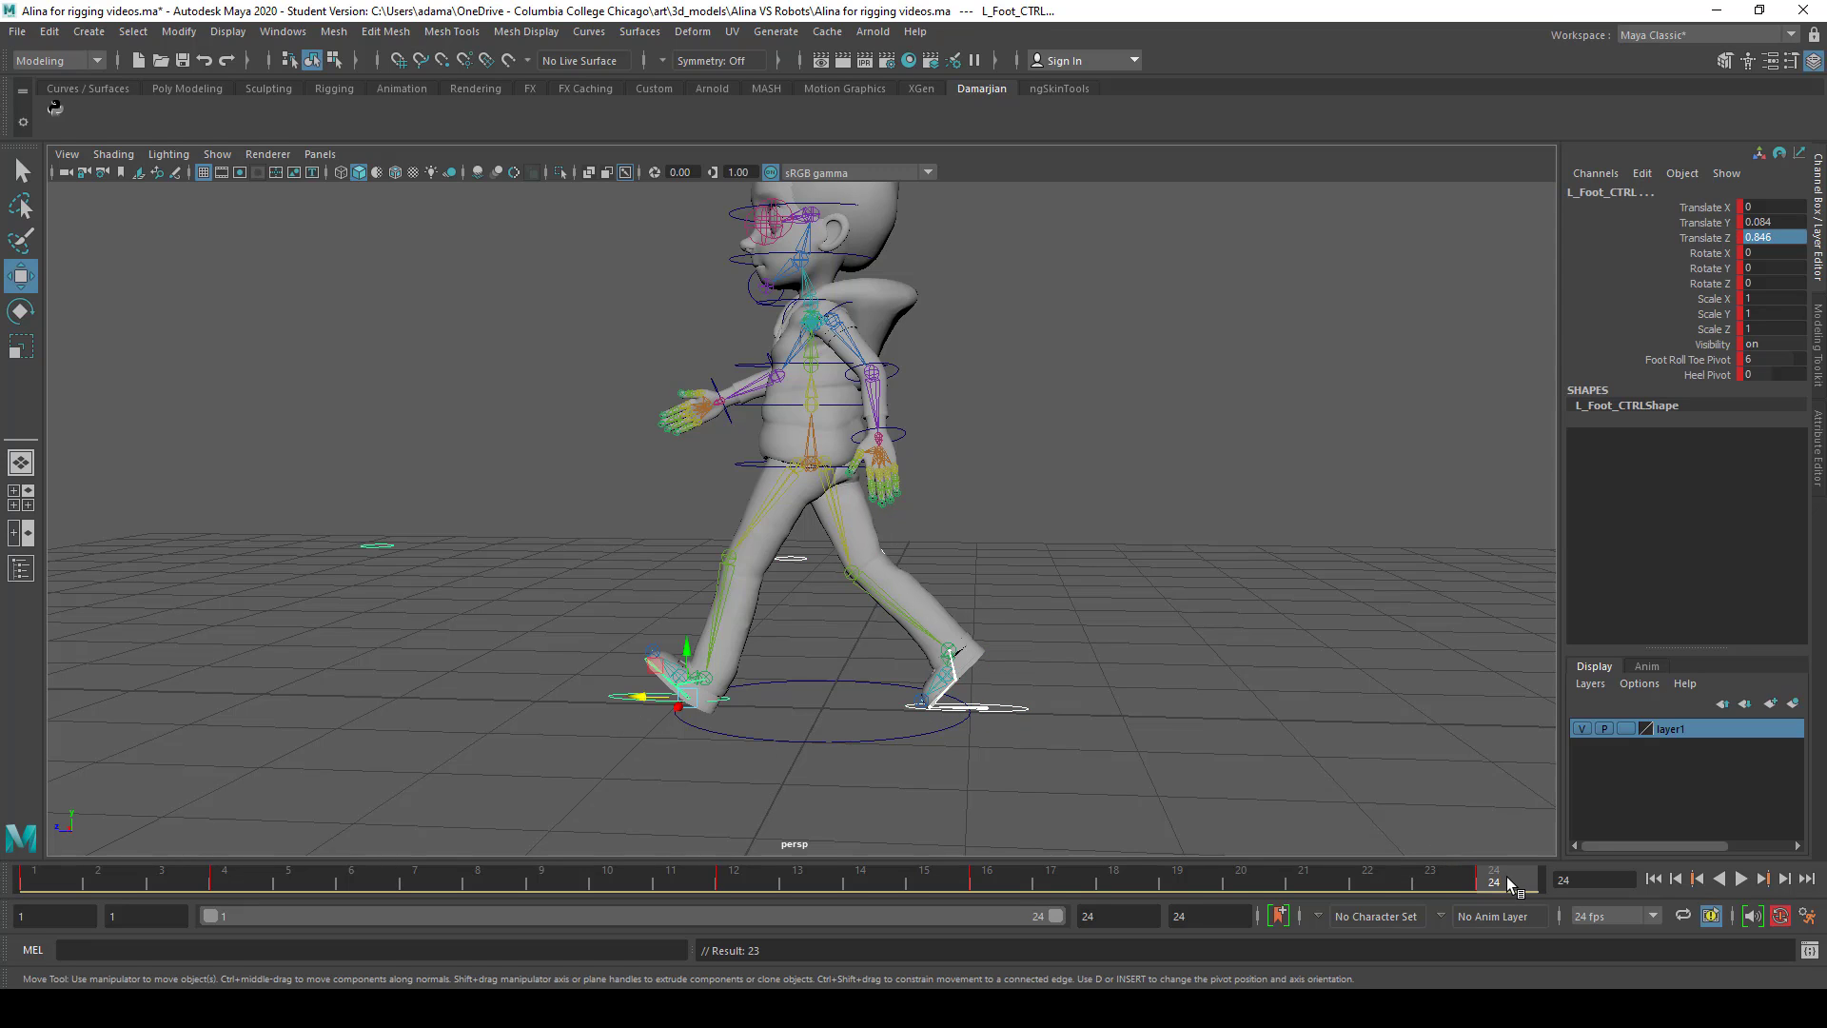
# Set L_Foot_CTRL back to Translate Z -1.253 at frame 12
pyautogui.click(605, 875)
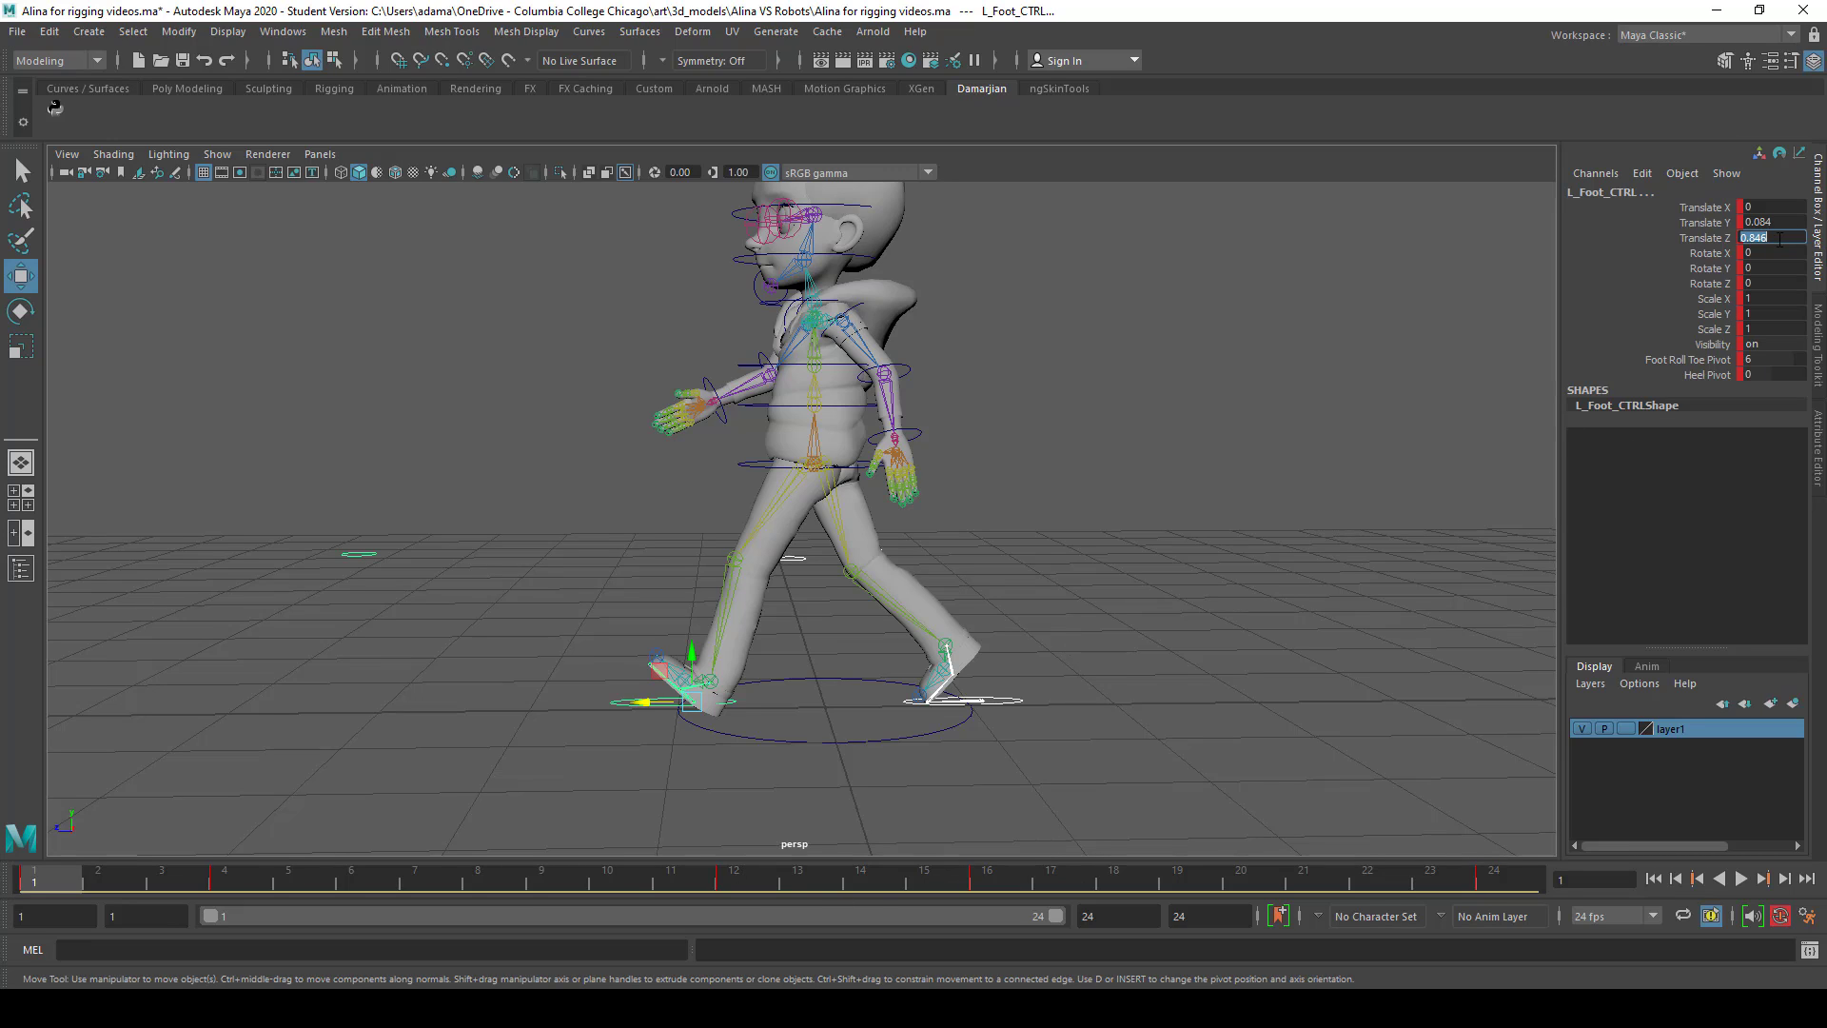
pyautogui.click(632, 736)
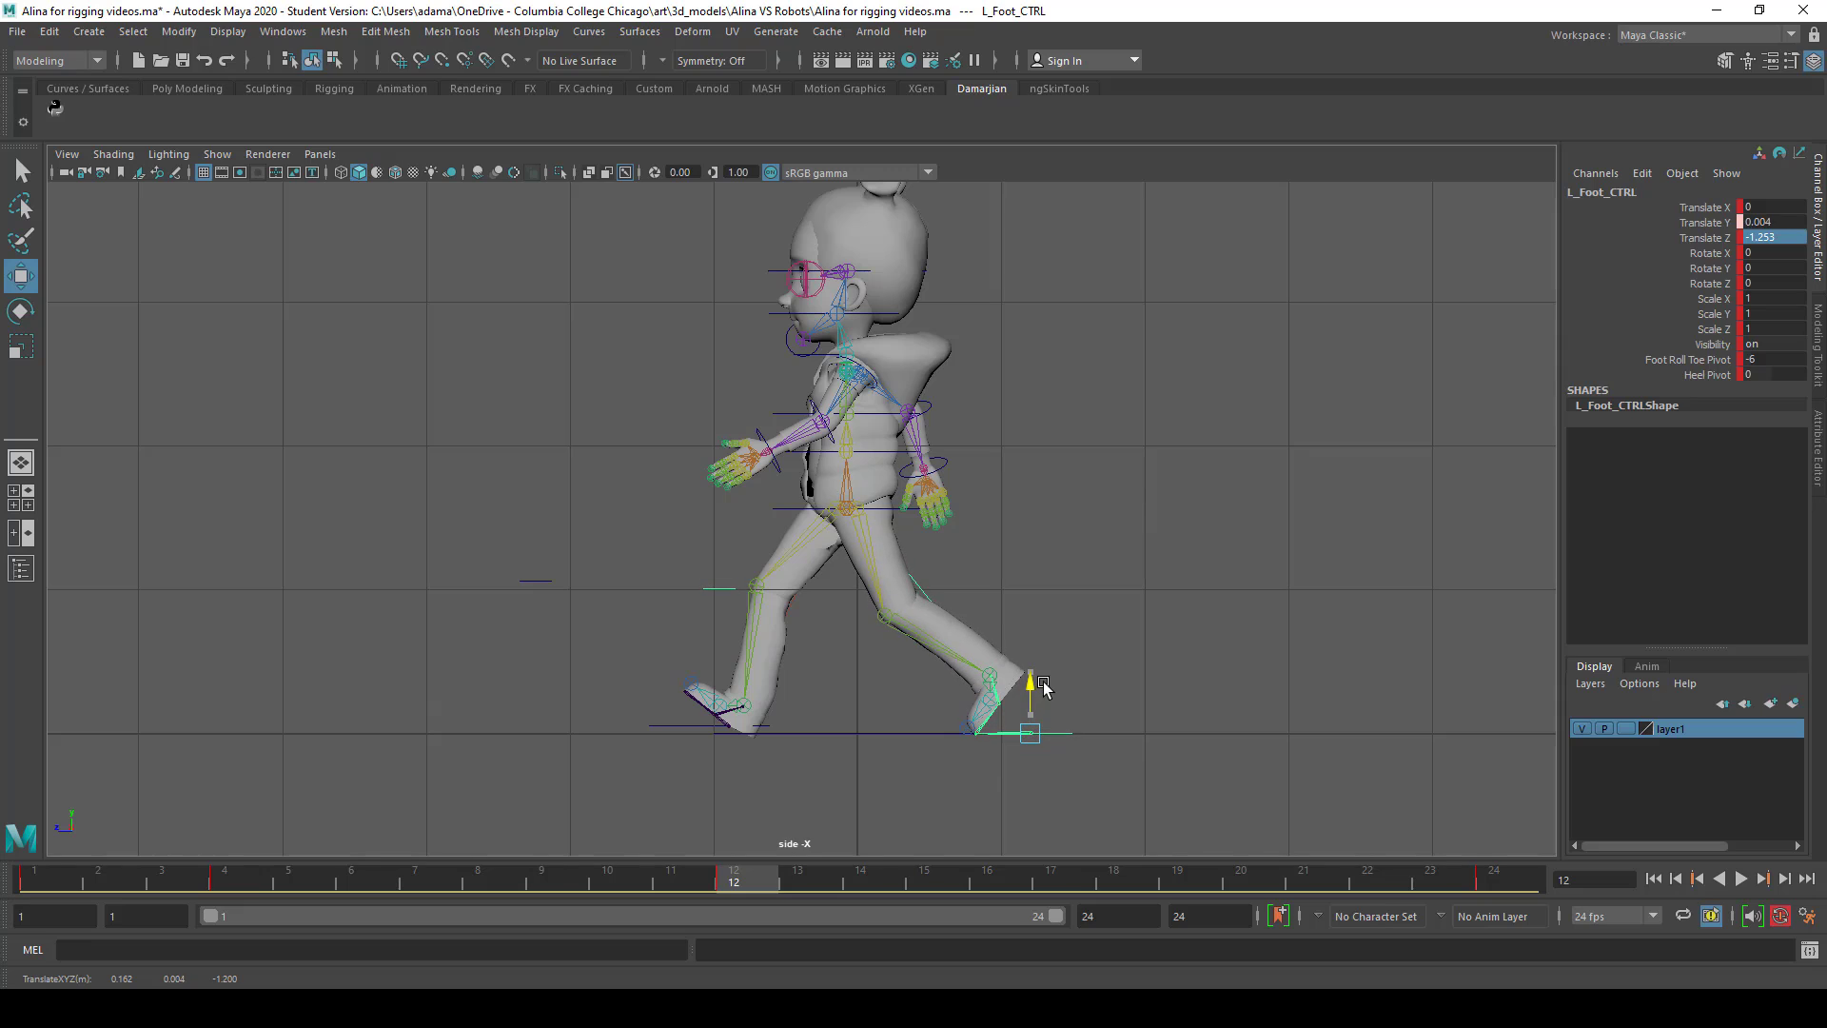
pyautogui.click(740, 711)
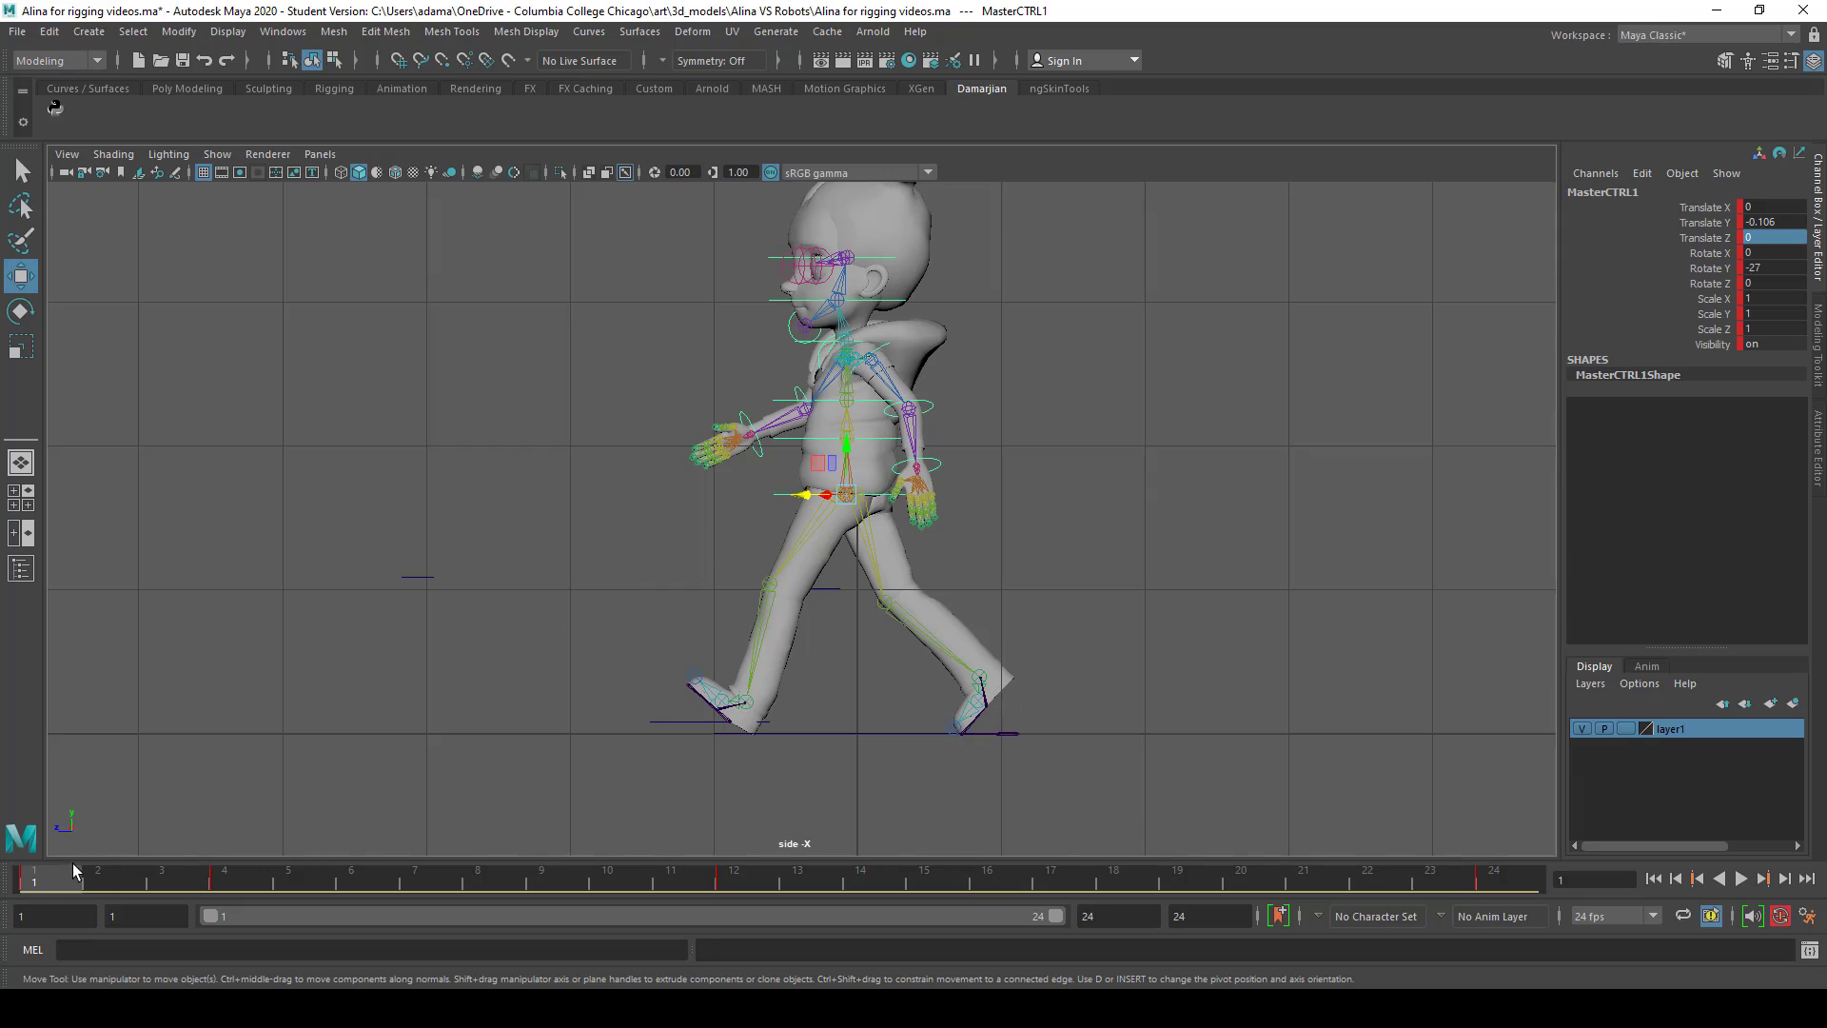
# Copy MasterCTRL1's Translate Y from frame 1 and key -0.106 at frame 12
pyautogui.click(732, 870)
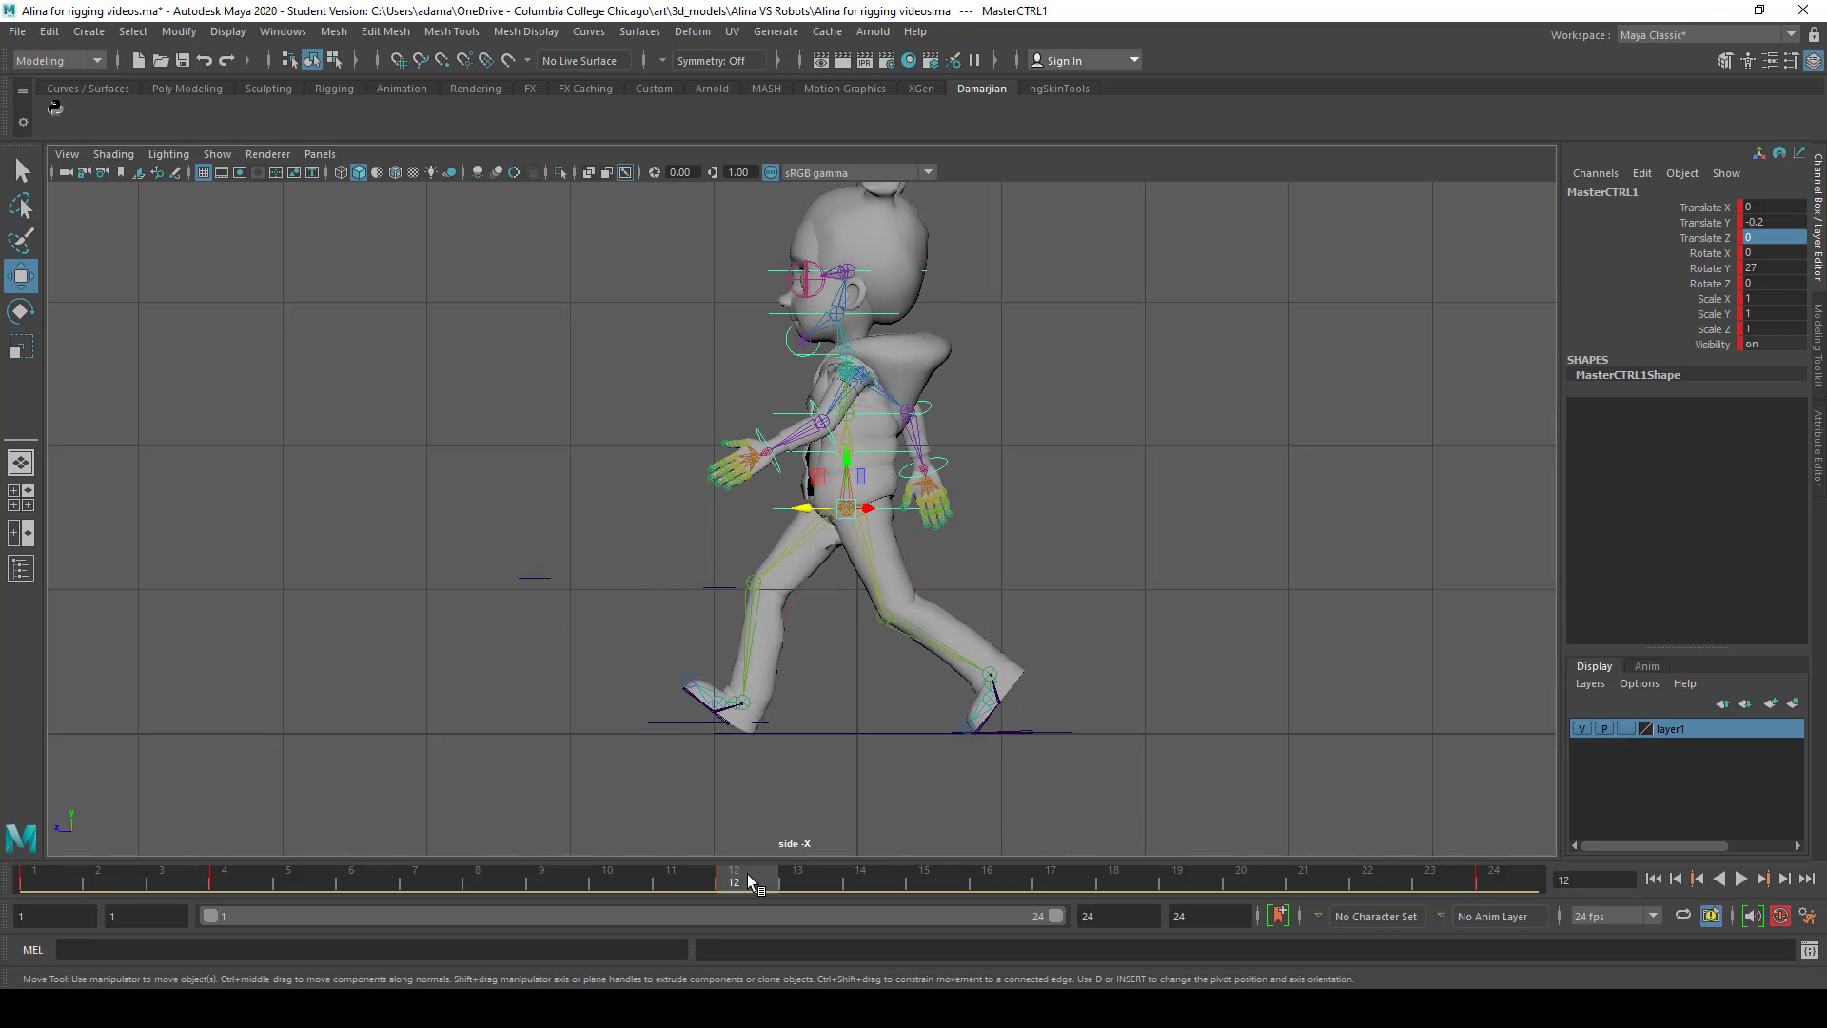
pyautogui.click(34, 878)
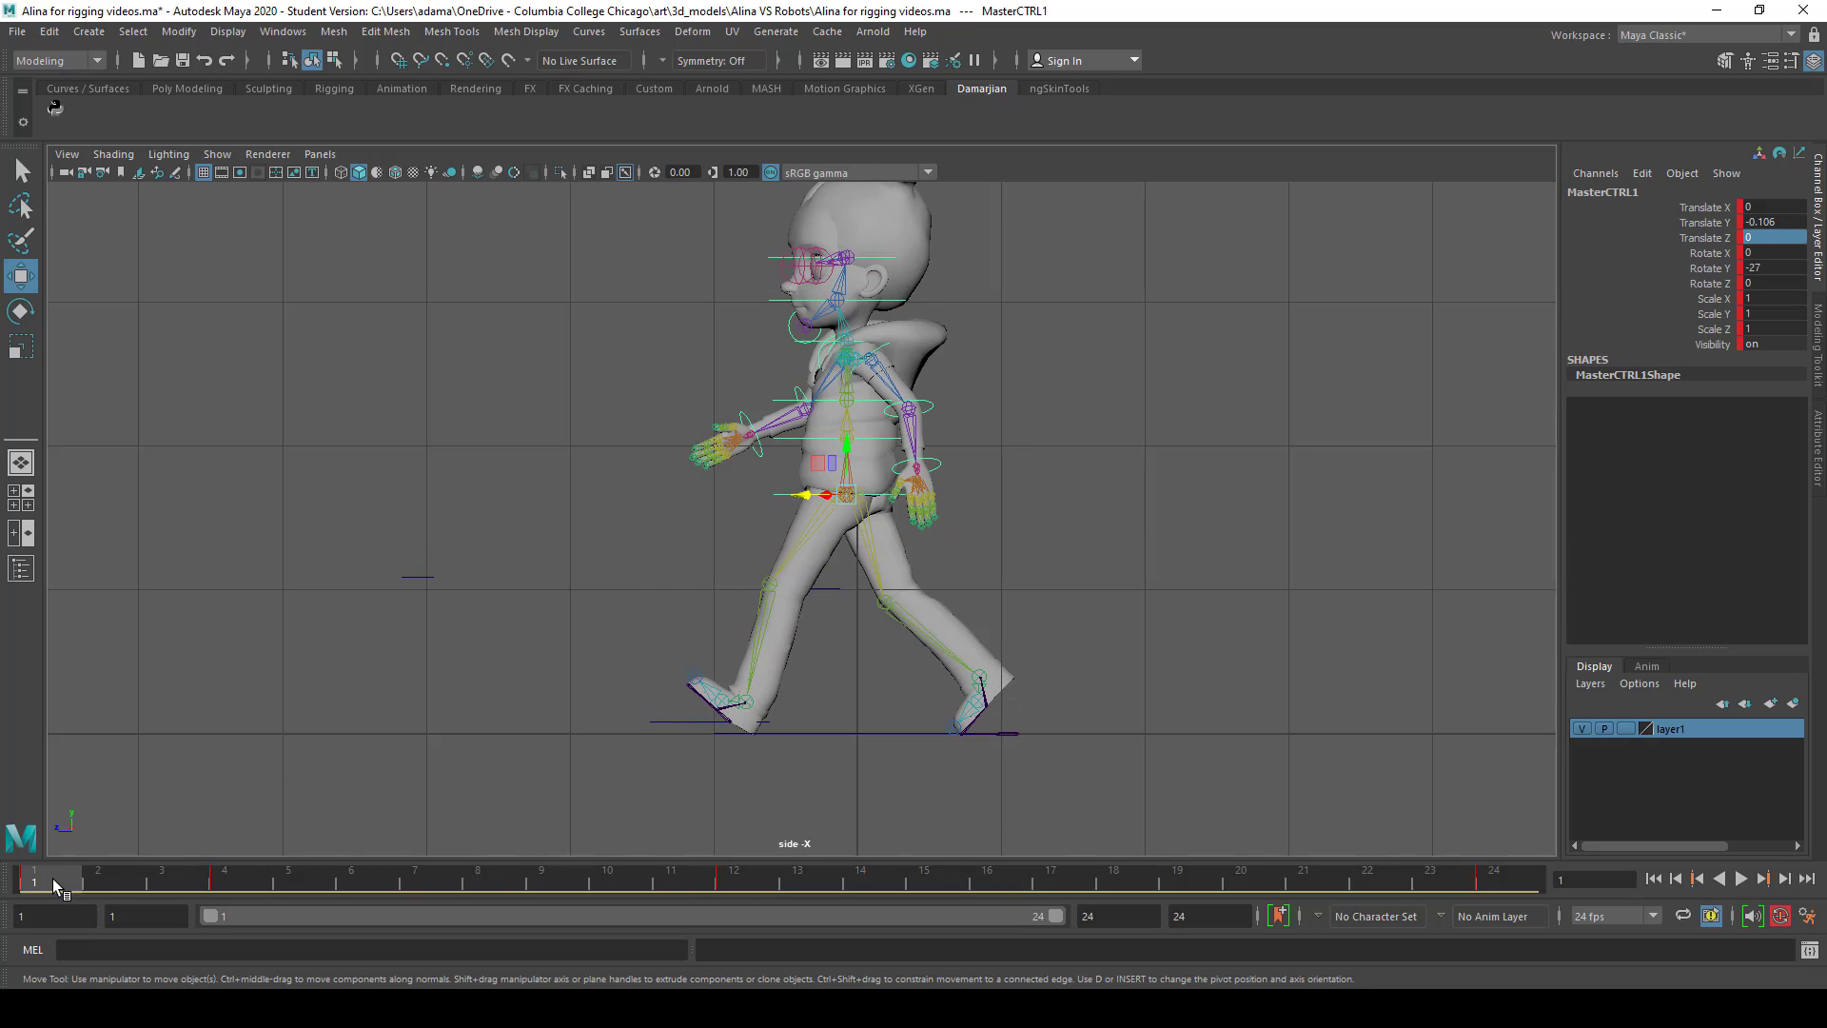
pyautogui.moveTo(775, 808)
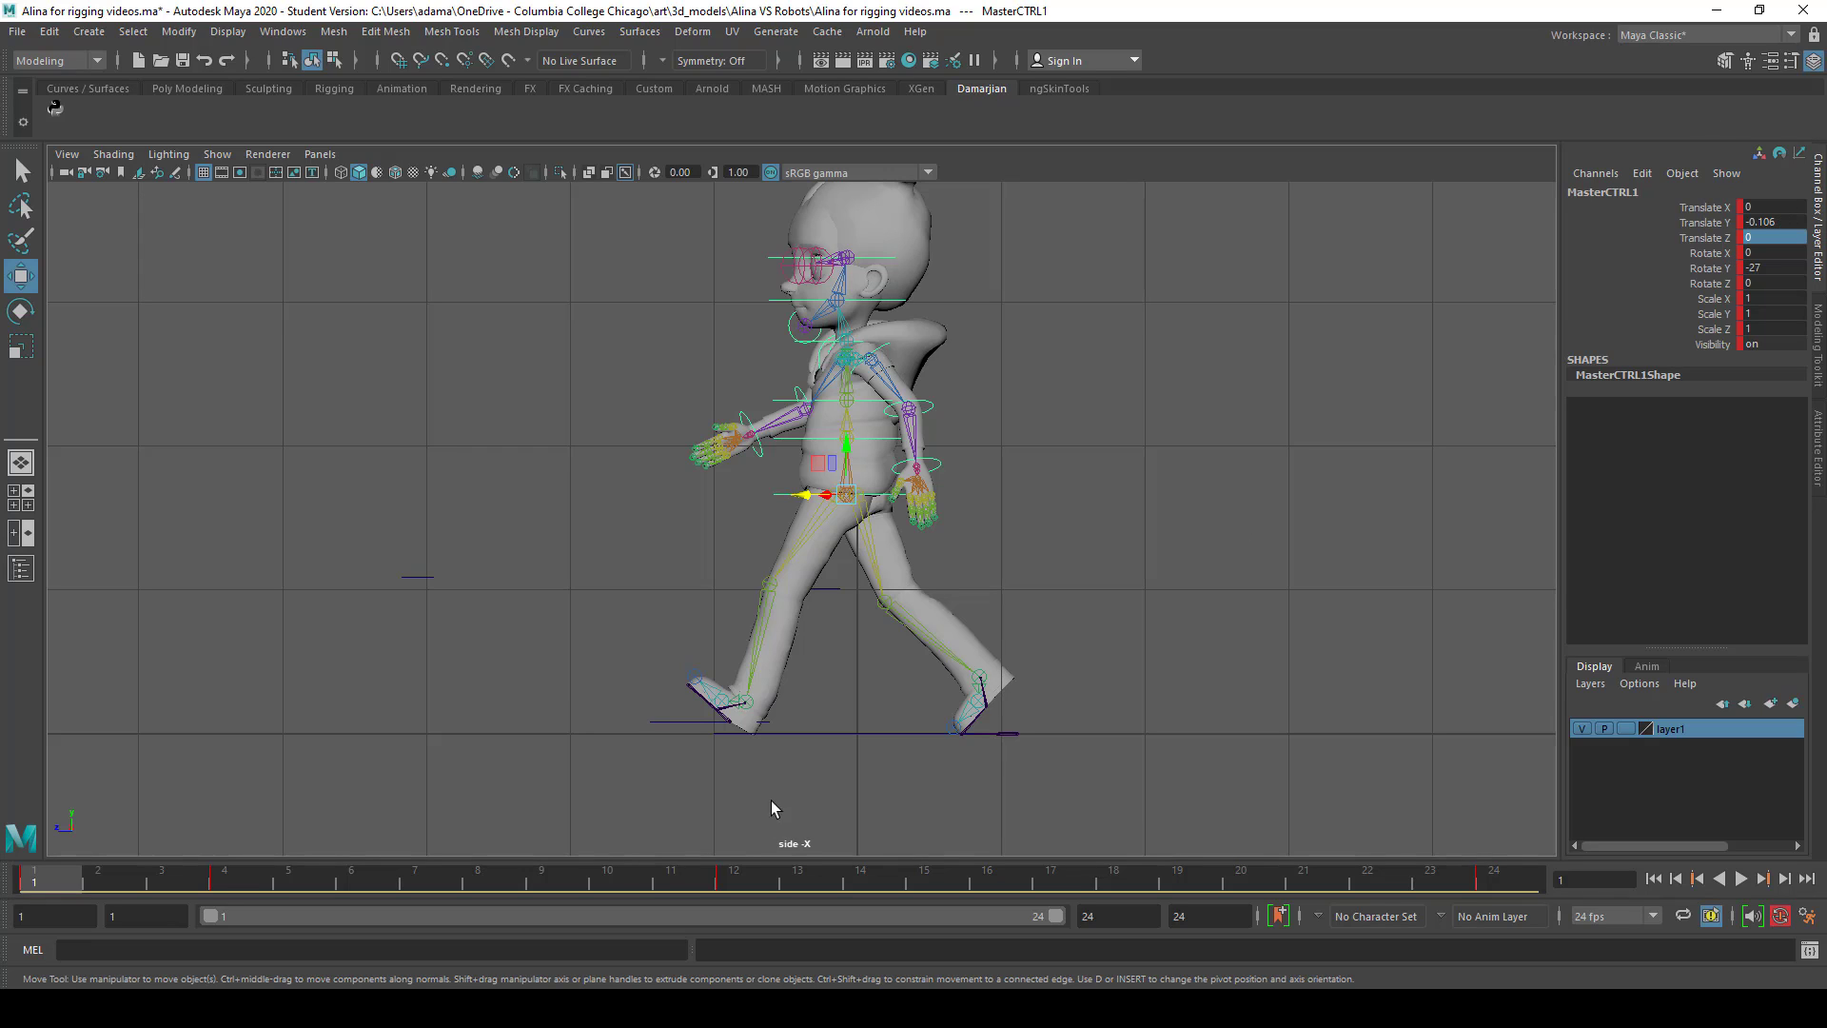
pyautogui.click(732, 872)
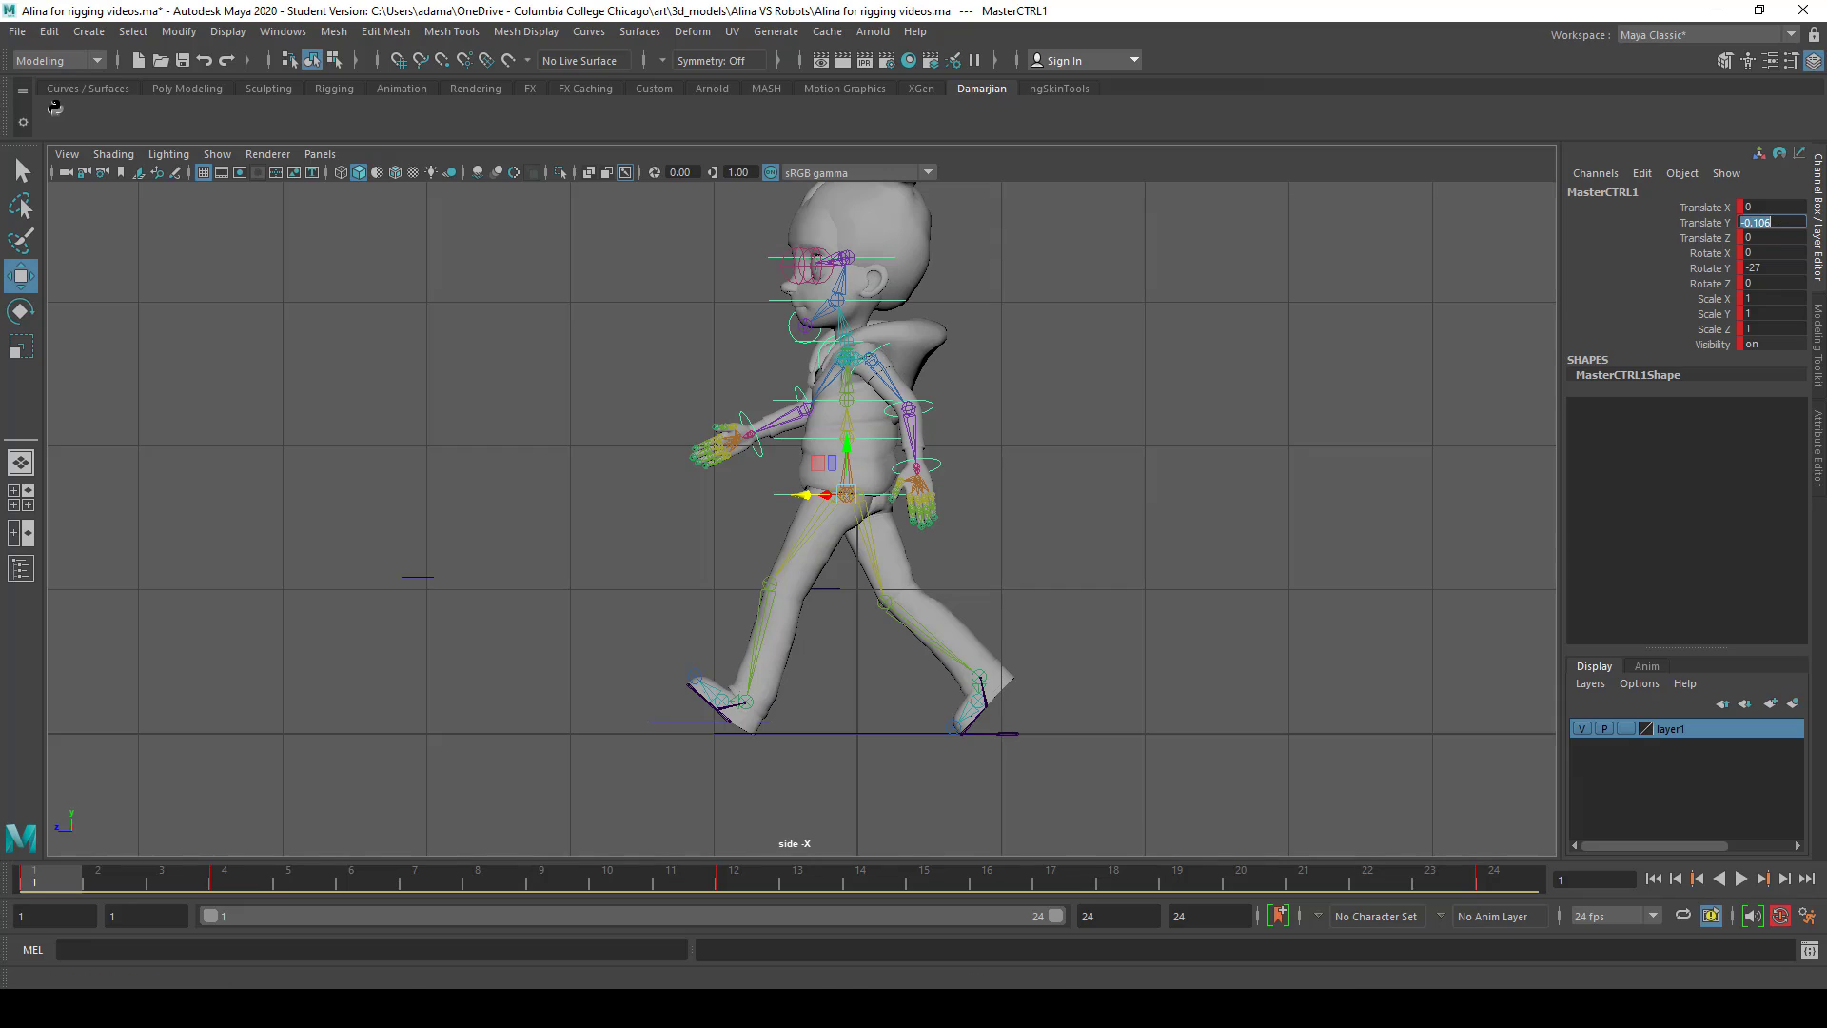
pyautogui.click(734, 869)
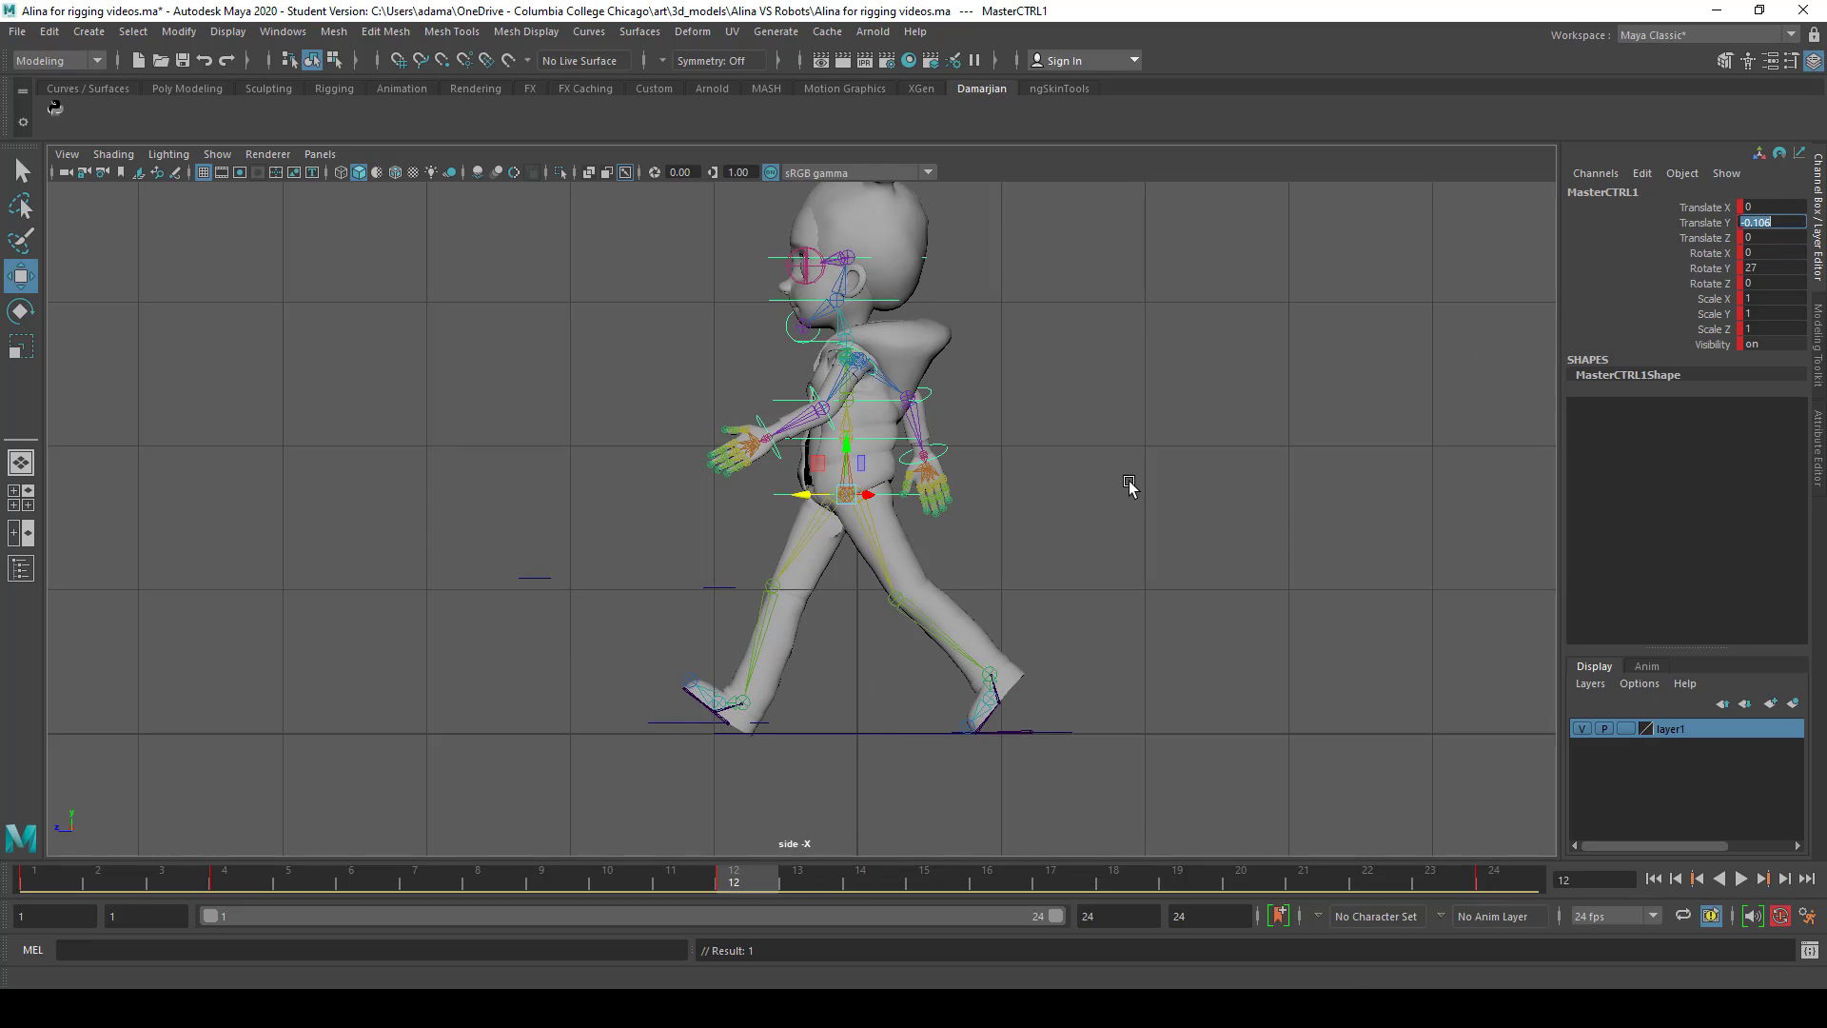
pyautogui.click(1741, 879)
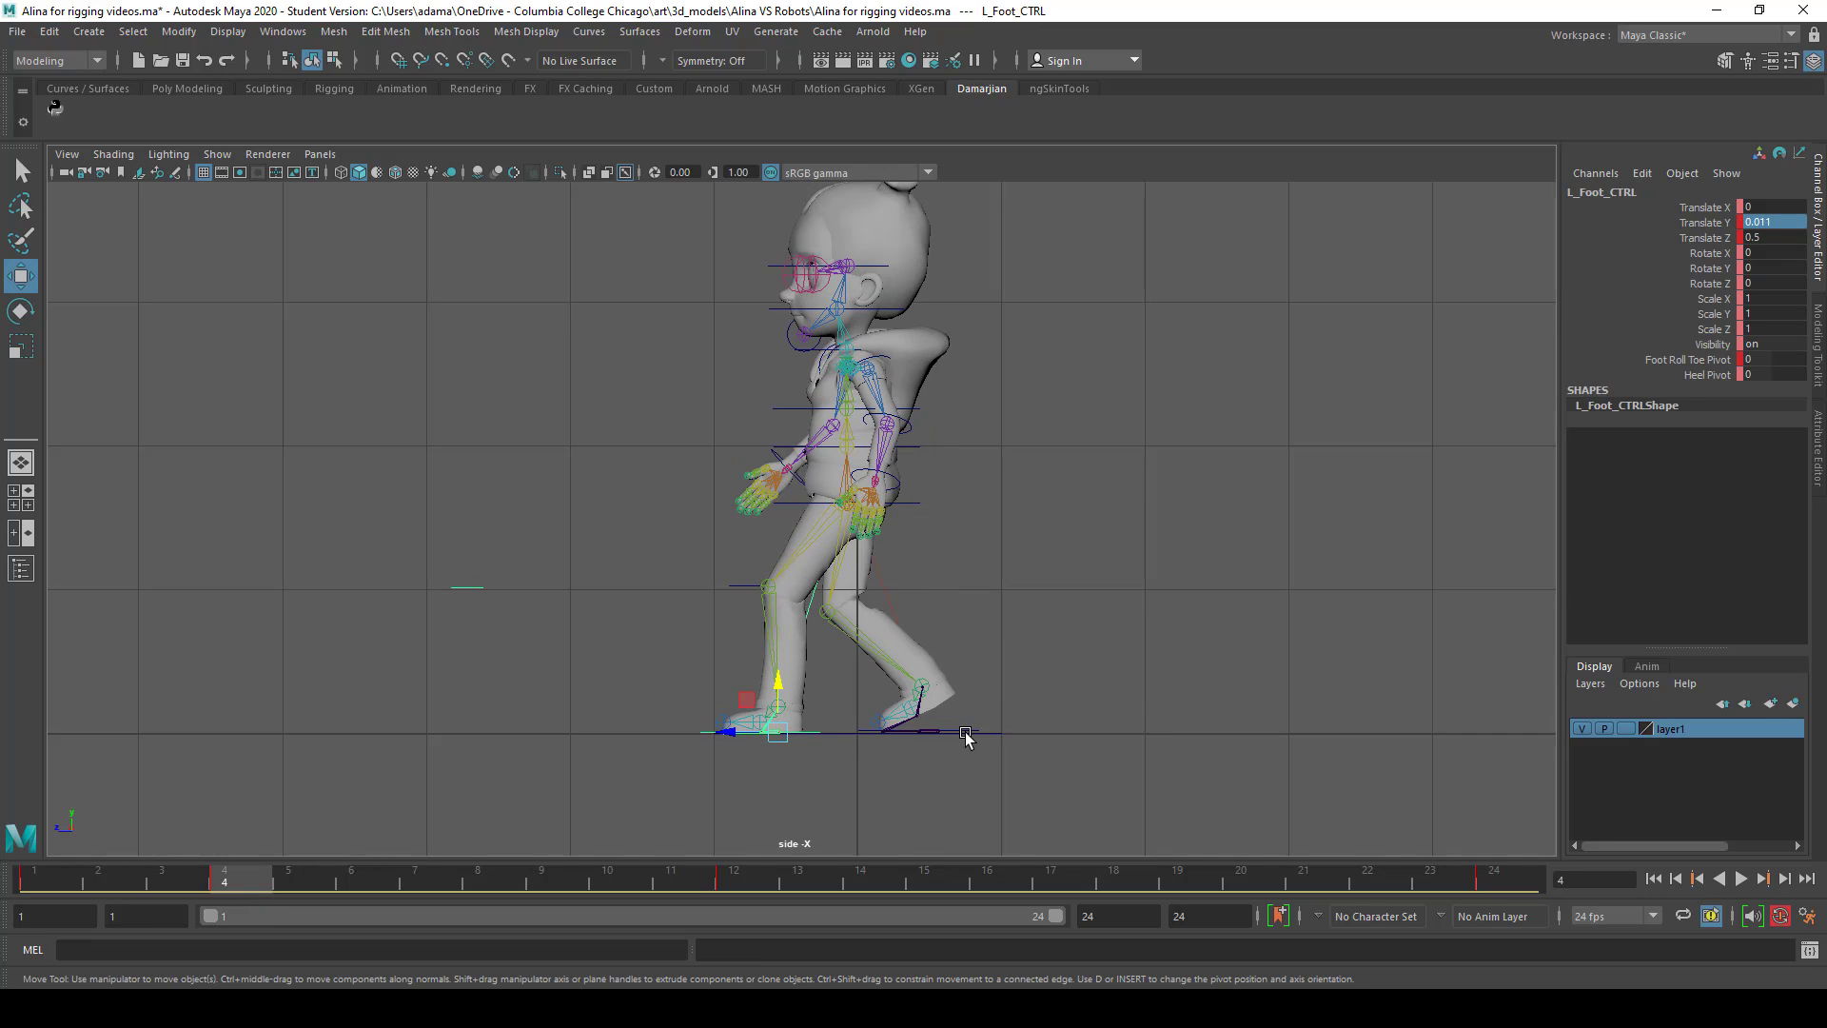
pyautogui.click(859, 733)
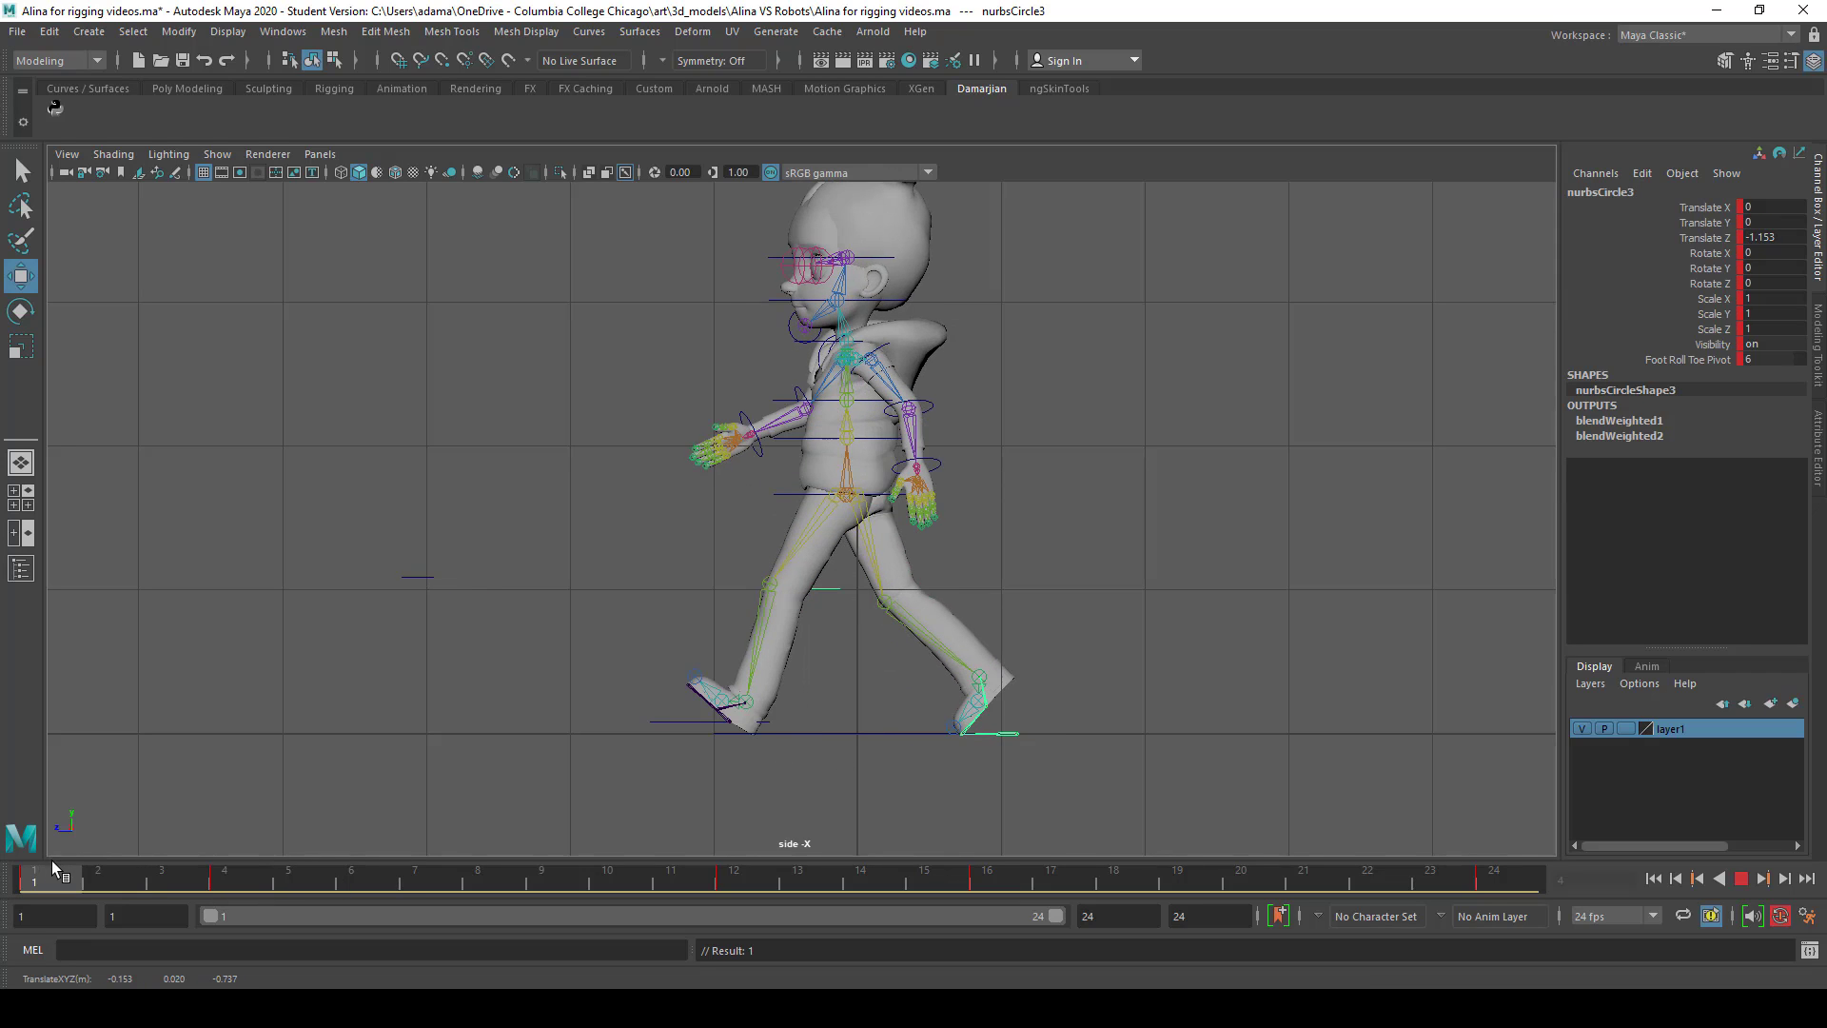
pyautogui.click(224, 882)
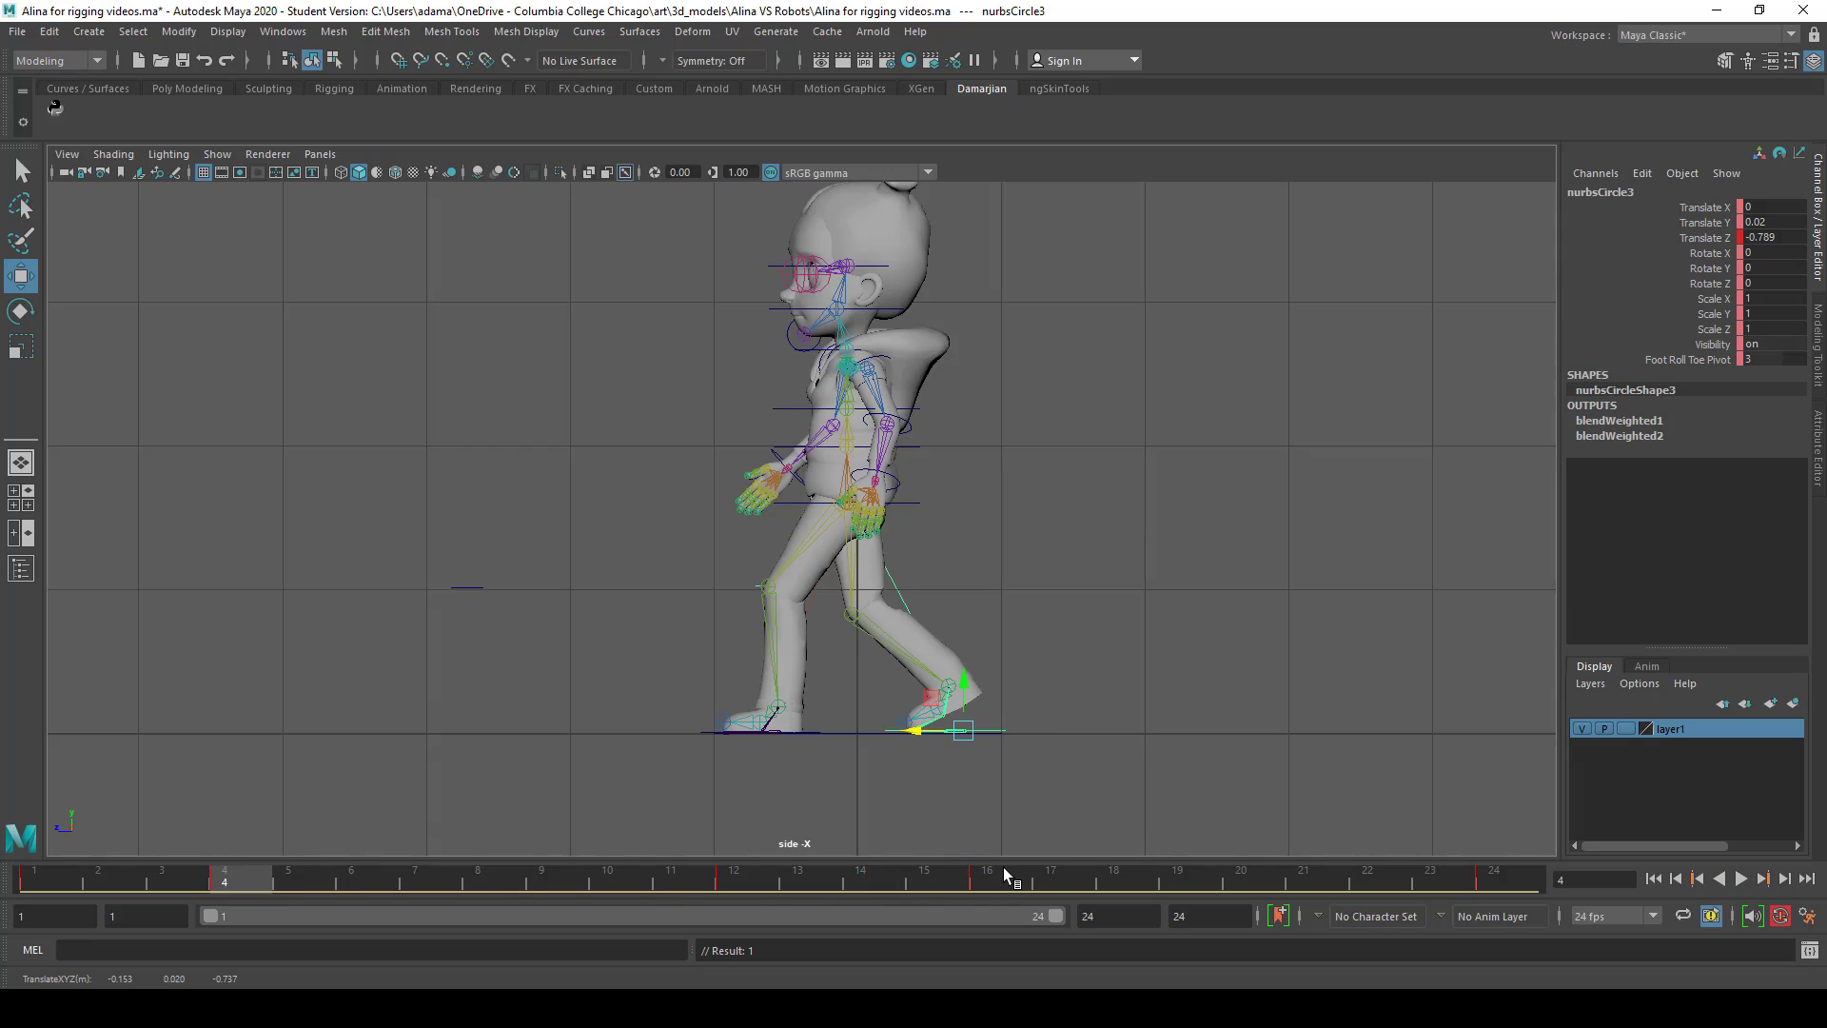
pyautogui.click(987, 872)
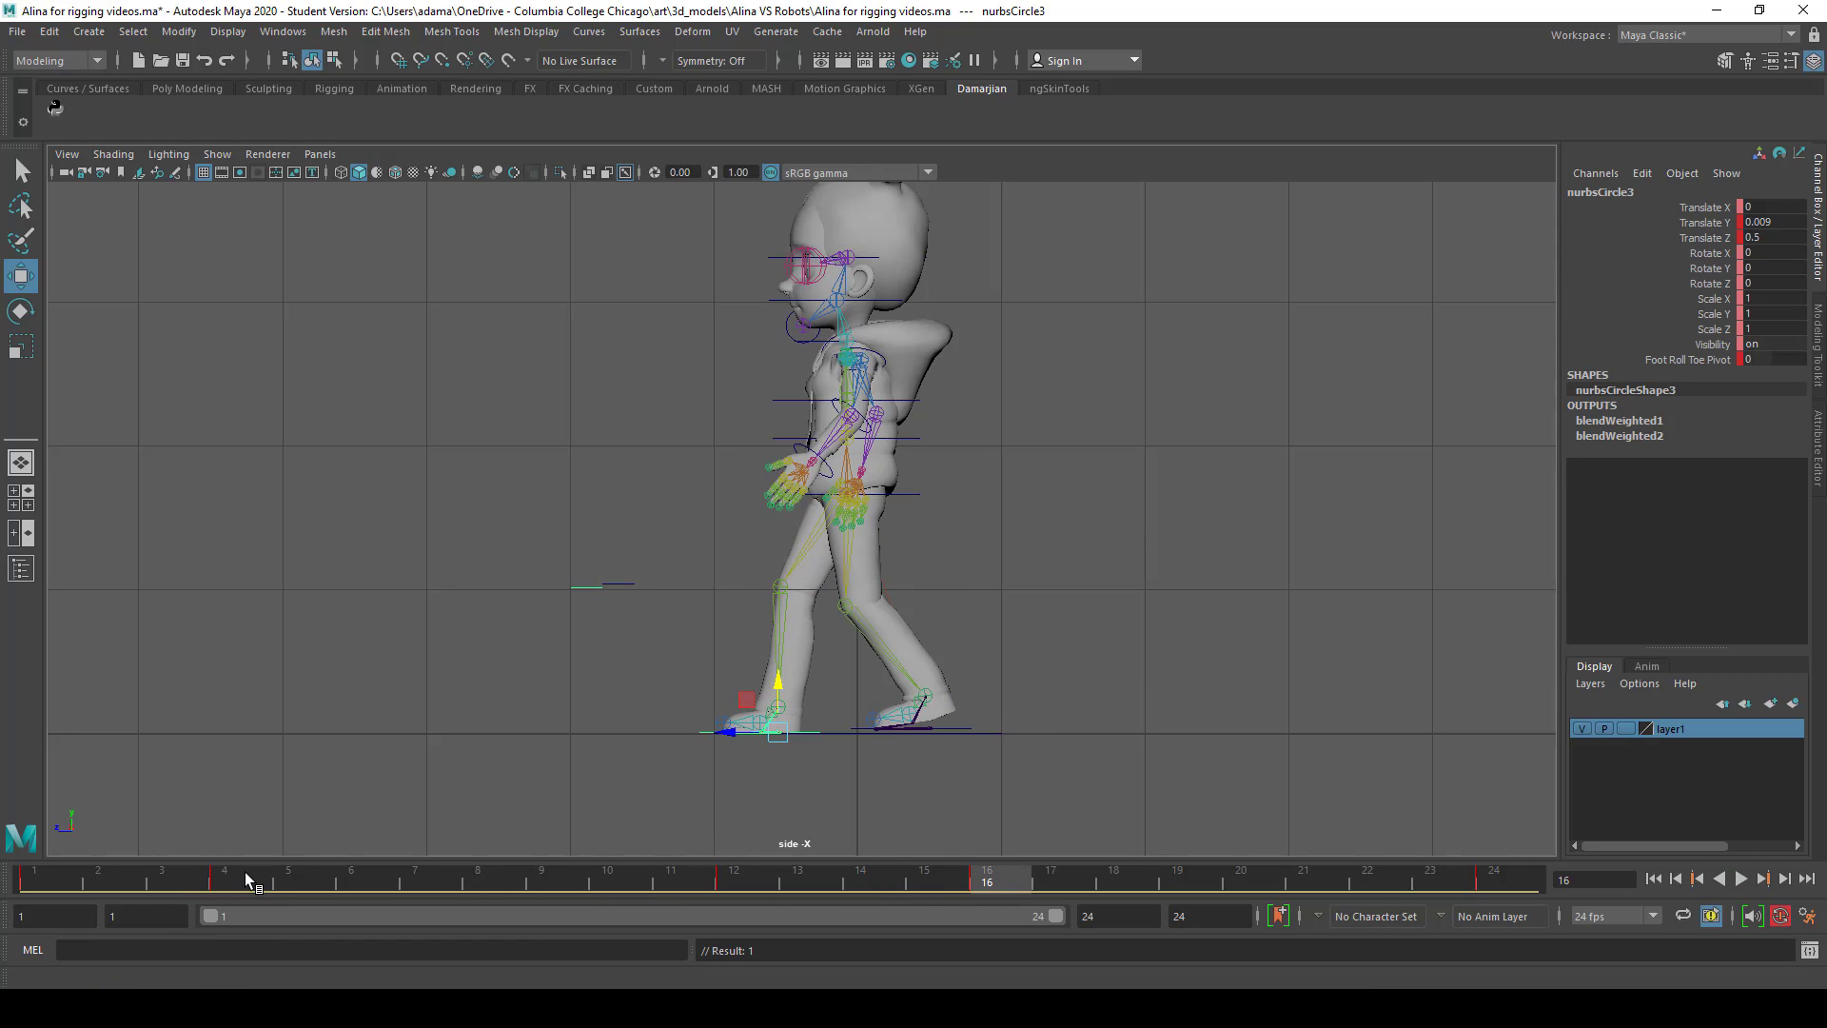
pyautogui.click(224, 872)
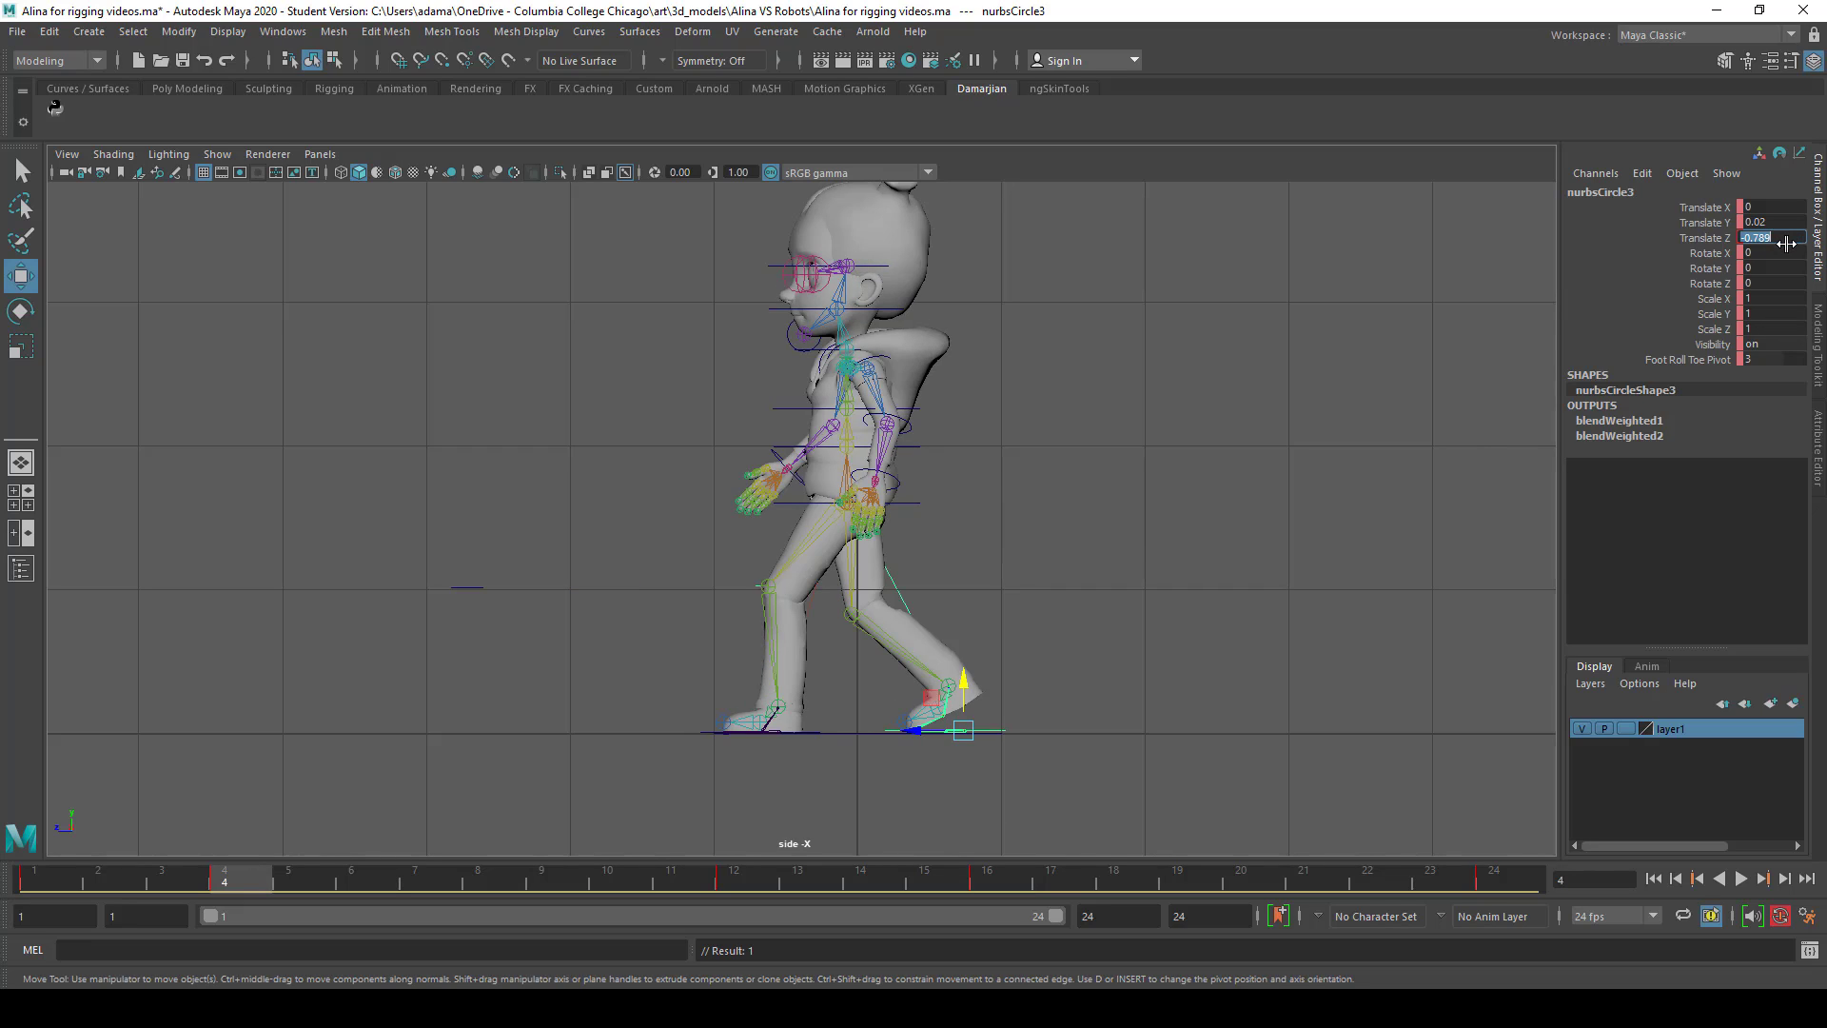
pyautogui.moveTo(889, 936)
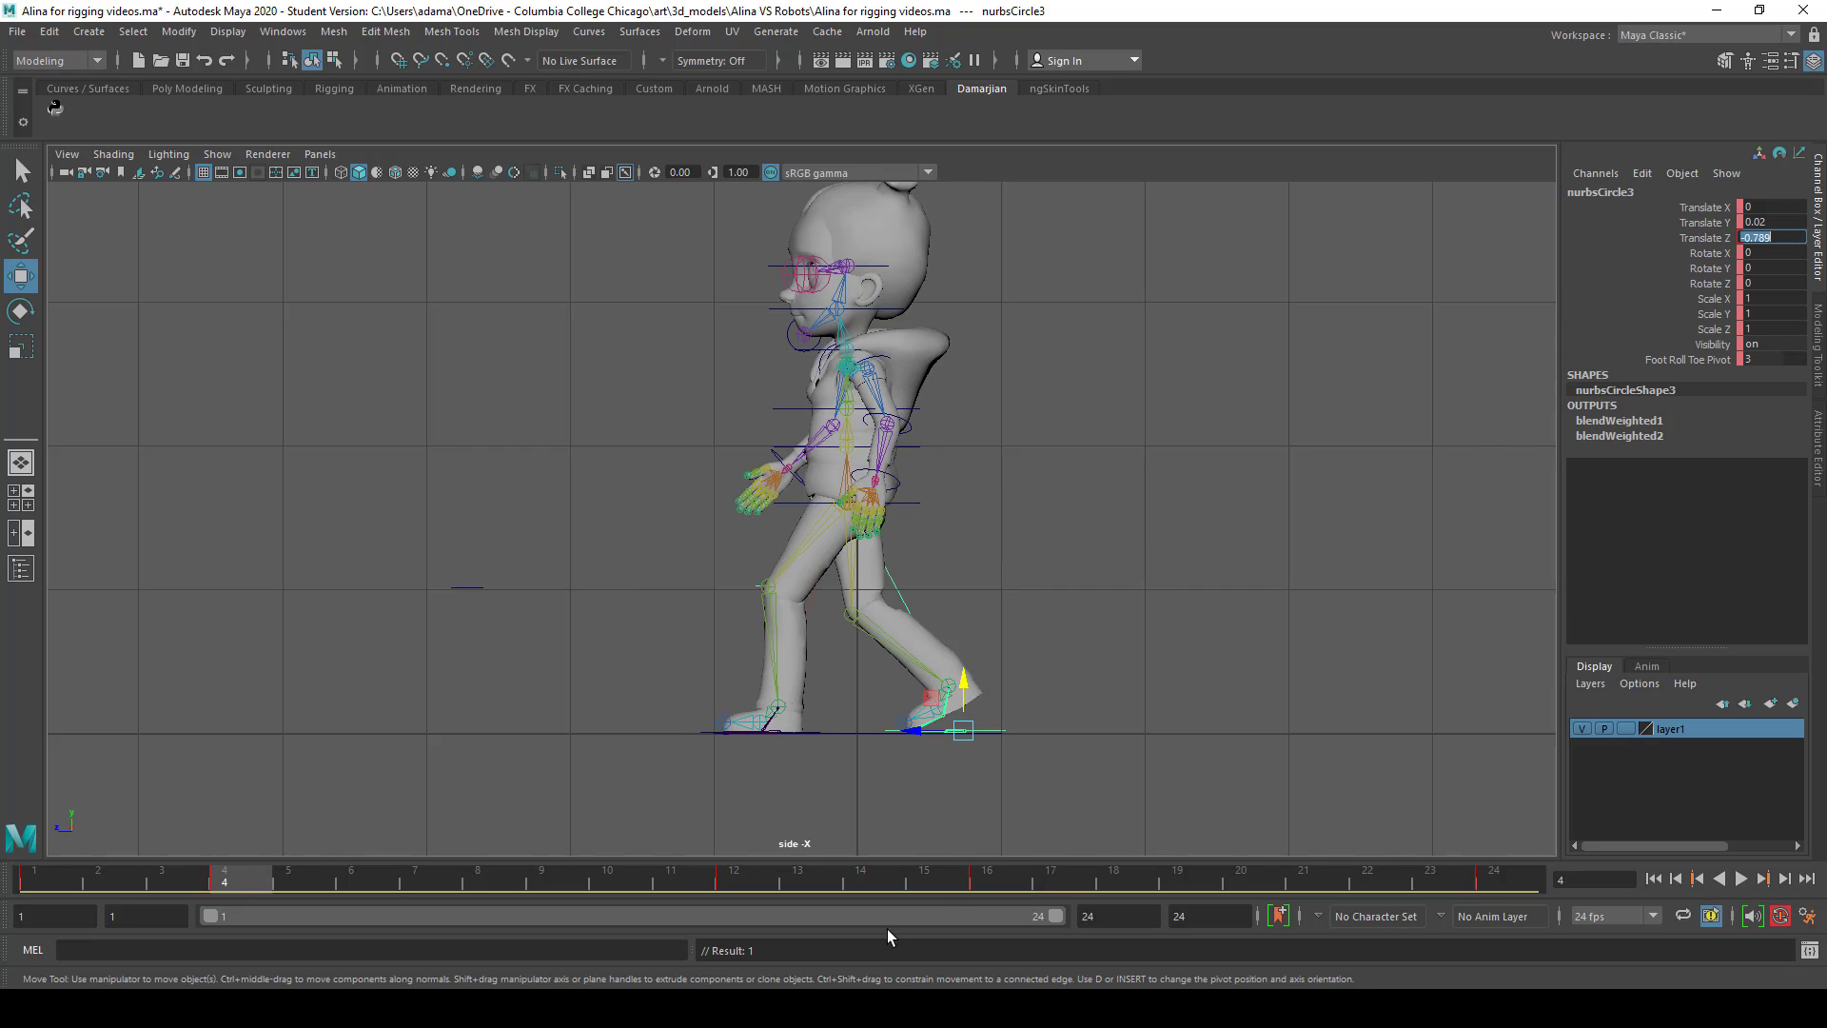
pyautogui.click(708, 722)
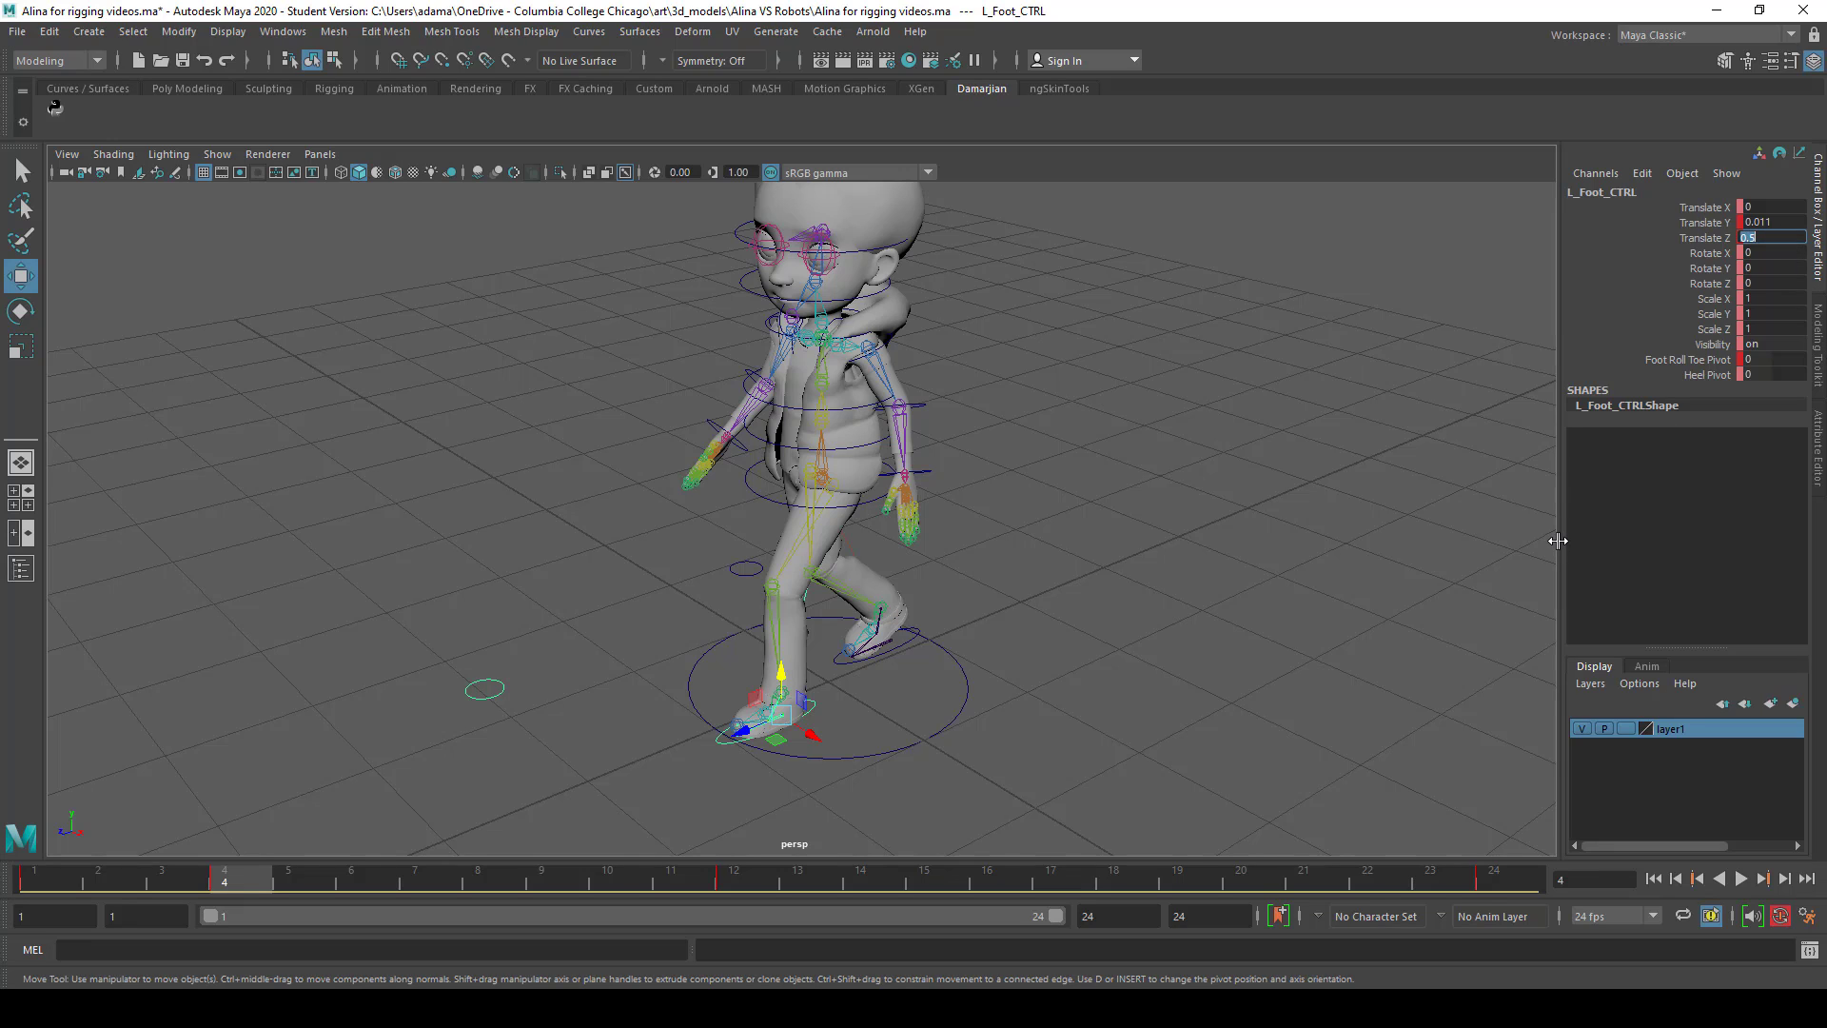
# Adjust the left foot at frame 16, comparing it against the frame 4 contact pose
pyautogui.click(988, 876)
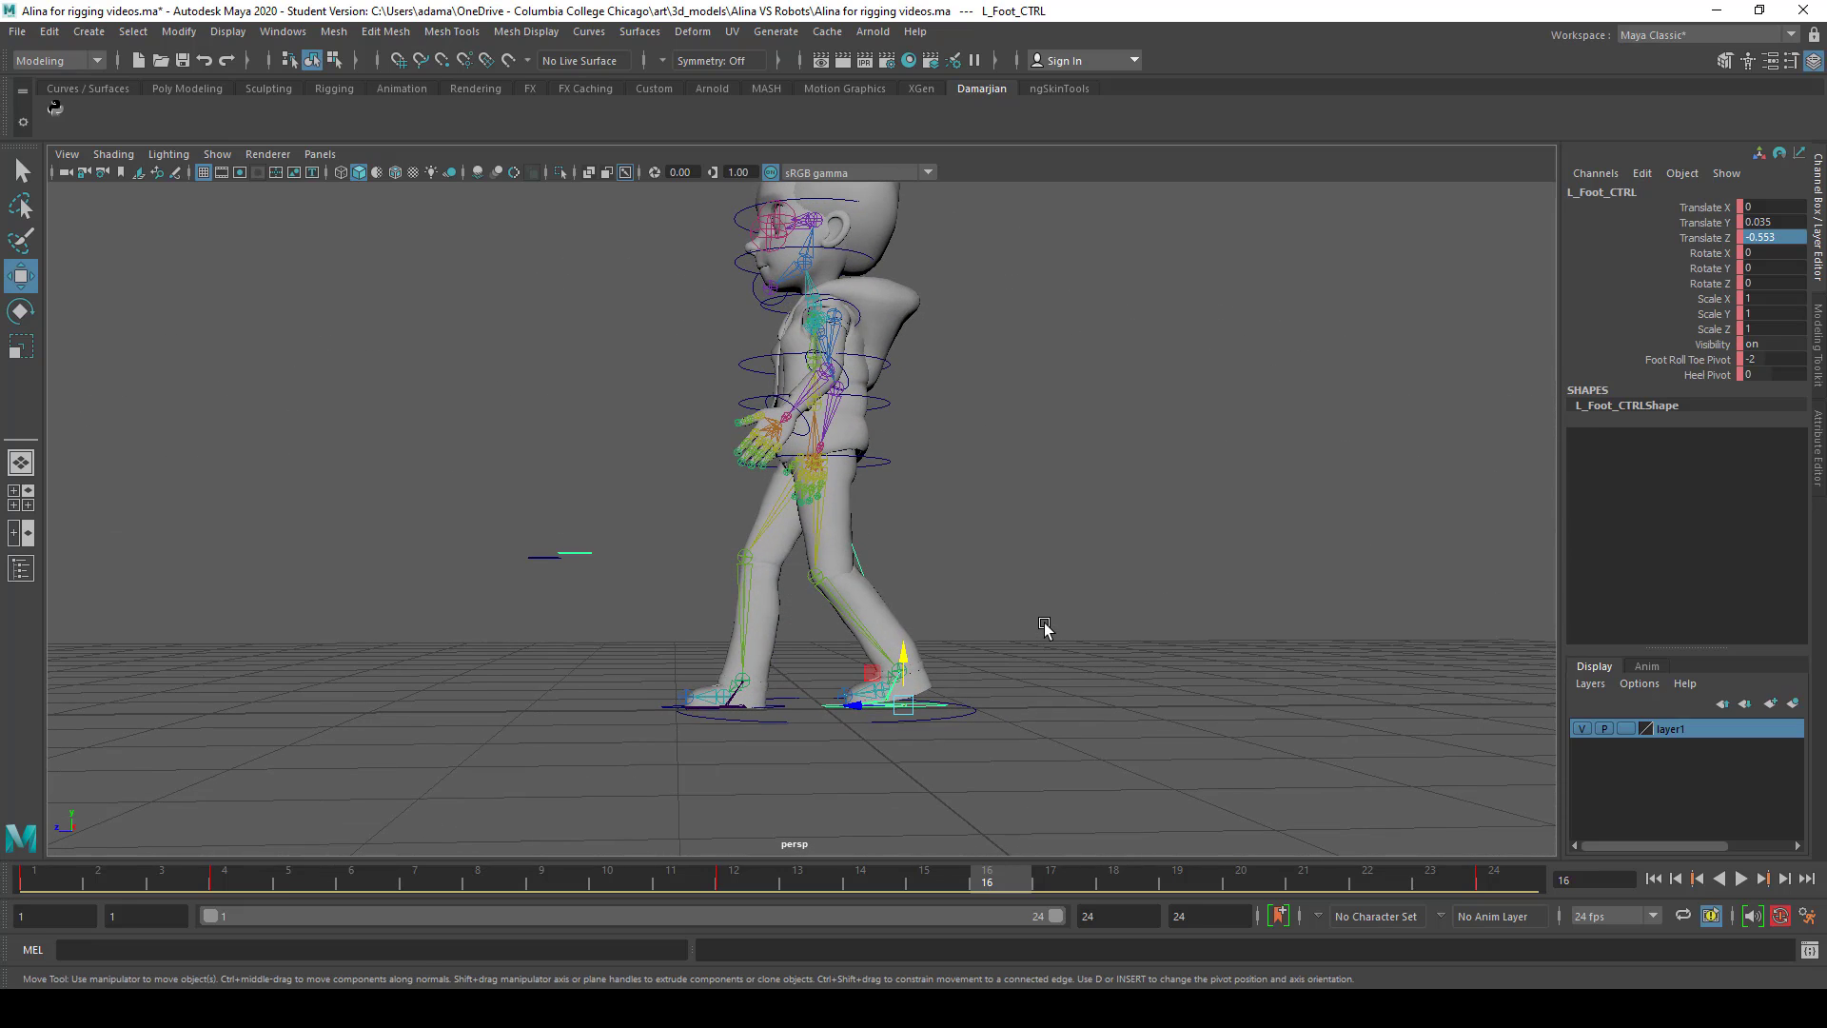
pyautogui.moveTo(854, 711)
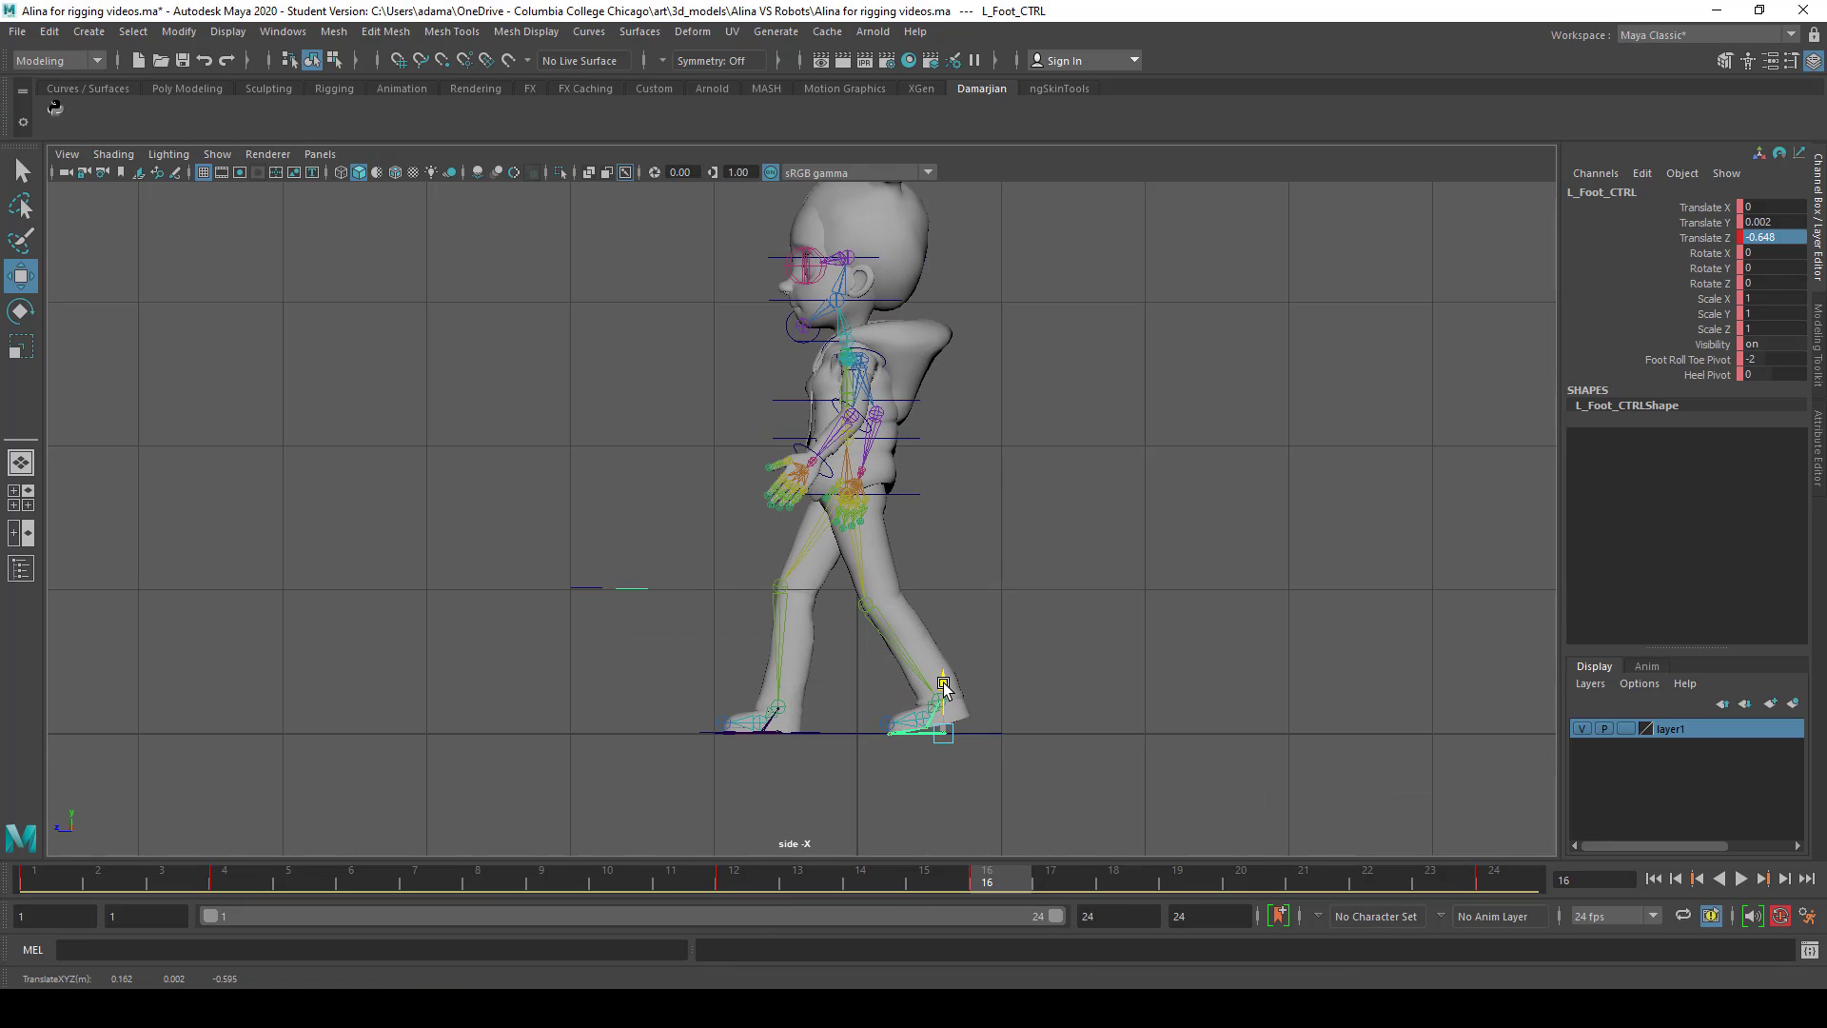
pyautogui.click(223, 873)
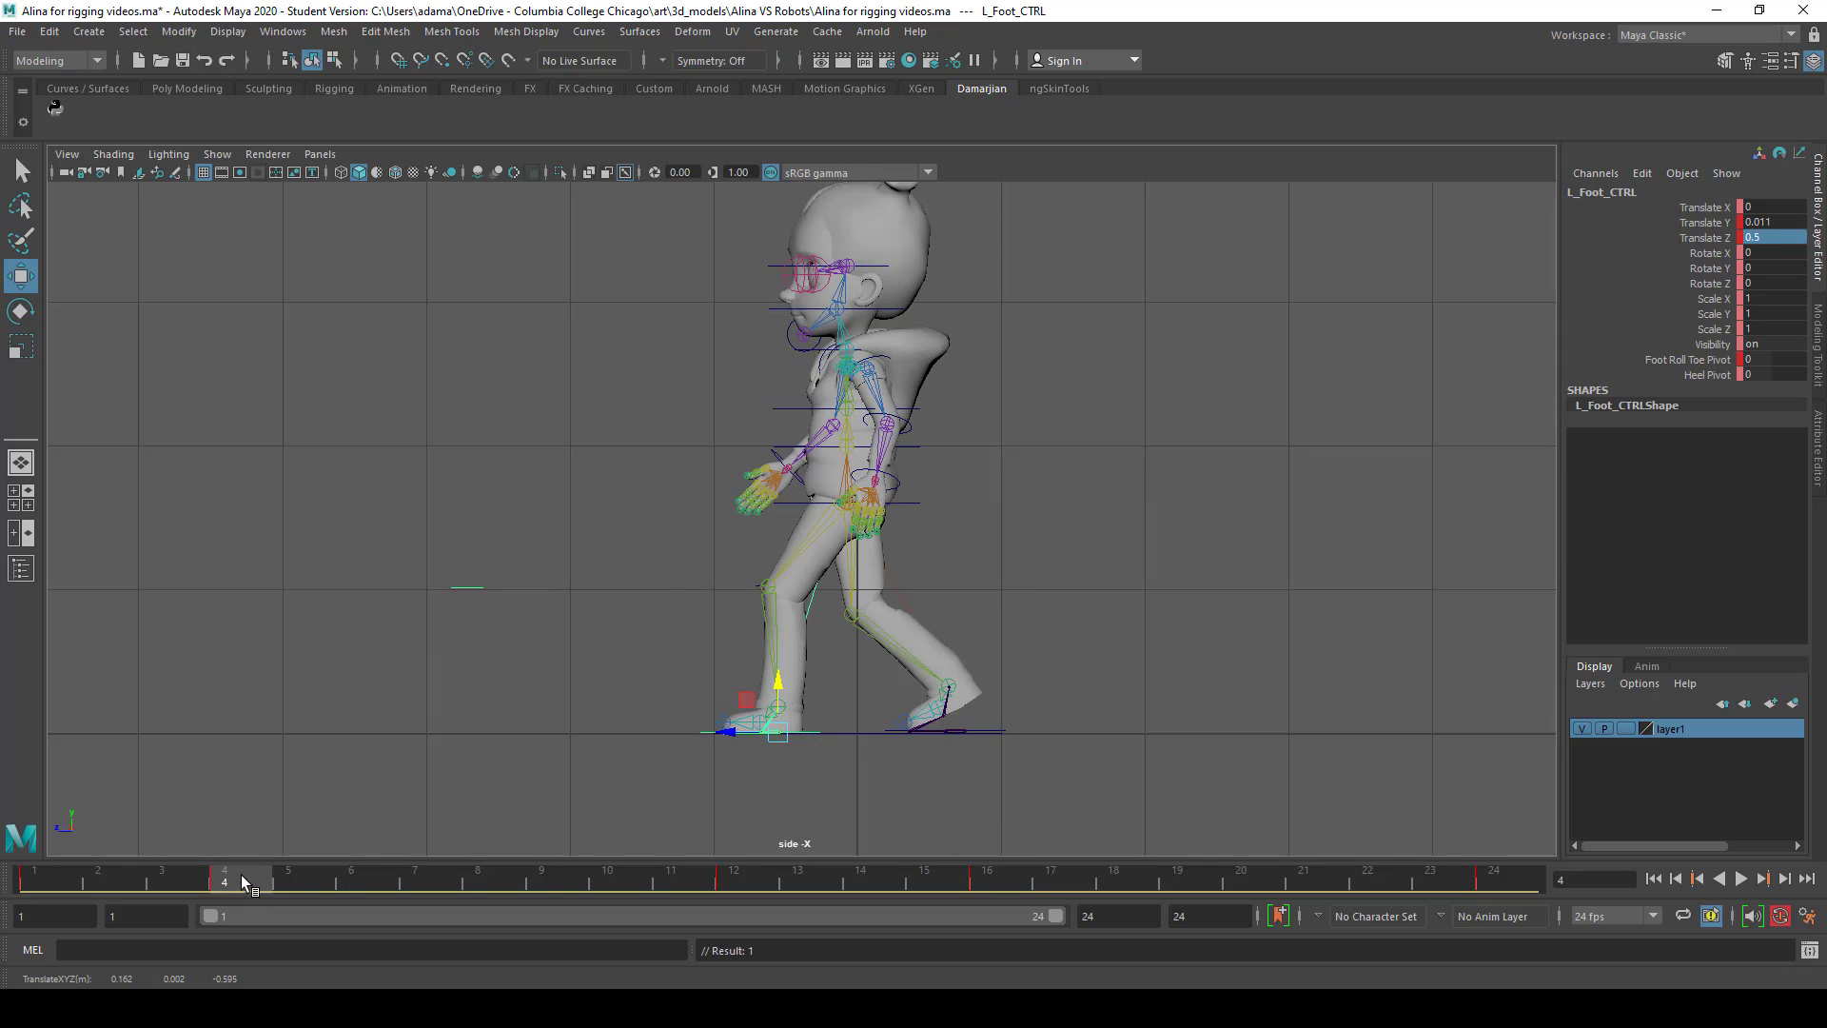
pyautogui.click(987, 869)
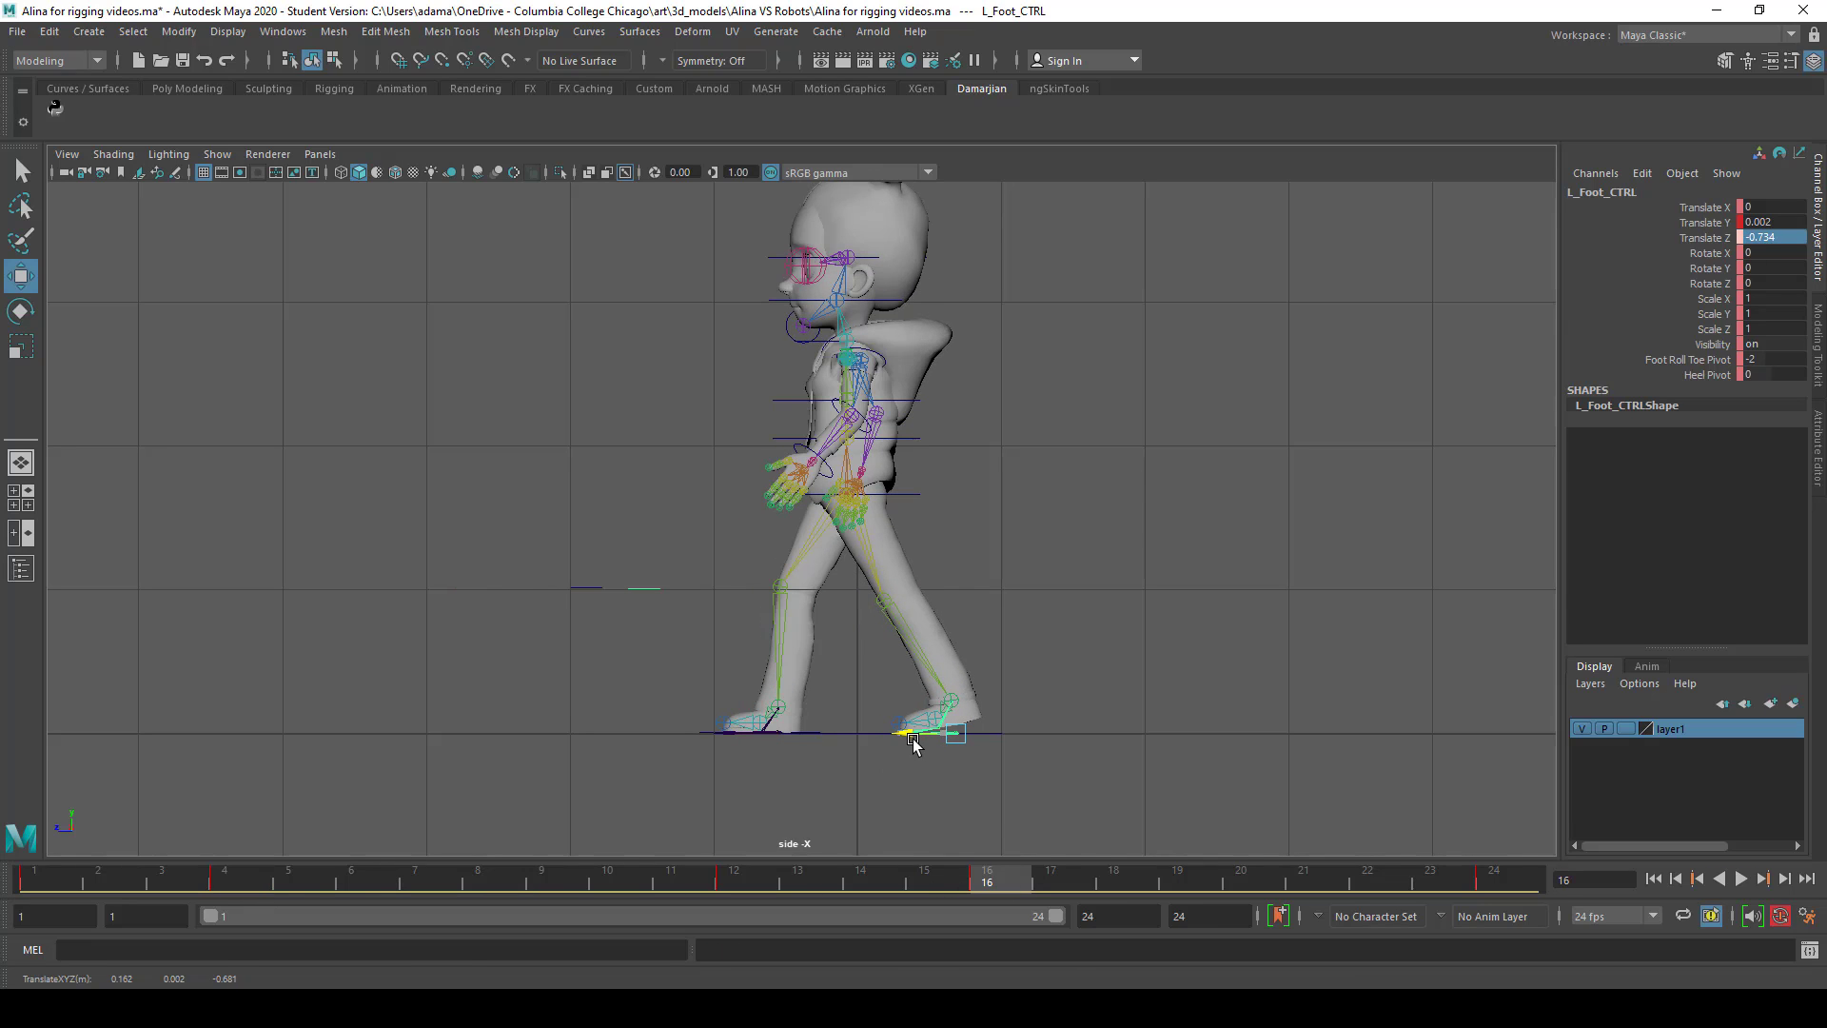
pyautogui.click(223, 877)
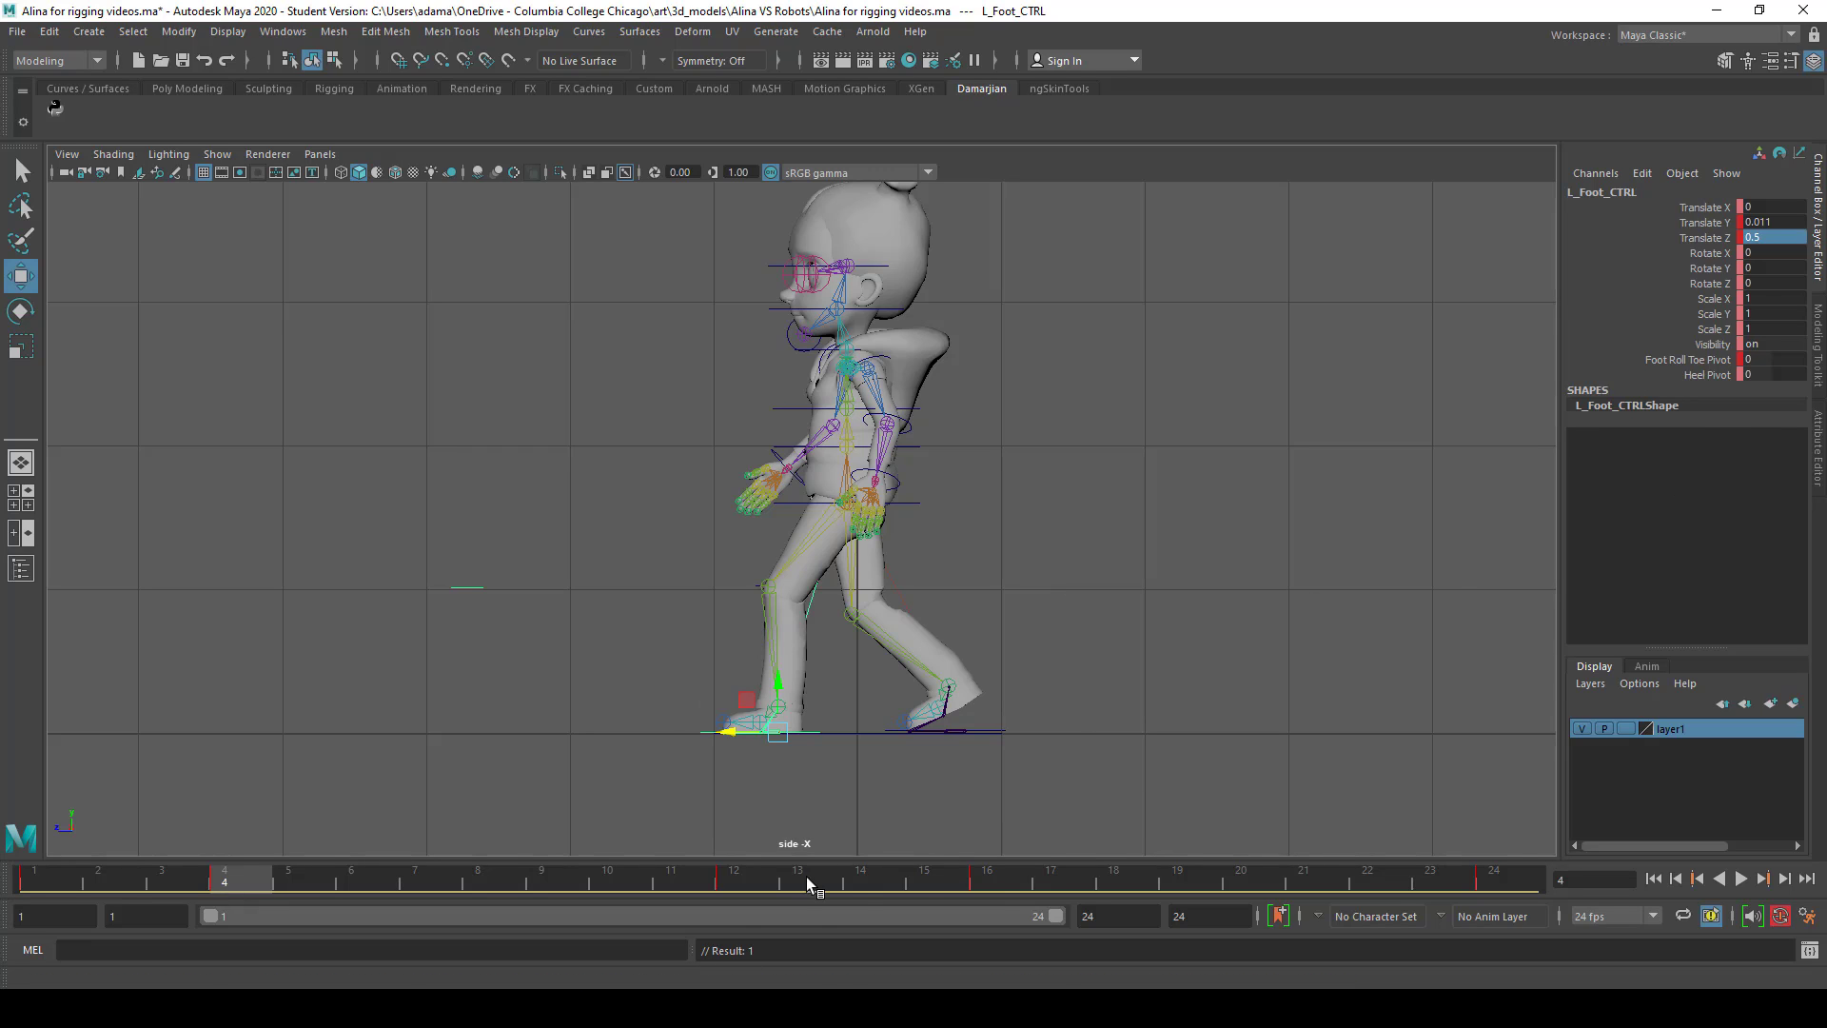
pyautogui.click(987, 876)
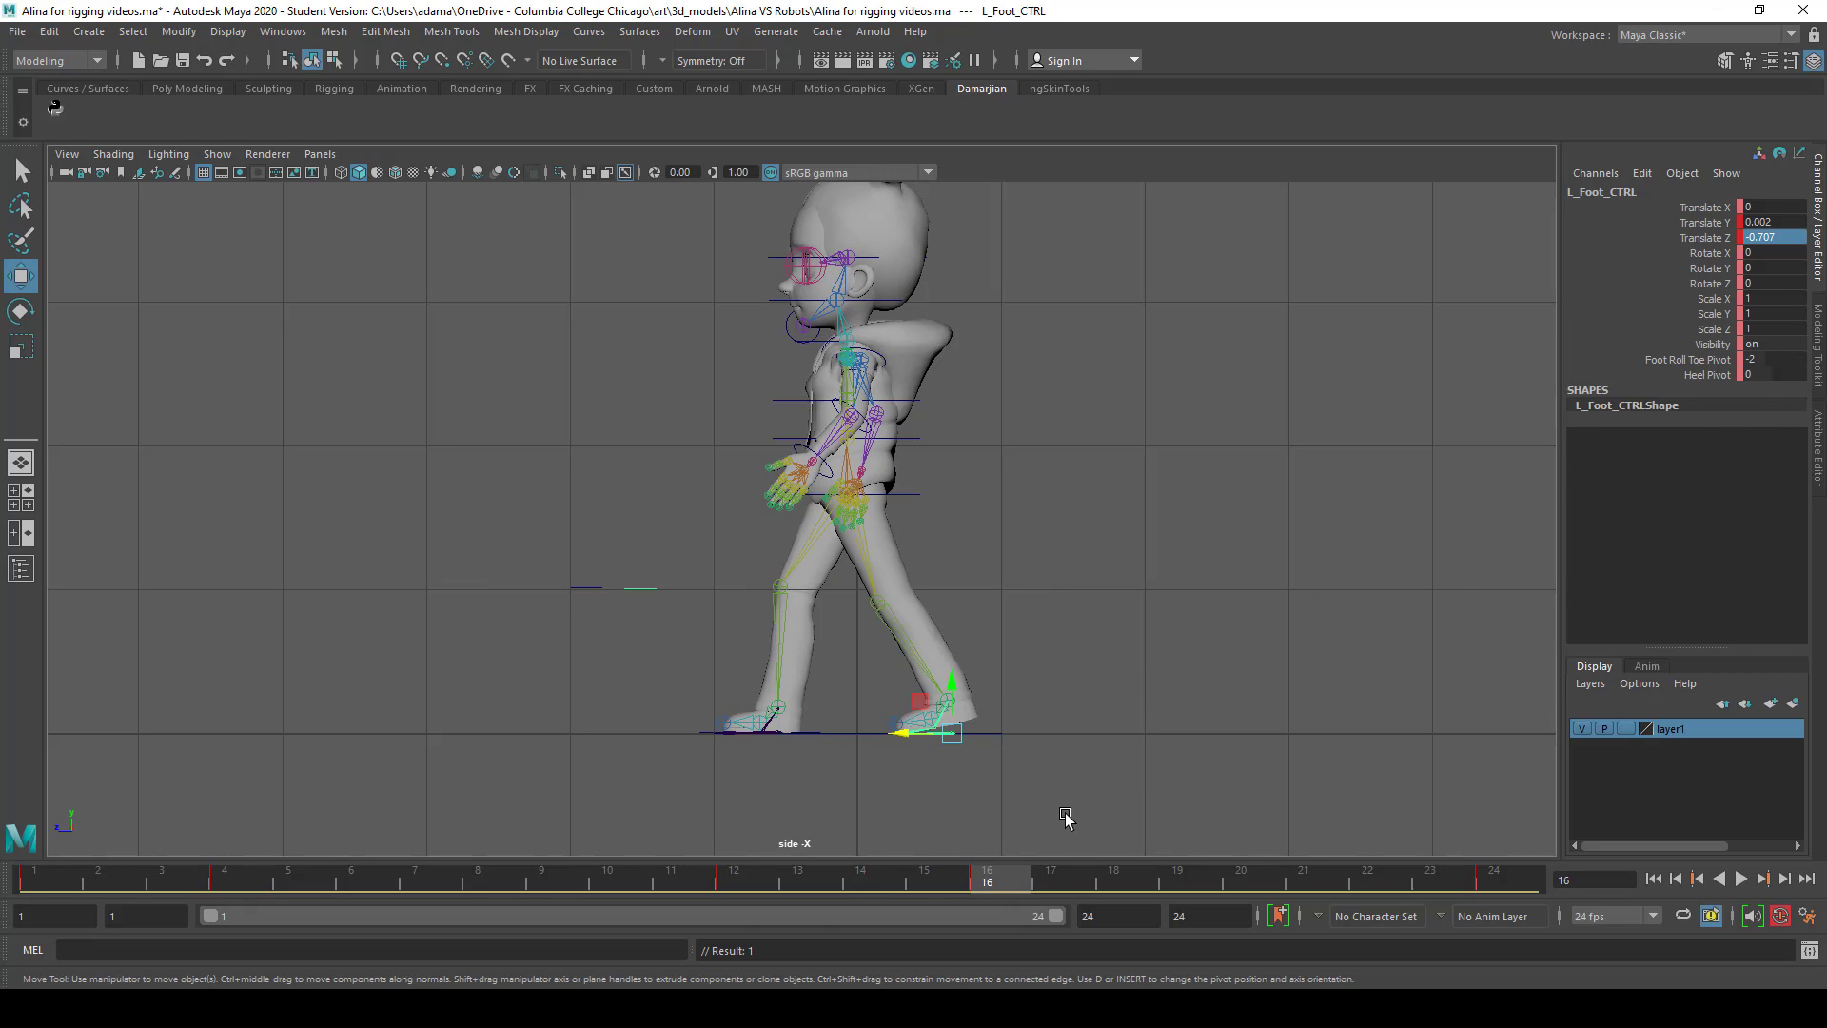
pyautogui.click(223, 876)
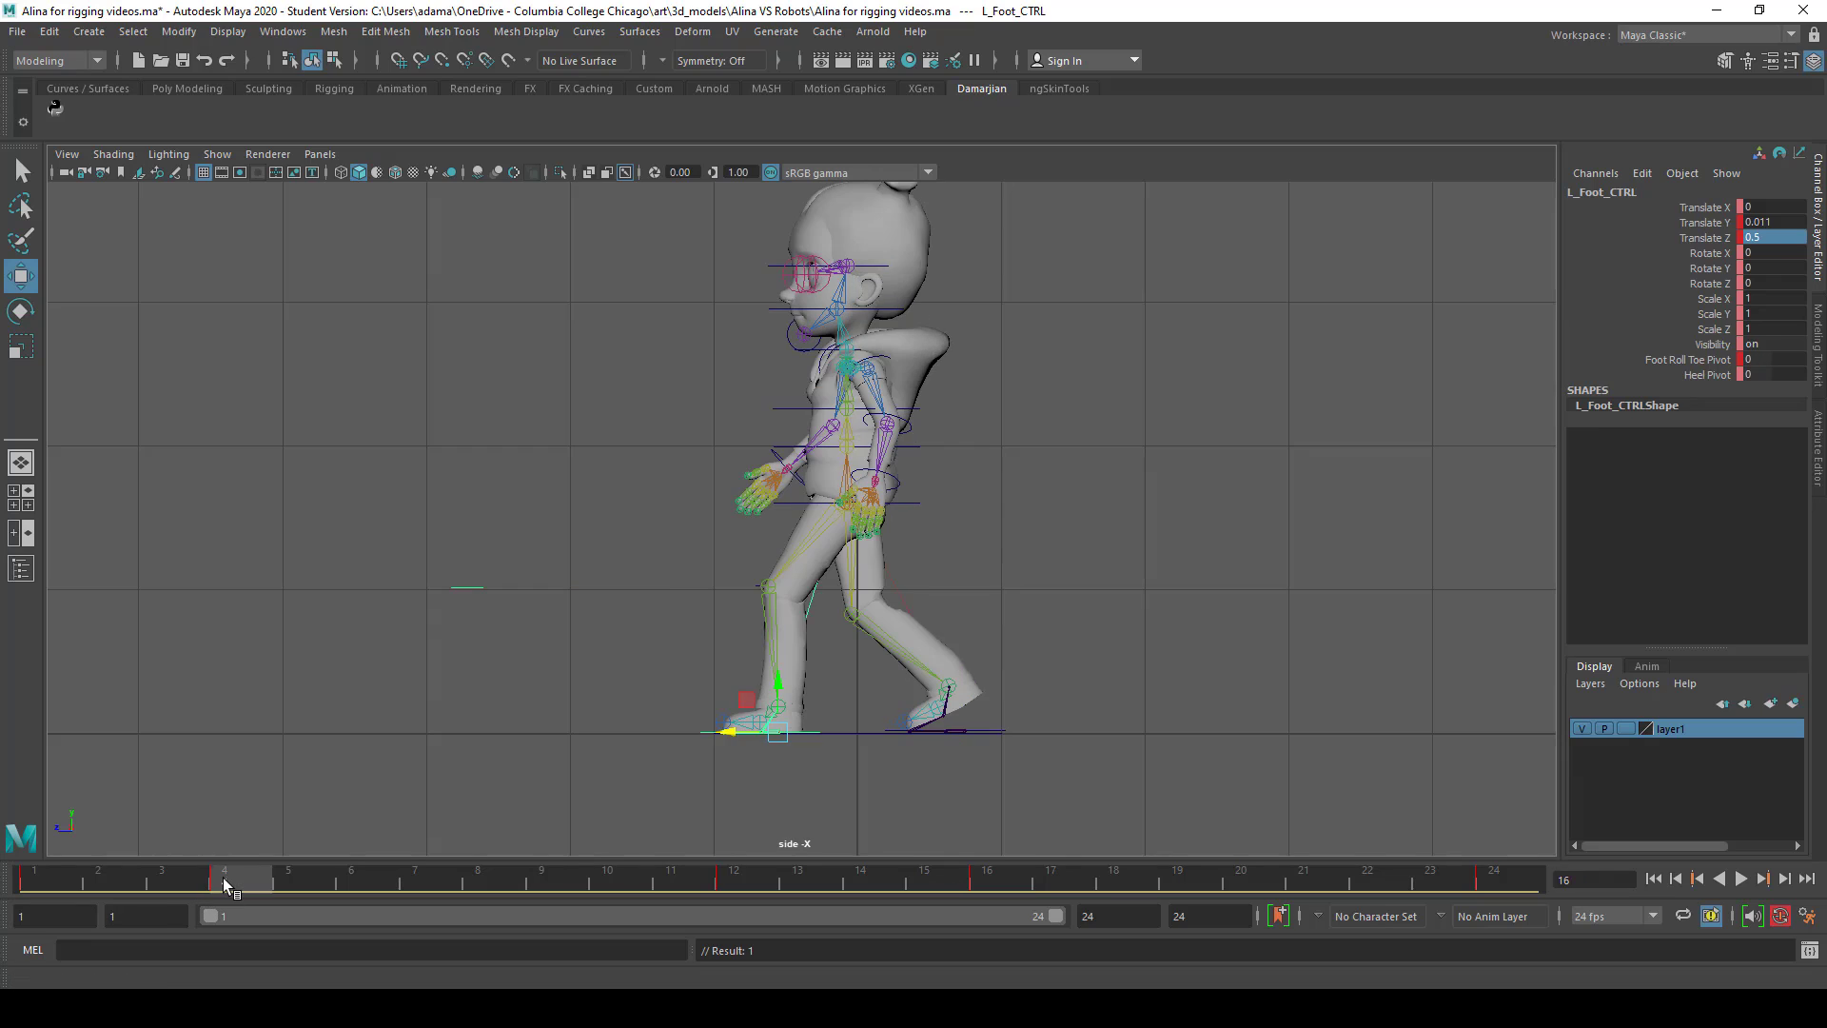
pyautogui.click(225, 877)
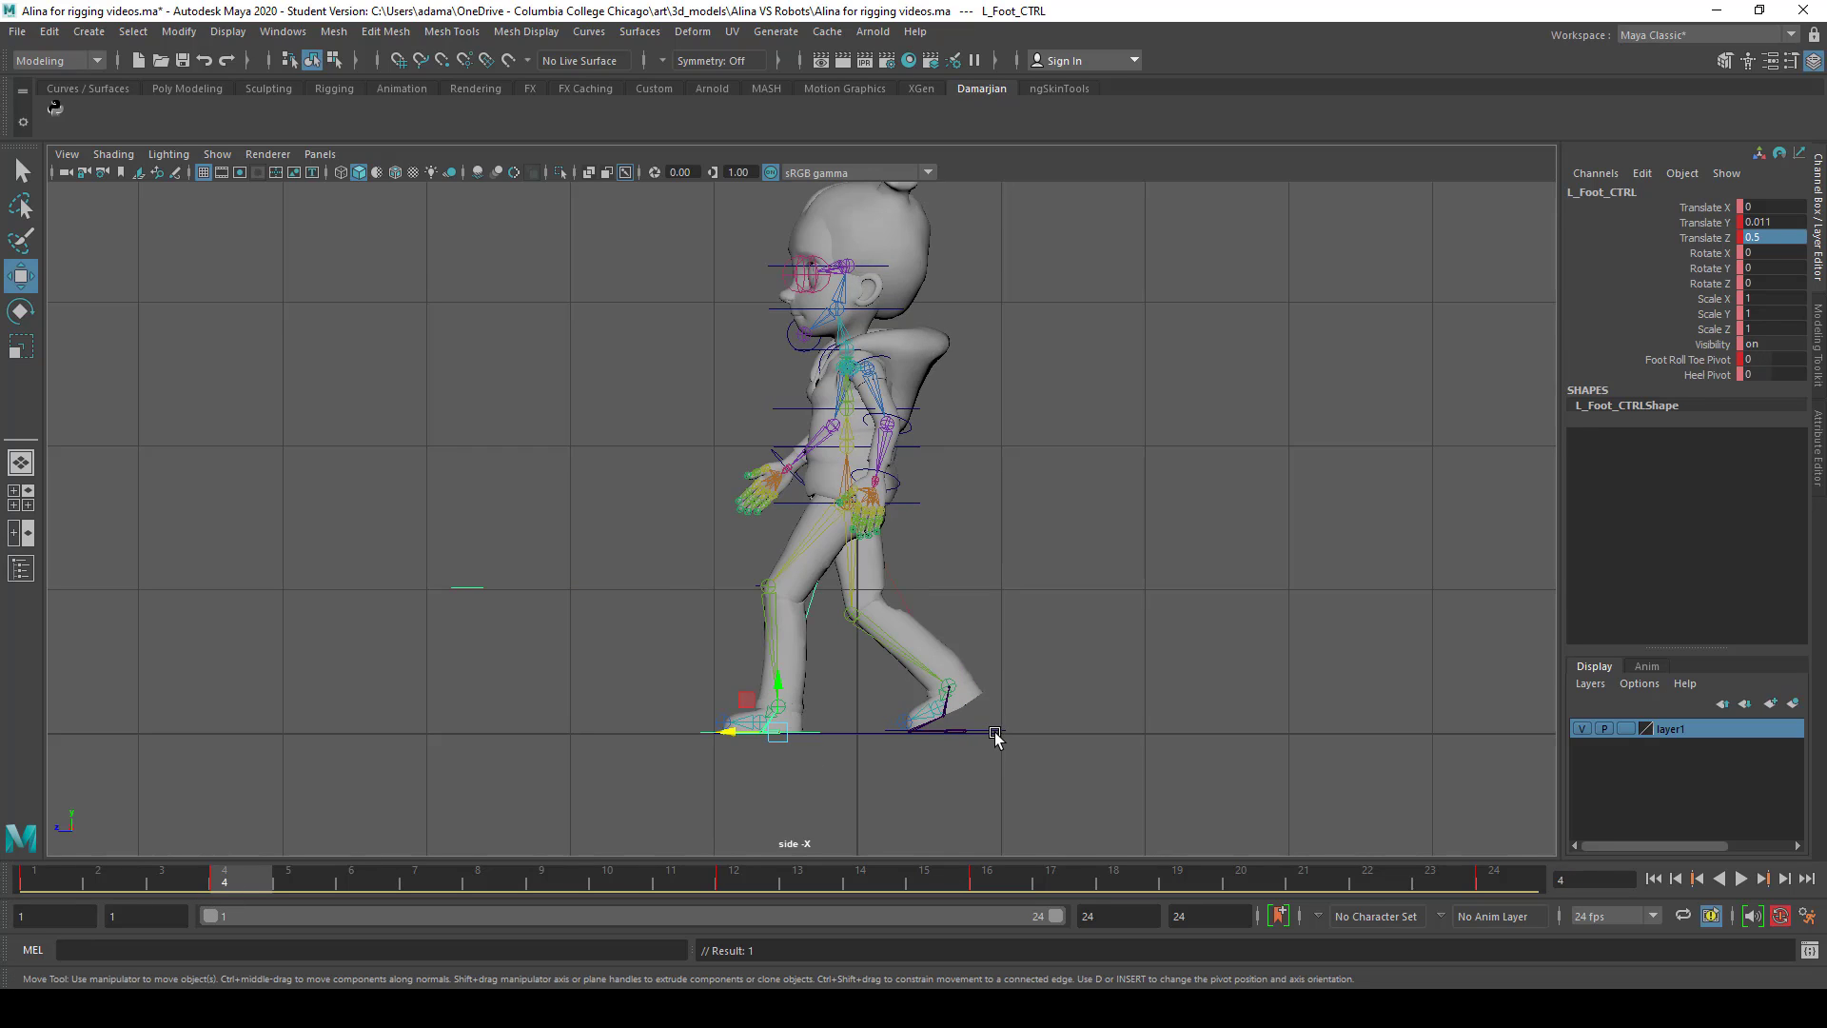
# Select the right foot control and check its settings at frame 16
pyautogui.click(961, 731)
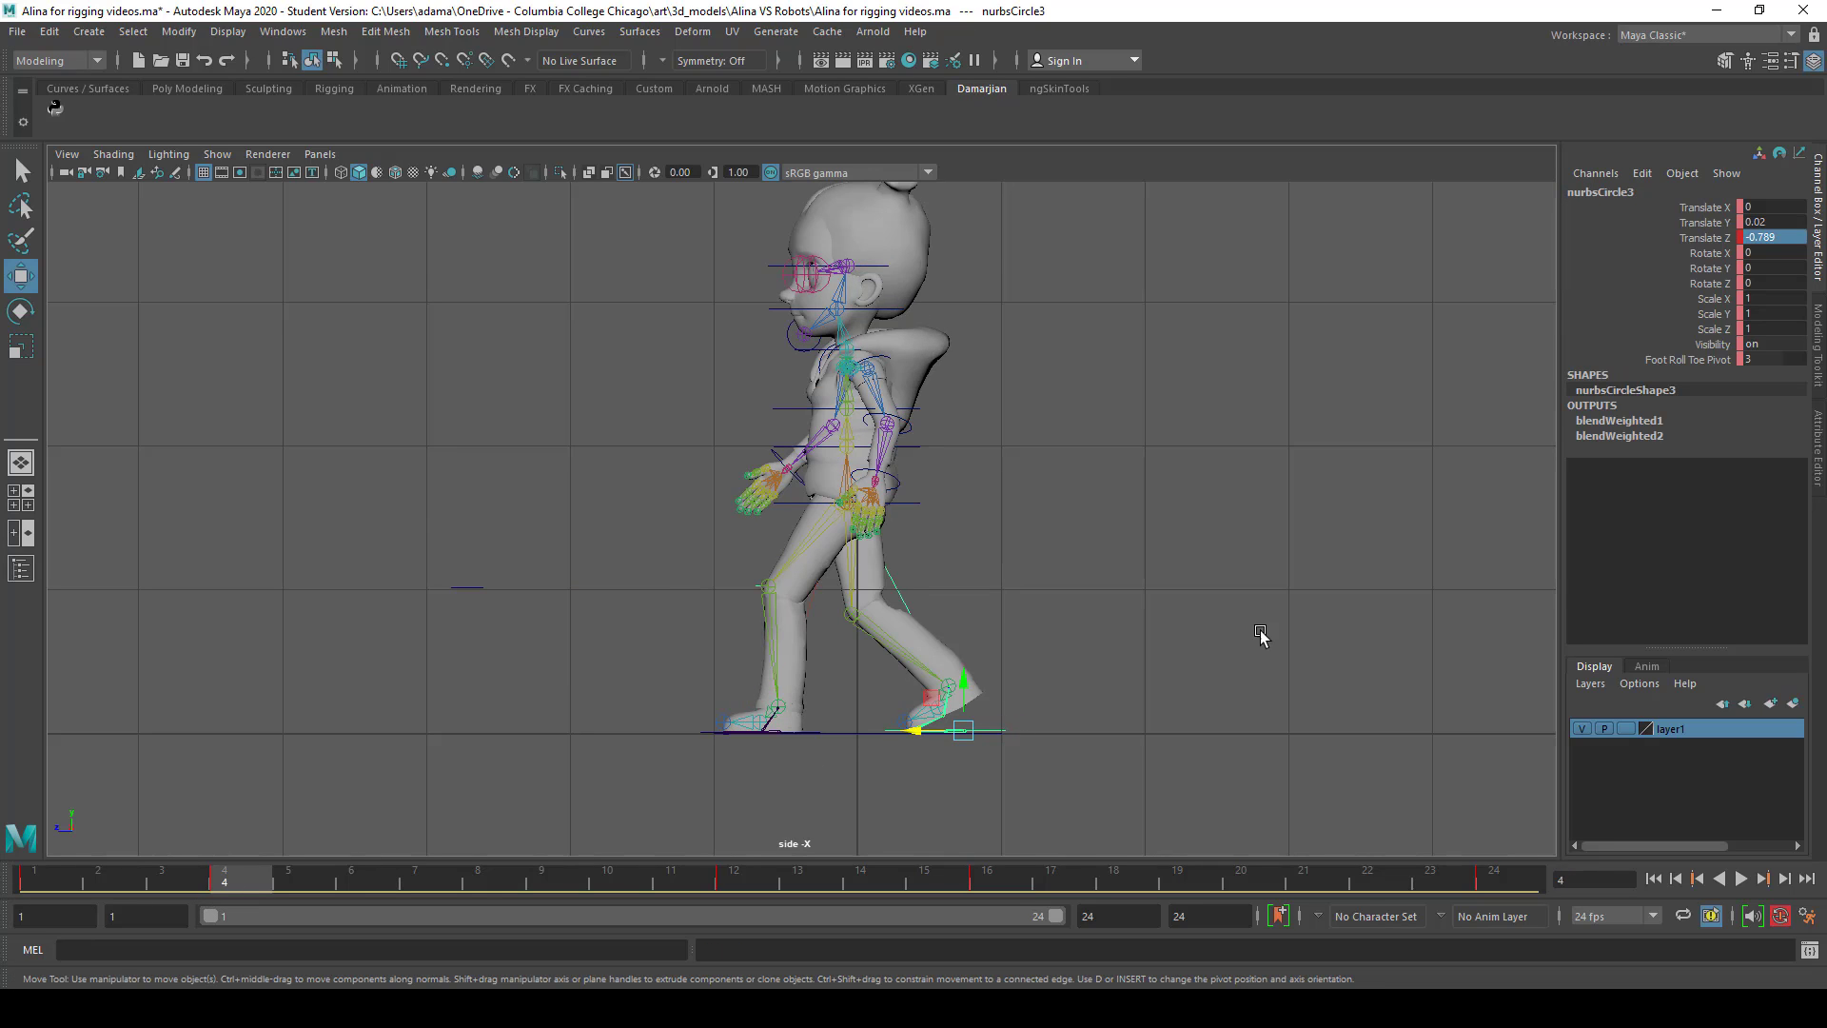
pyautogui.moveTo(1054, 697)
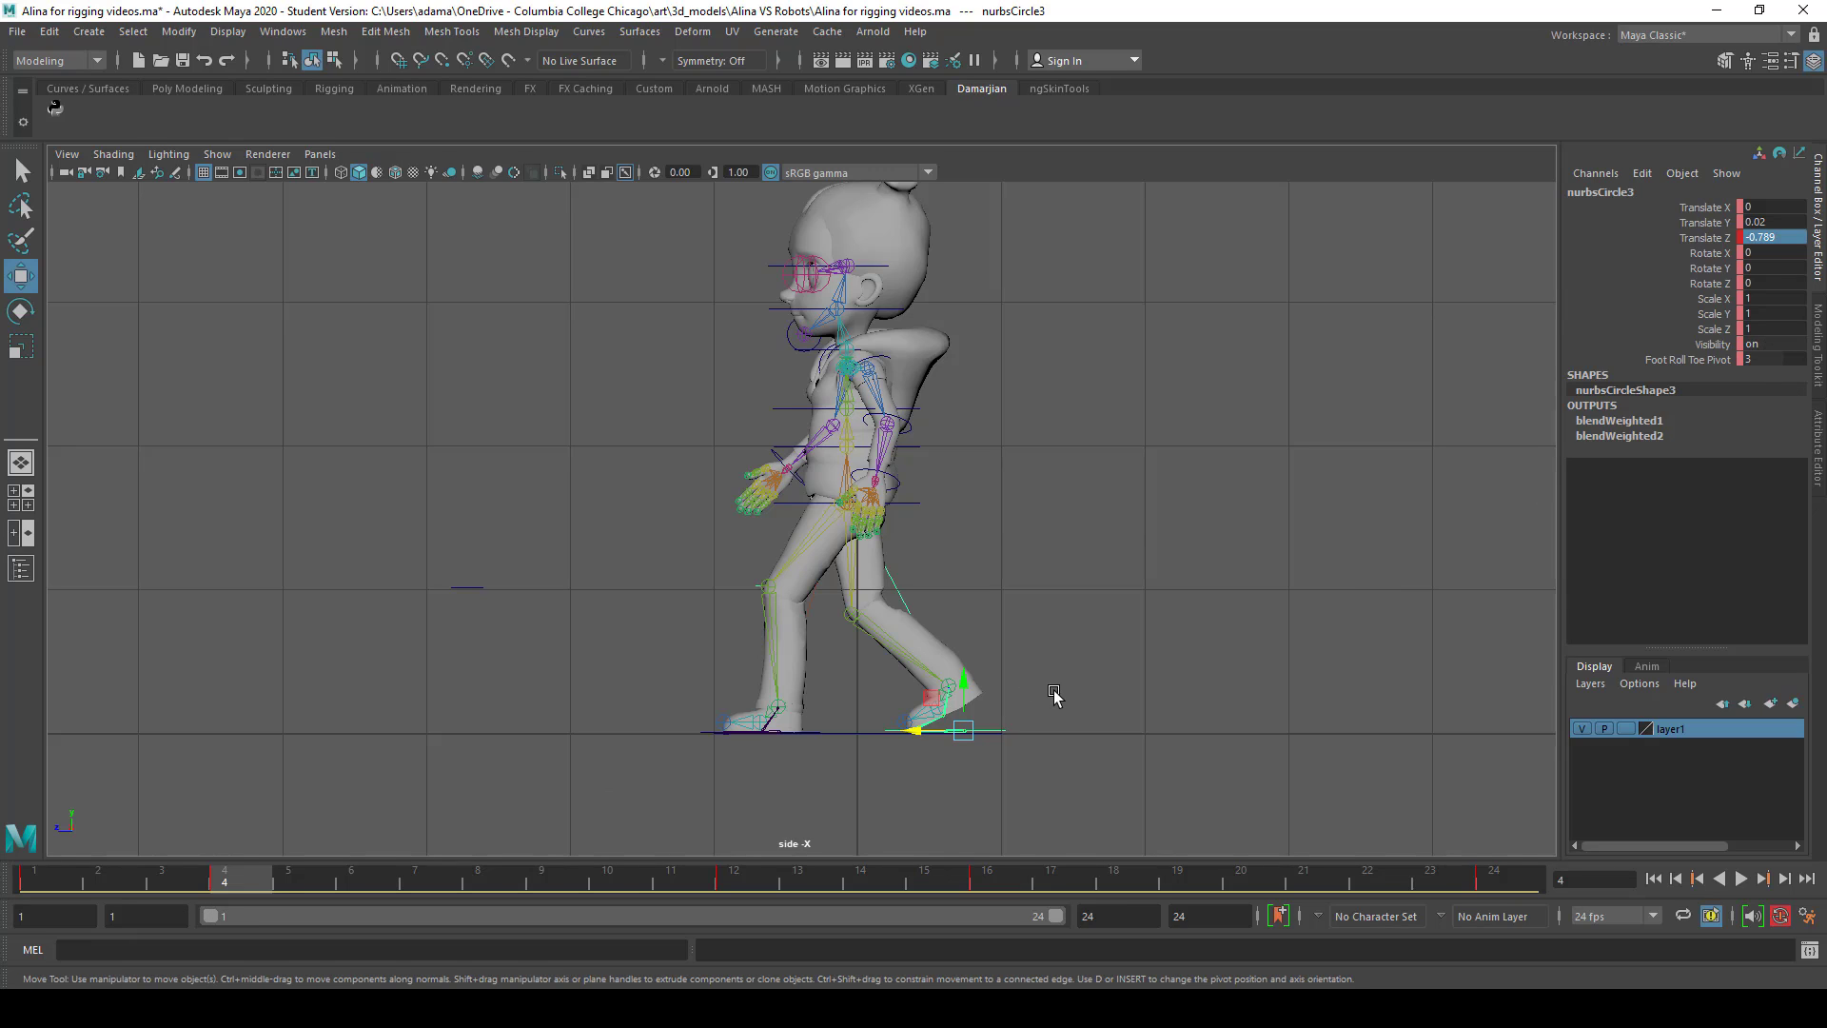
pyautogui.click(986, 871)
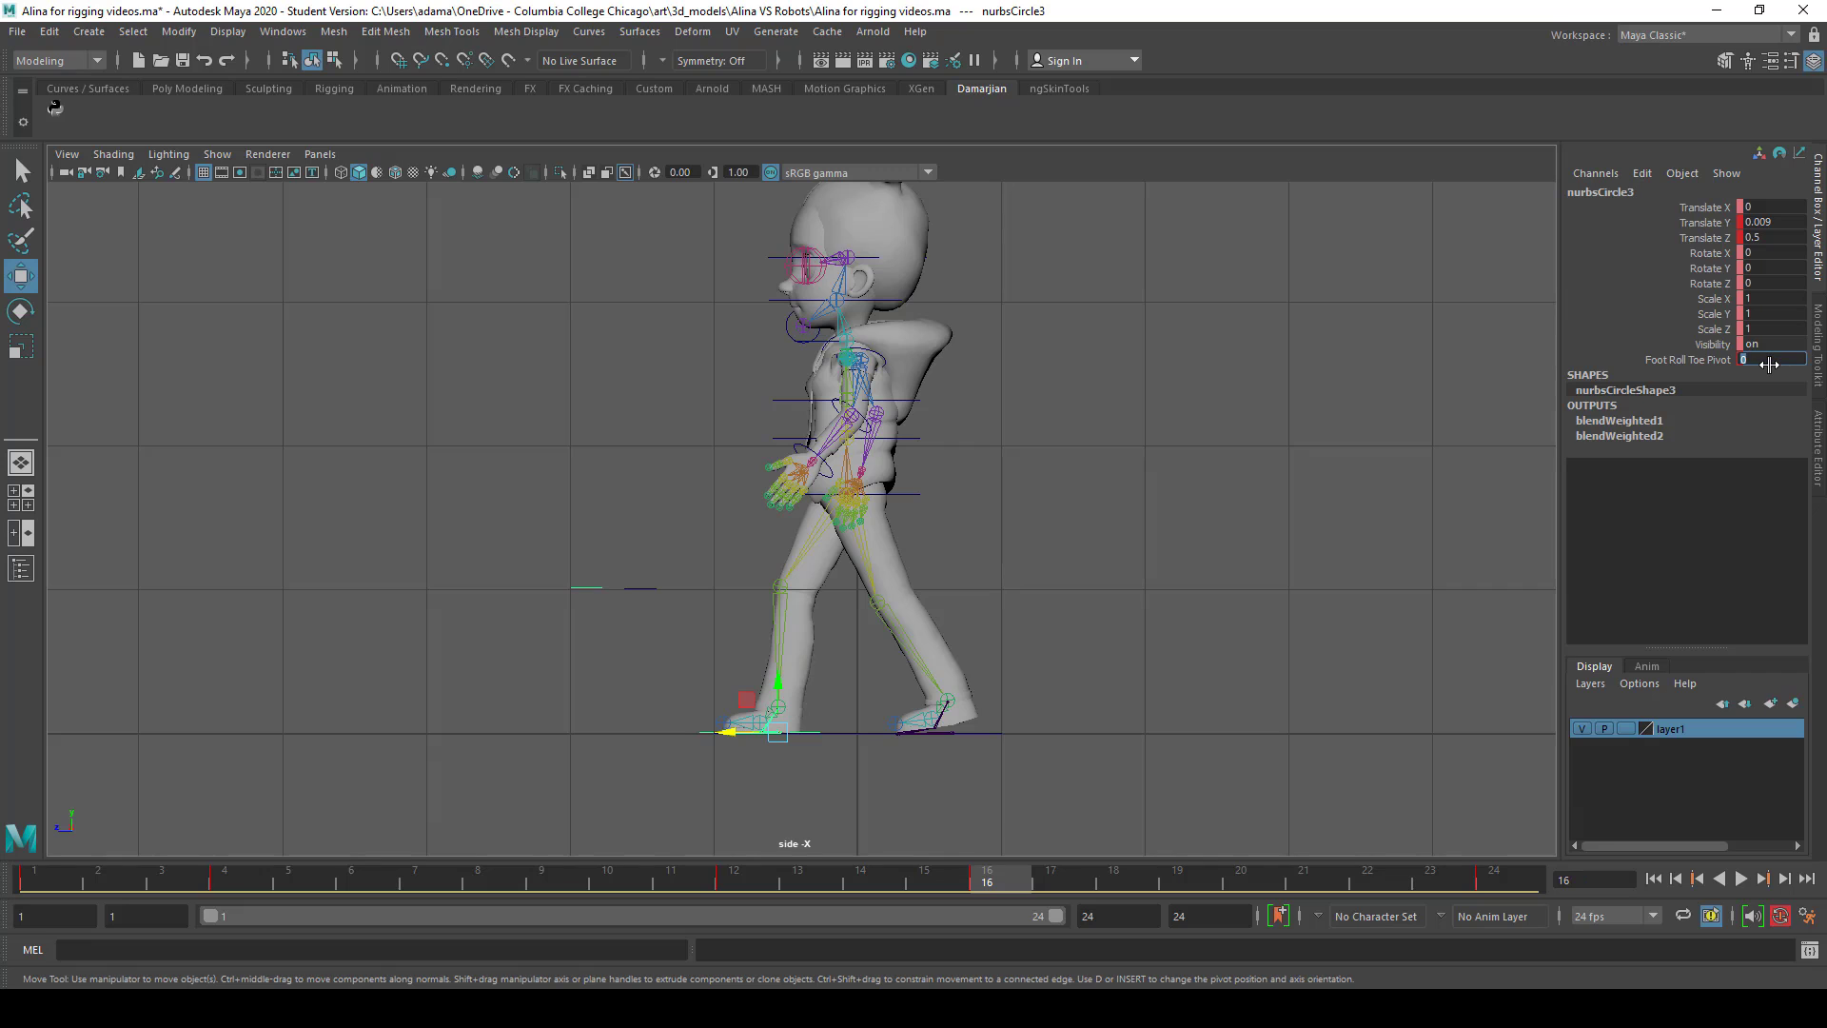
pyautogui.click(856, 732)
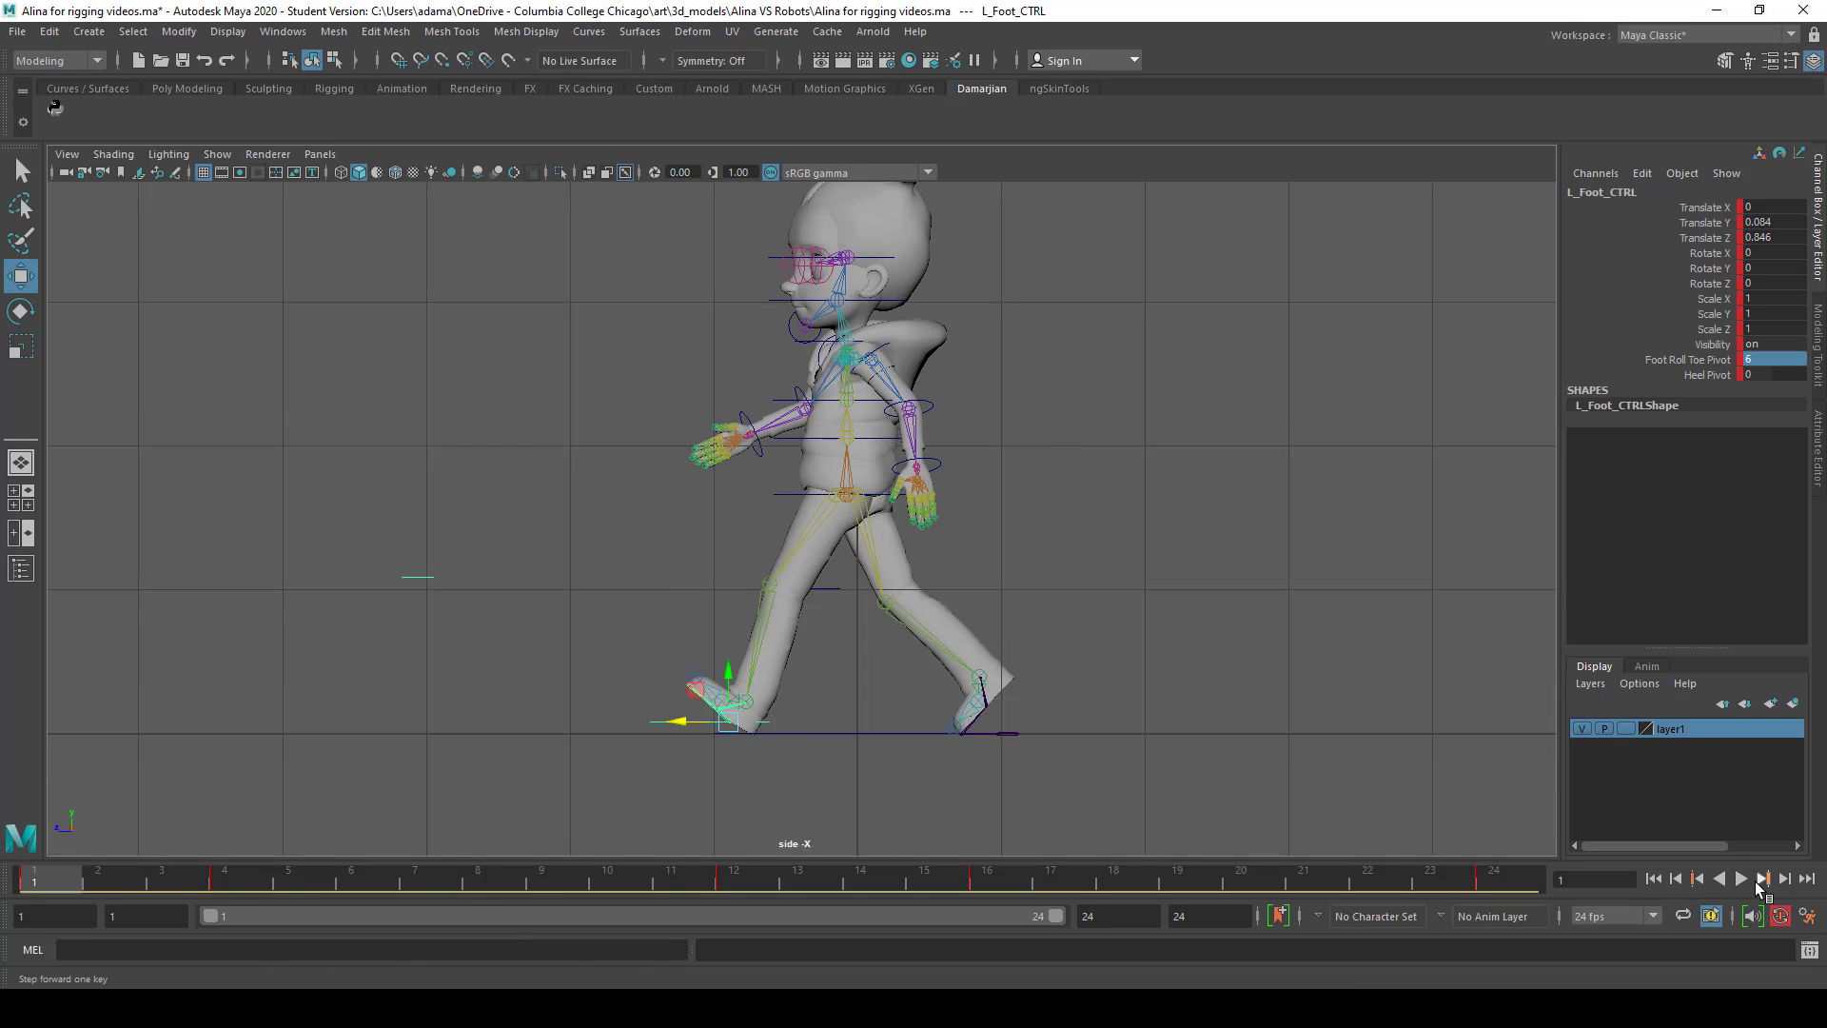
# Step forward a key, play the walk cycle, and stop playback
pyautogui.click(1739, 878)
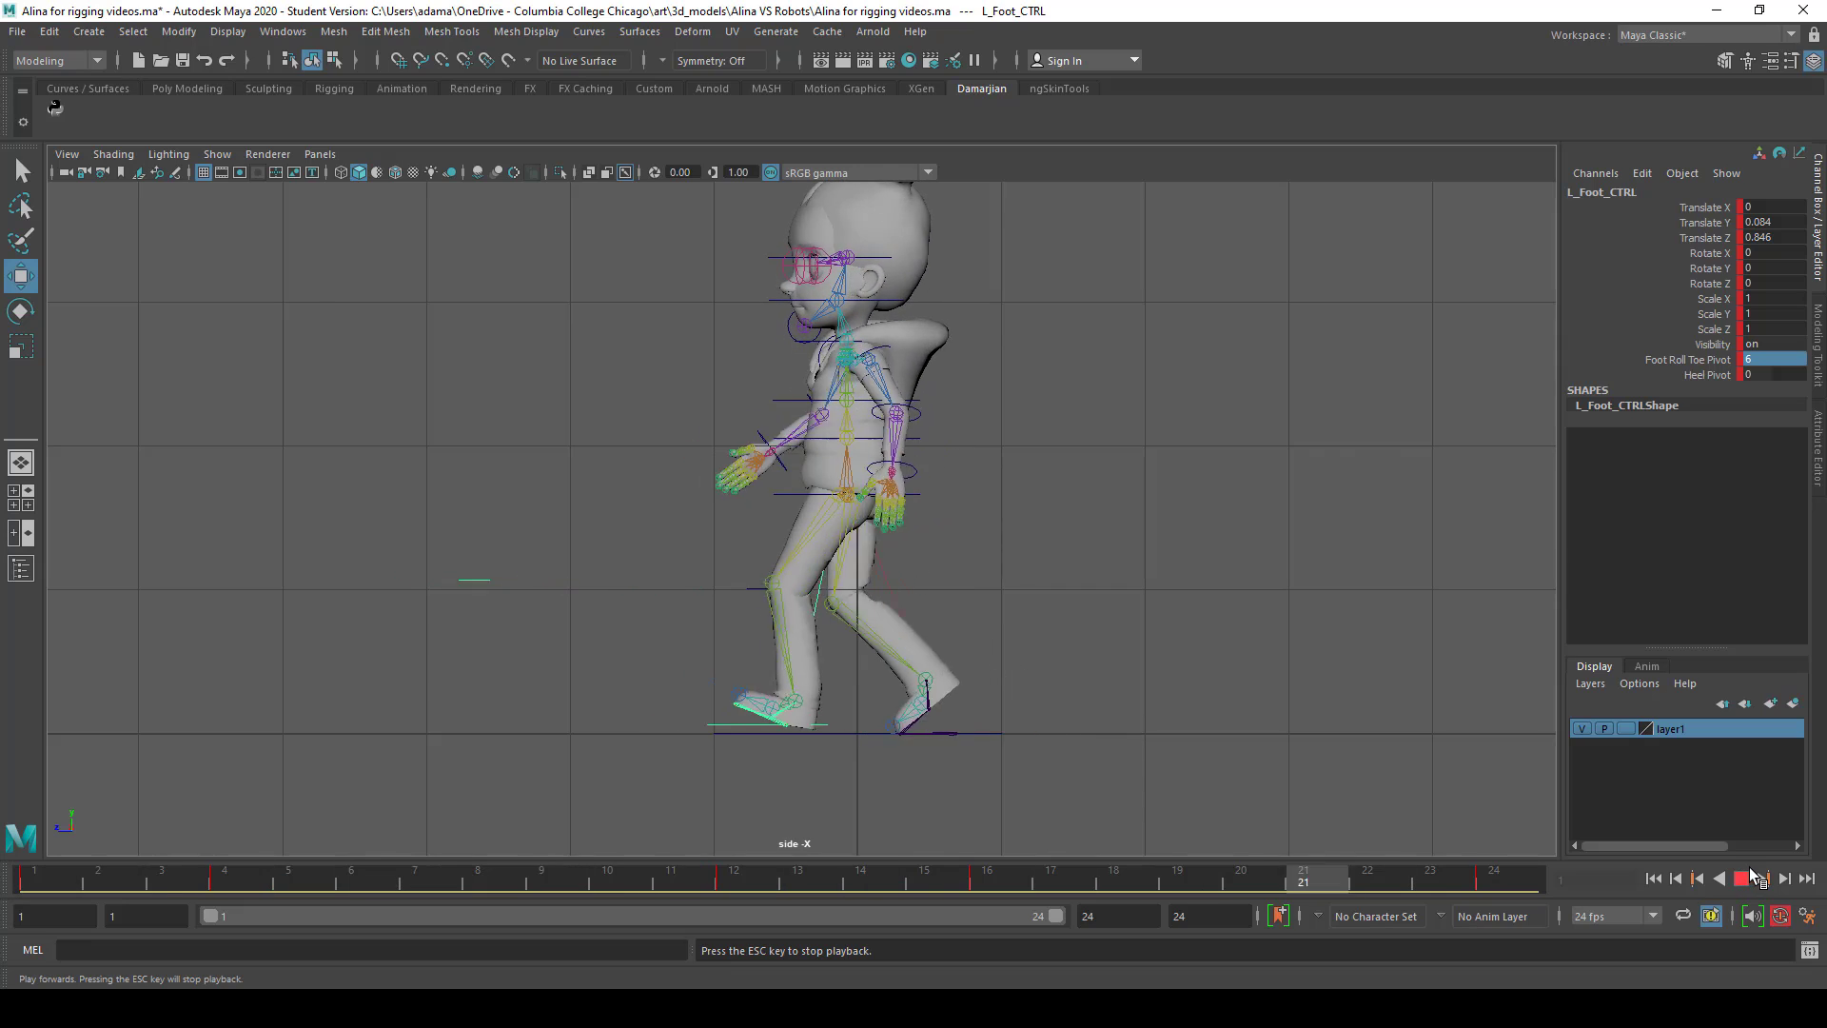
pyautogui.click(1759, 878)
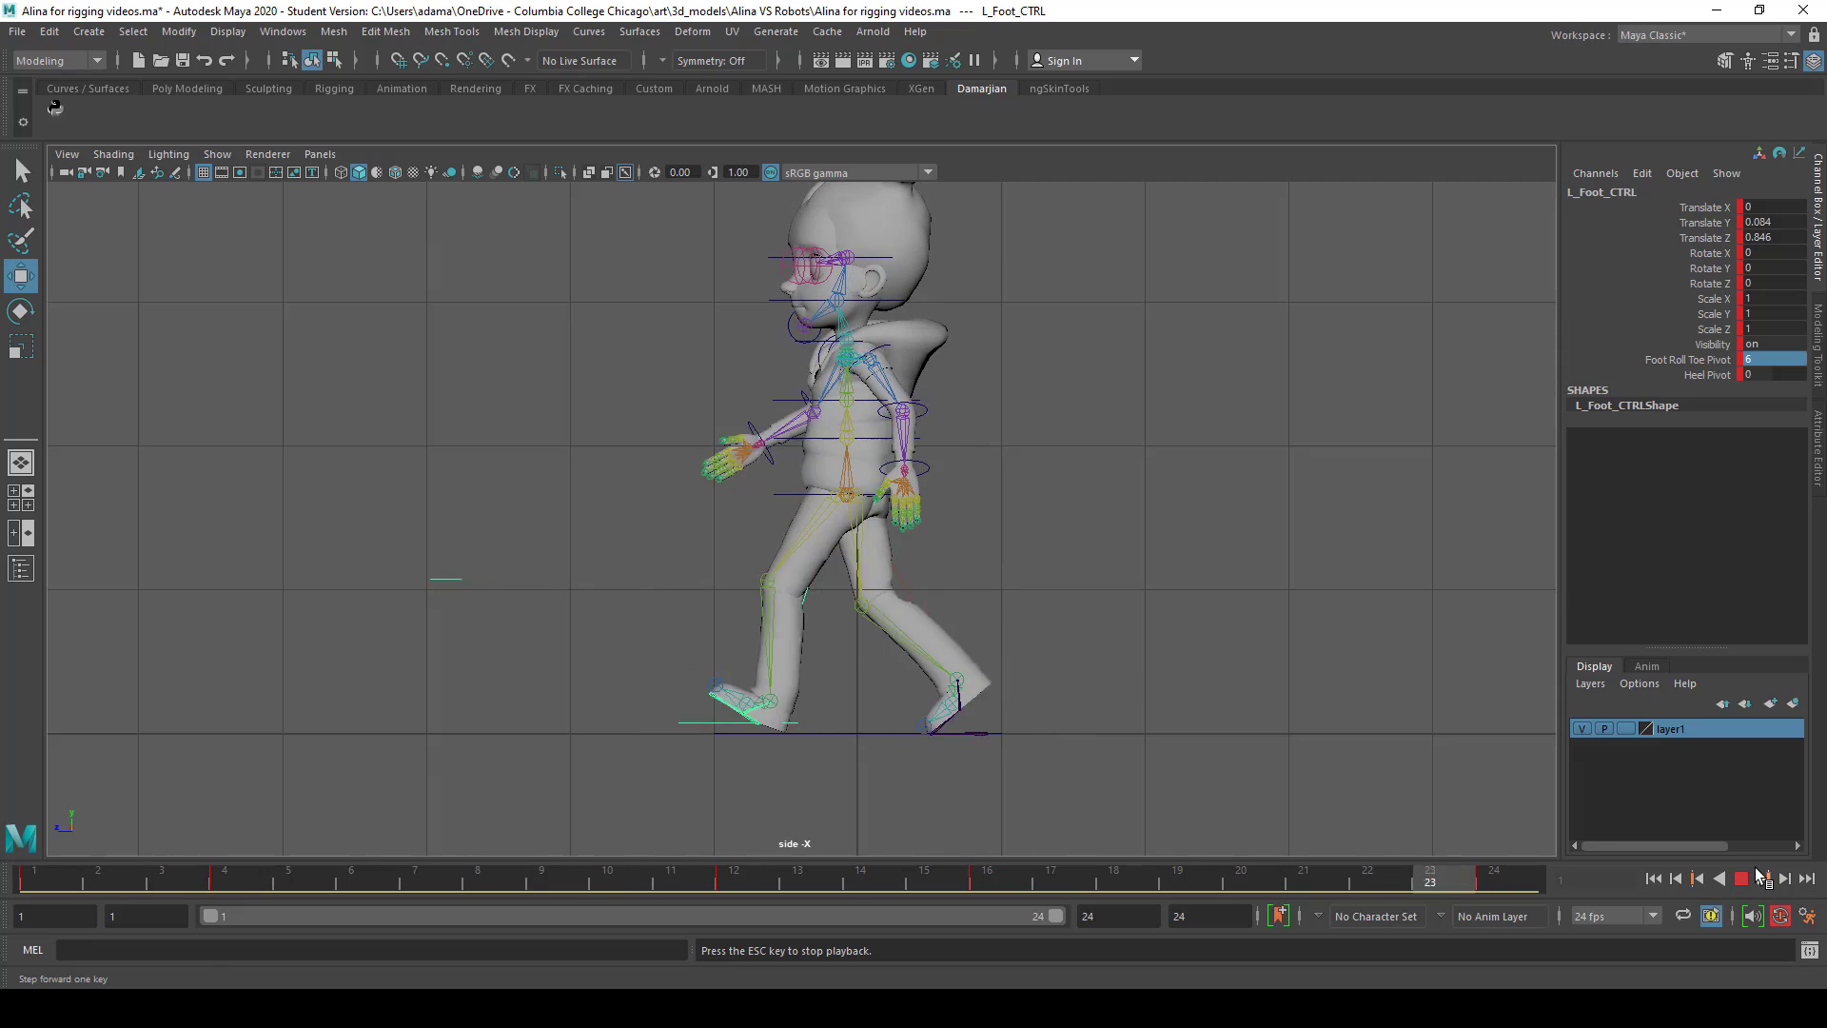